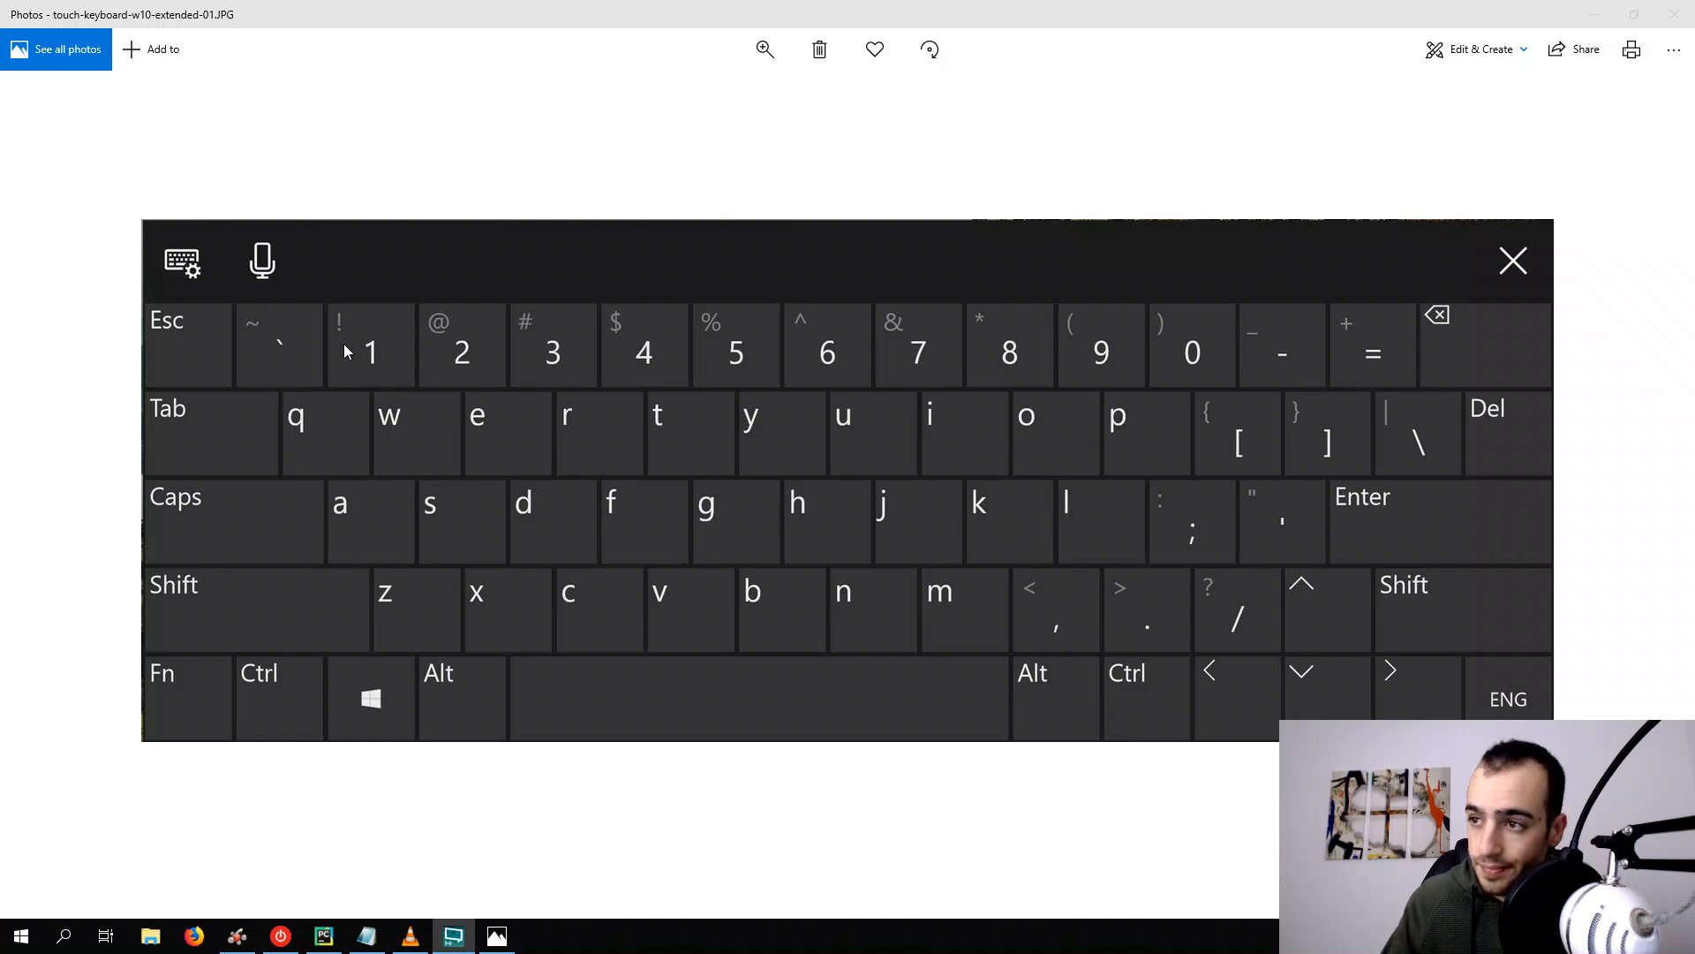
mouse_move(346, 449)
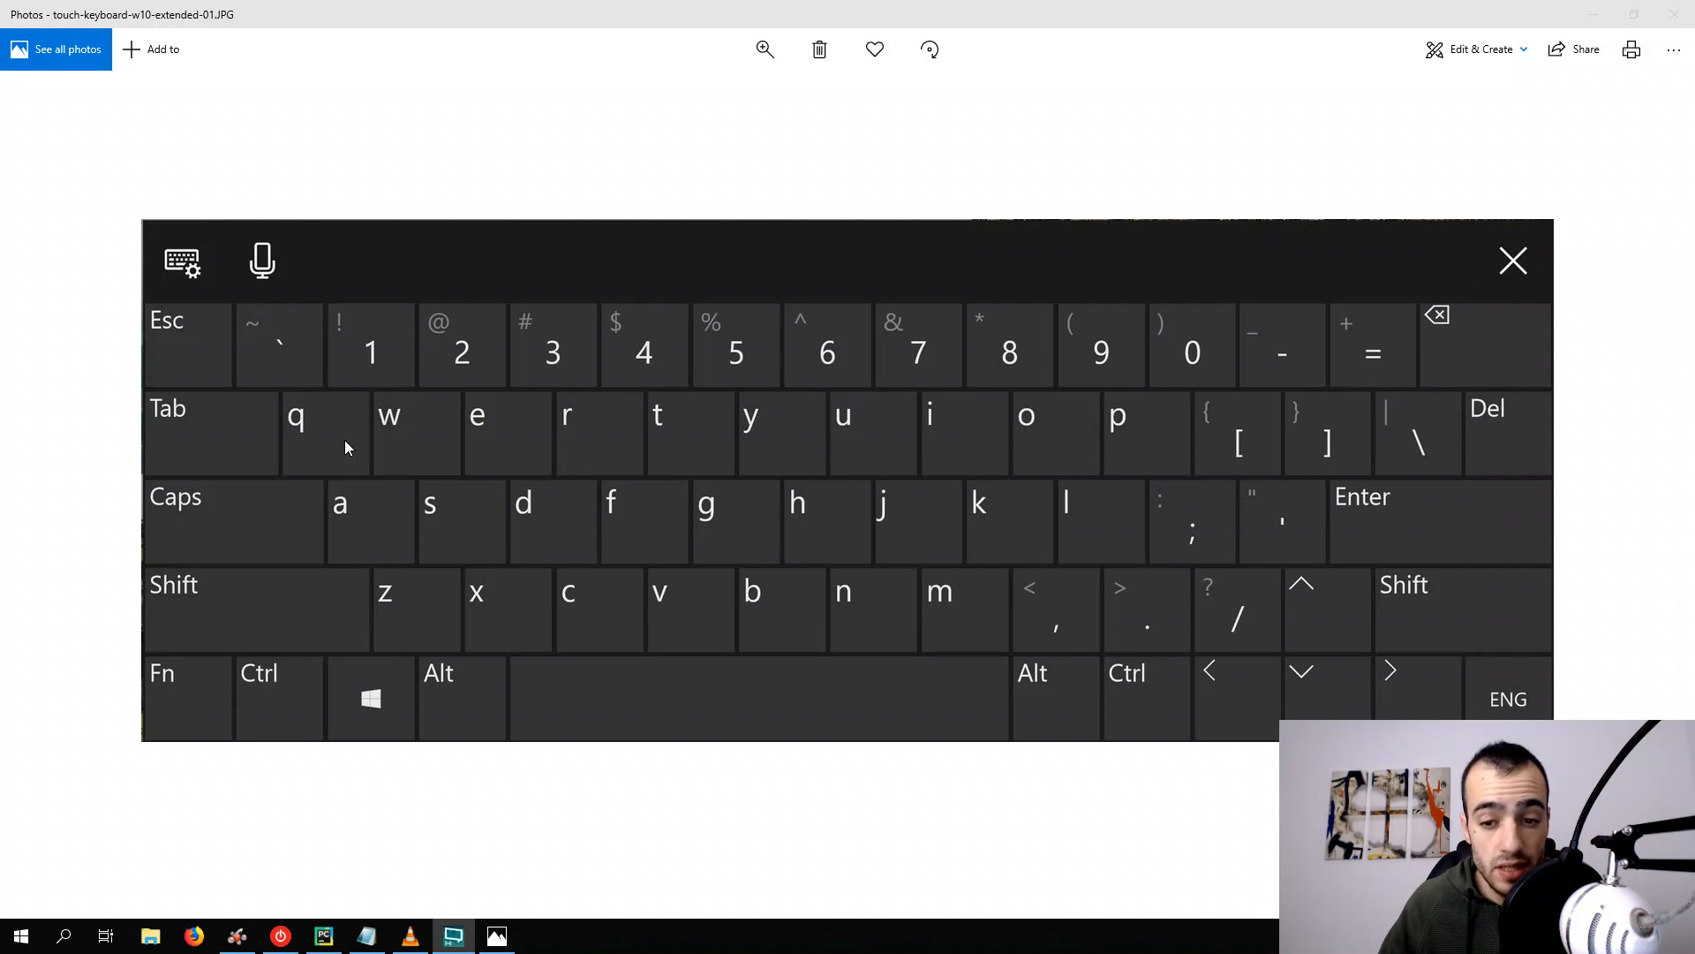
mouse_move(400, 459)
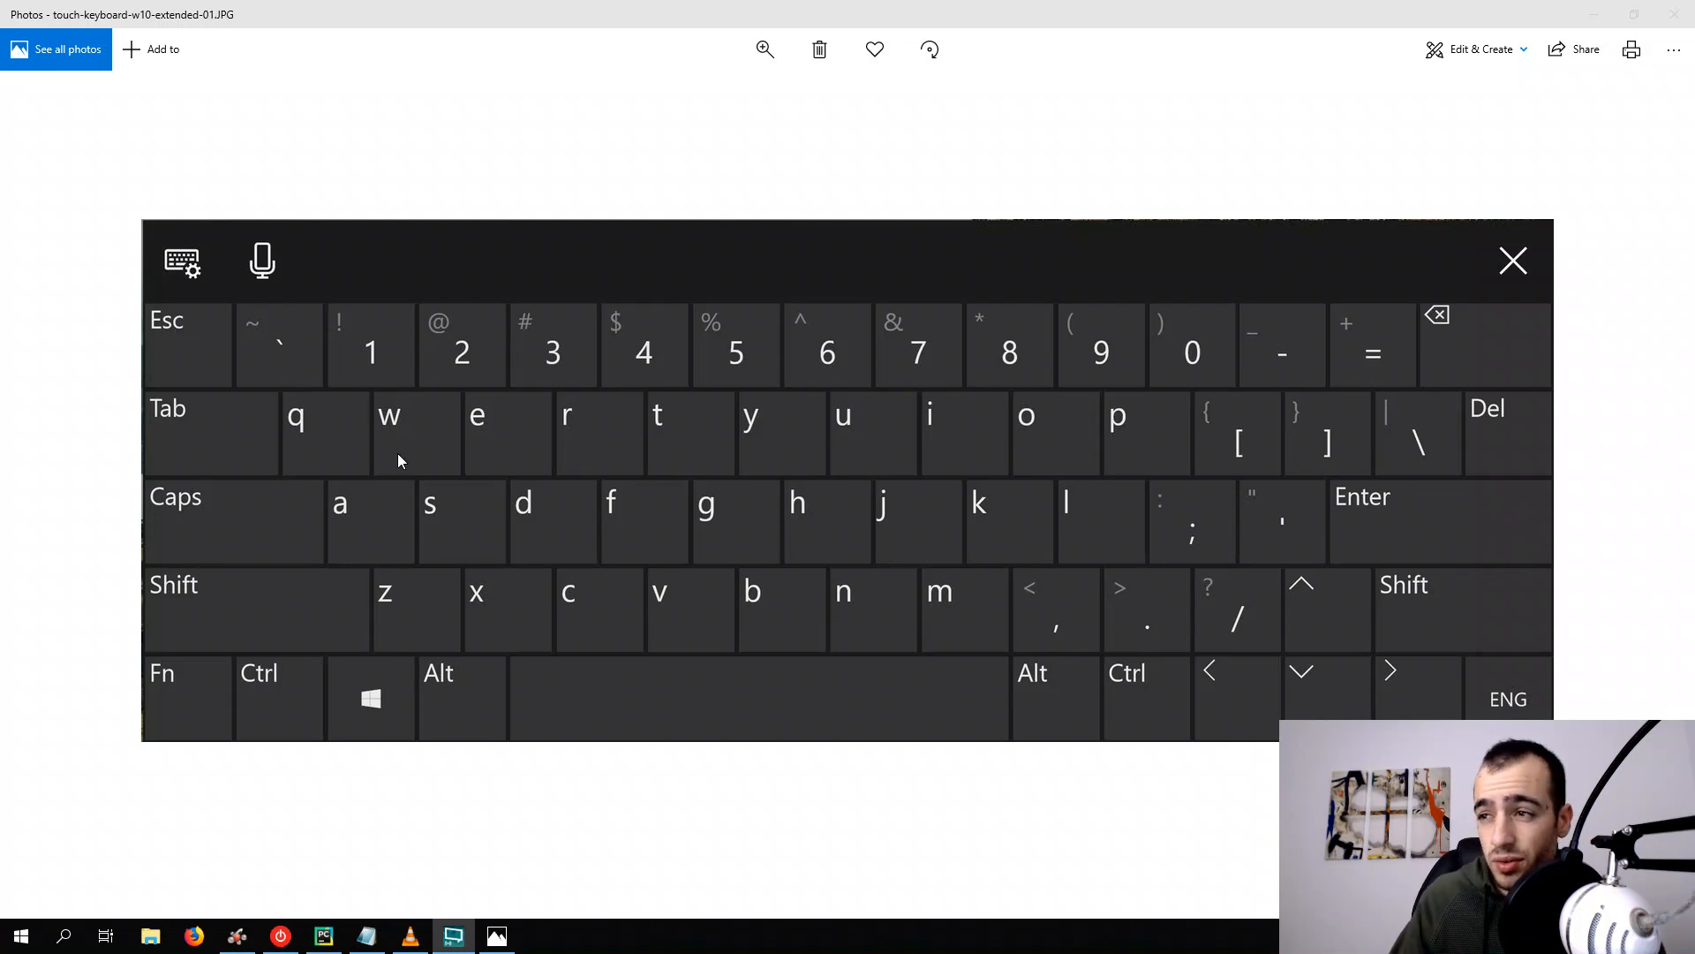
mouse_move(509, 684)
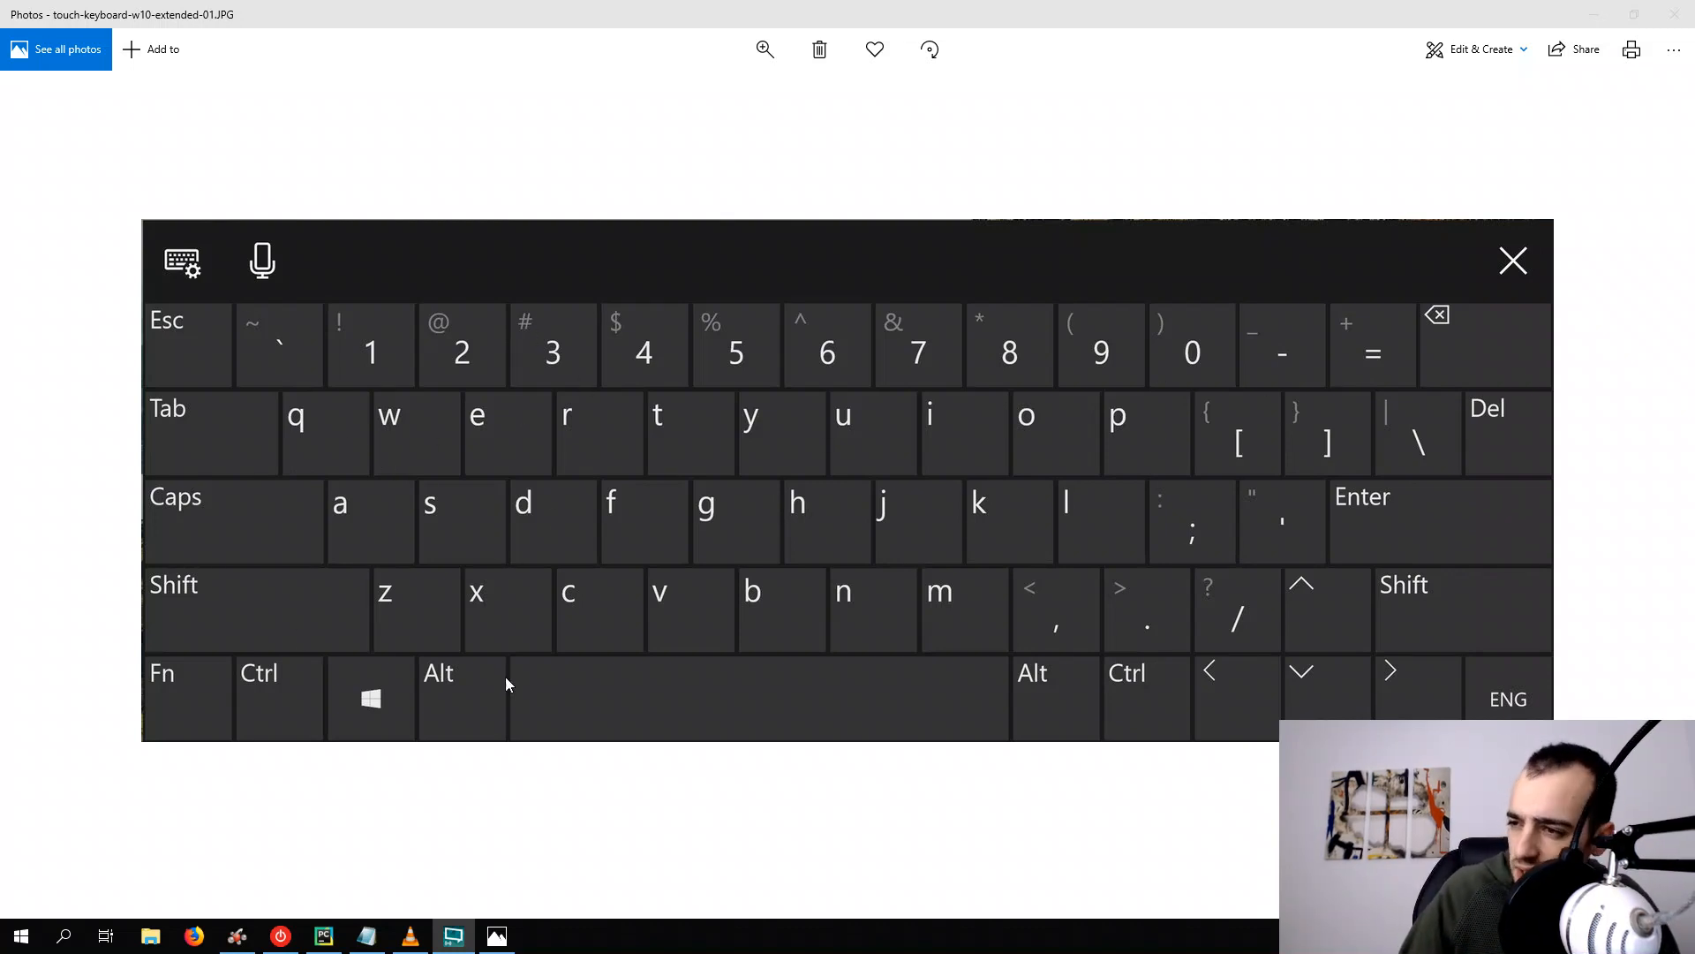
mouse_move(1489, 625)
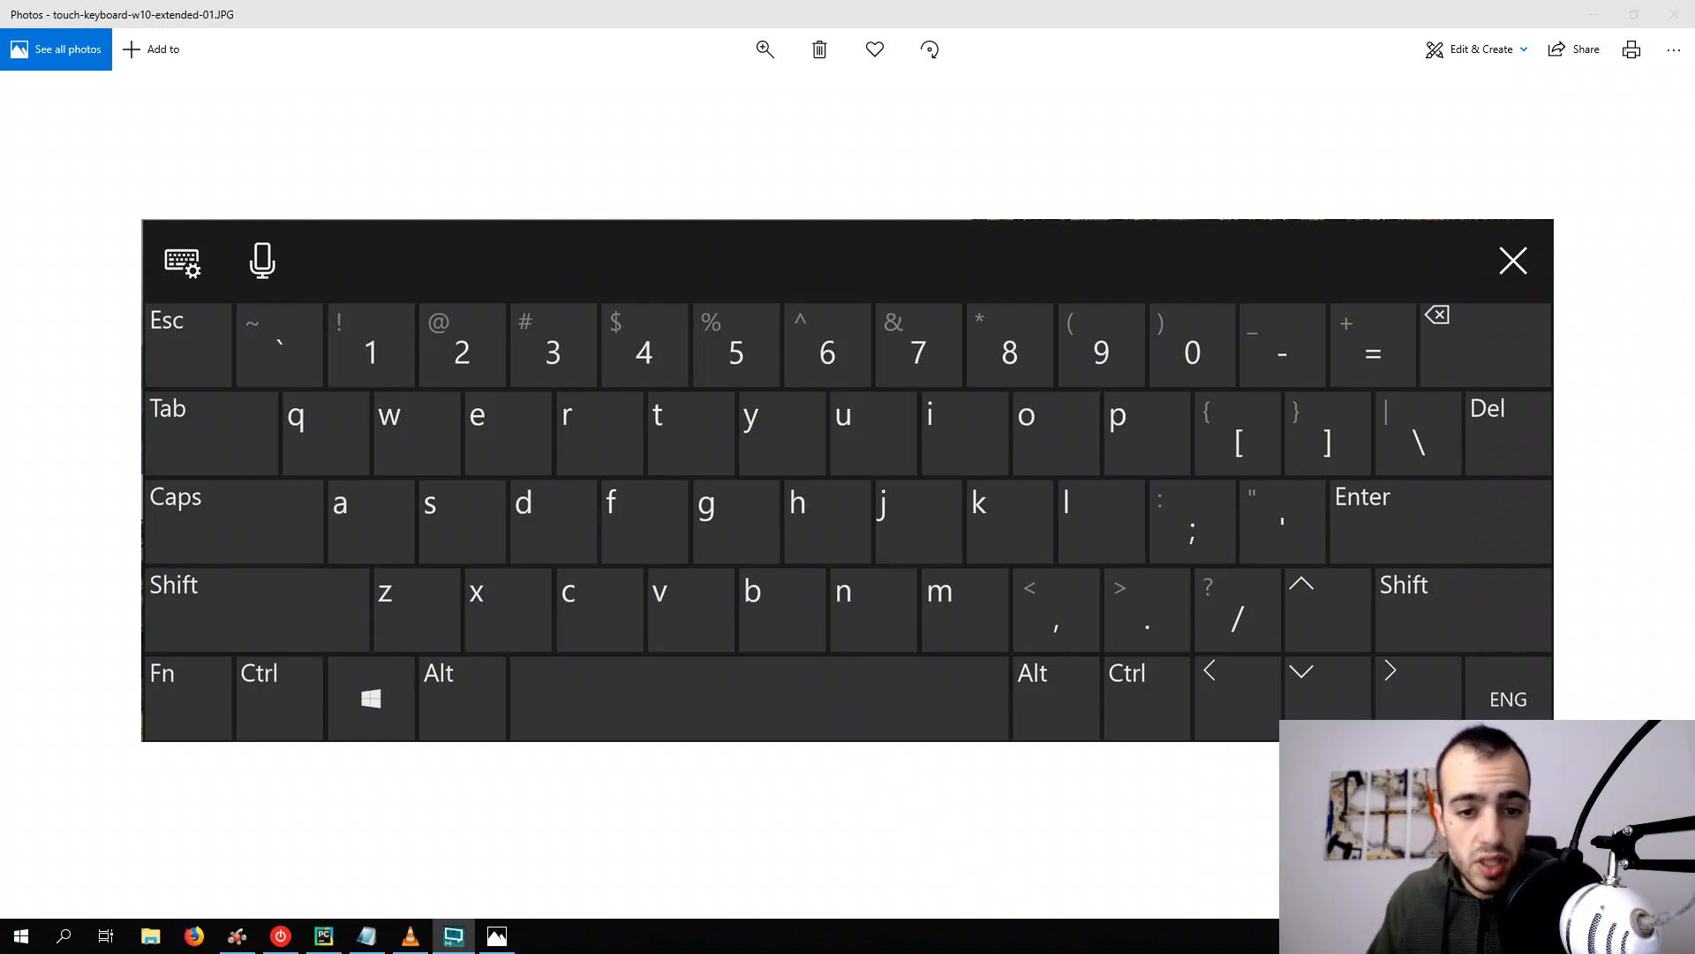
mouse_move(509, 285)
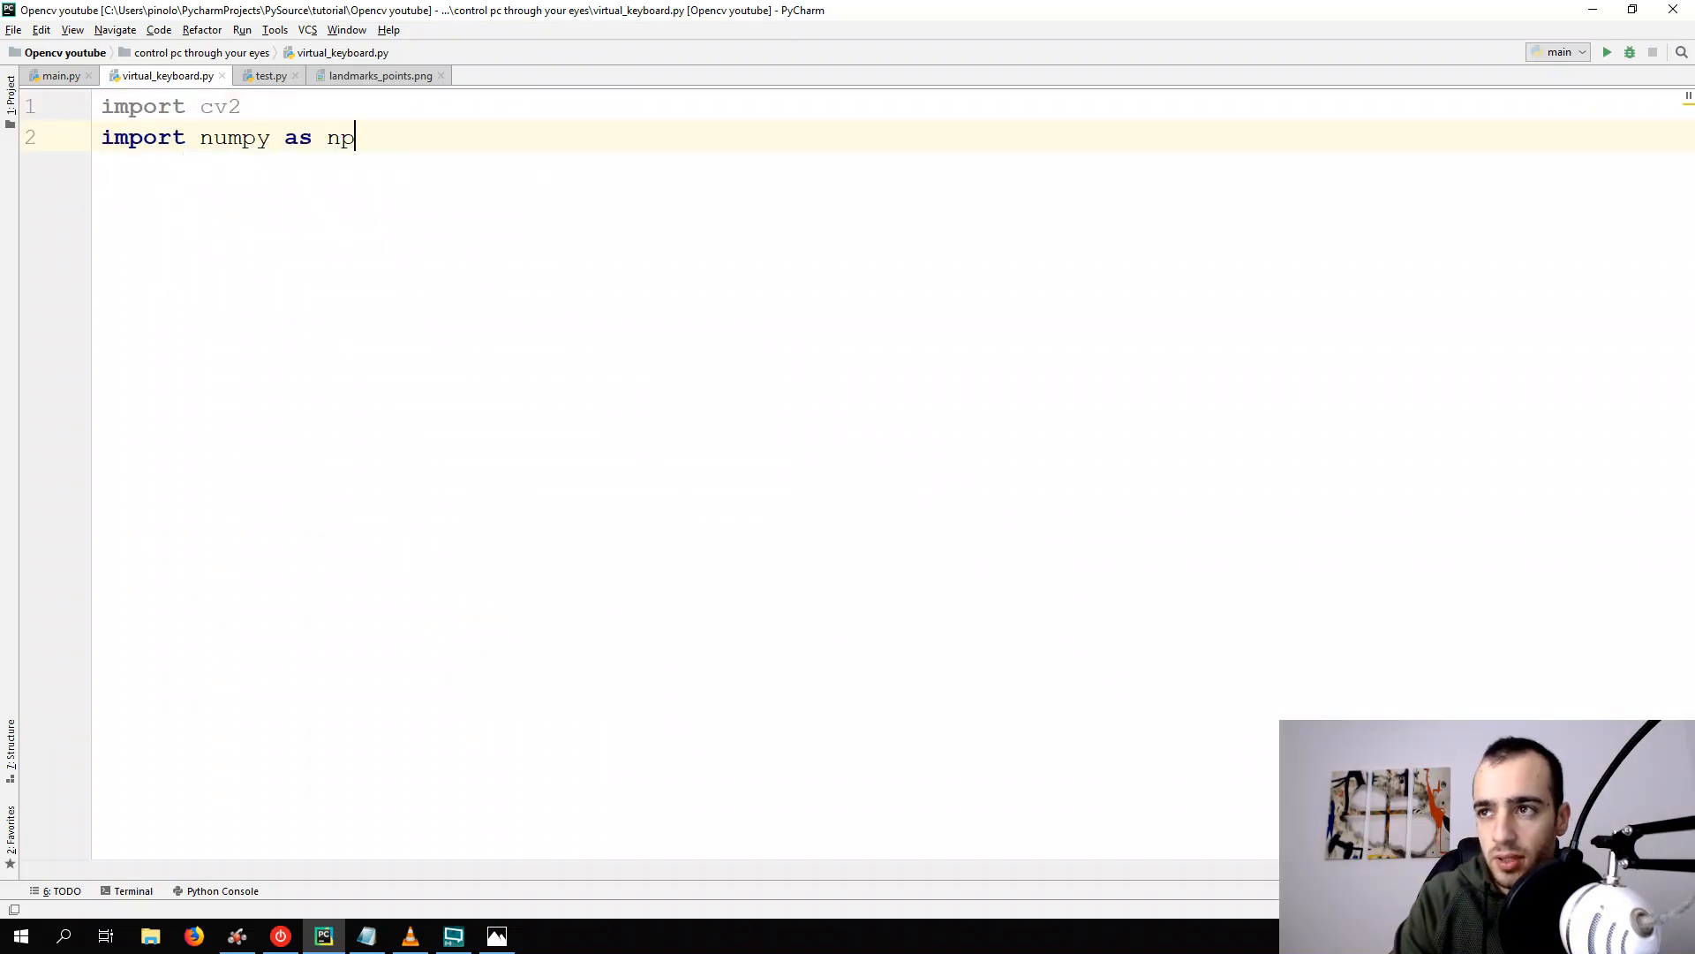
Create keyboard as a black 1000×1500 three-channel np.uint8 image using np.zeros
key(enter)
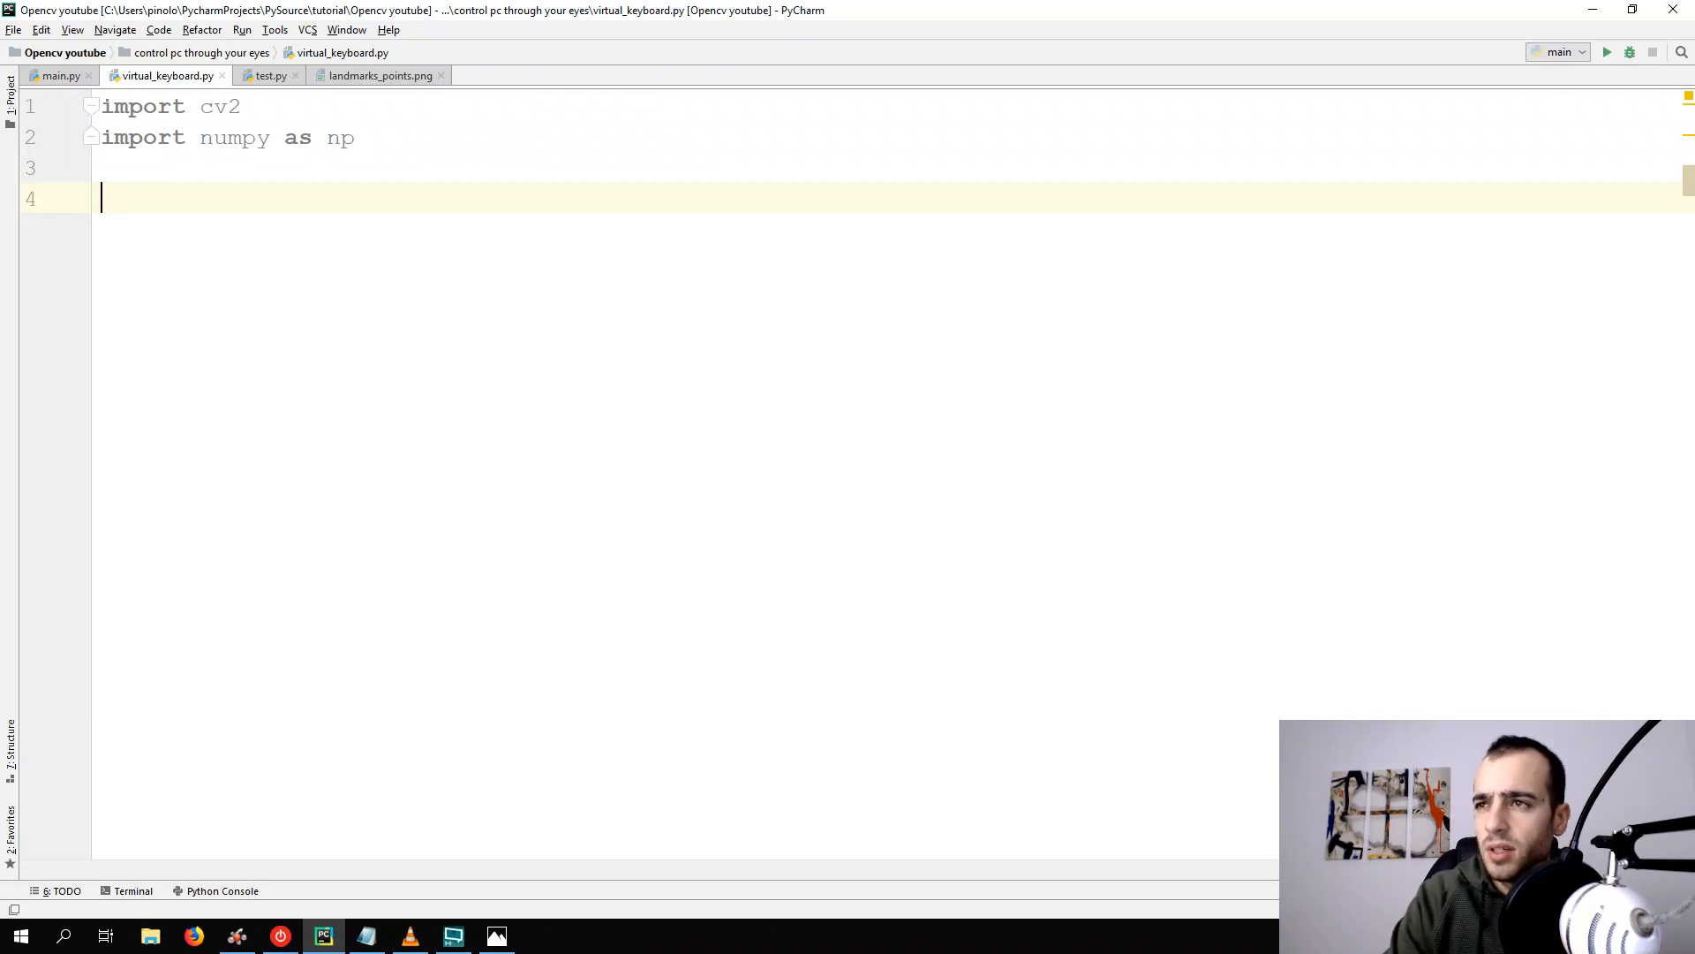
text(keybo)
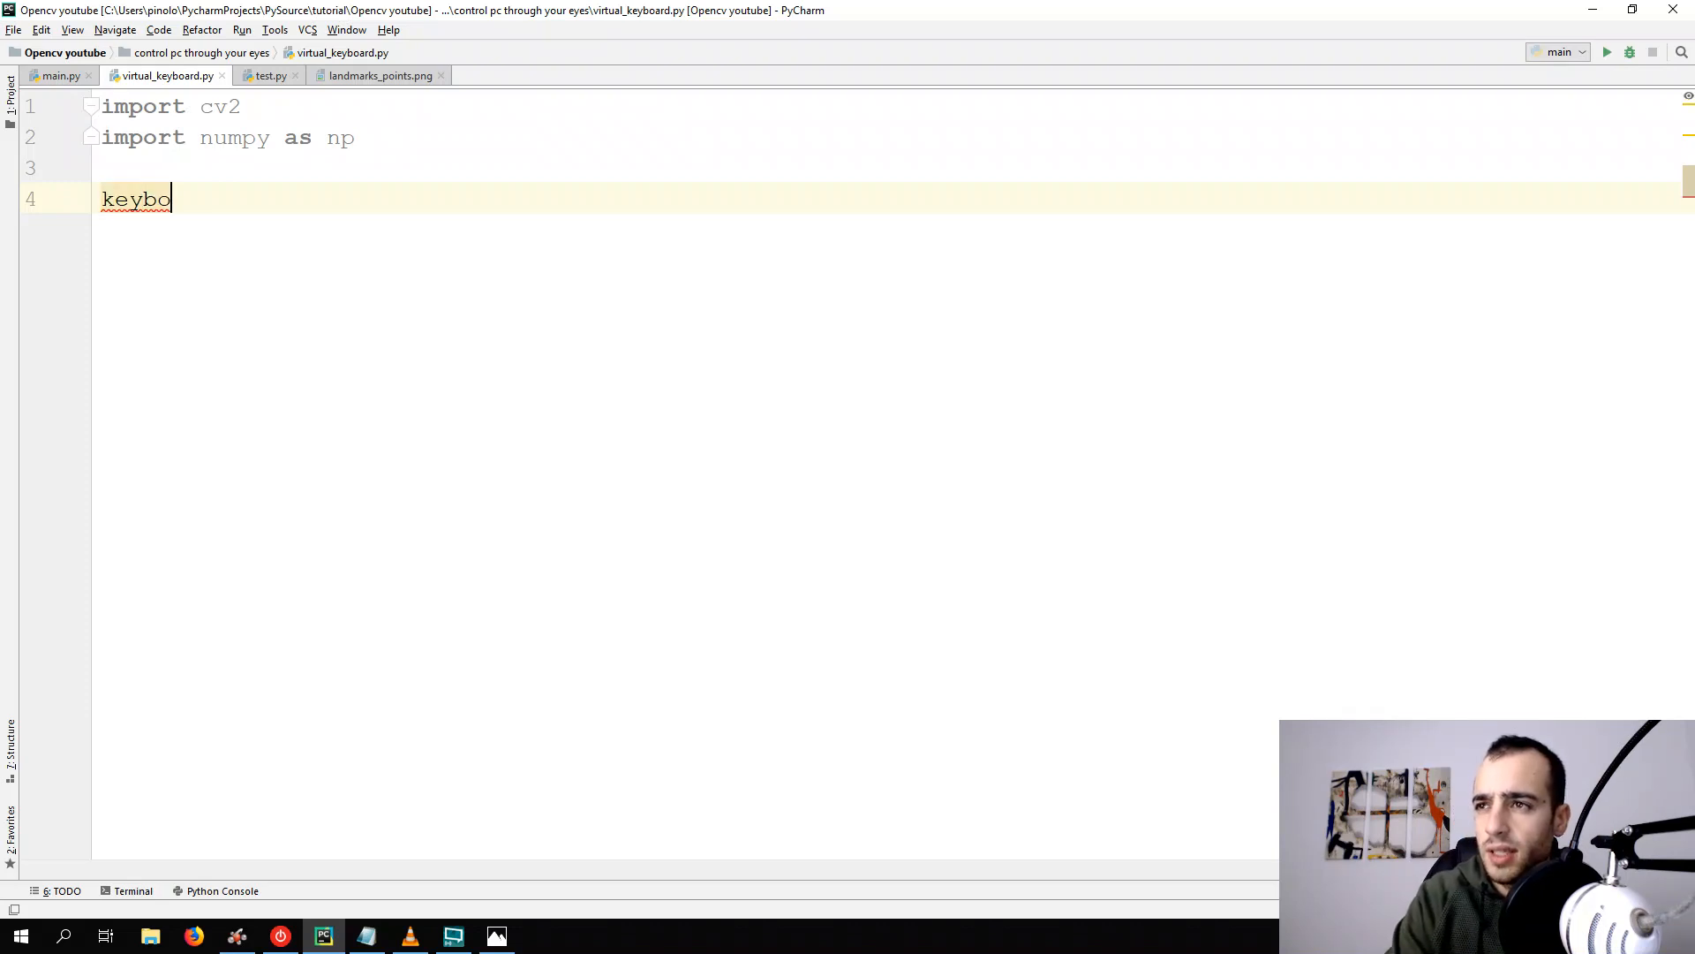
text(ard = np.)
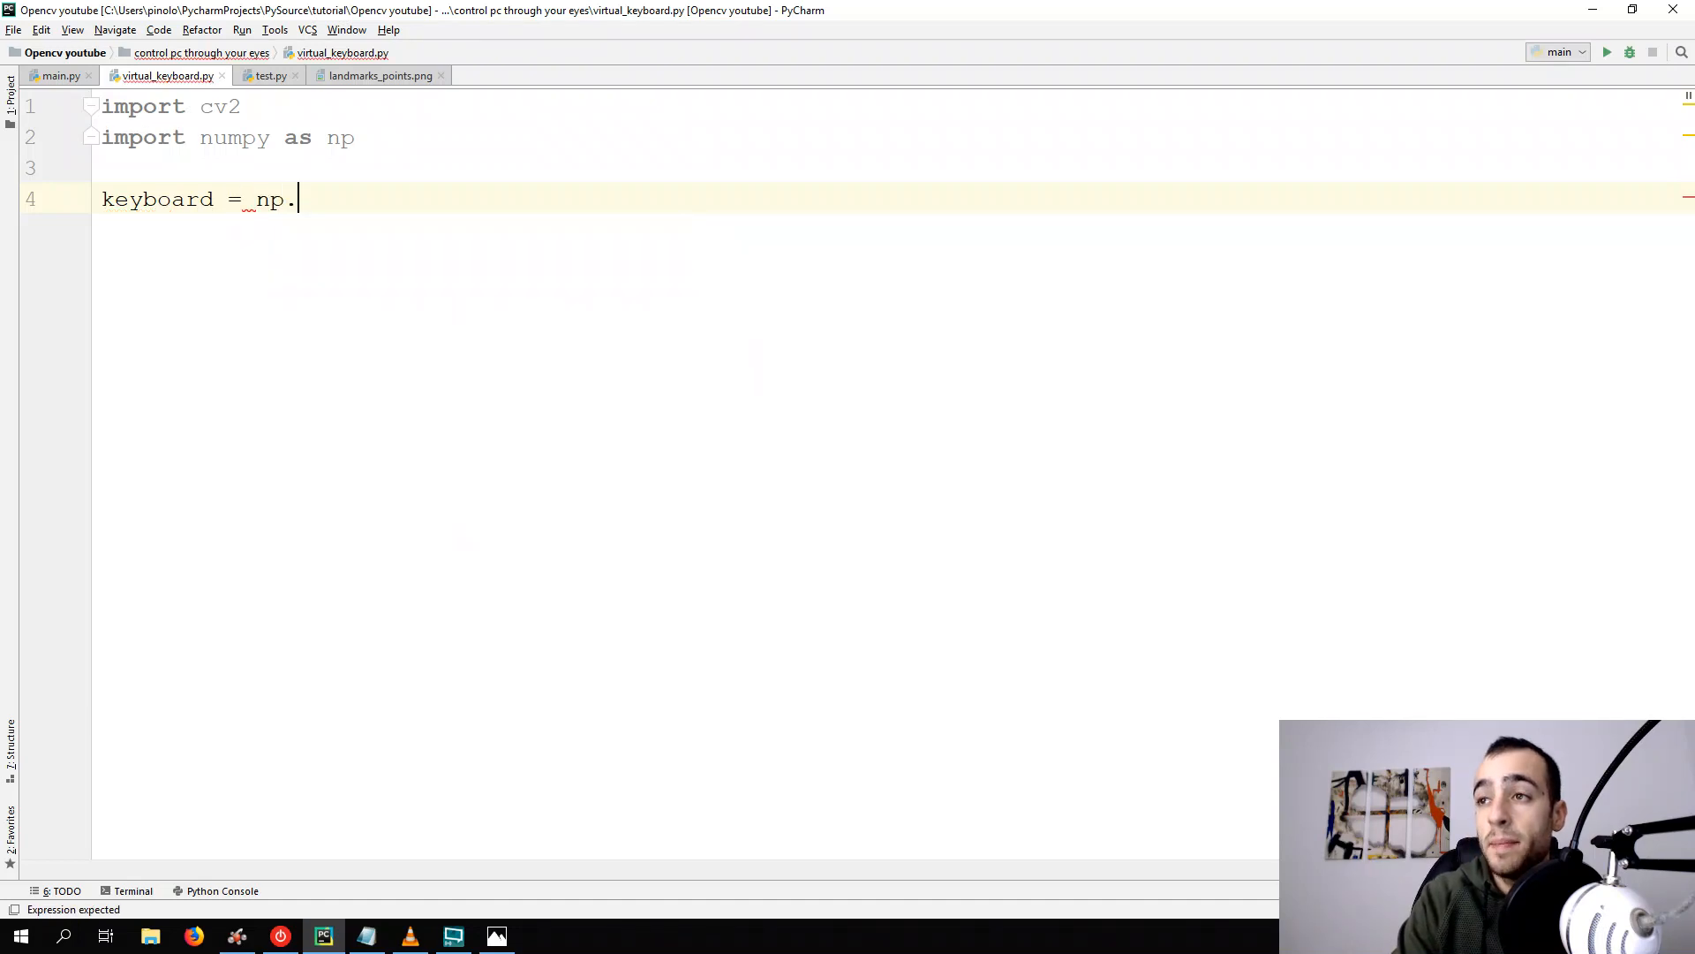
text(zer)
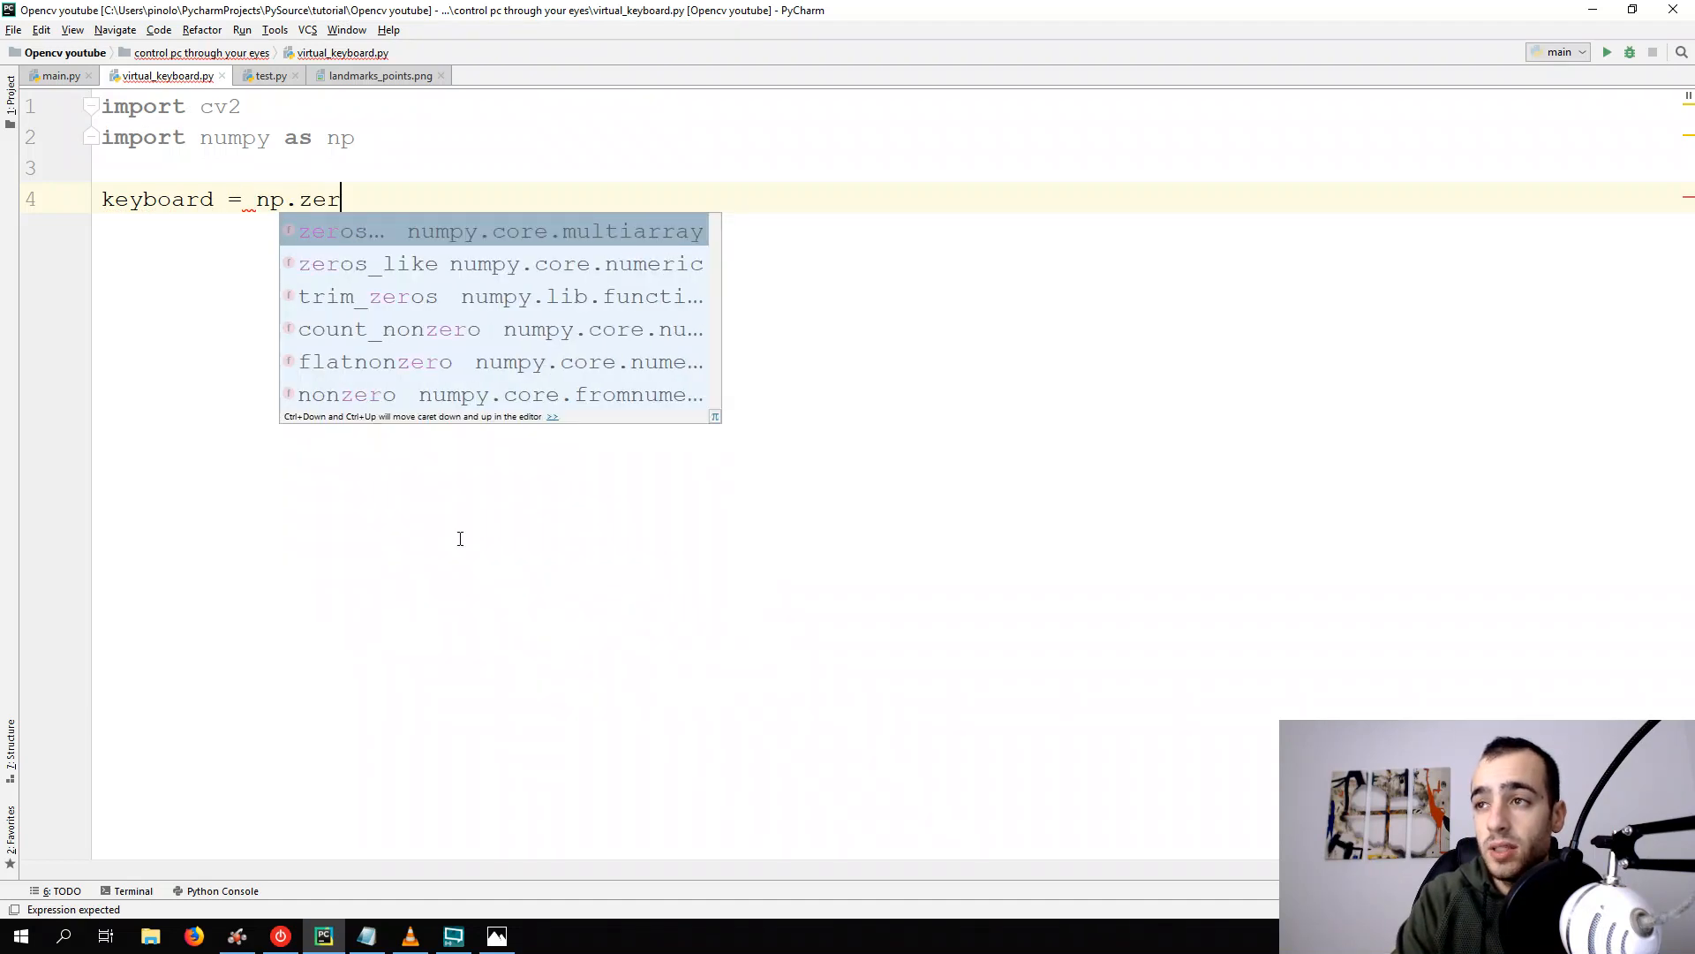
key(Tab)
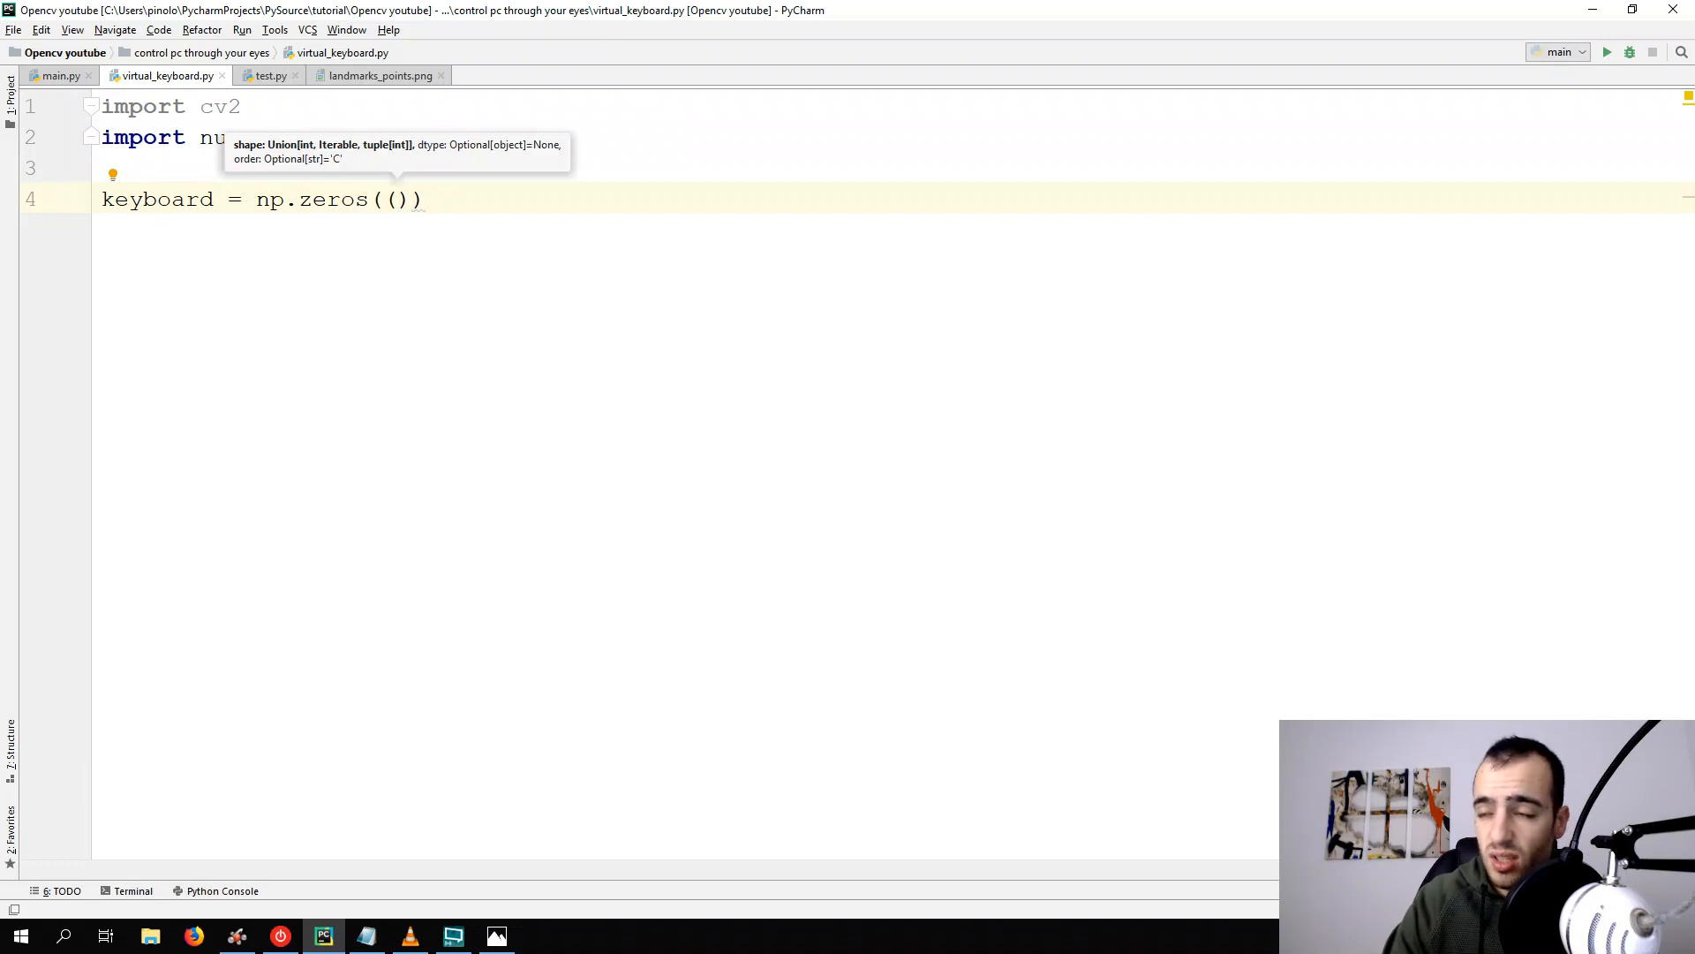
text(100)
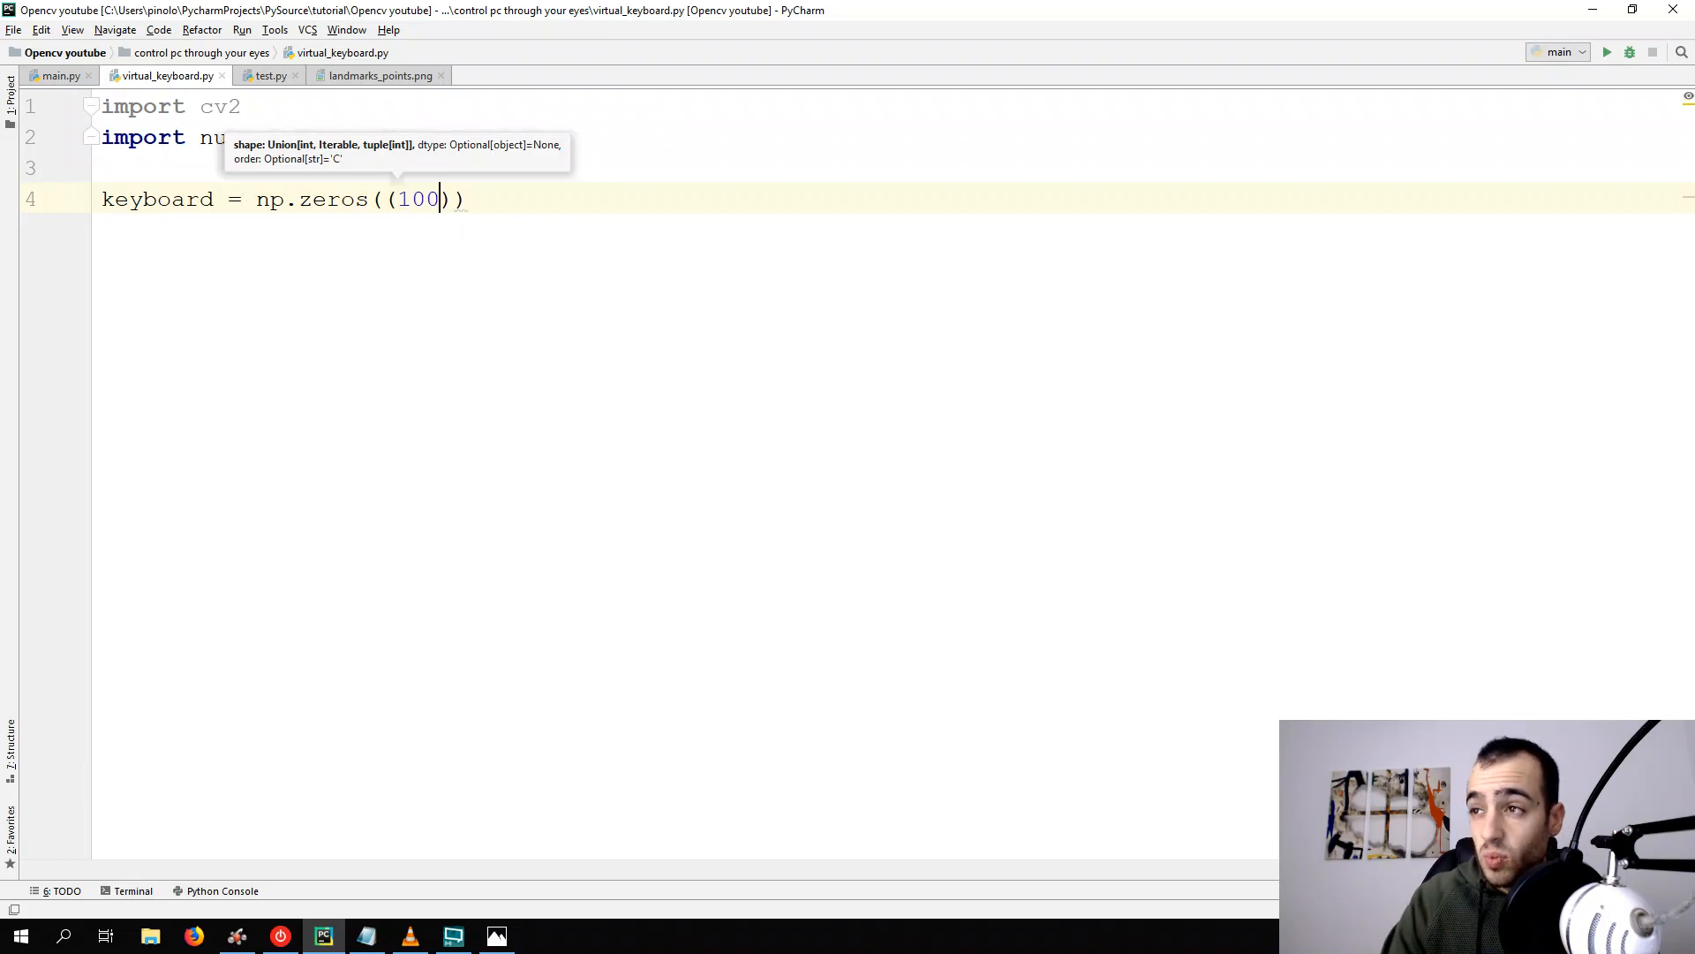
text(0)
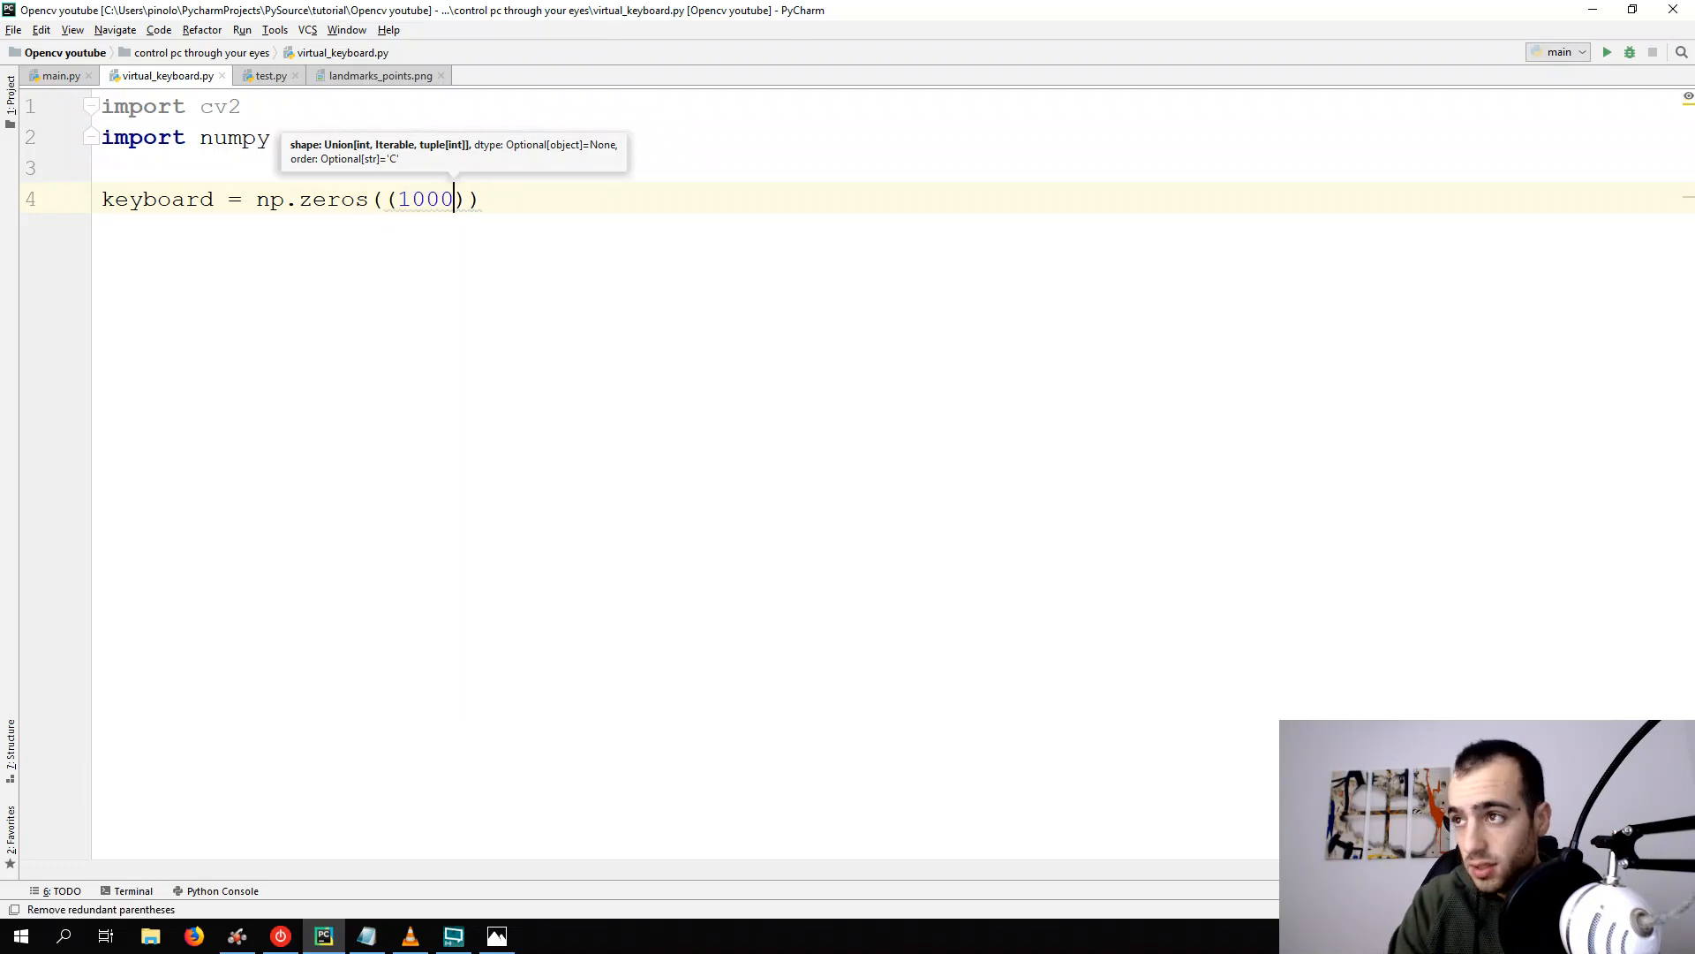
text(, 1500,)
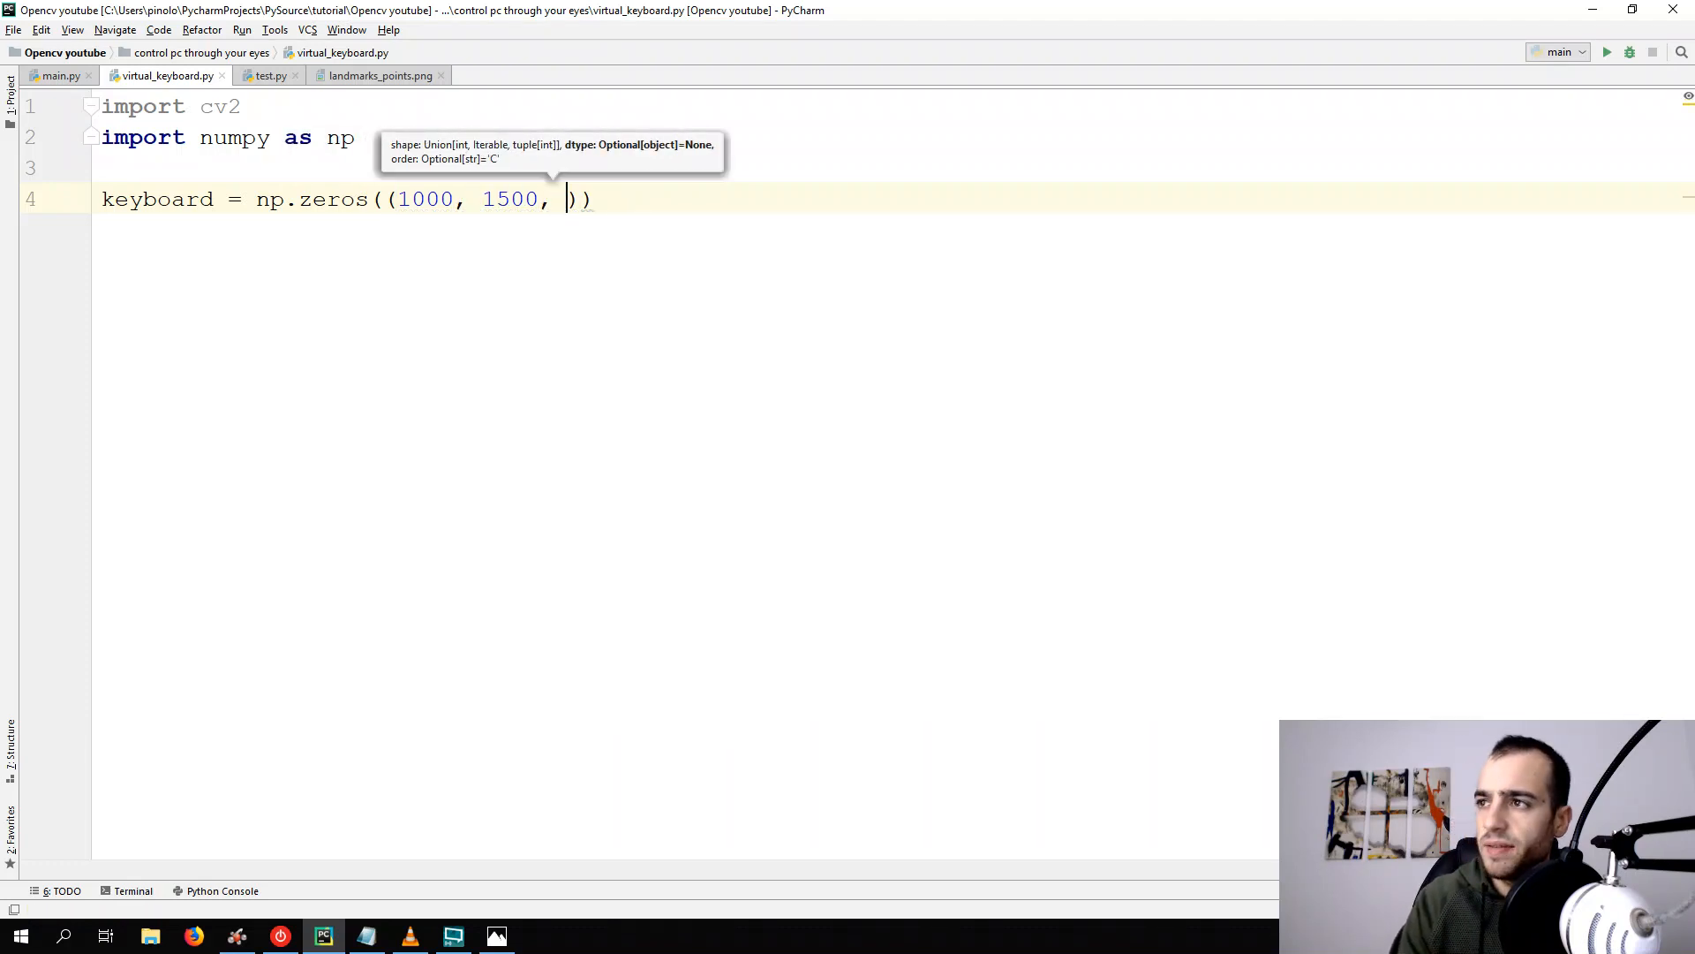
text(3)
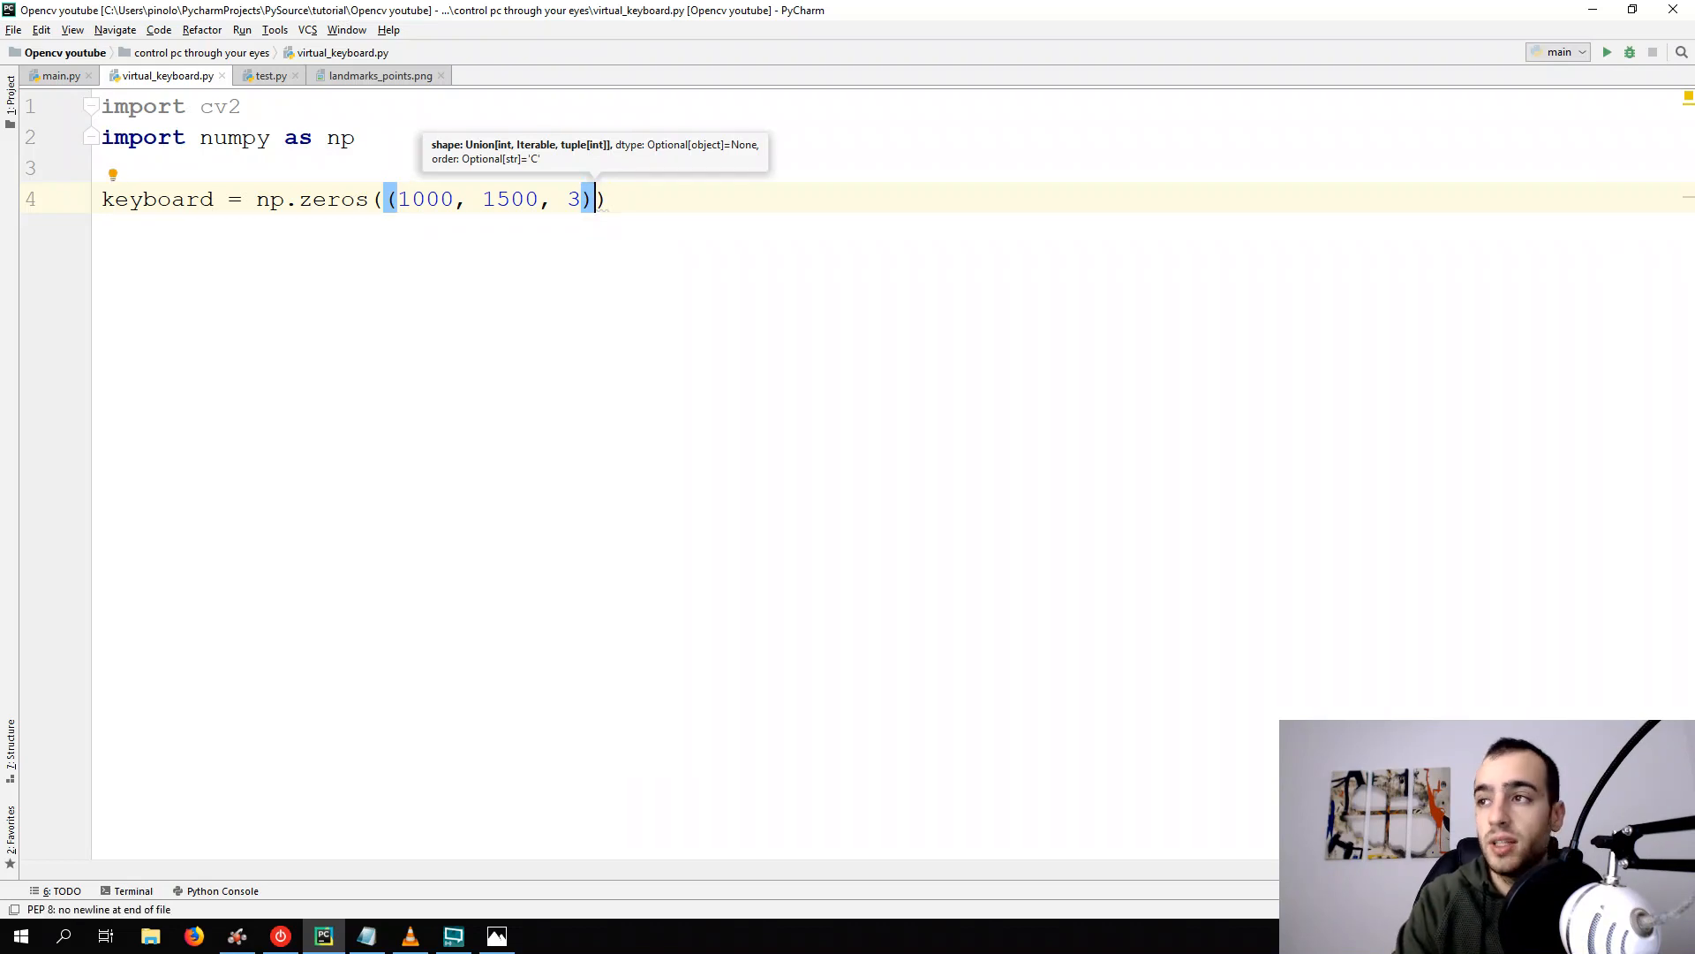
text(, np)
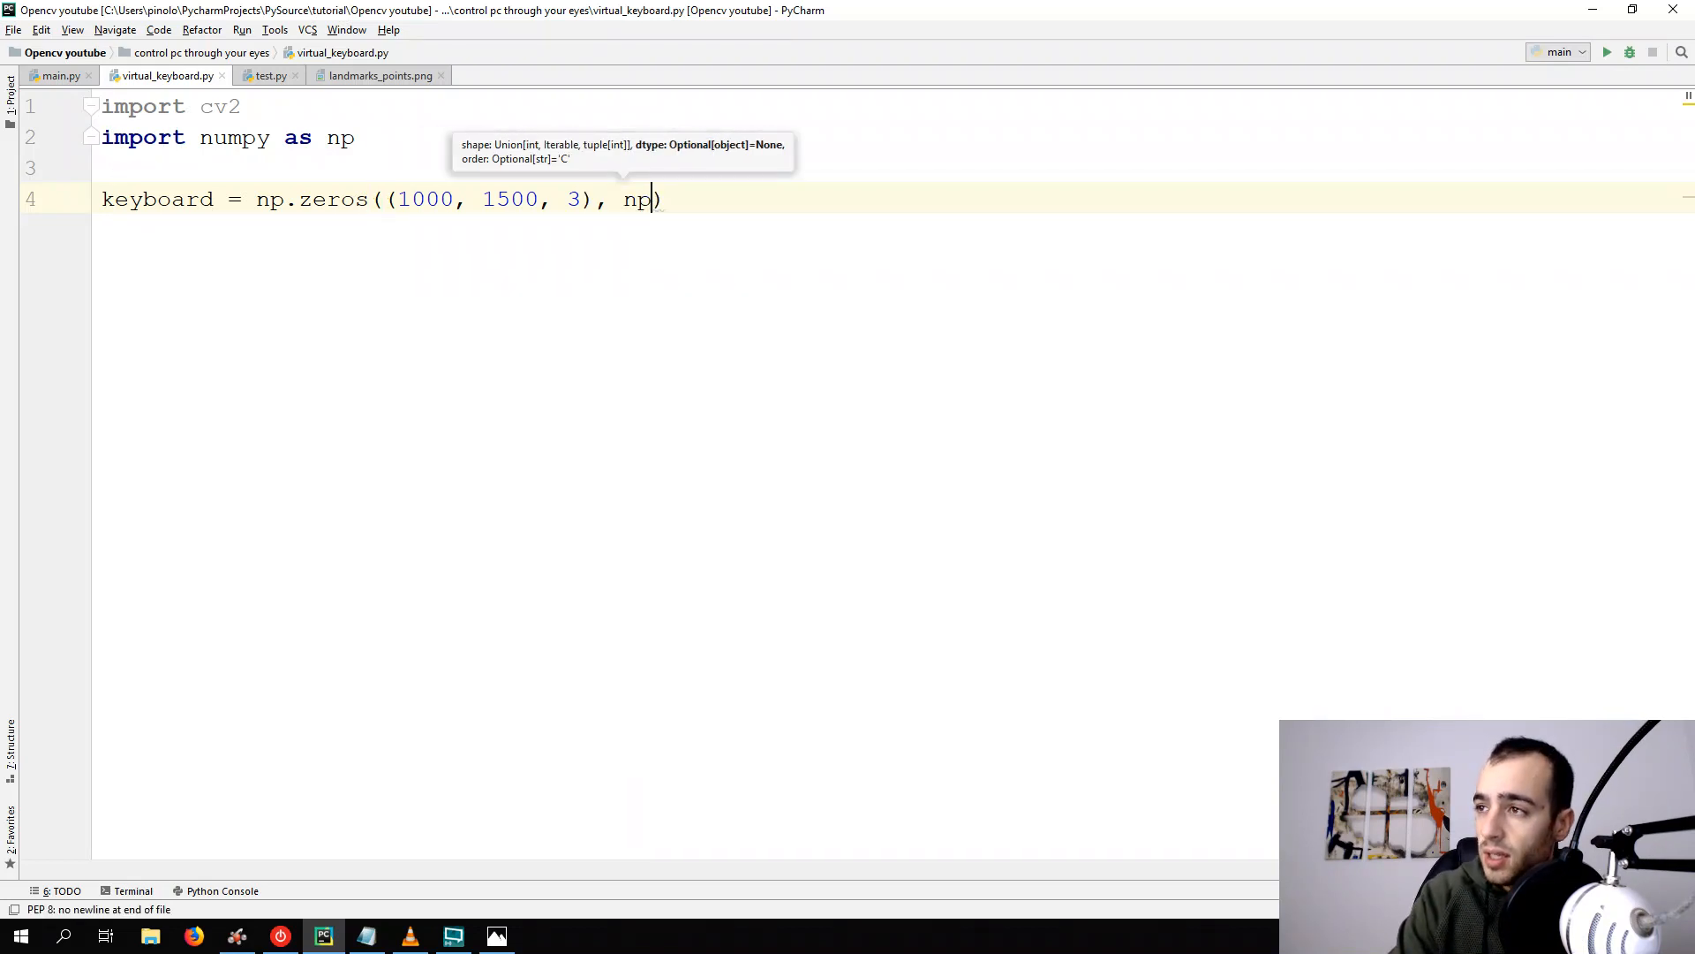
text(.uint8)
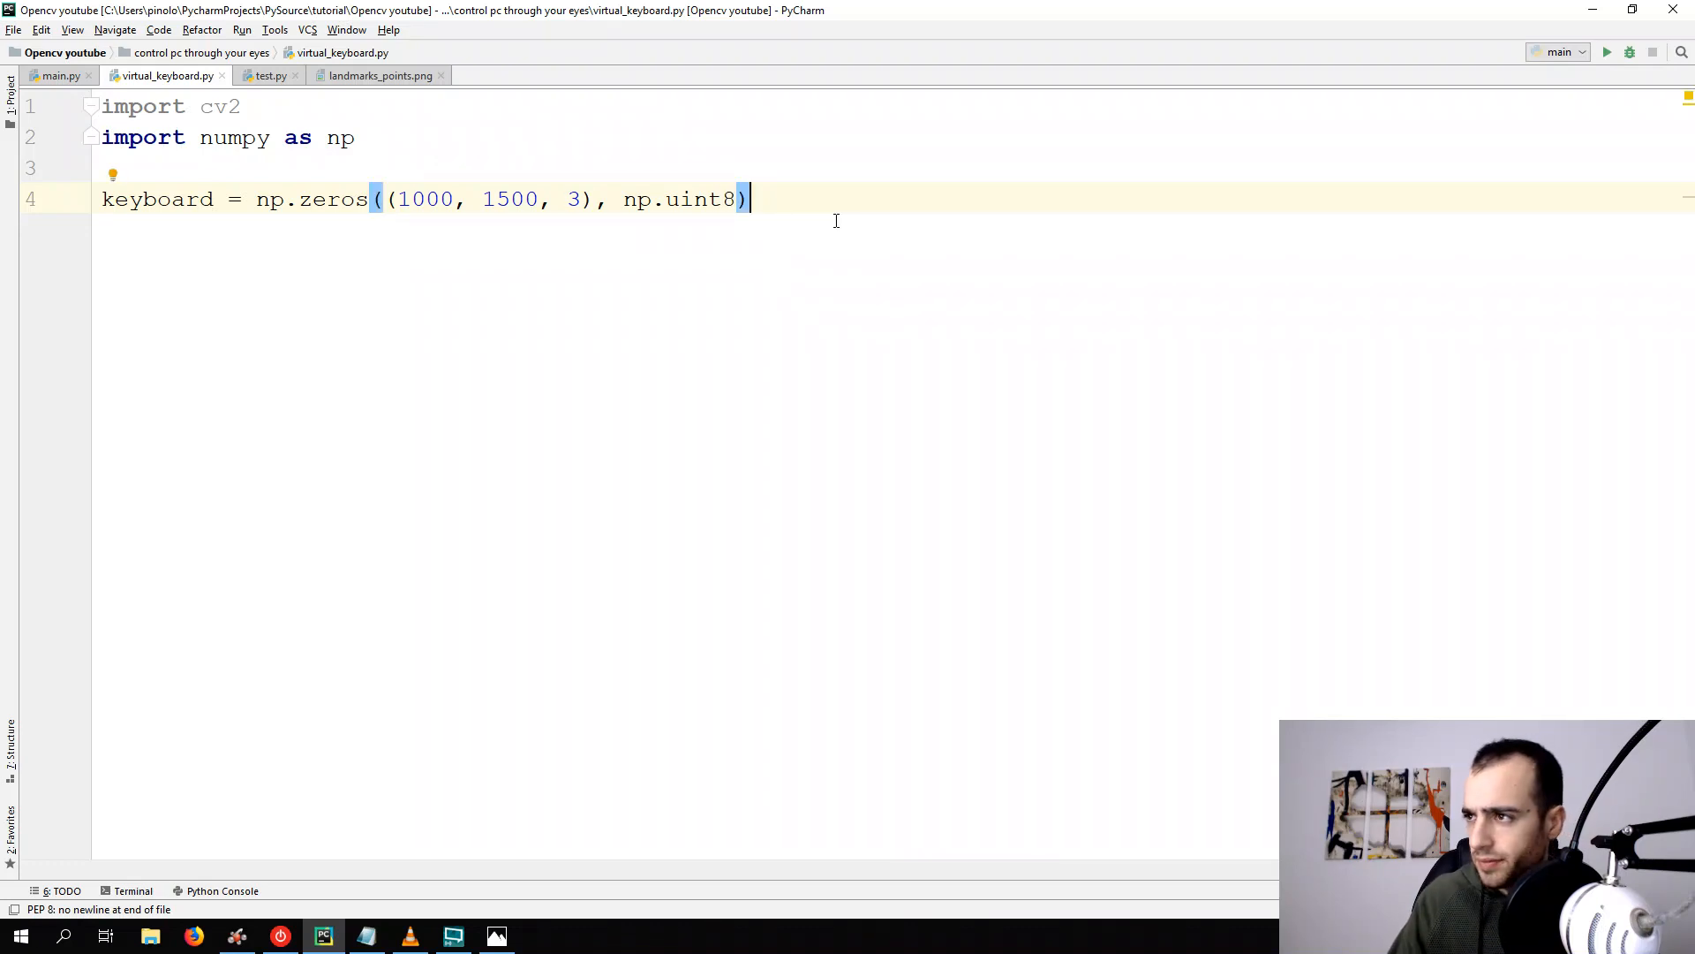
key(enter)
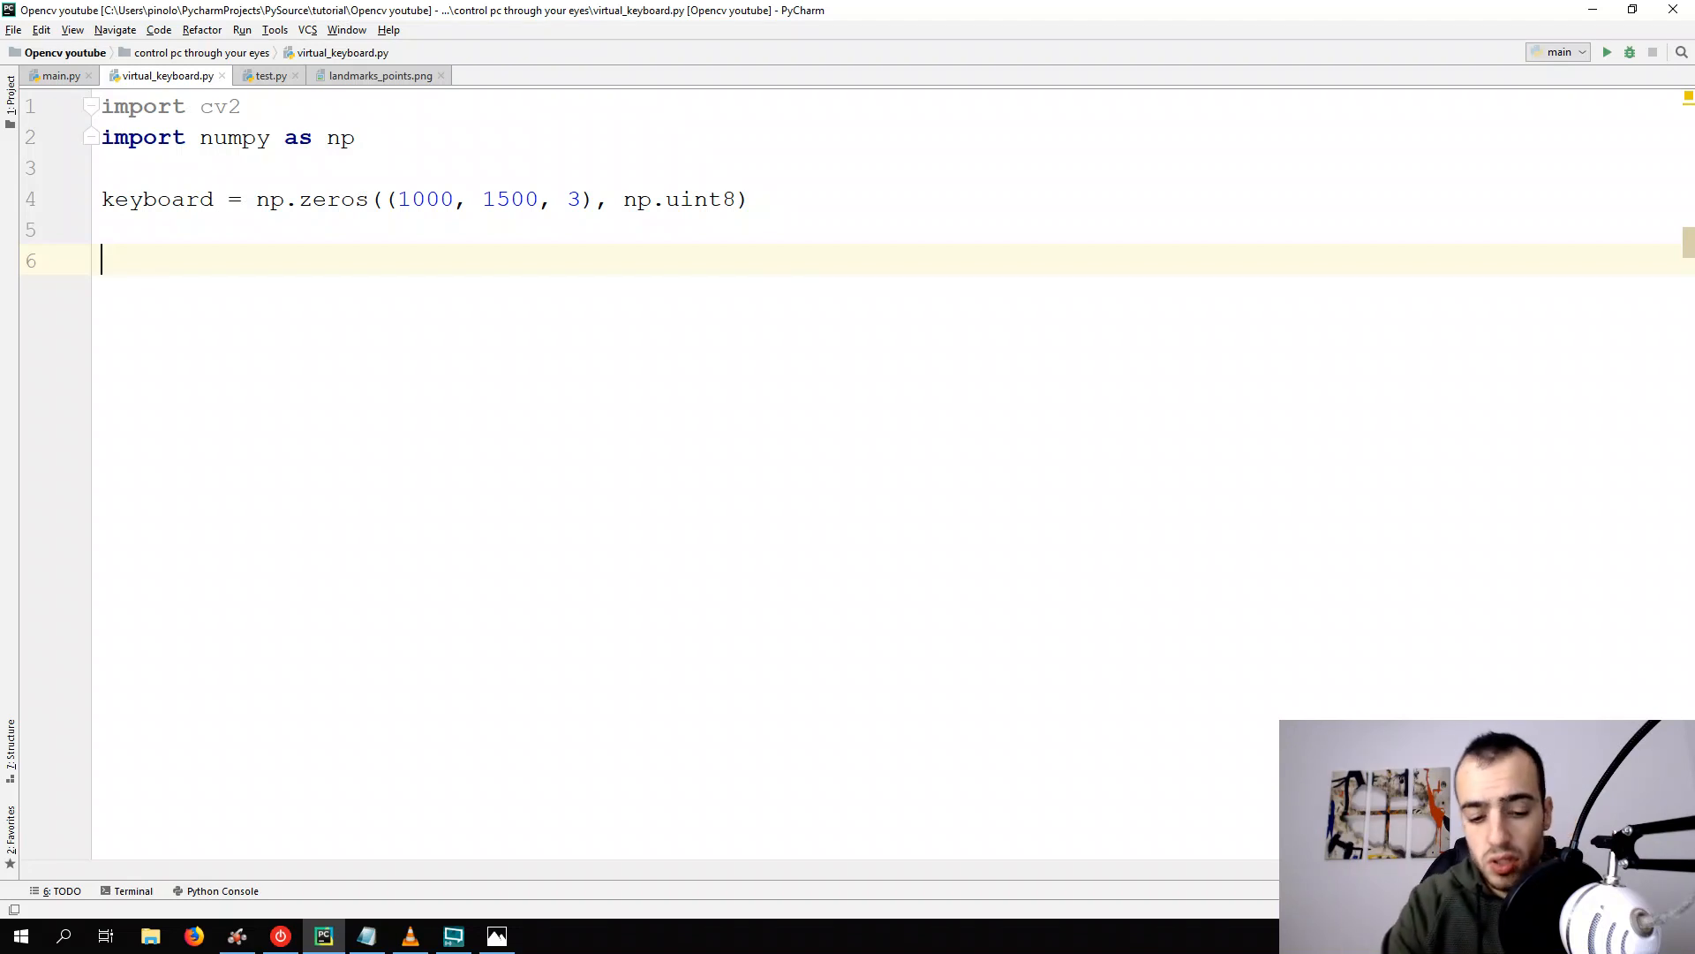
Show the image in a 'keyboard' window, wait for a key, then destroy all windows
text(cv2.im)
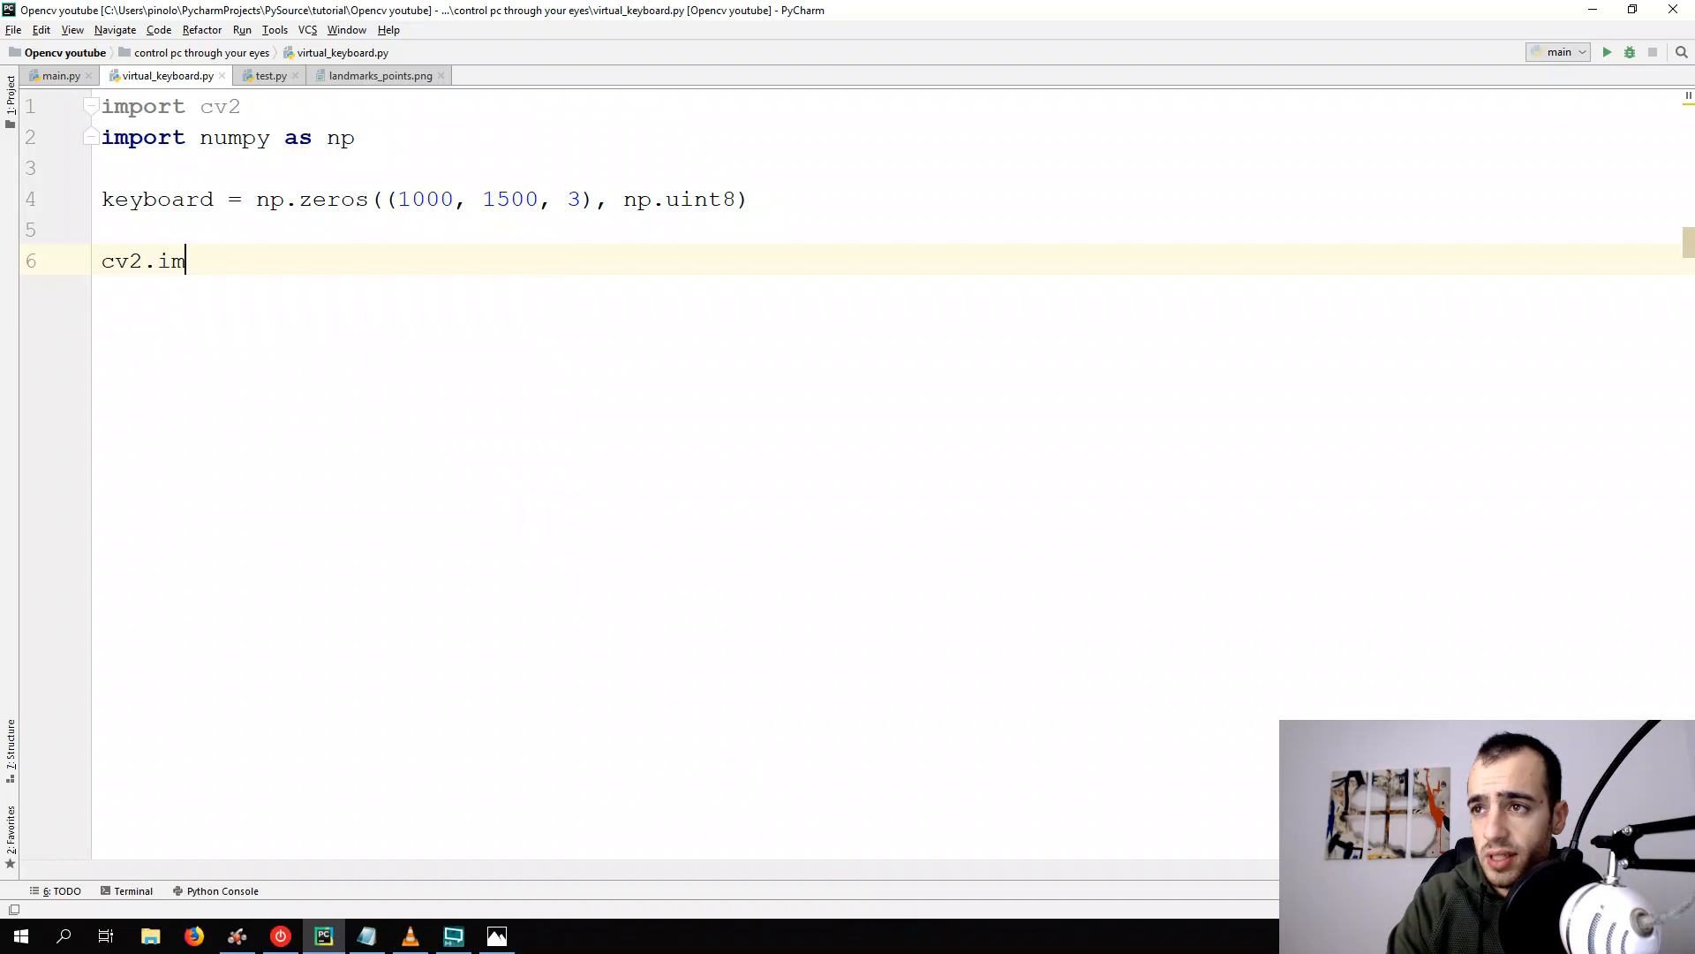
text(show(""))
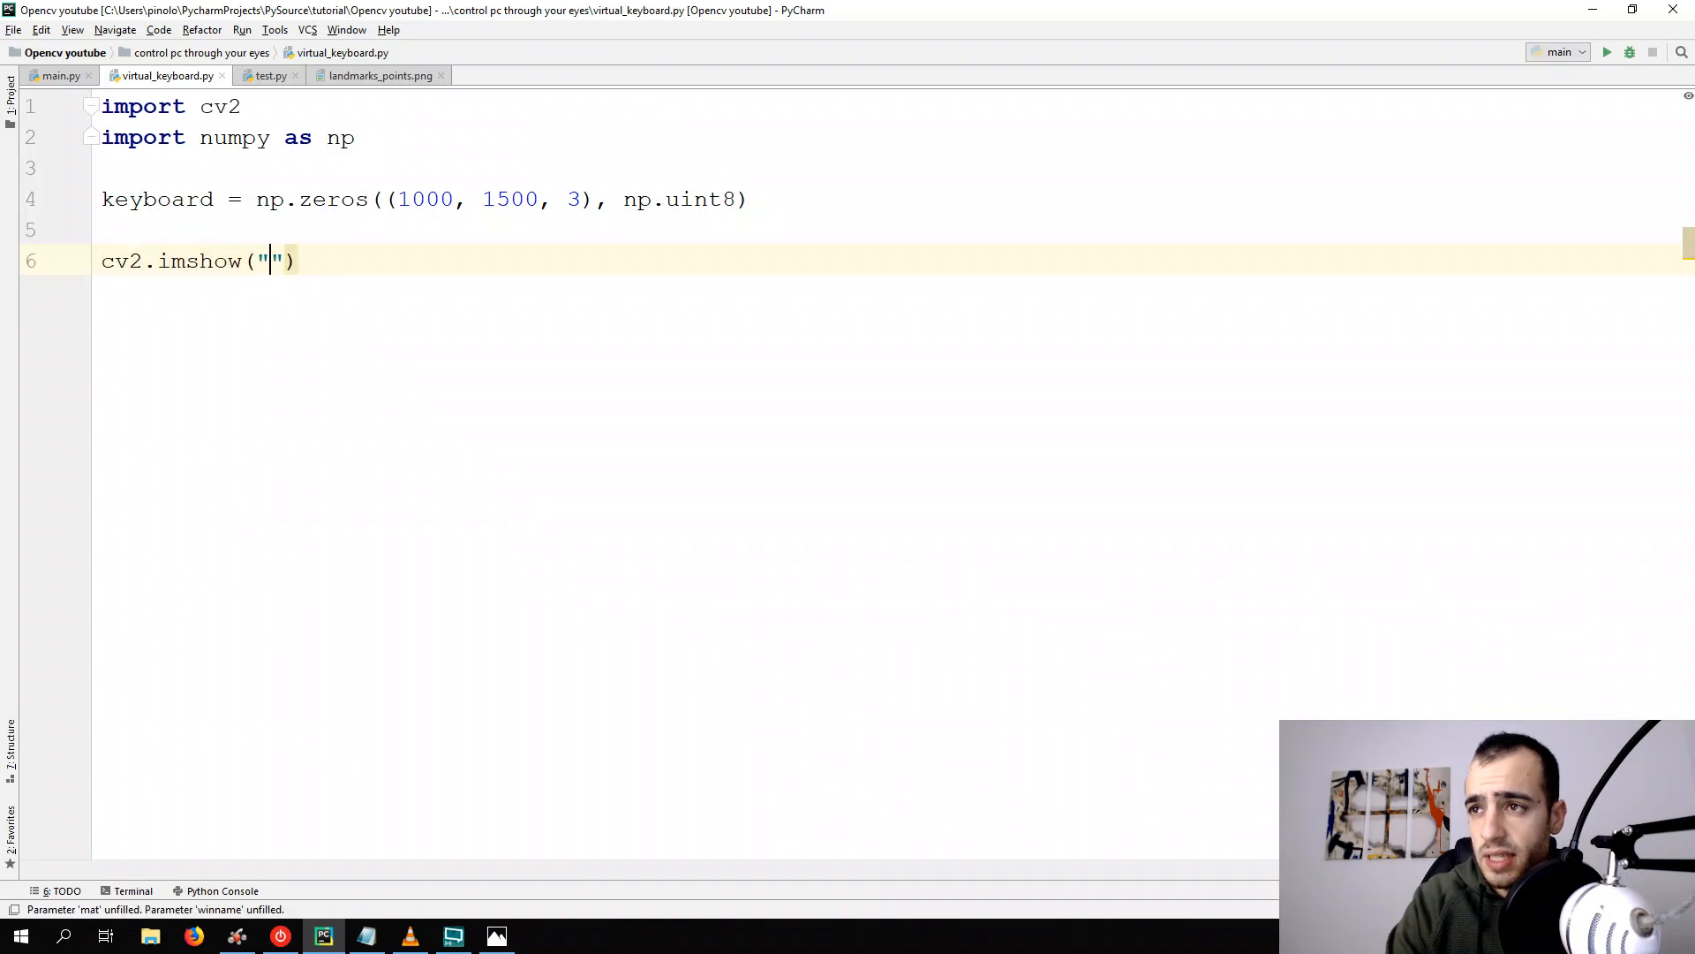
text(k)
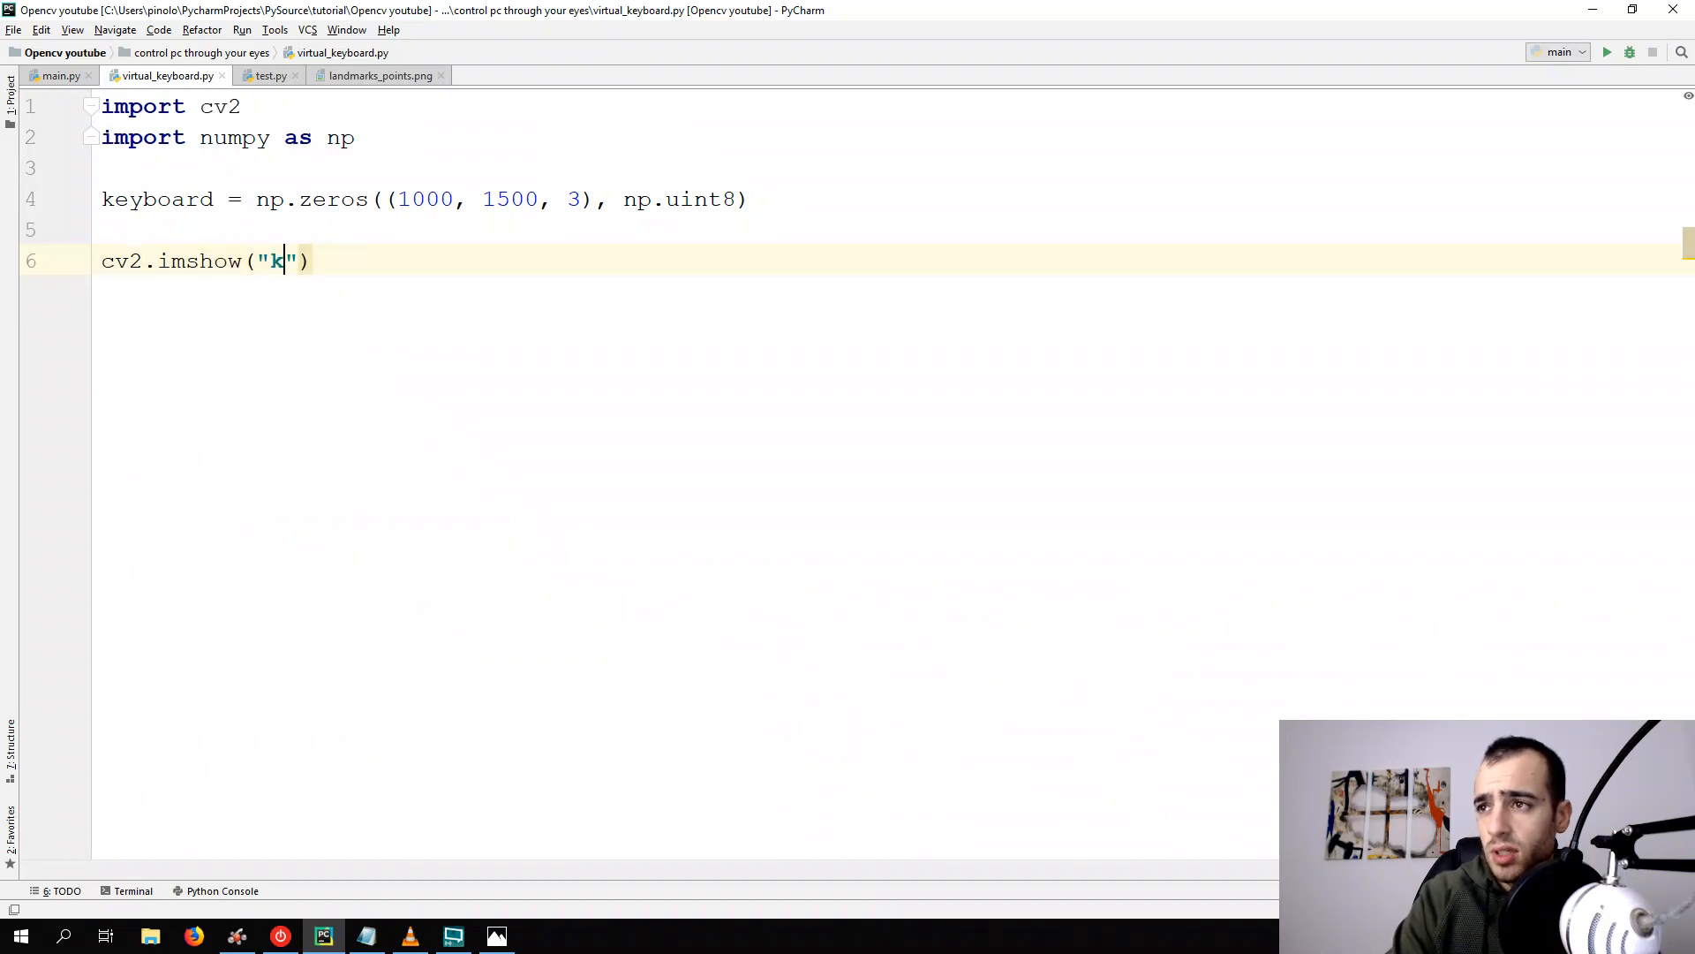
text(ey)
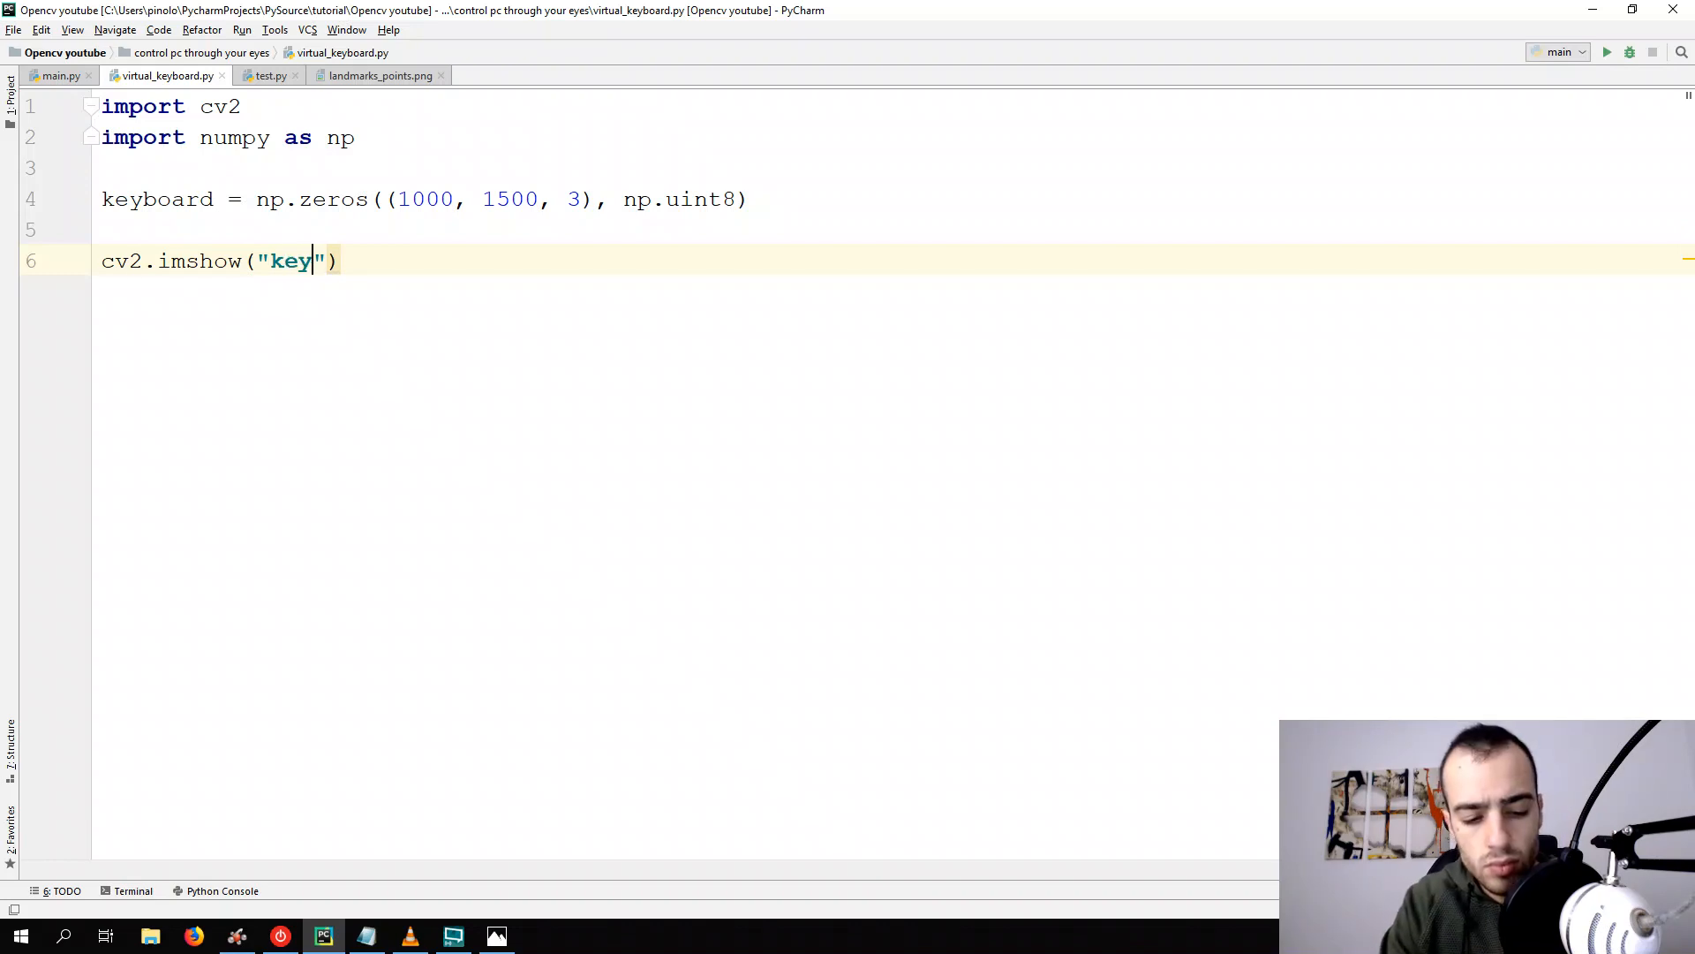
text(board)
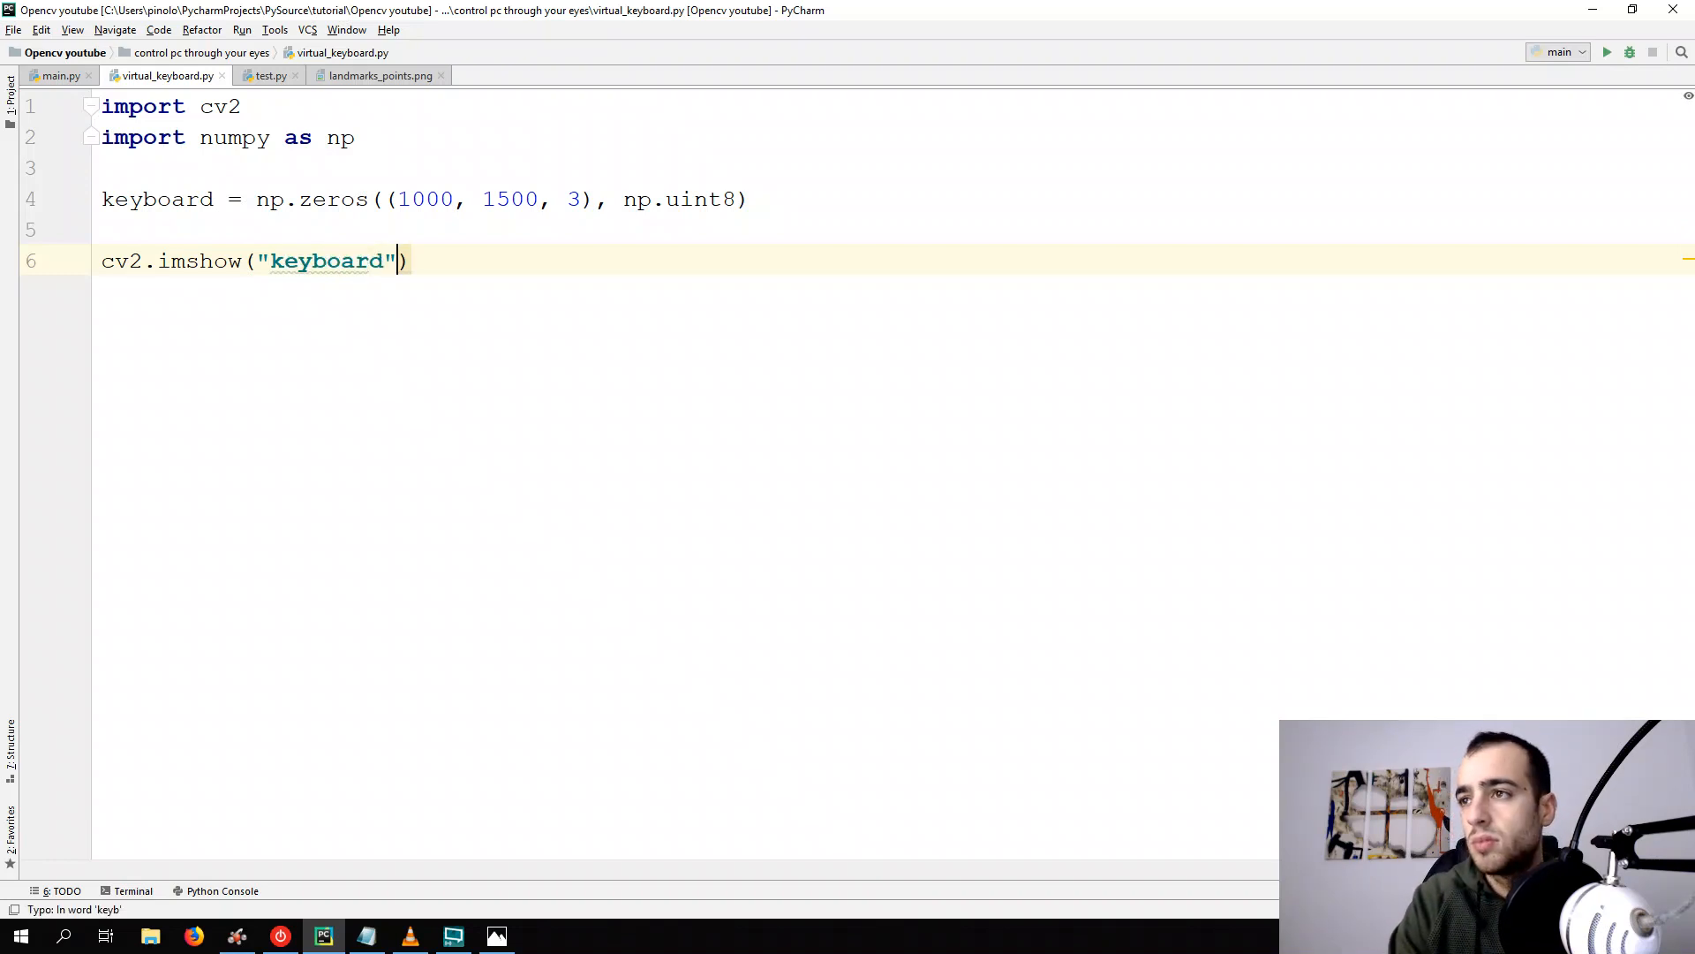
text(, keyboard)
text(cv2)
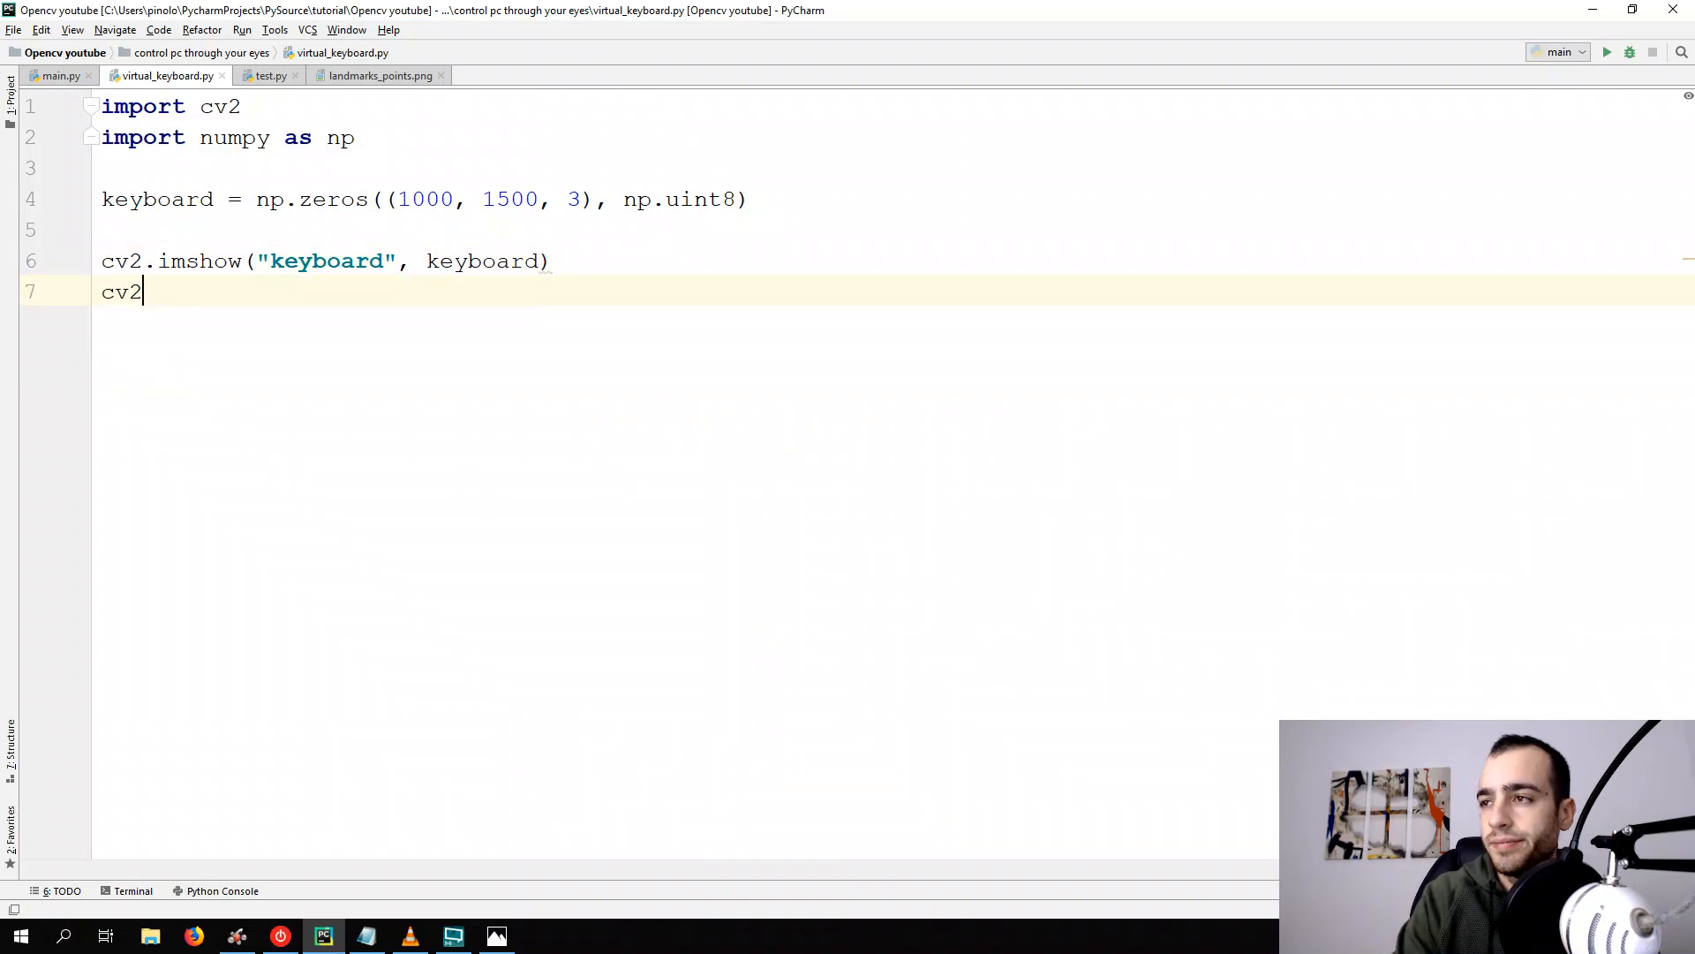
text(.waitKey(0))
text(cv2.im)
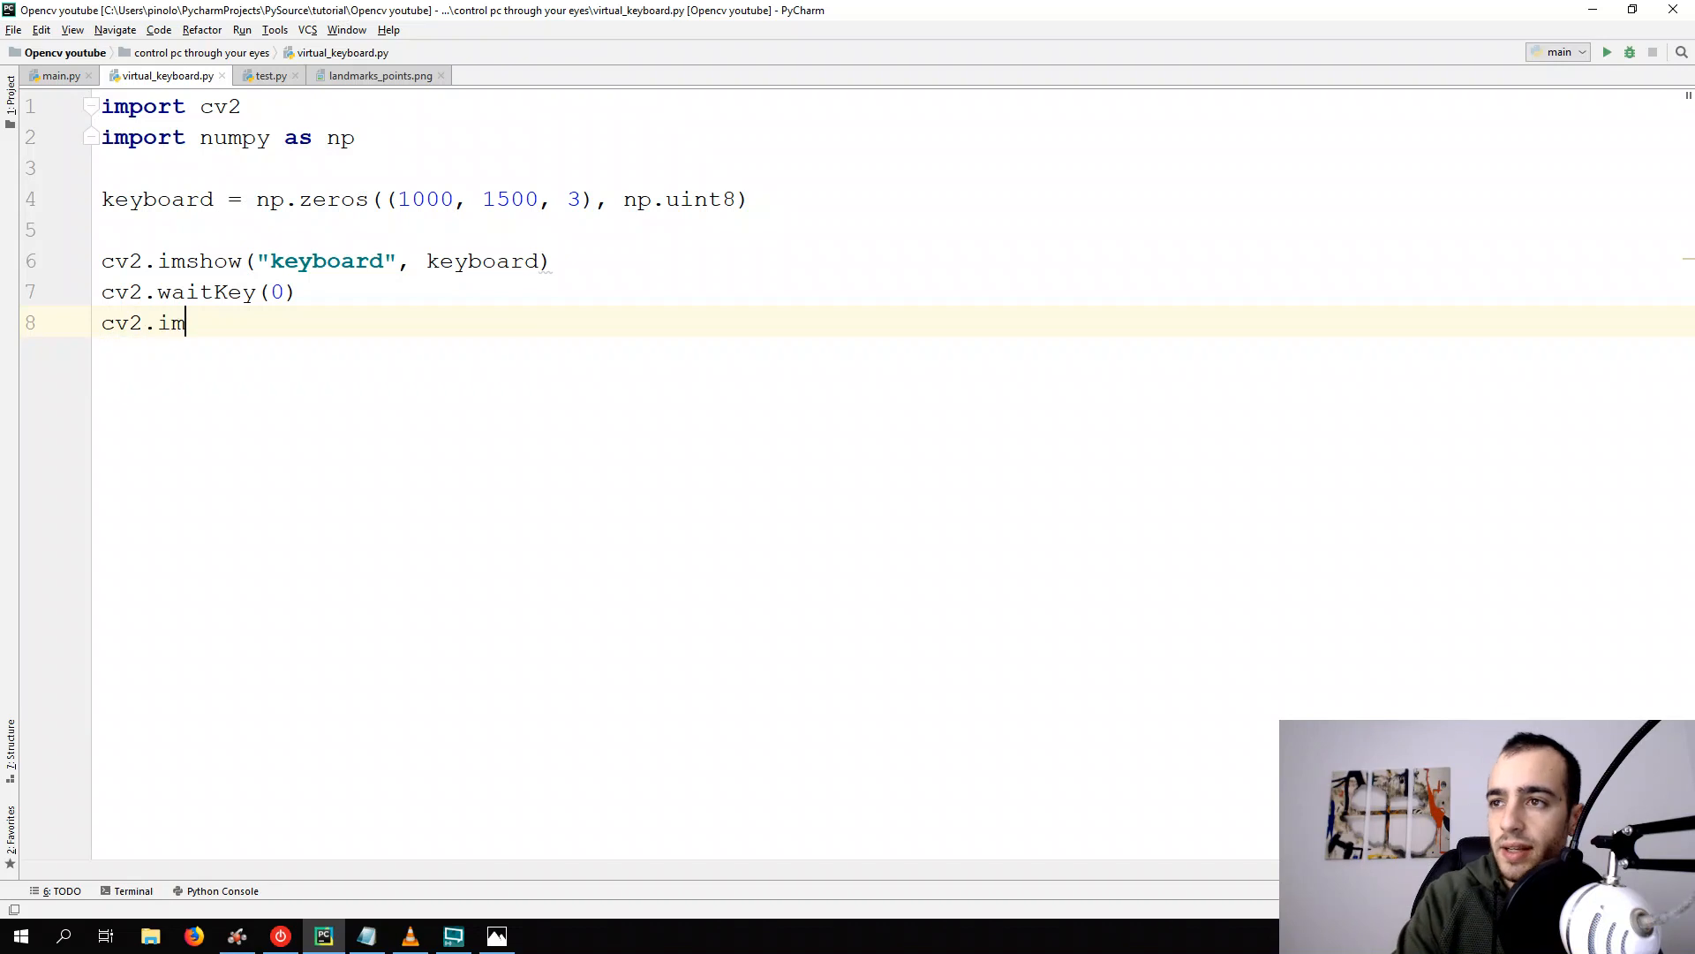
text(destroyAllWindows()
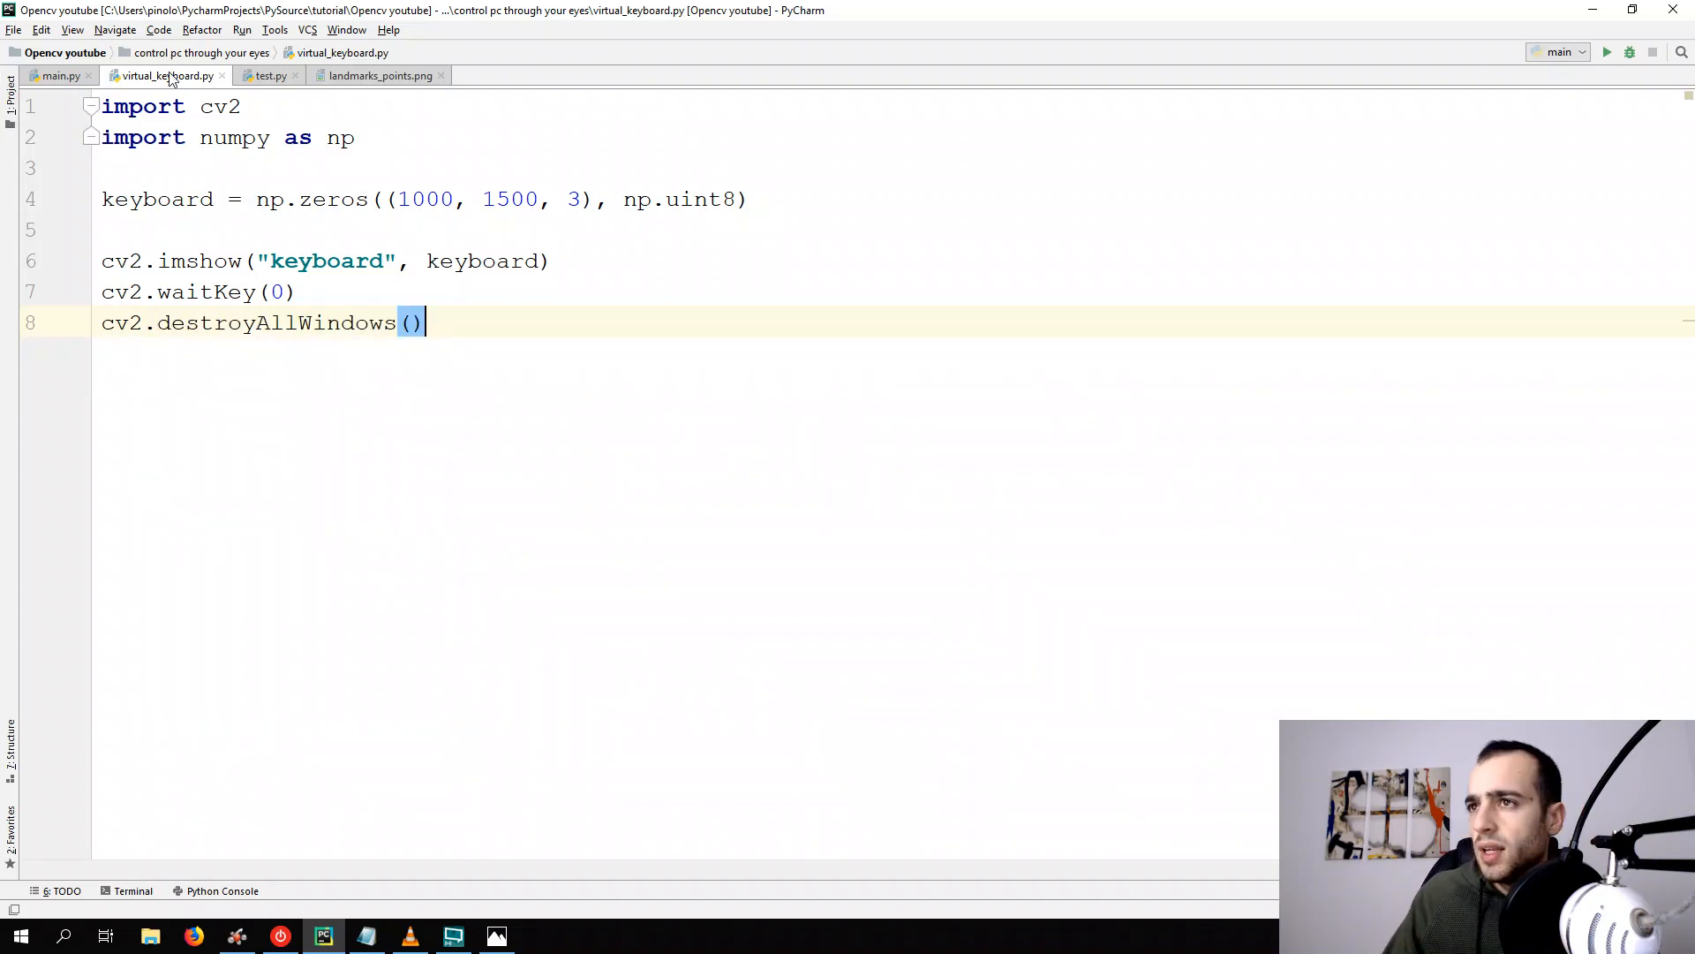
Run 'virtual_keyboard' from the file tab's menu and close the black keyboard window
right_click(164, 76)
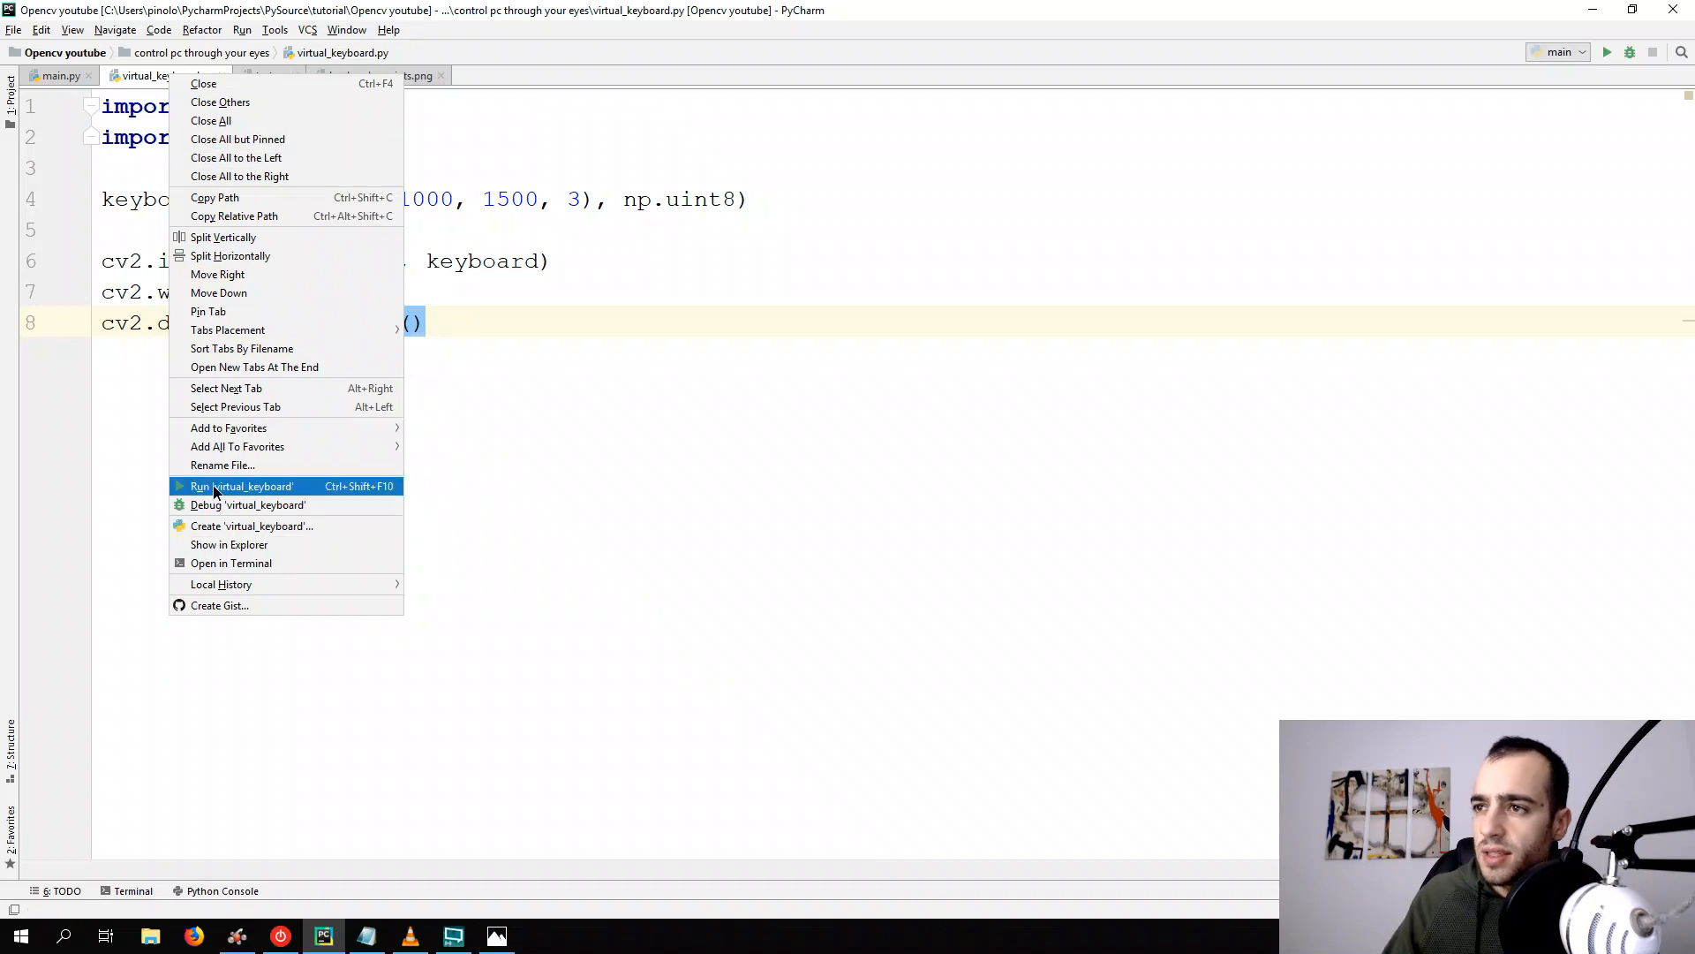
click(241, 485)
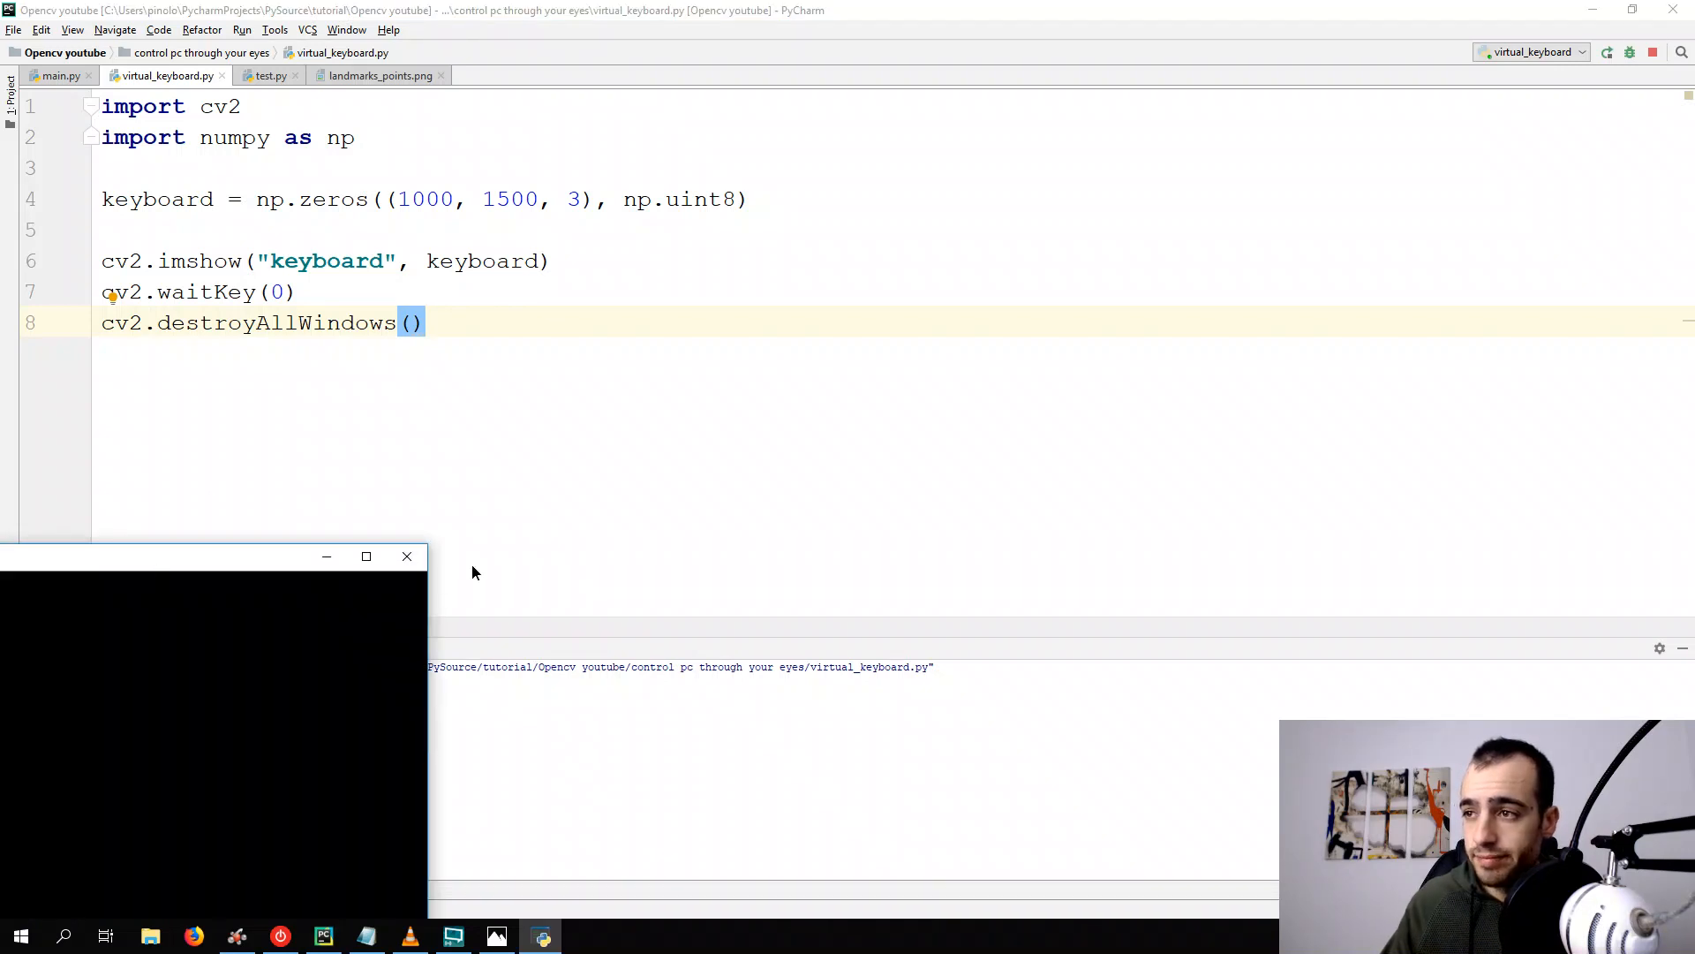
click(366, 555)
text(#)
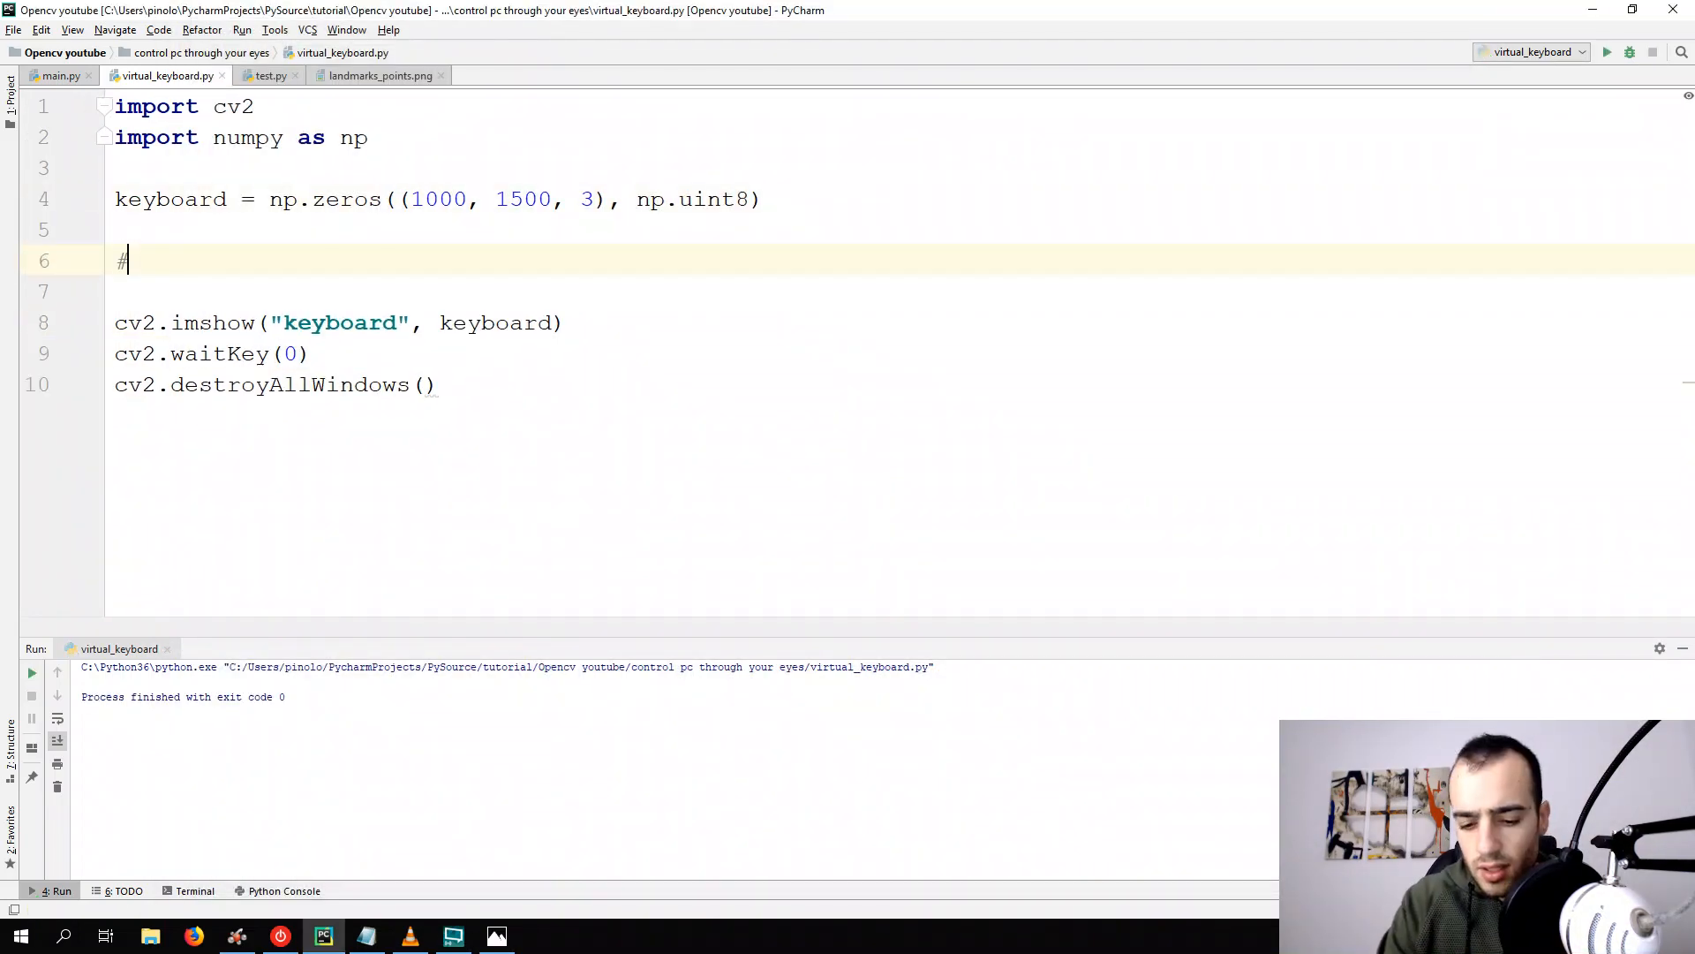
Under a '# Keys' comment, draw a (255, 0, 0) rectangle from (0, 0) to (200, 200), thickness 3
text(R)
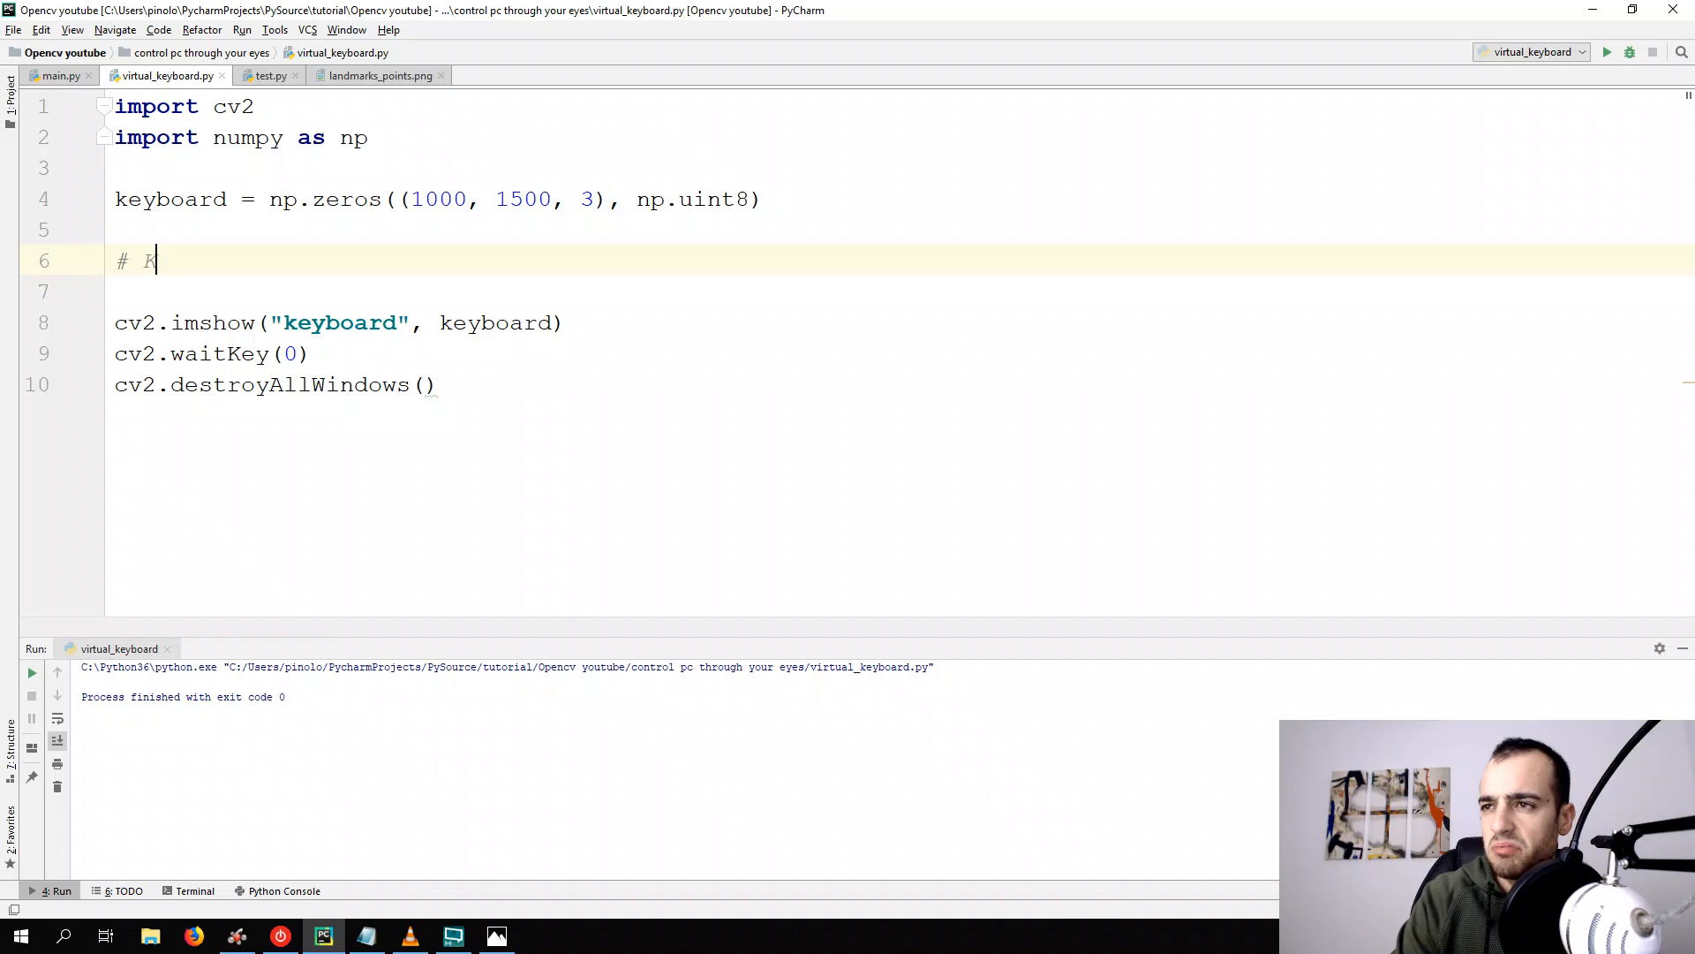
text(eys)
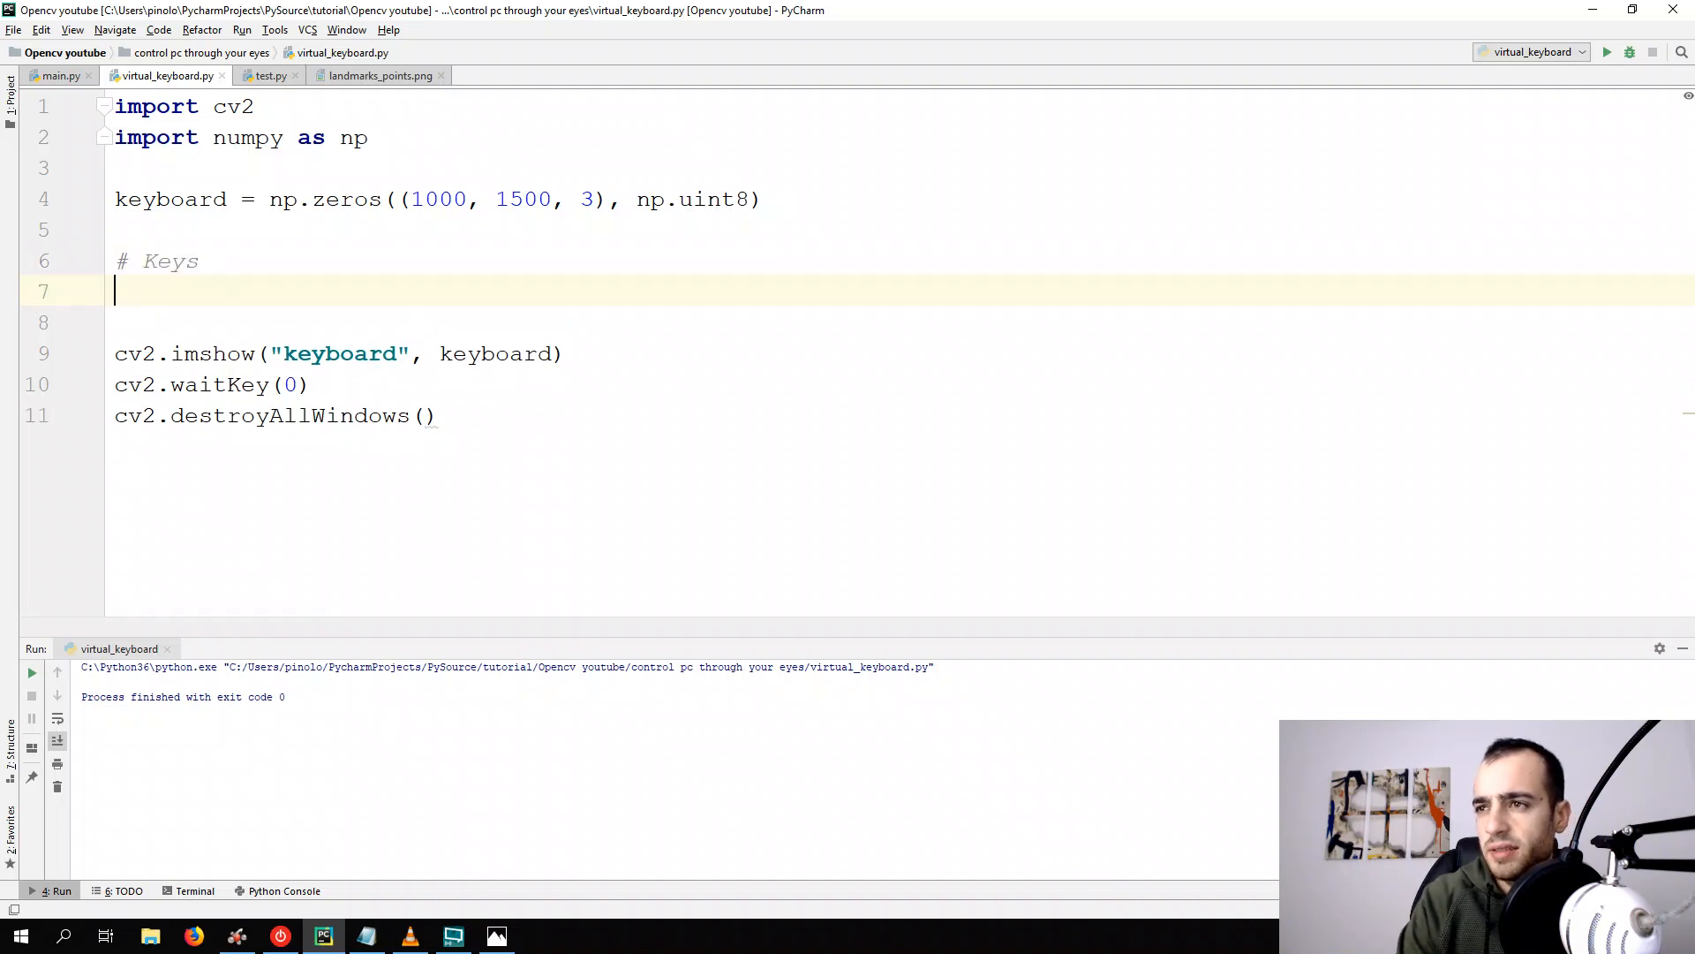
text(cv2.)
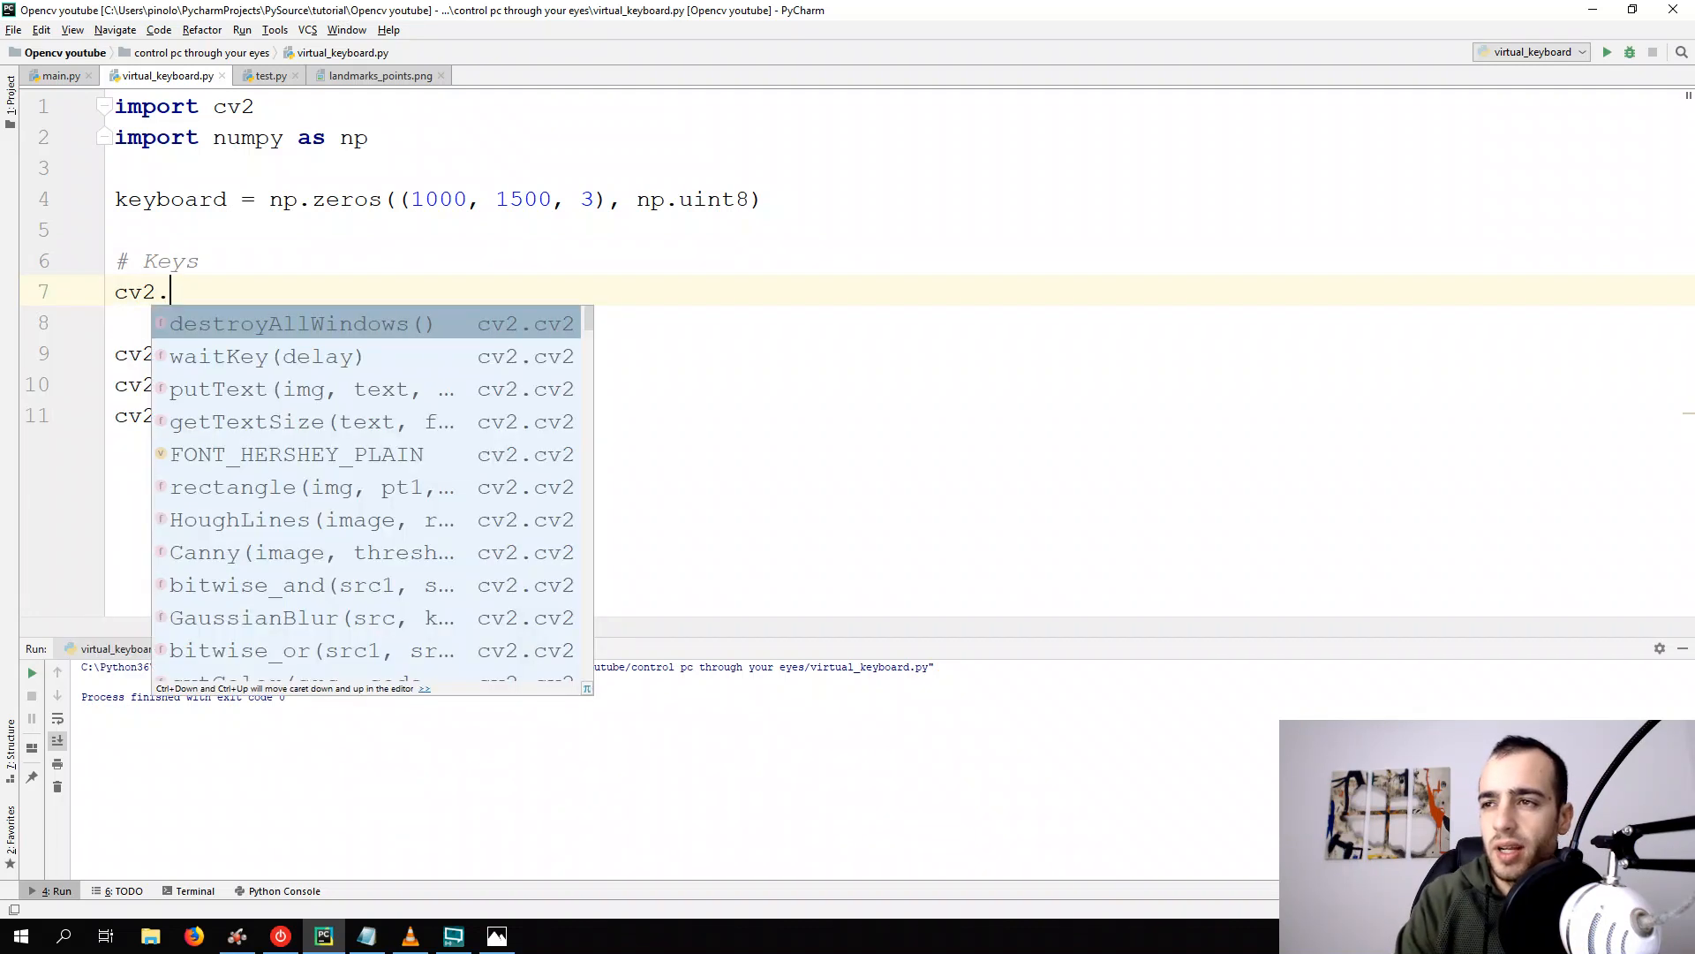
text(rectangle()
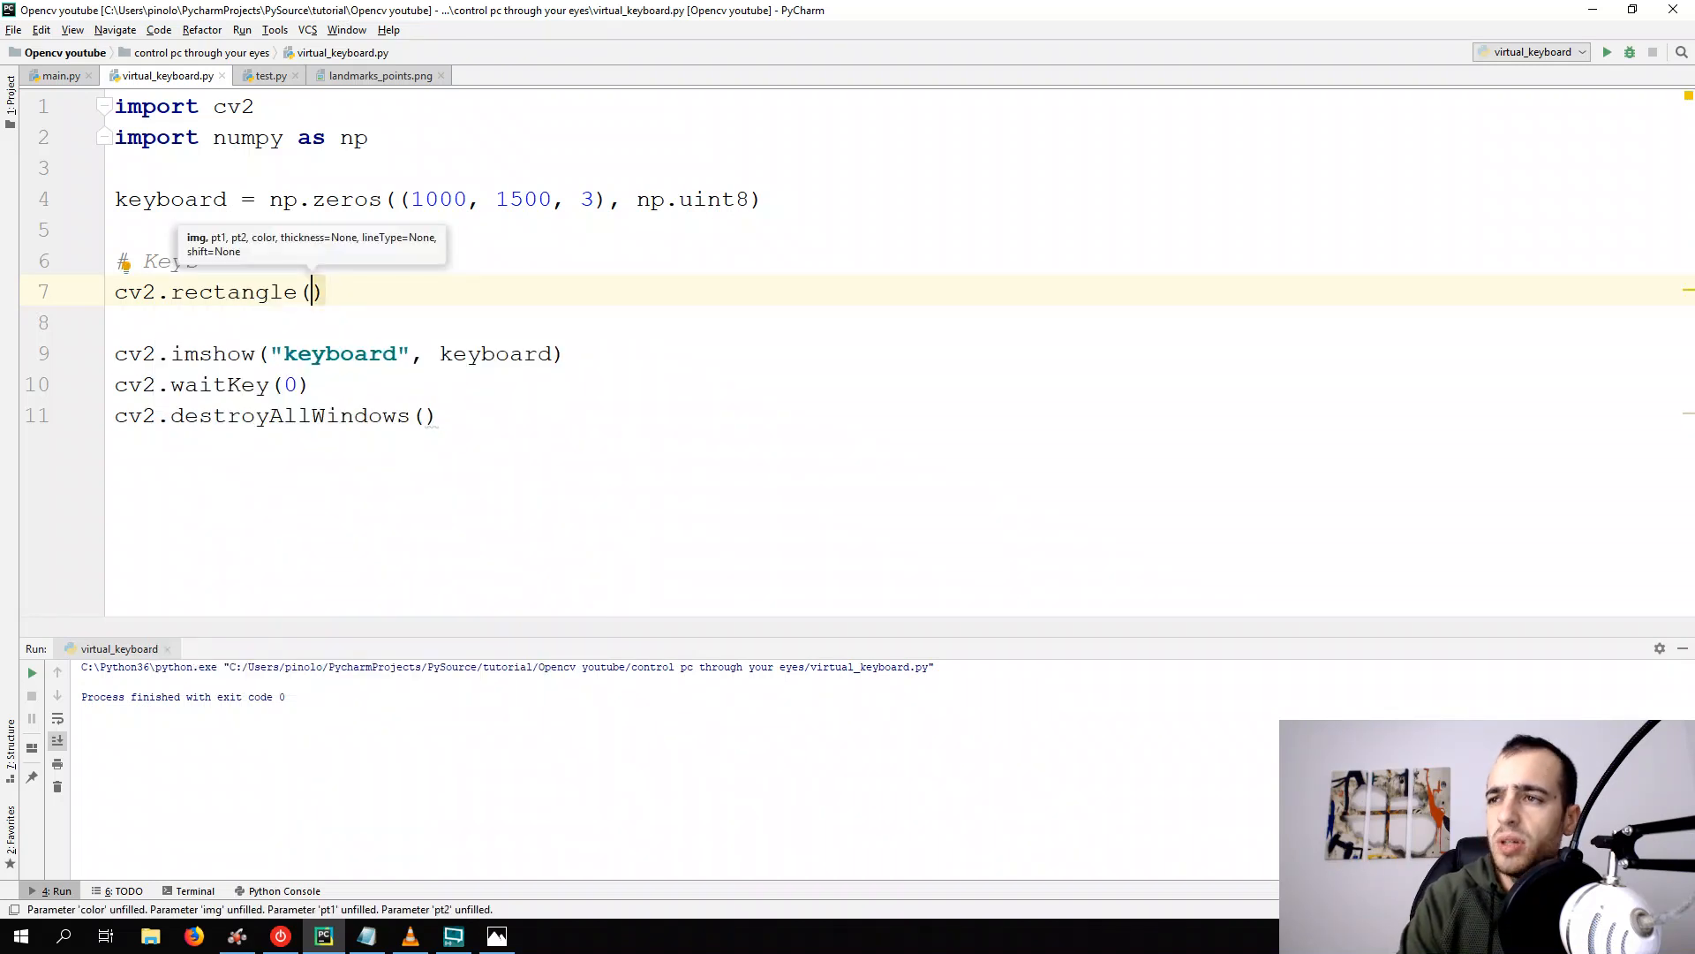
text(keyboard,)
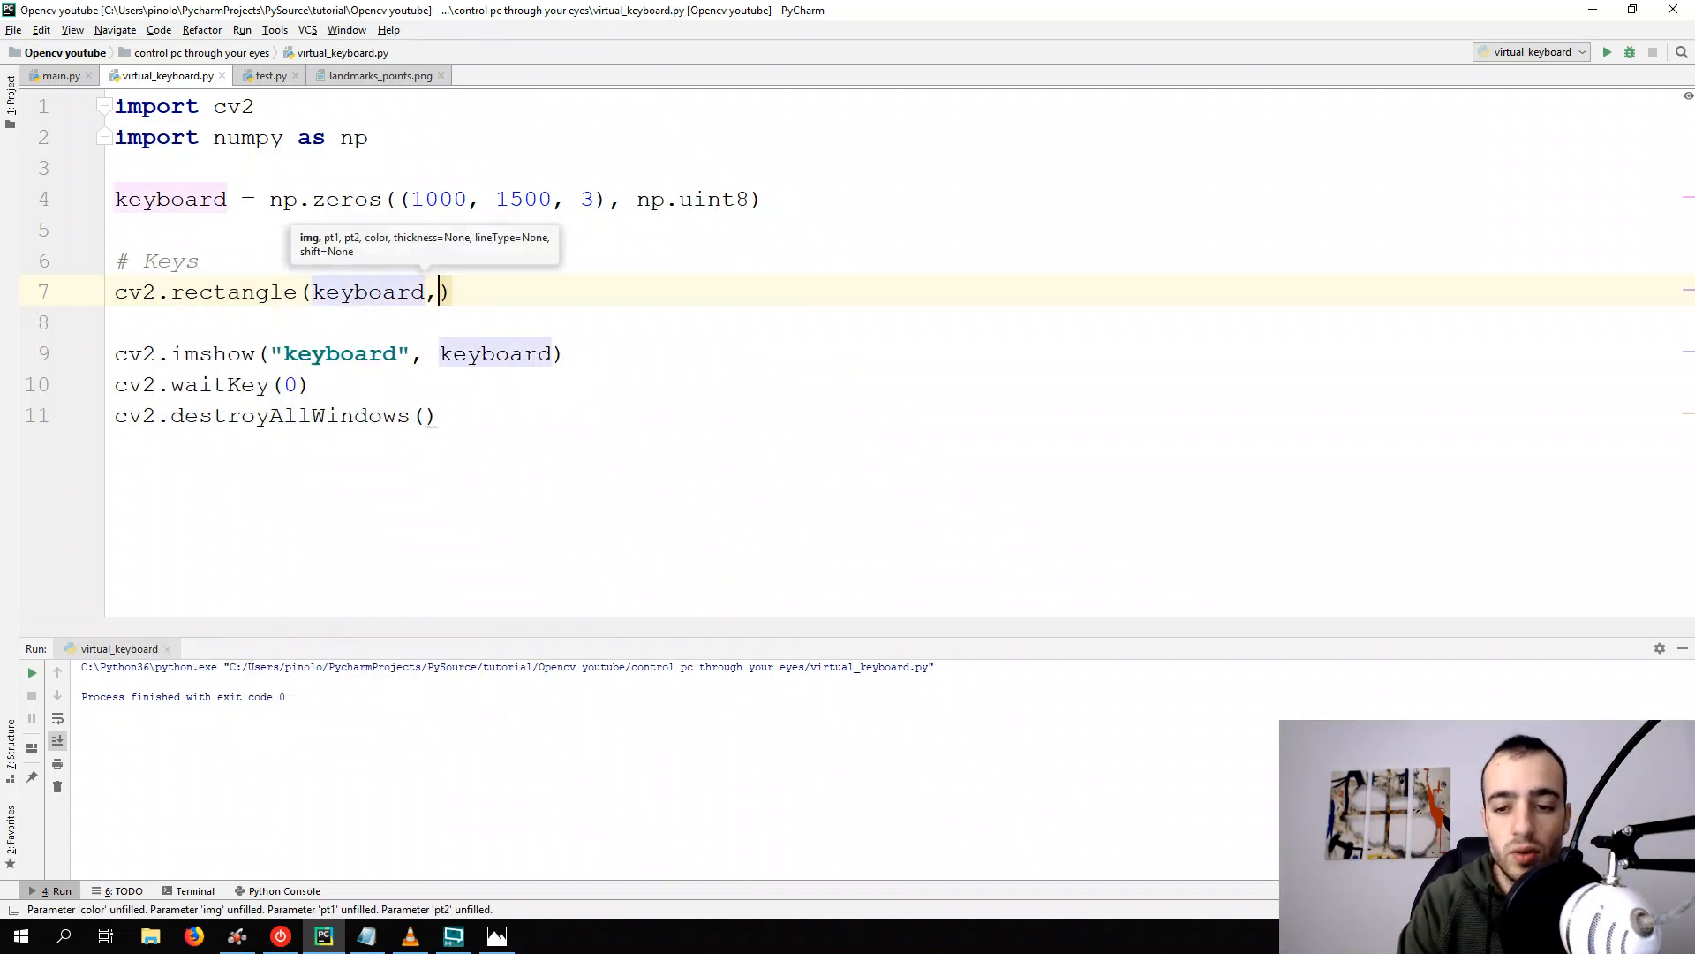
text(()
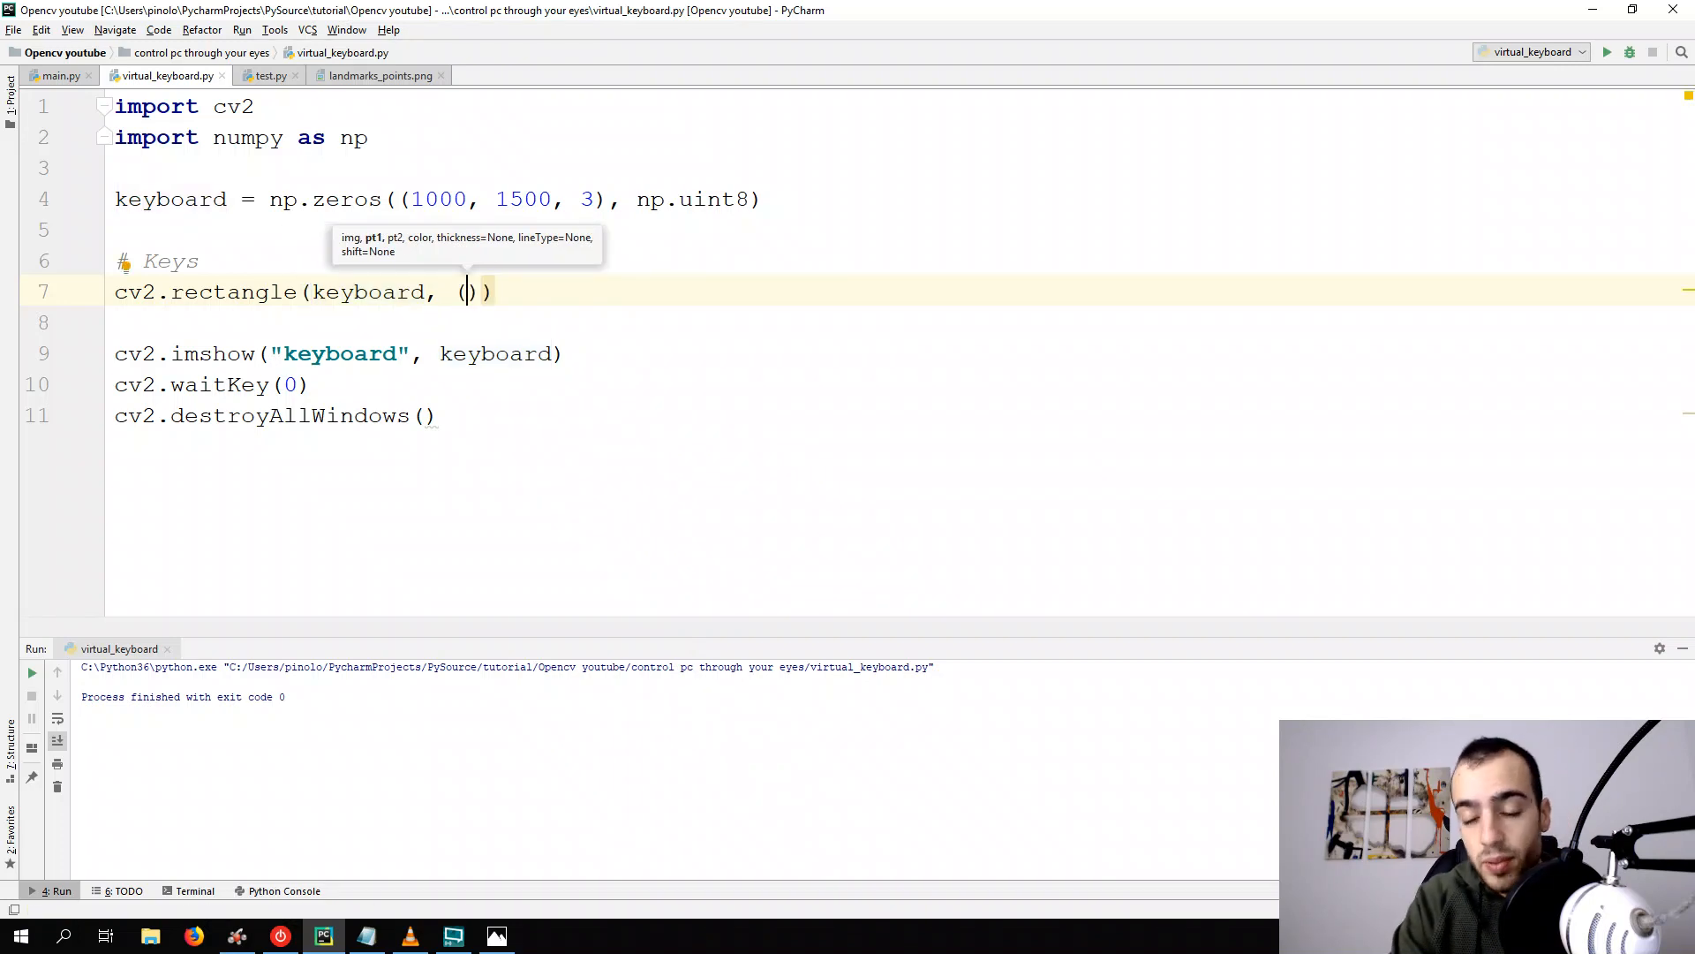
text(2)
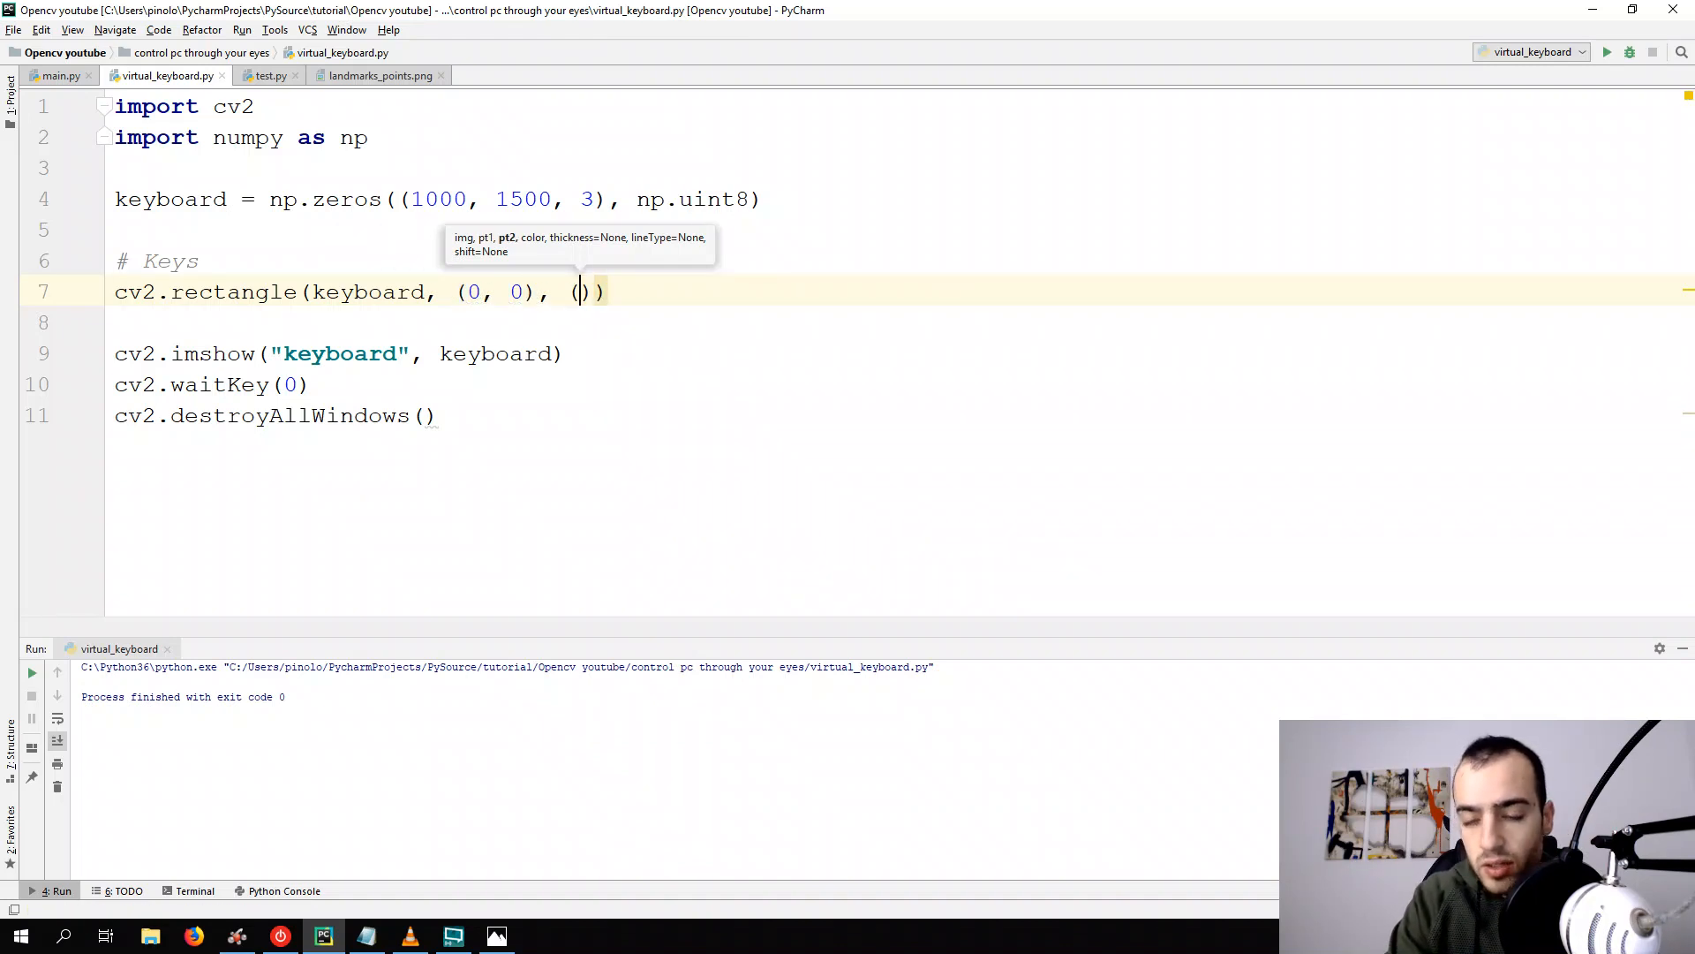
text(200, 200)
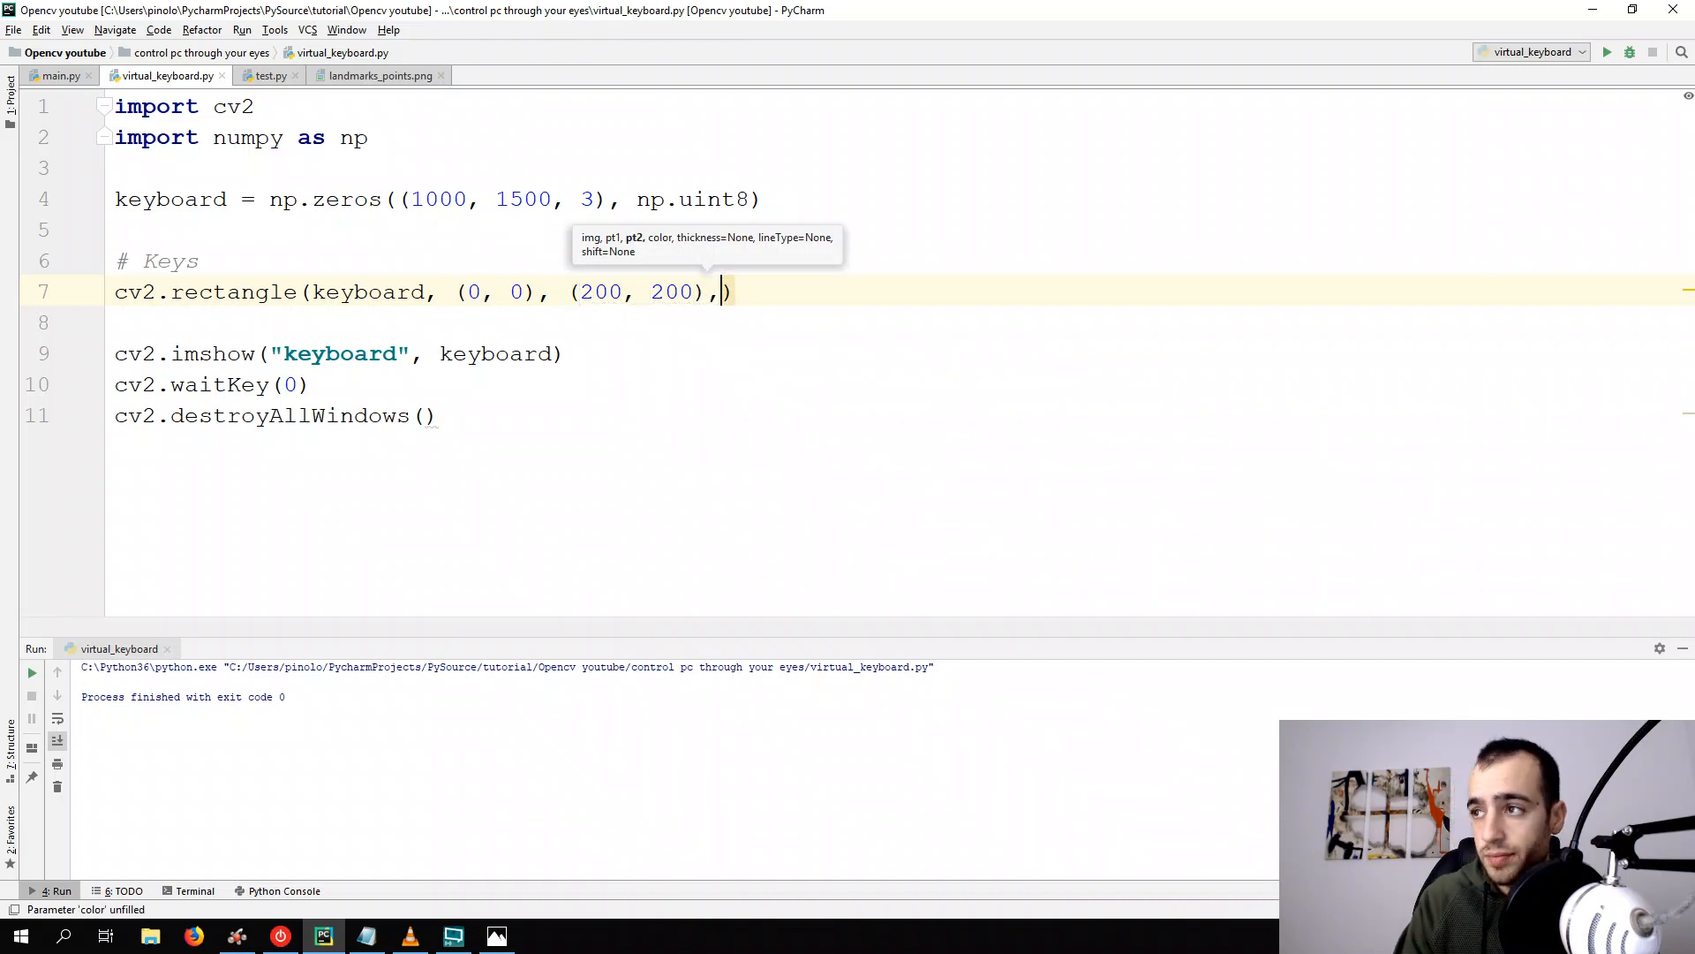
text(()
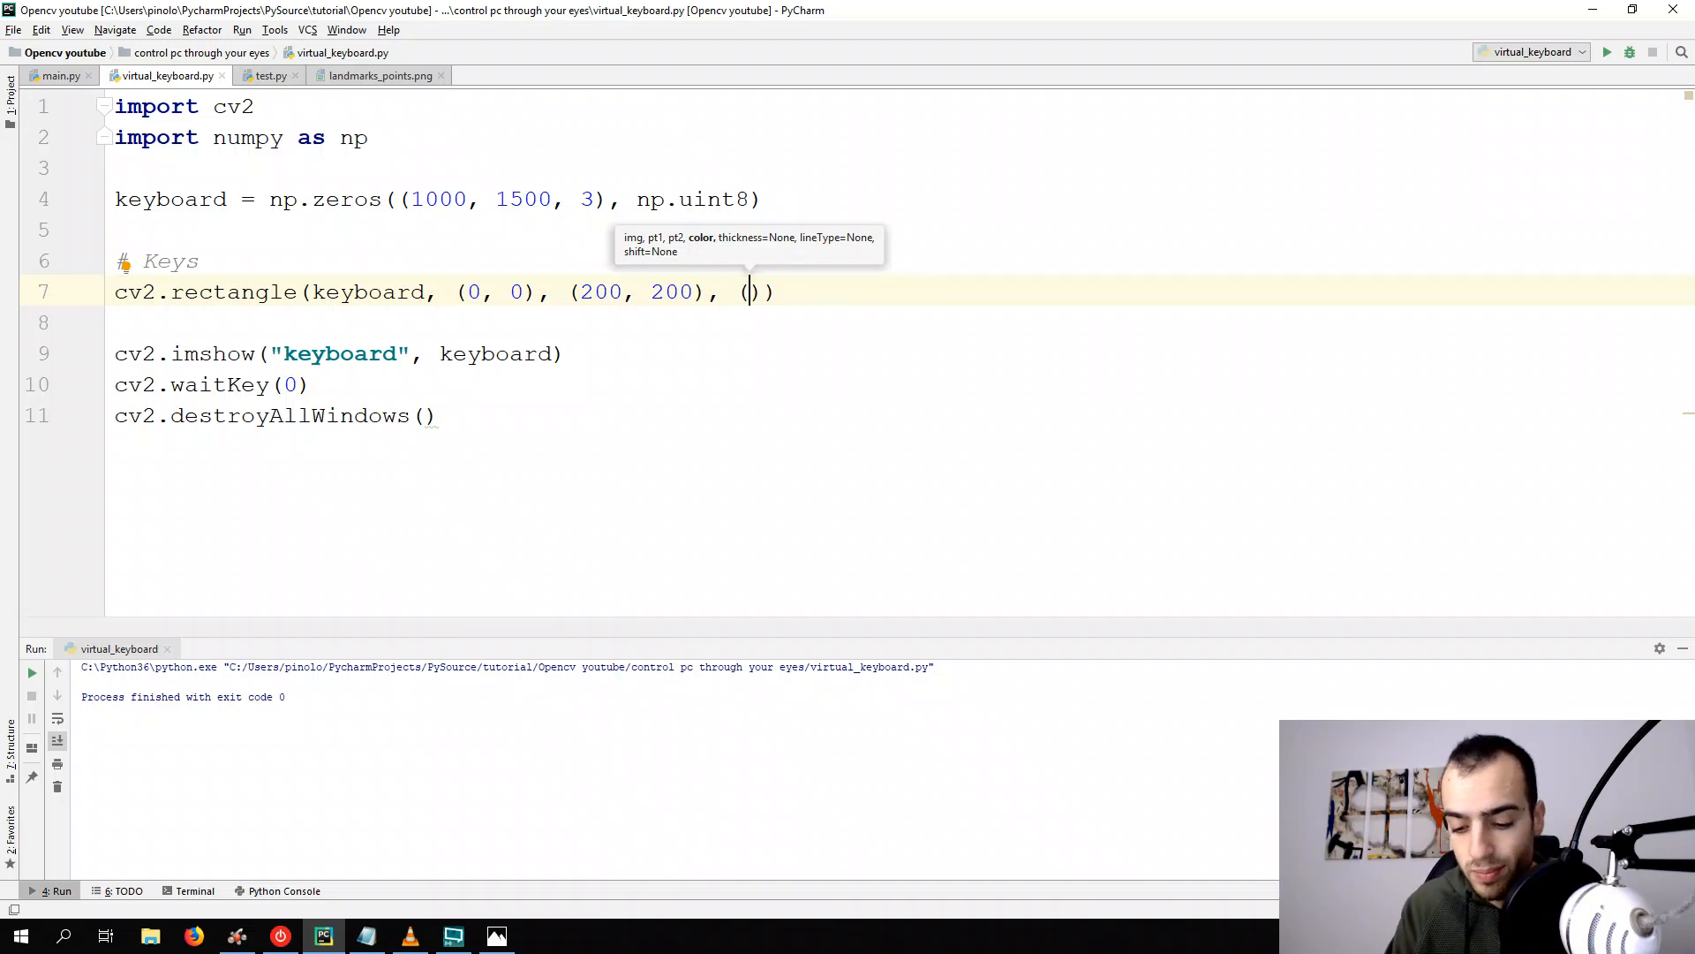
text(255)
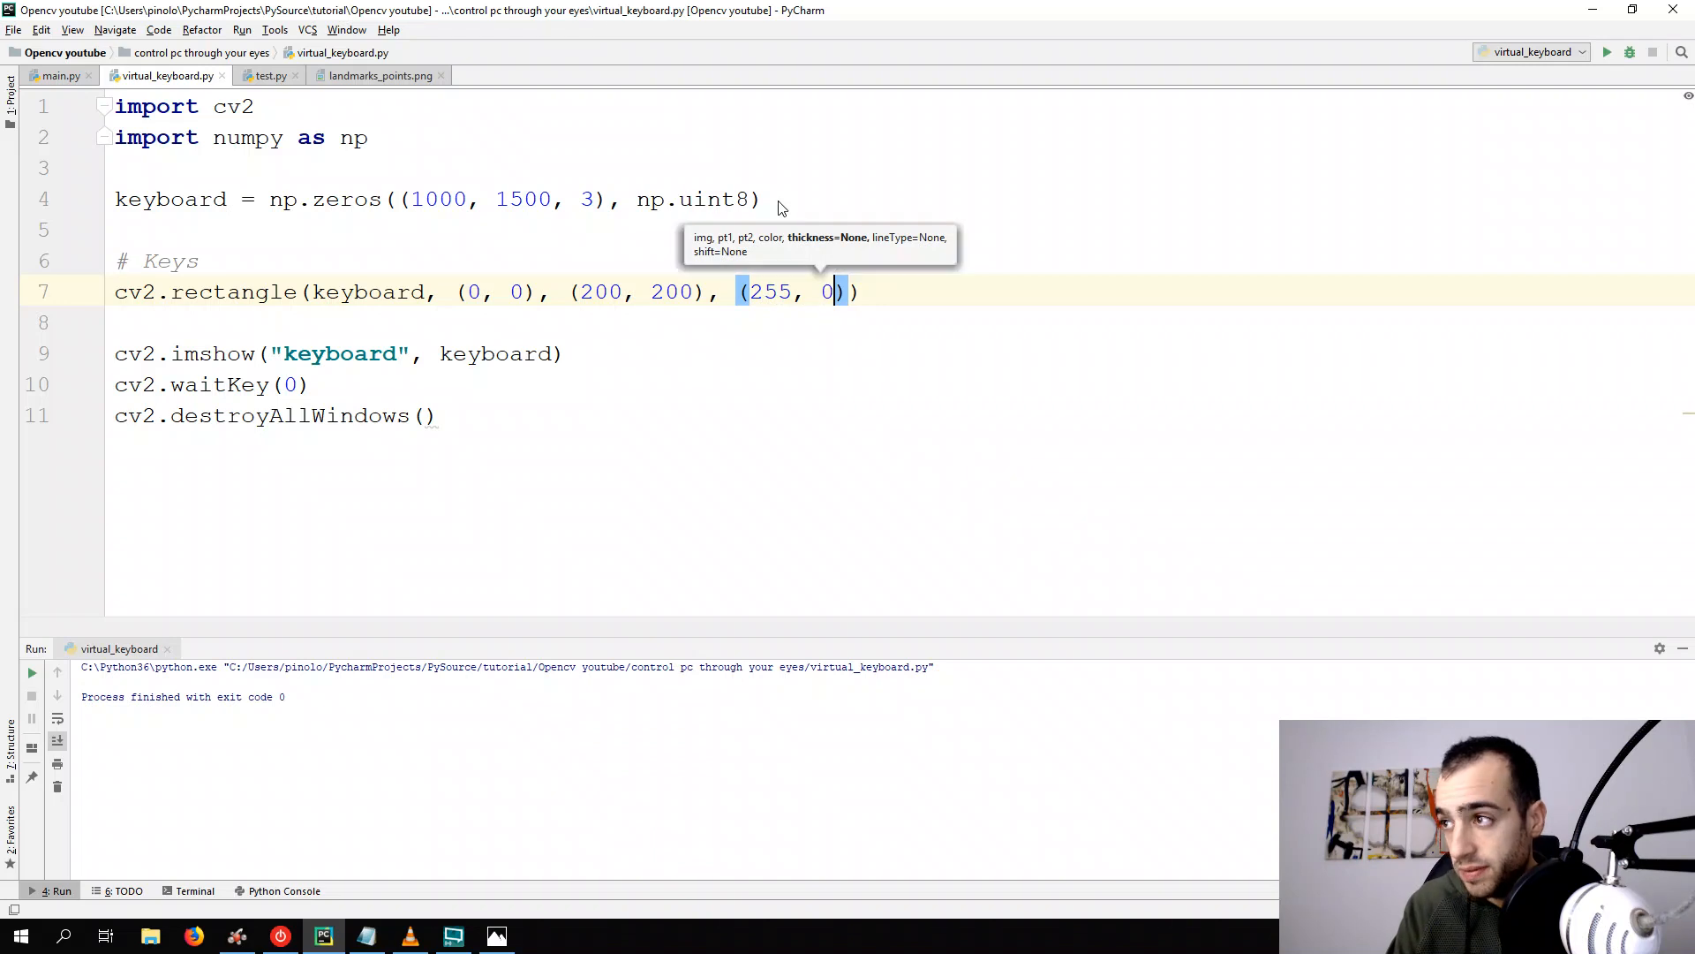
text(, 0)
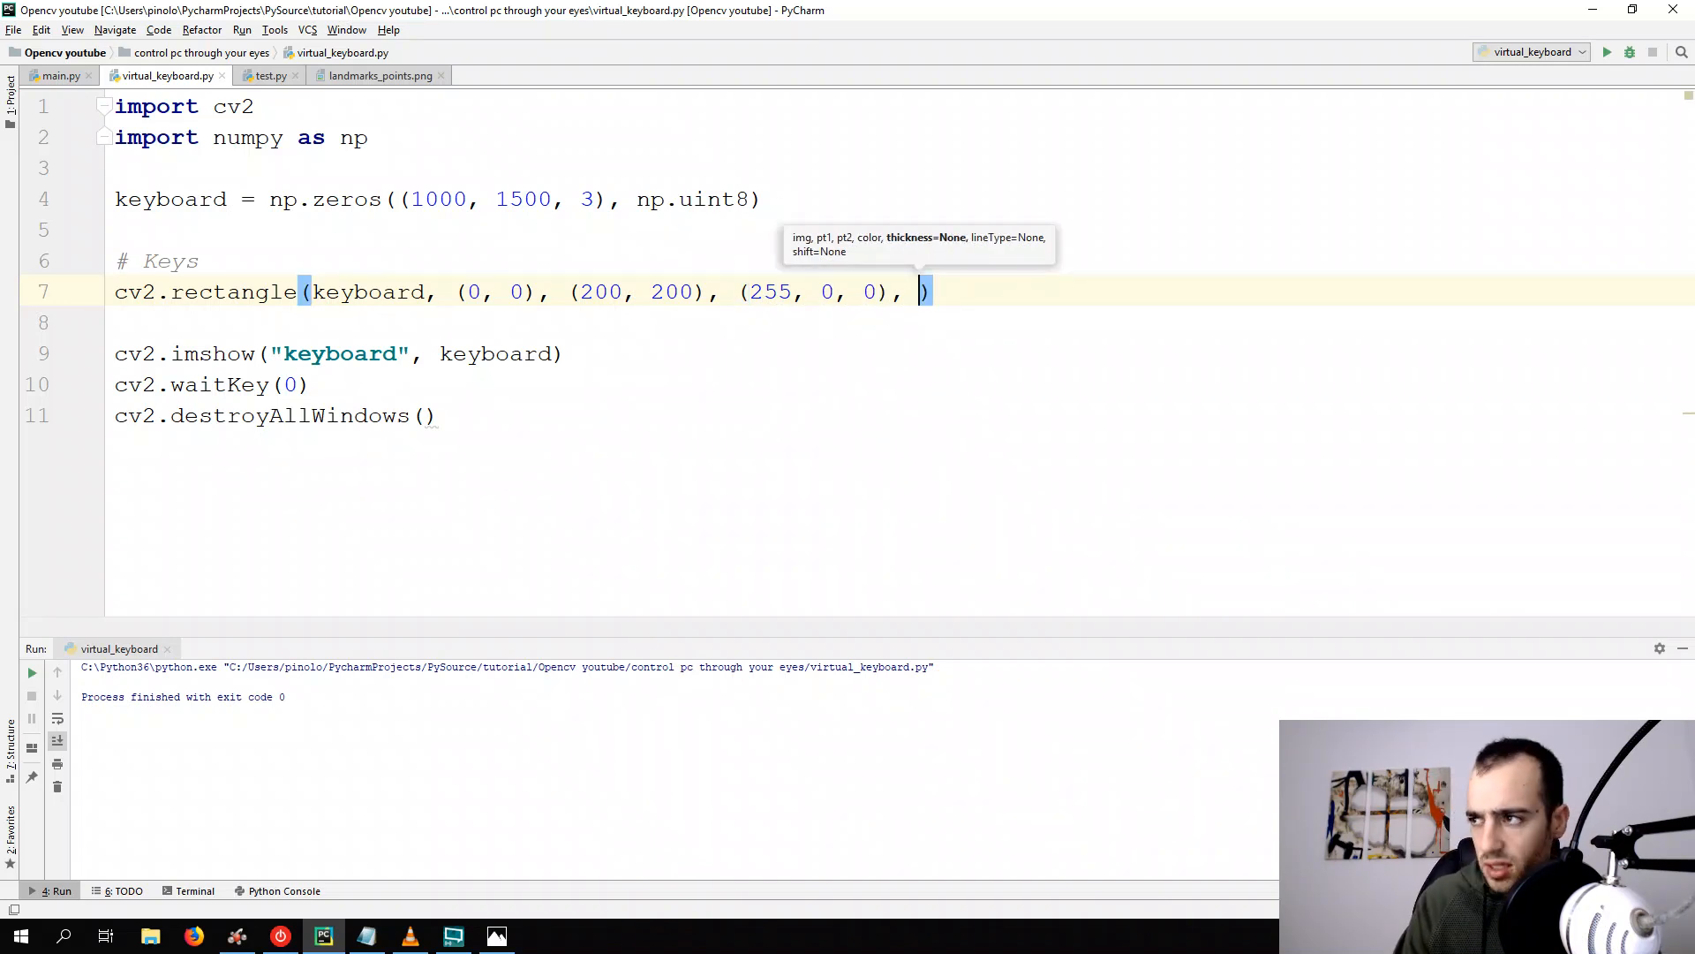
text(3)
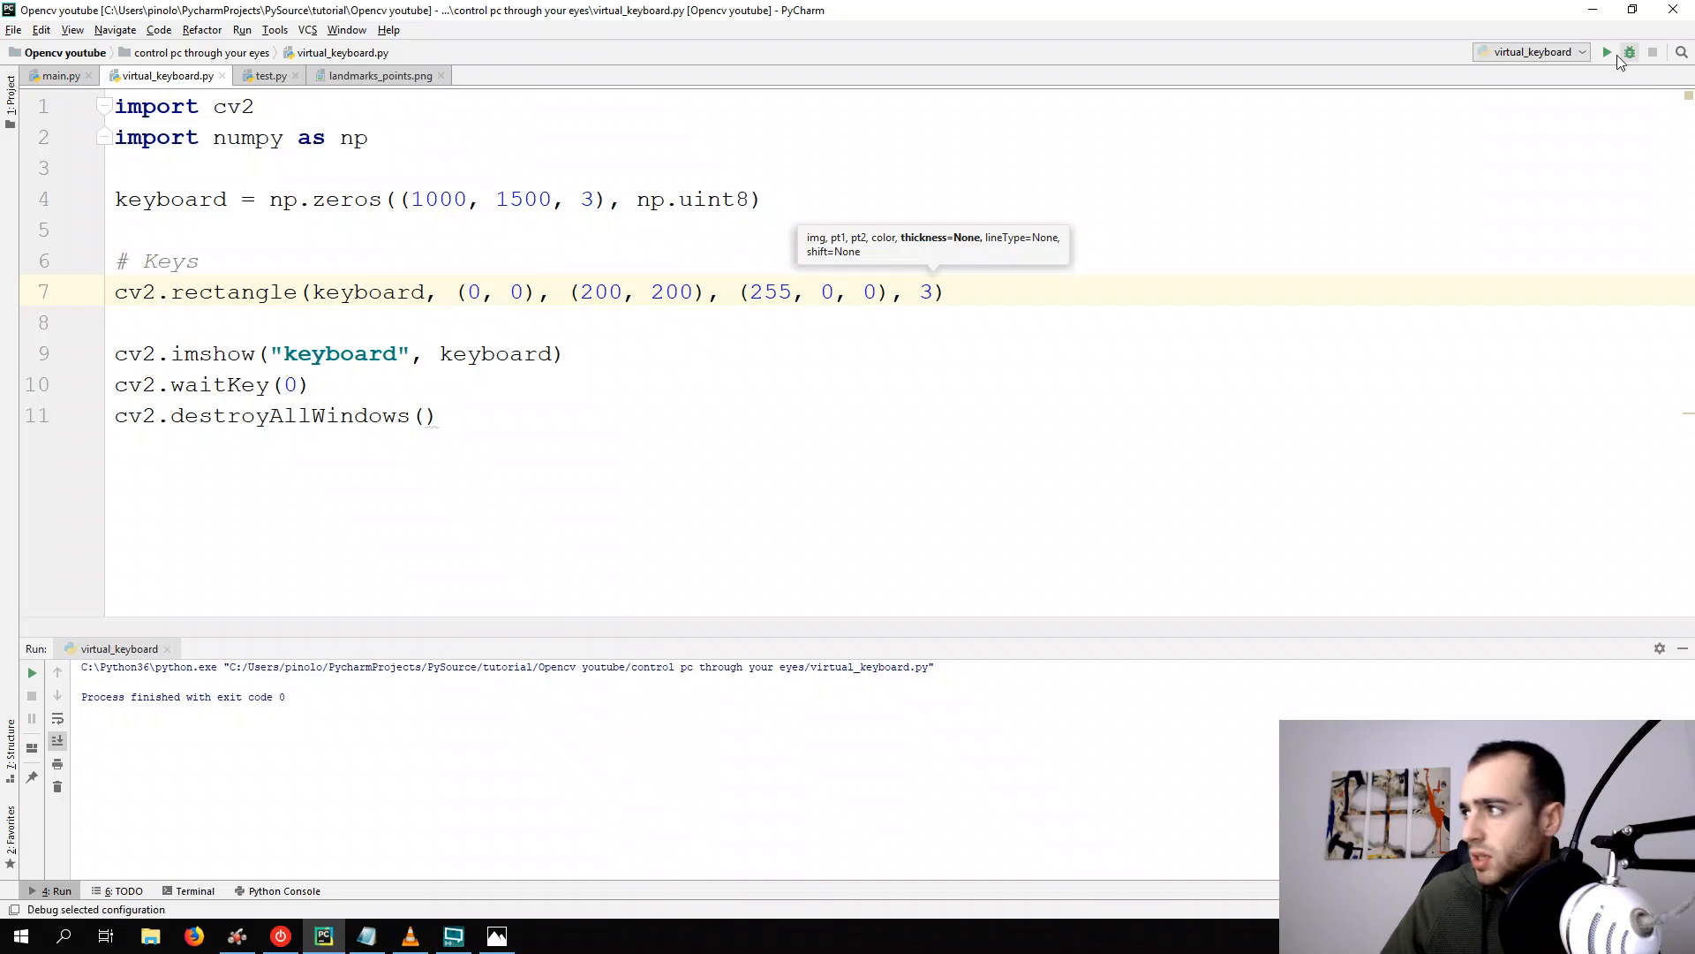
click(1608, 52)
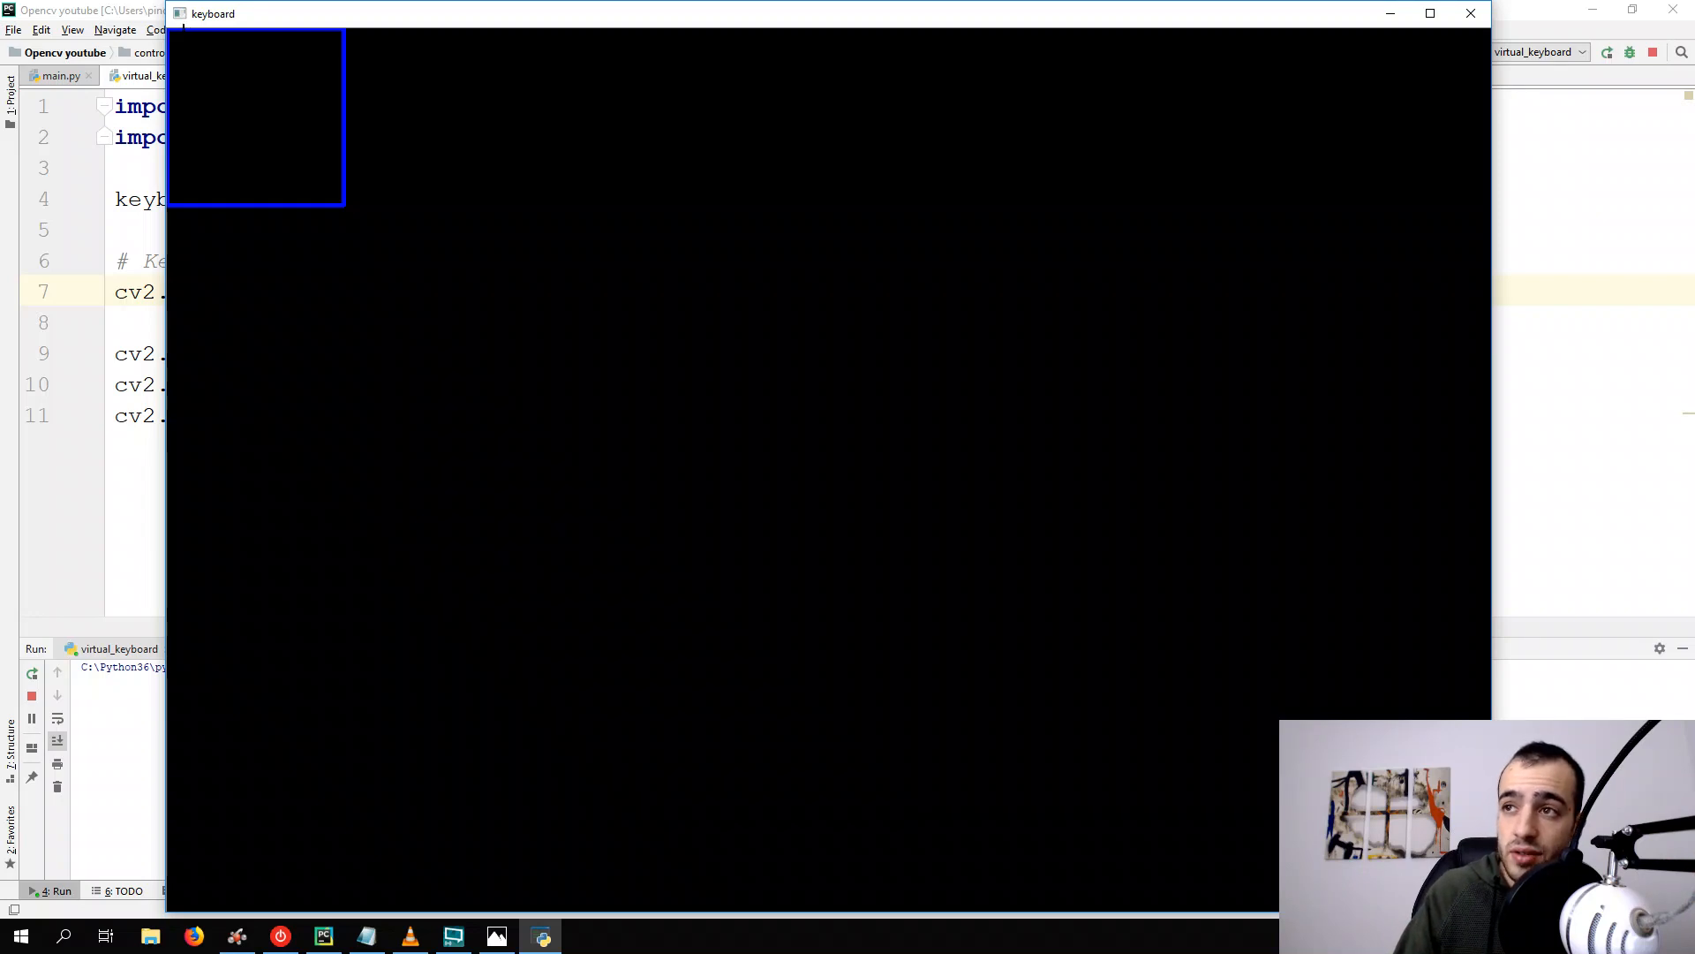
mouse_move(114, 24)
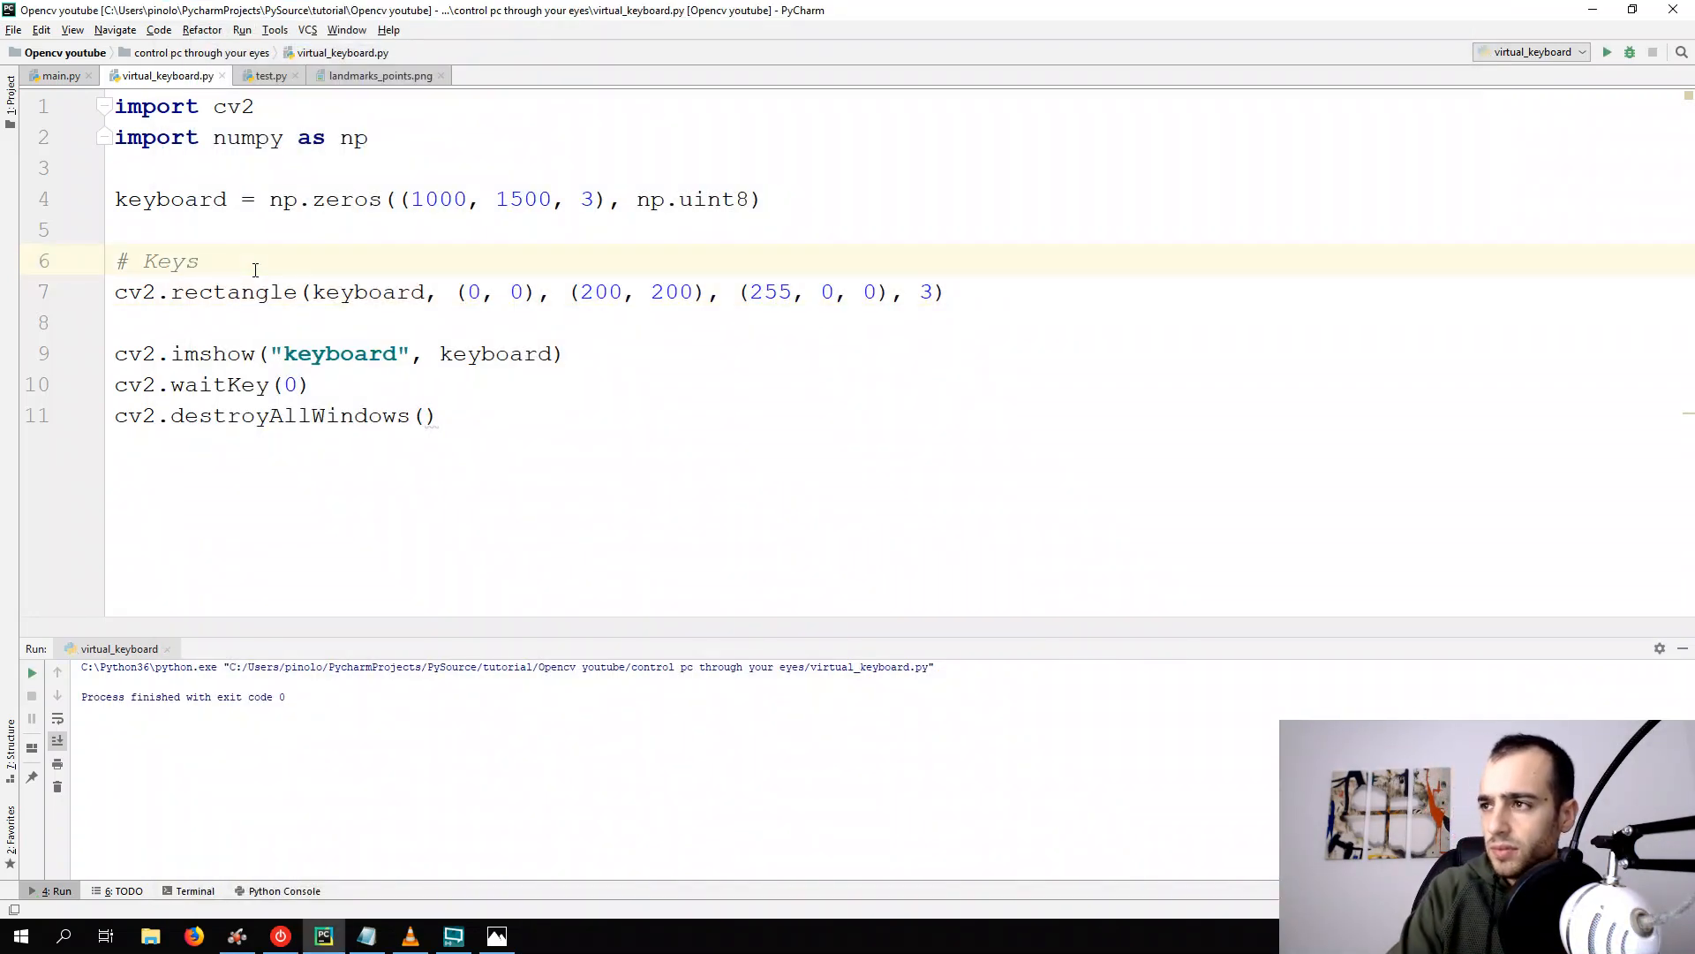
text(x =)
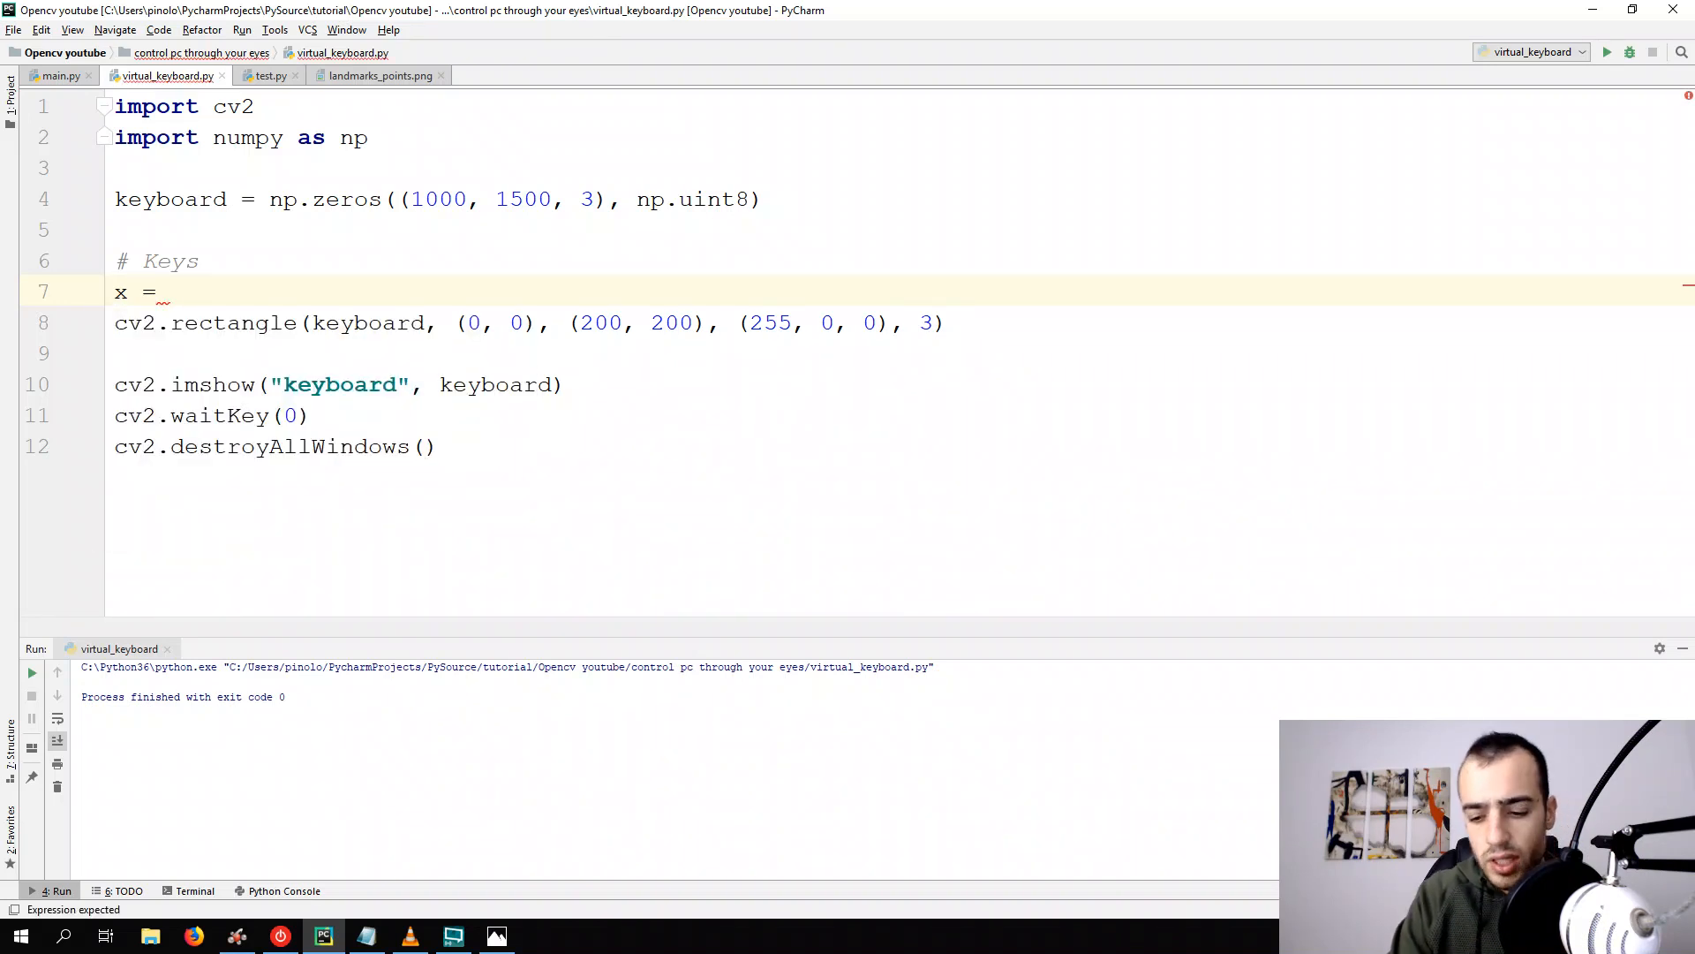
Define x = 0, y = 0, width = 200, height = 200 and thickness = 3 above the rectangle
text(0)
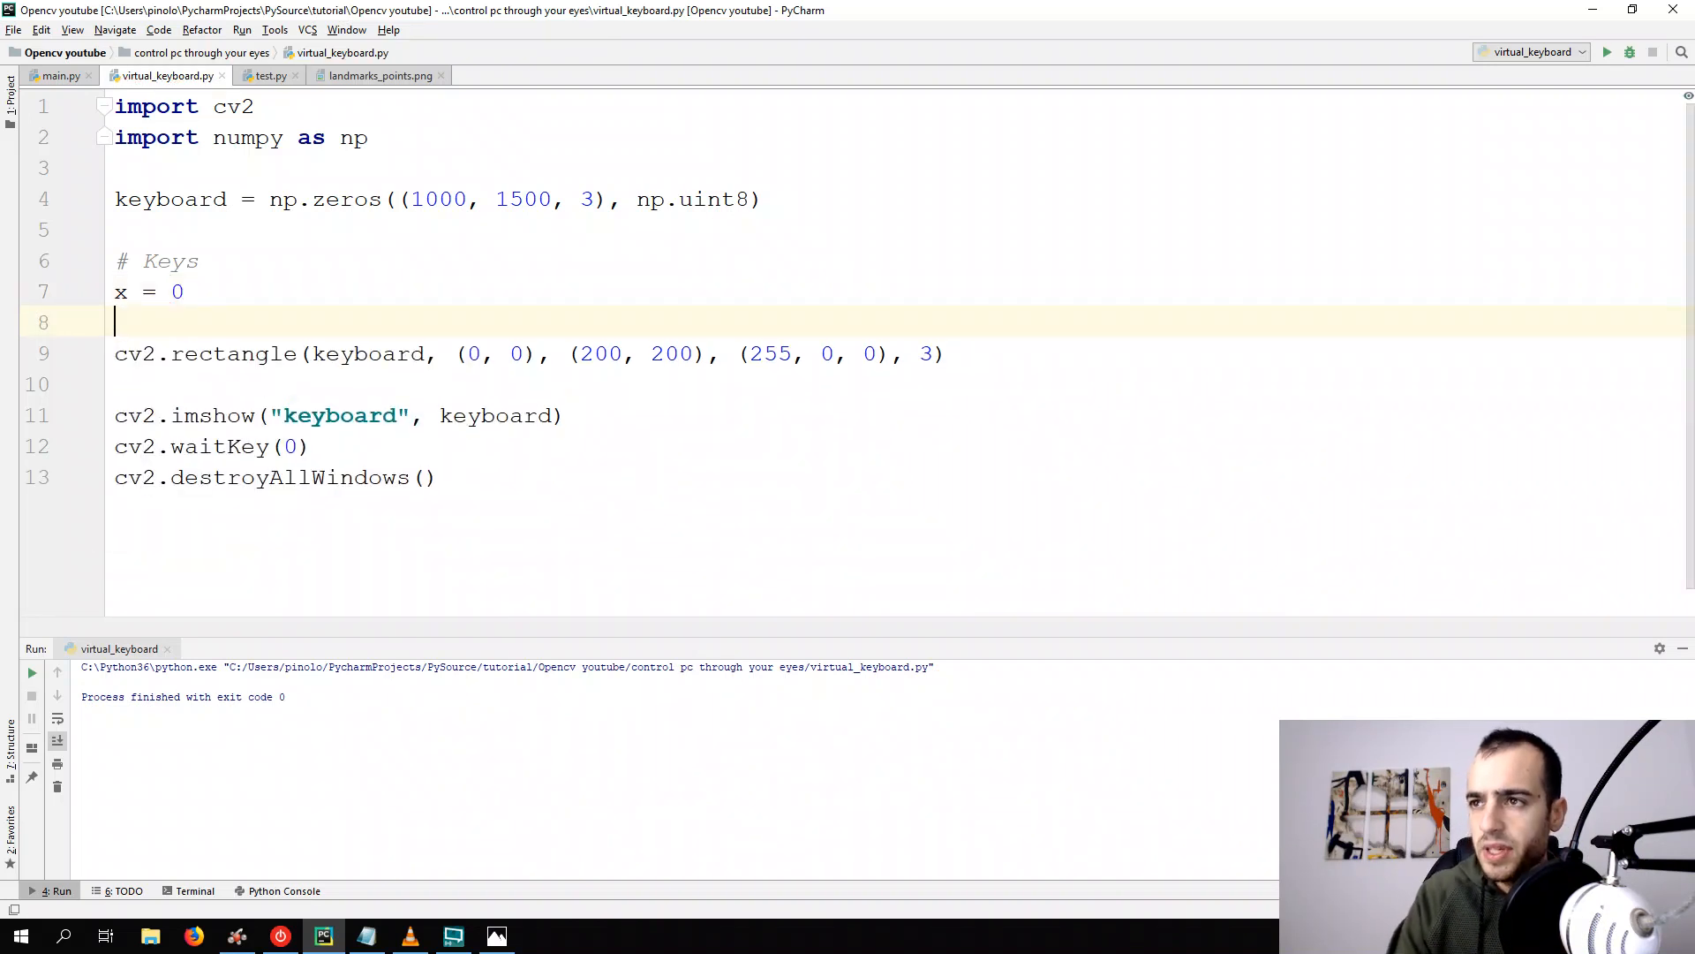
text(y = 0)
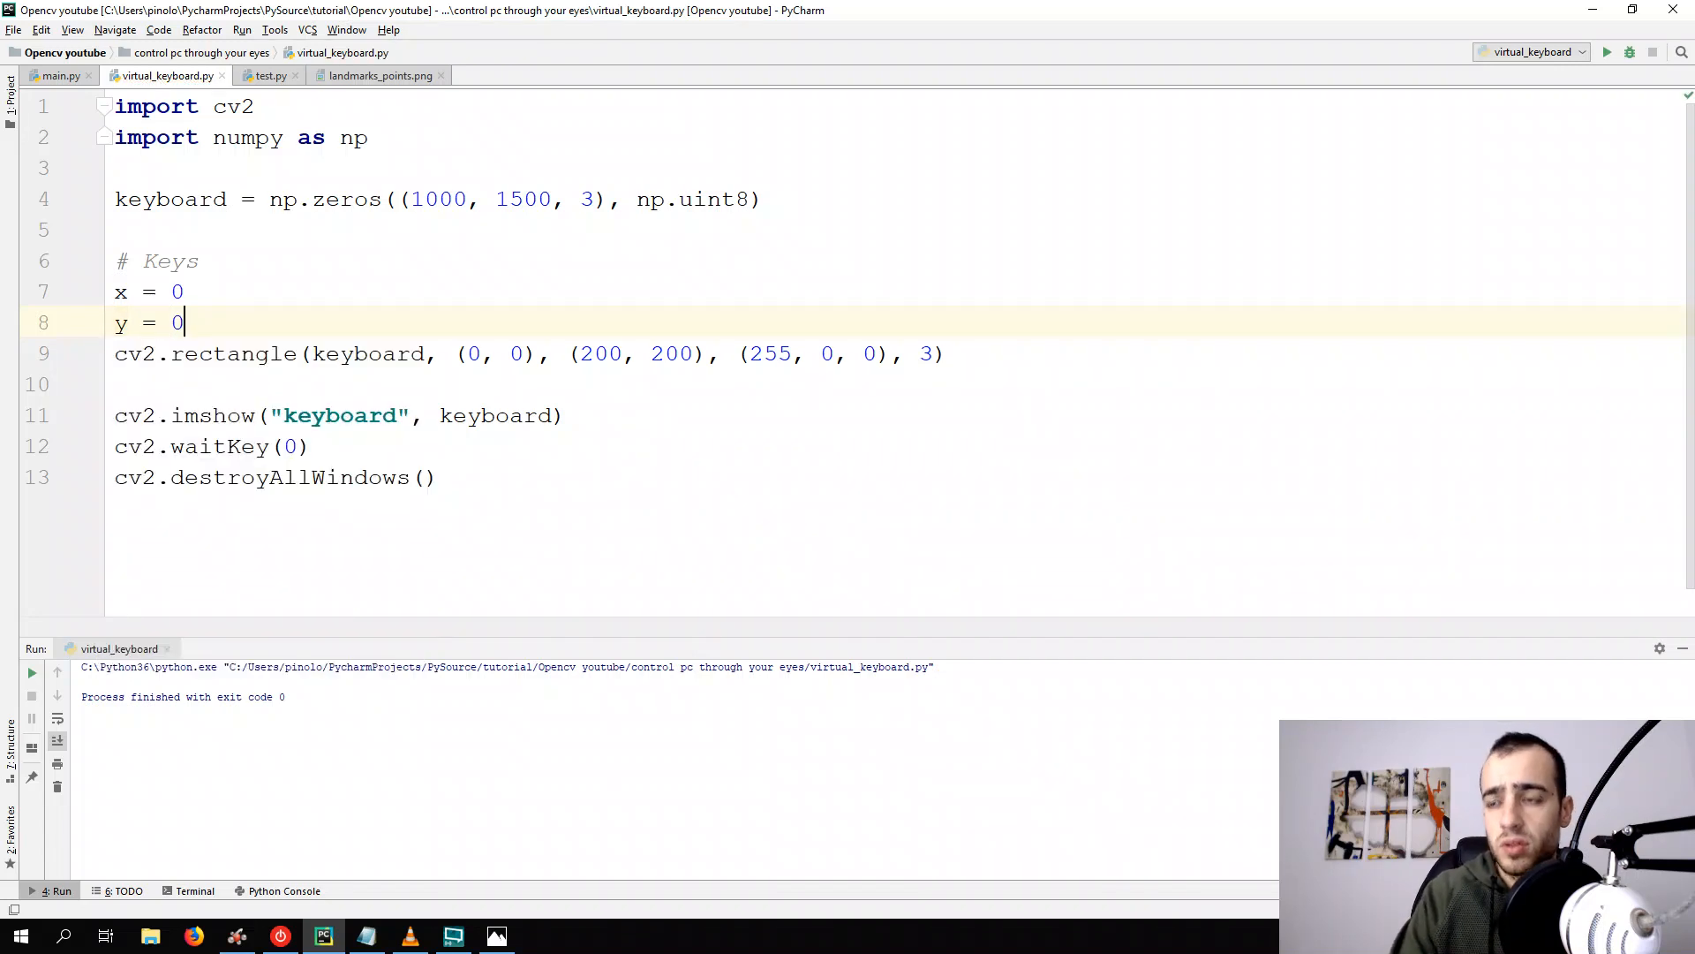
text(width = 2)
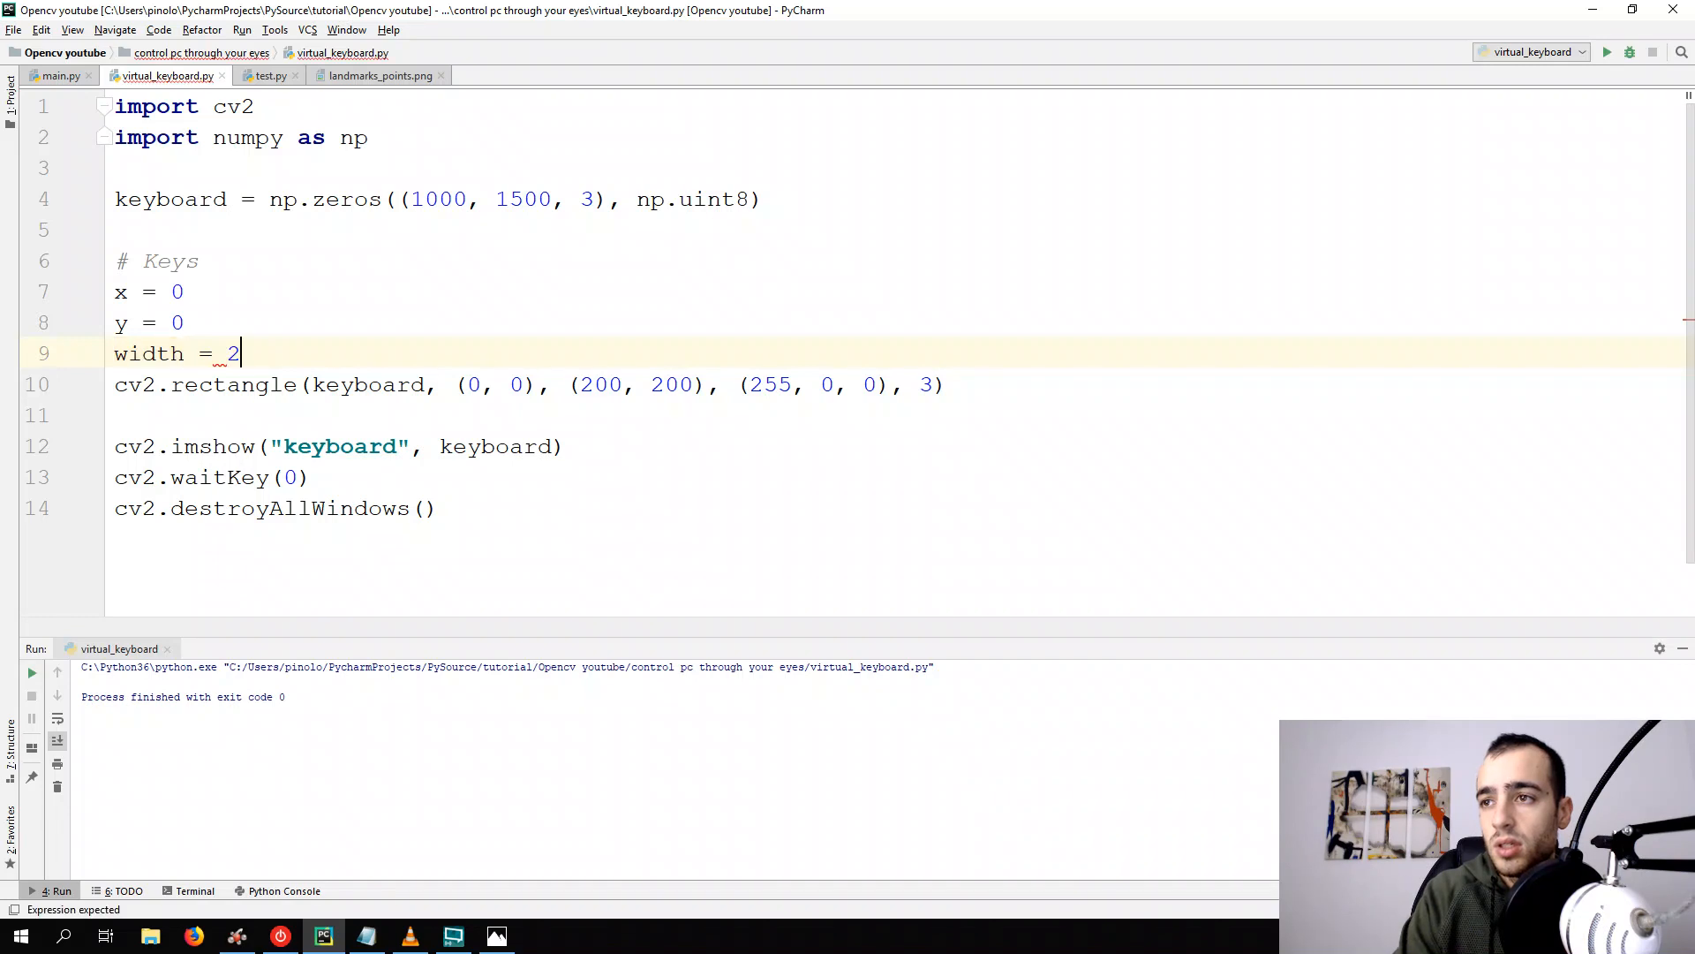
text(00)
text(height = 200)
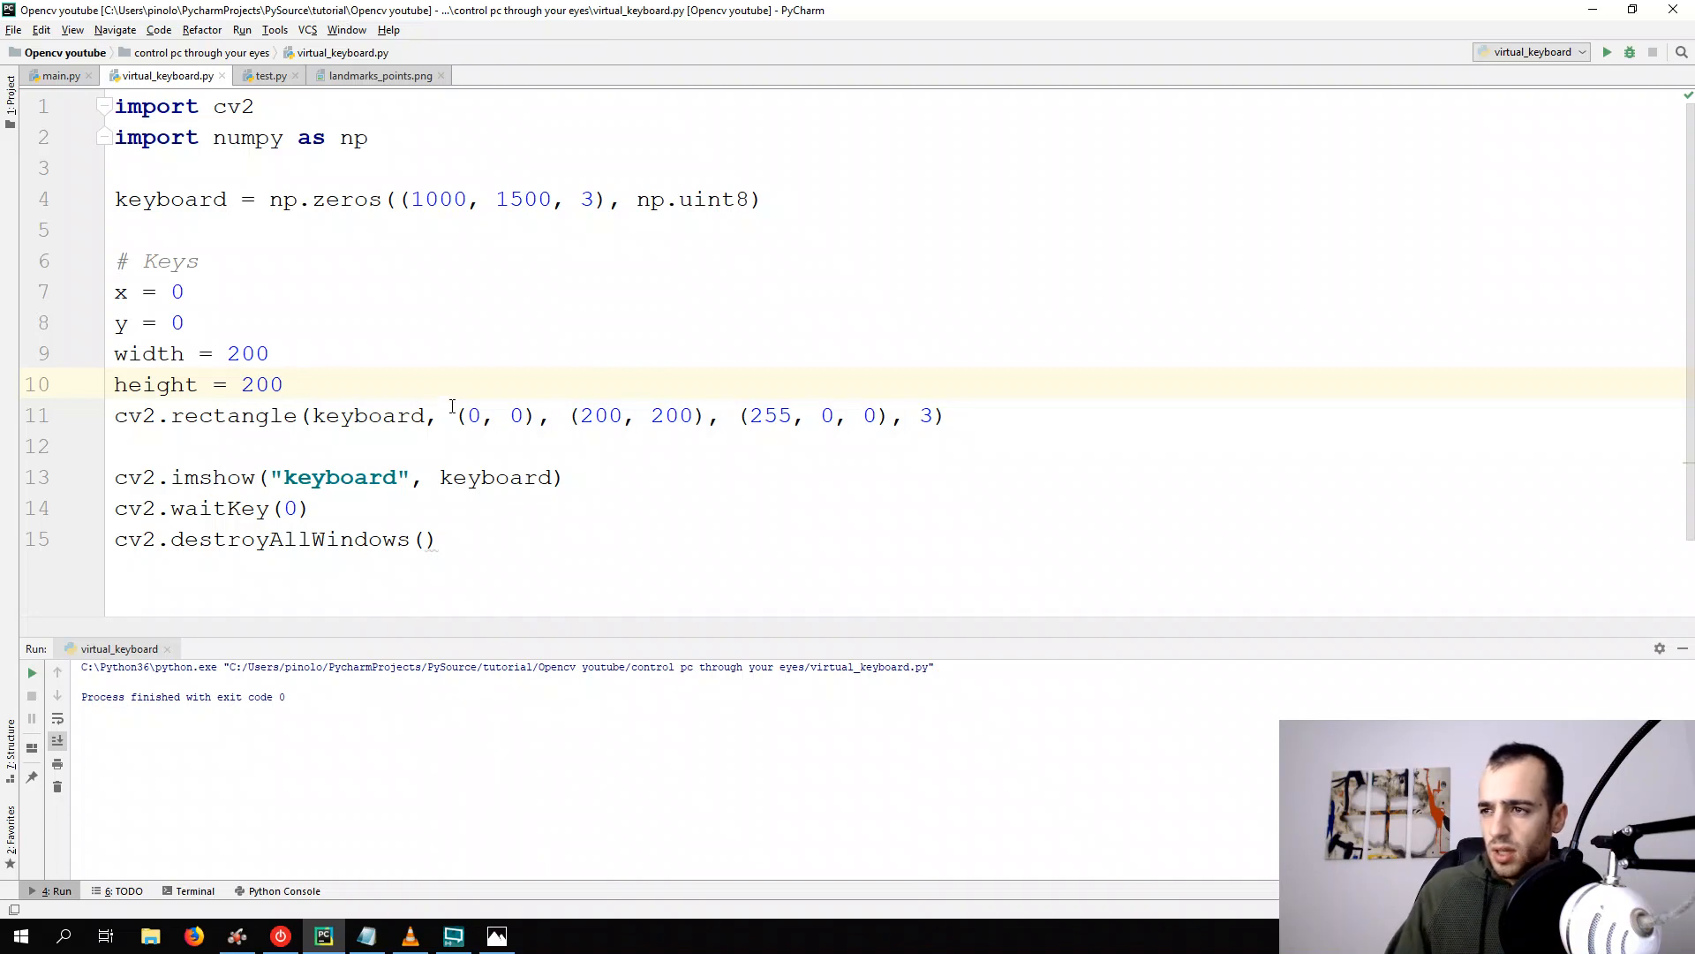
double_click(472, 415)
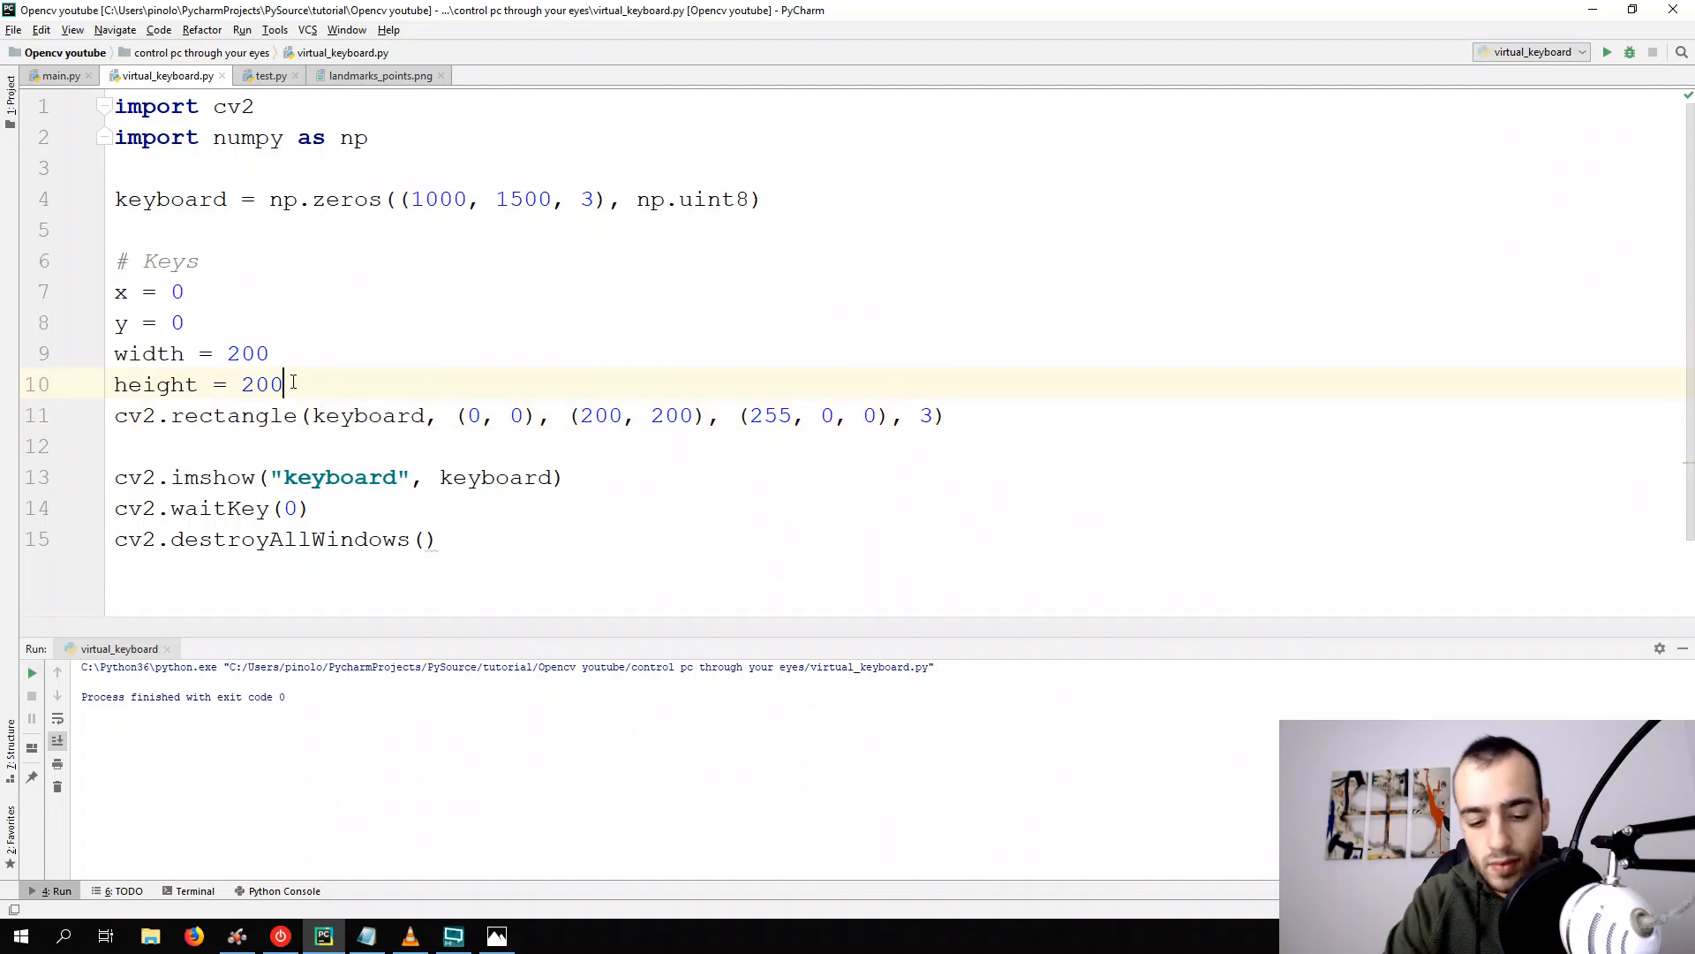
text(thickness =)
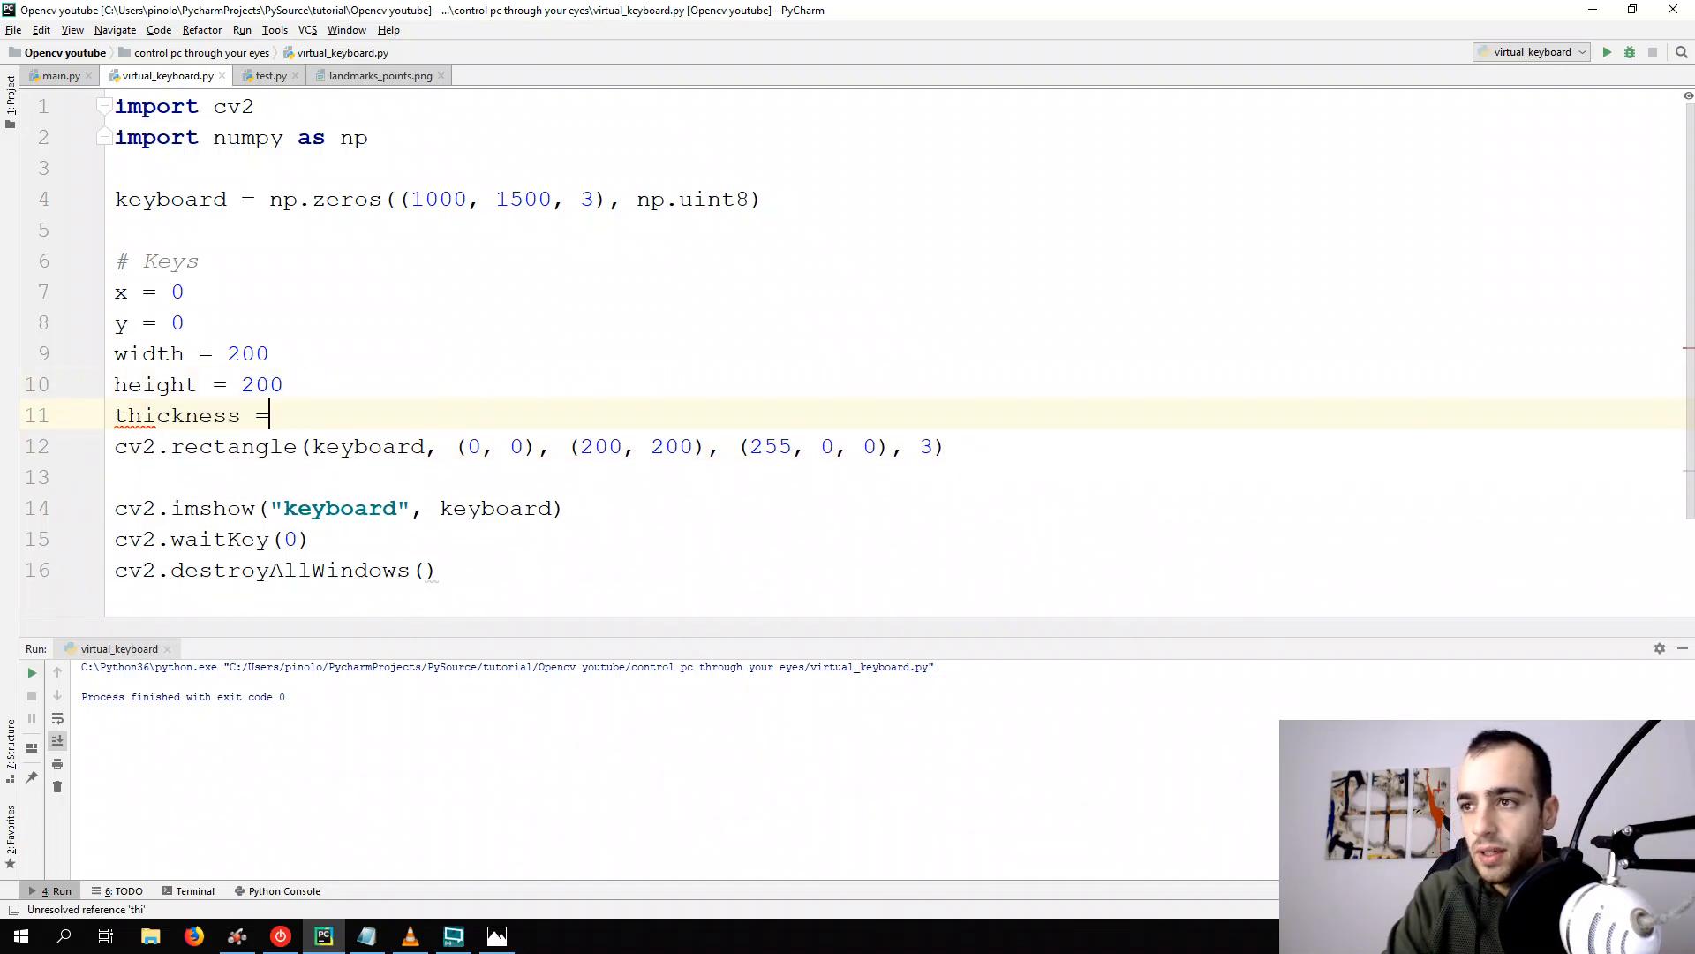
text(3)
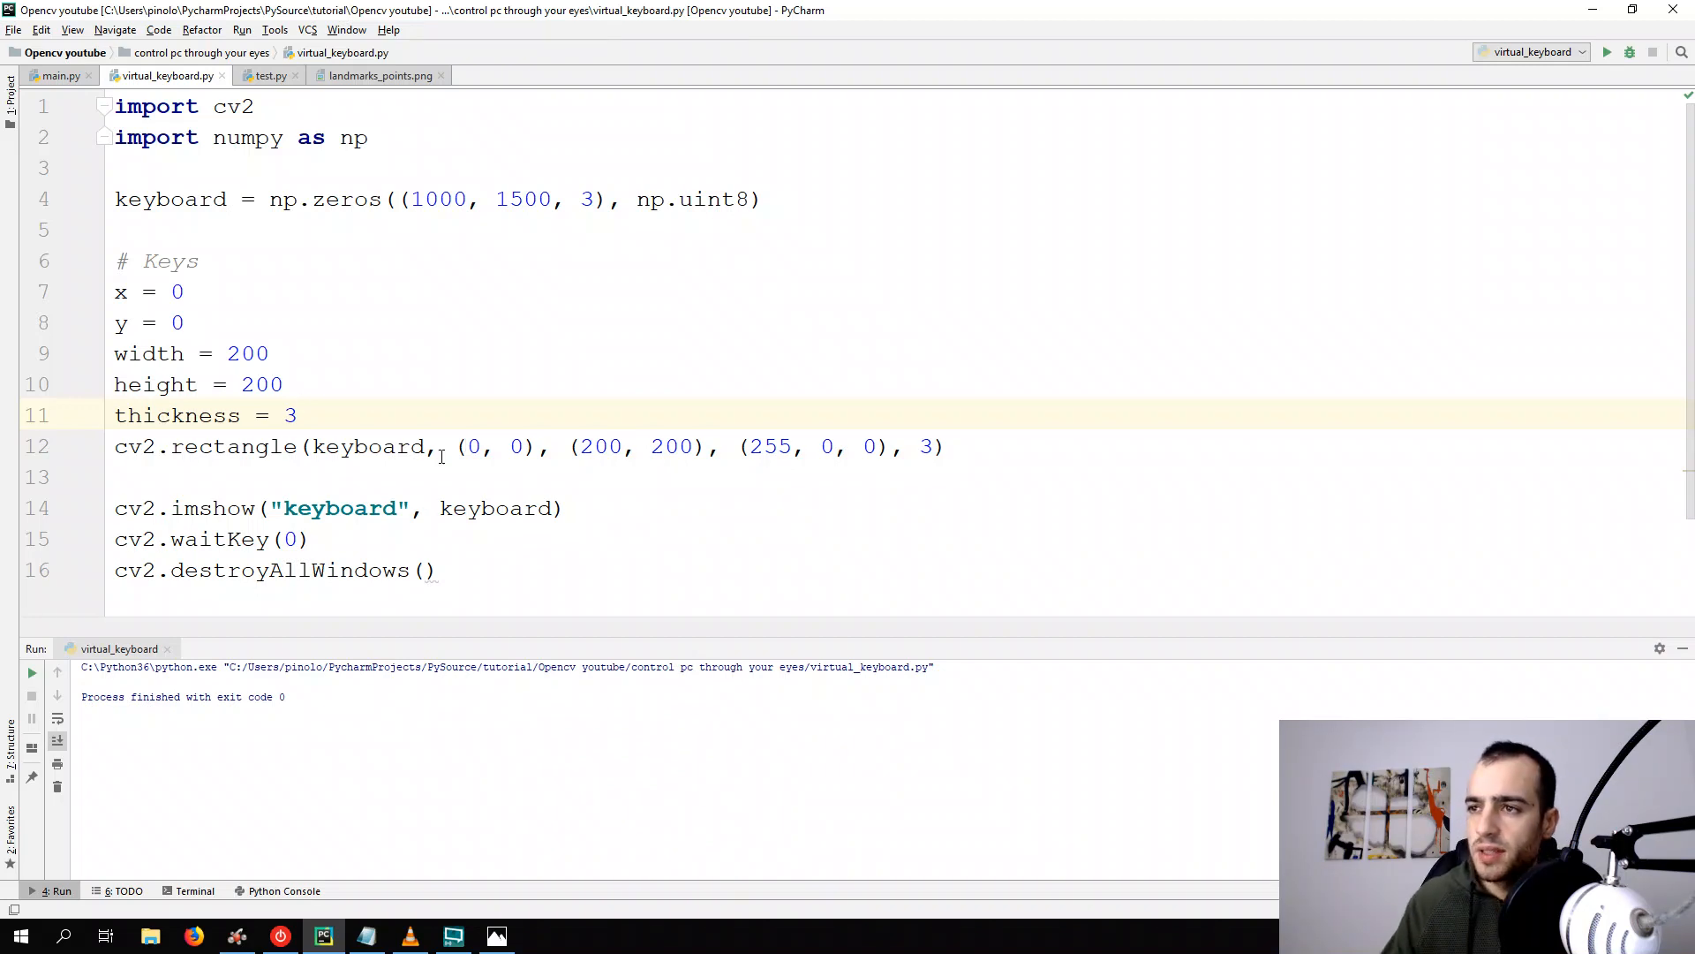
mouse_move(467, 446)
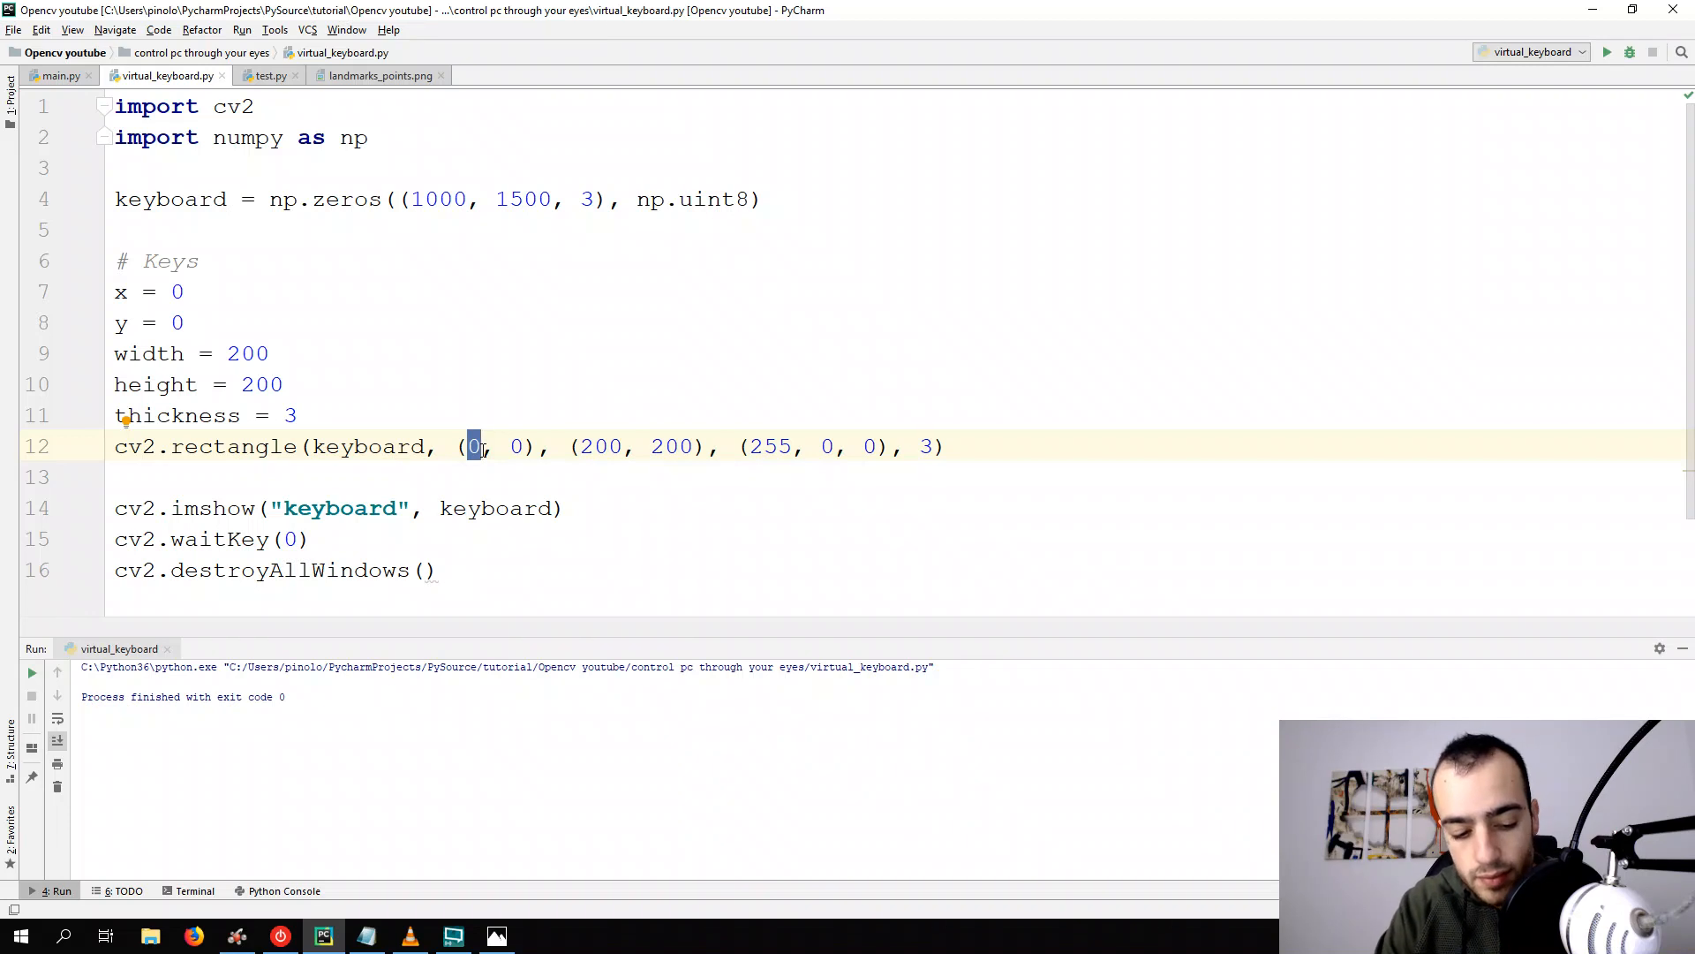
Set the rectangle's first corner to (x + th, y + th) and its thickness to th
text(x +)
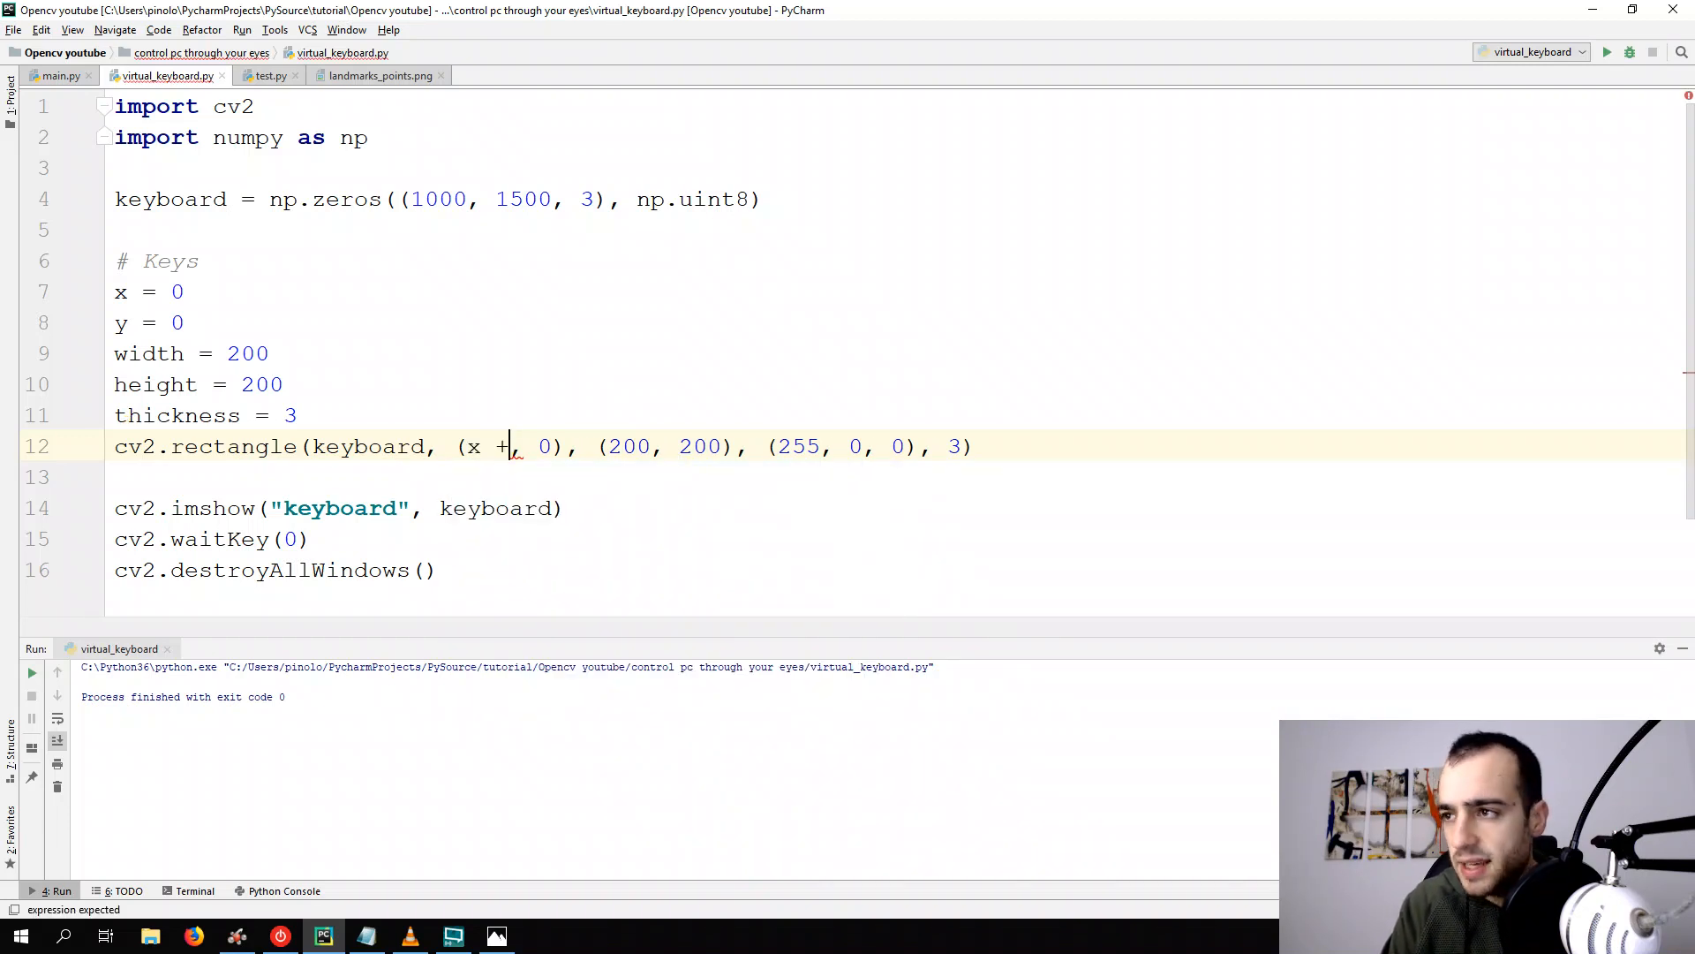
text(th)
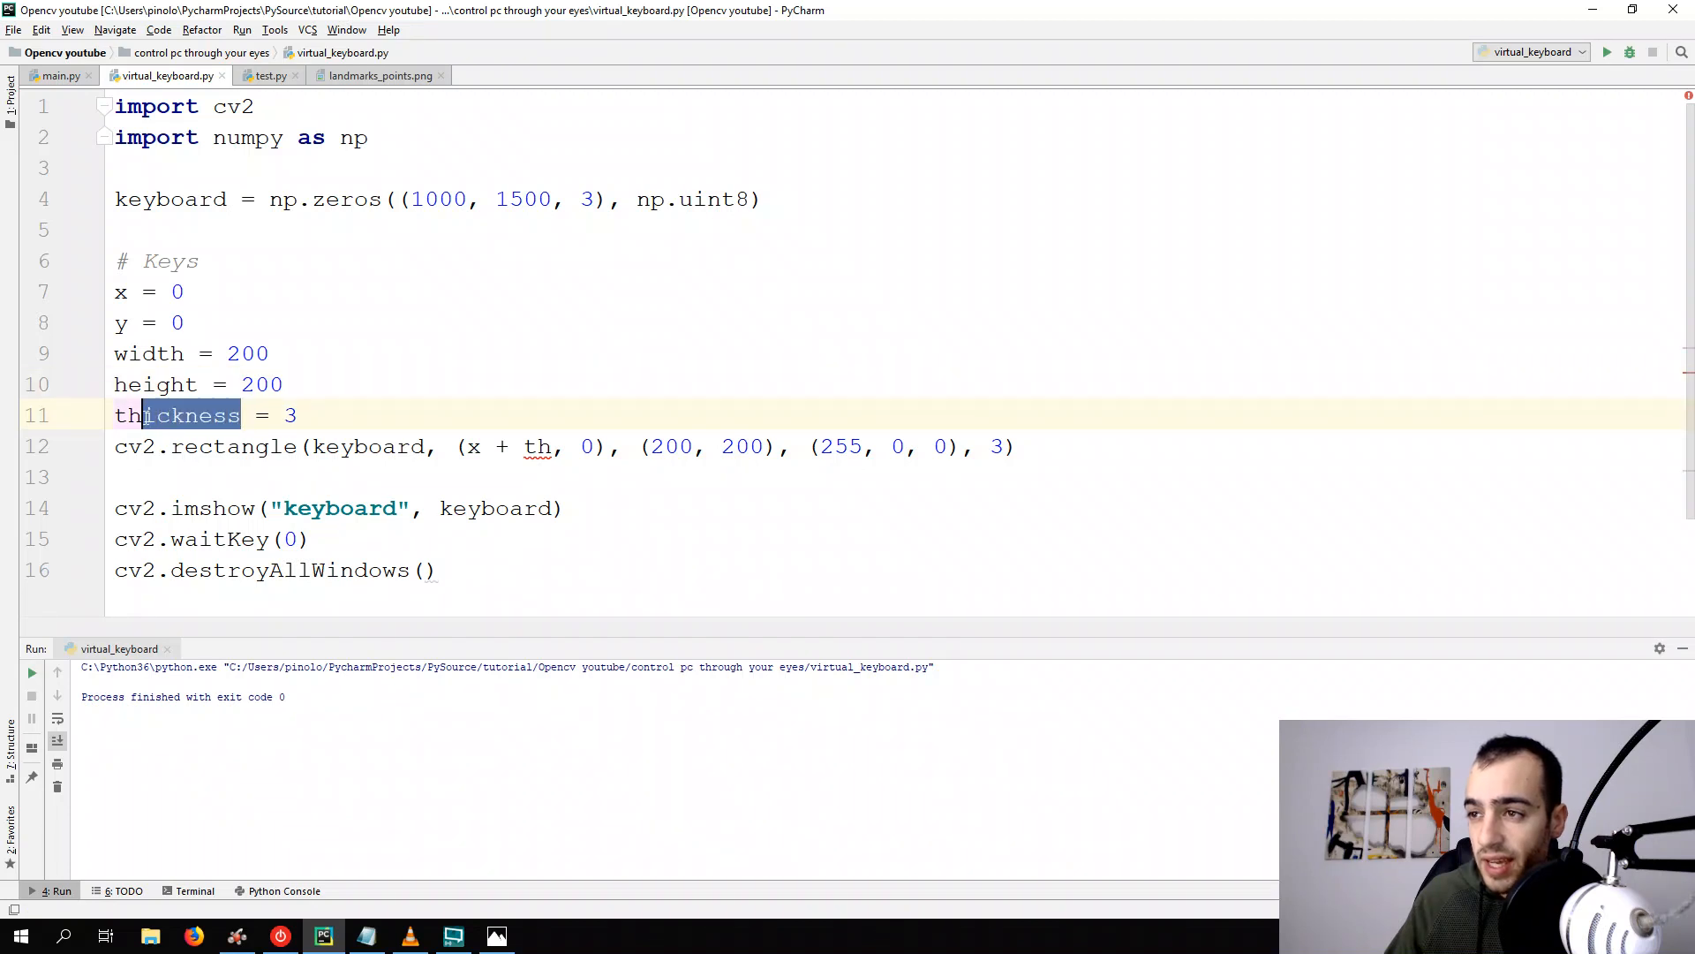
text(th = 3)
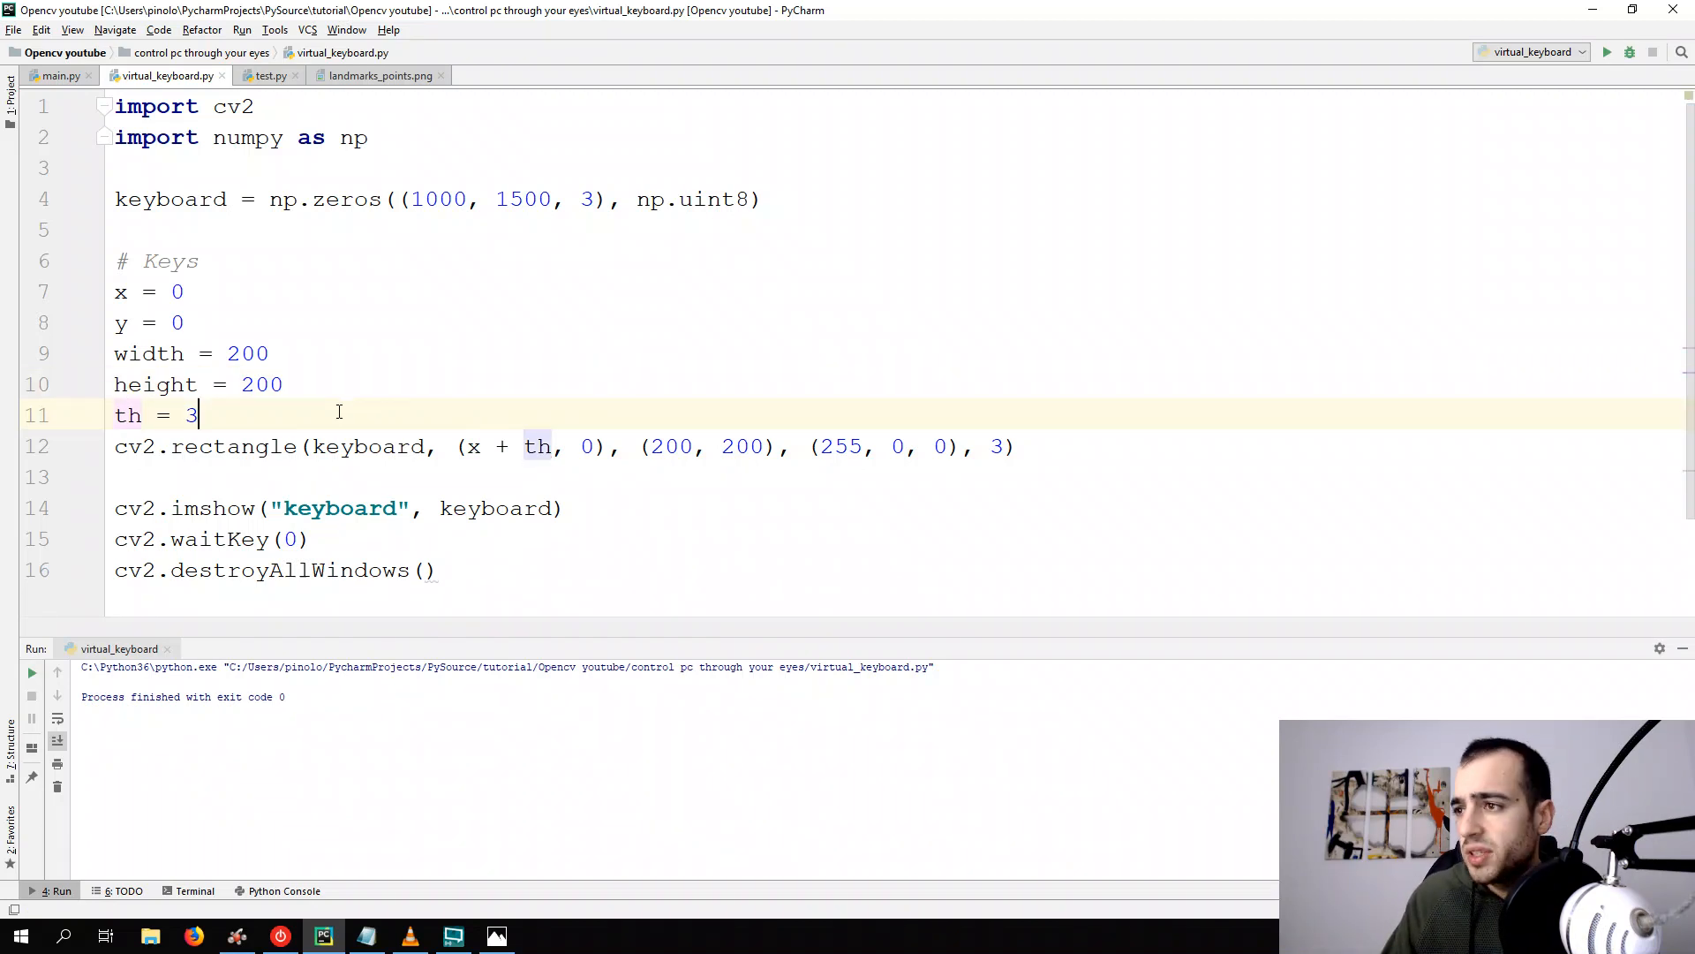
text(# thi)
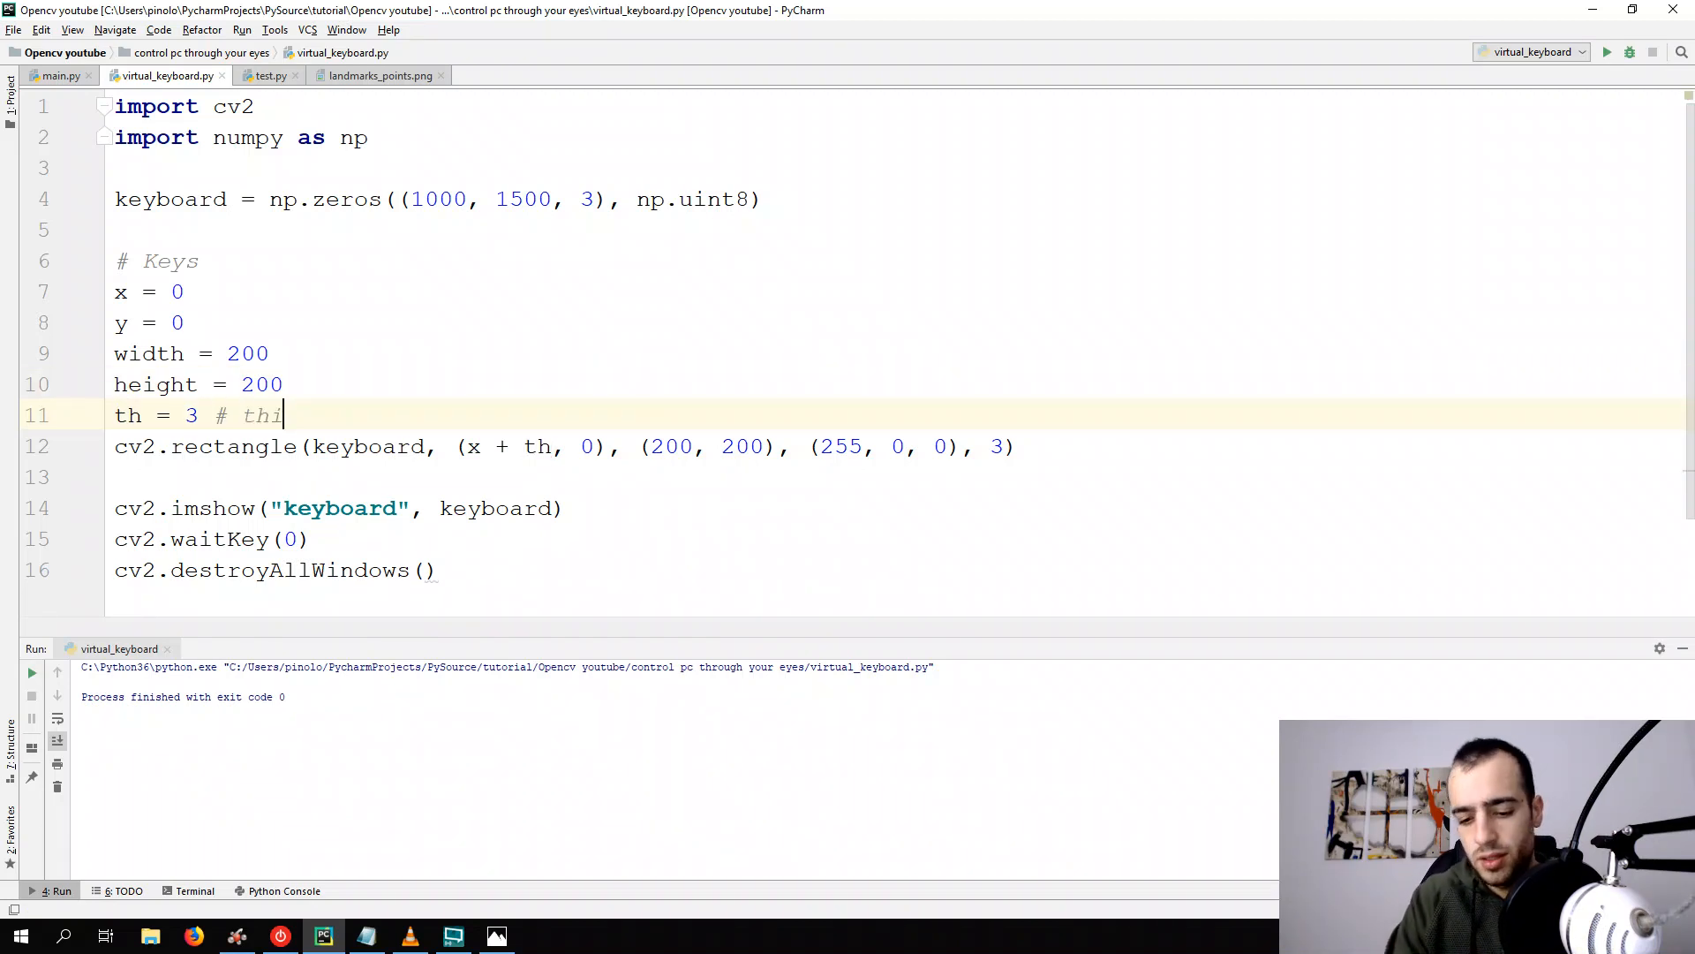
text(ckness)
click(567, 446)
text(y + t)
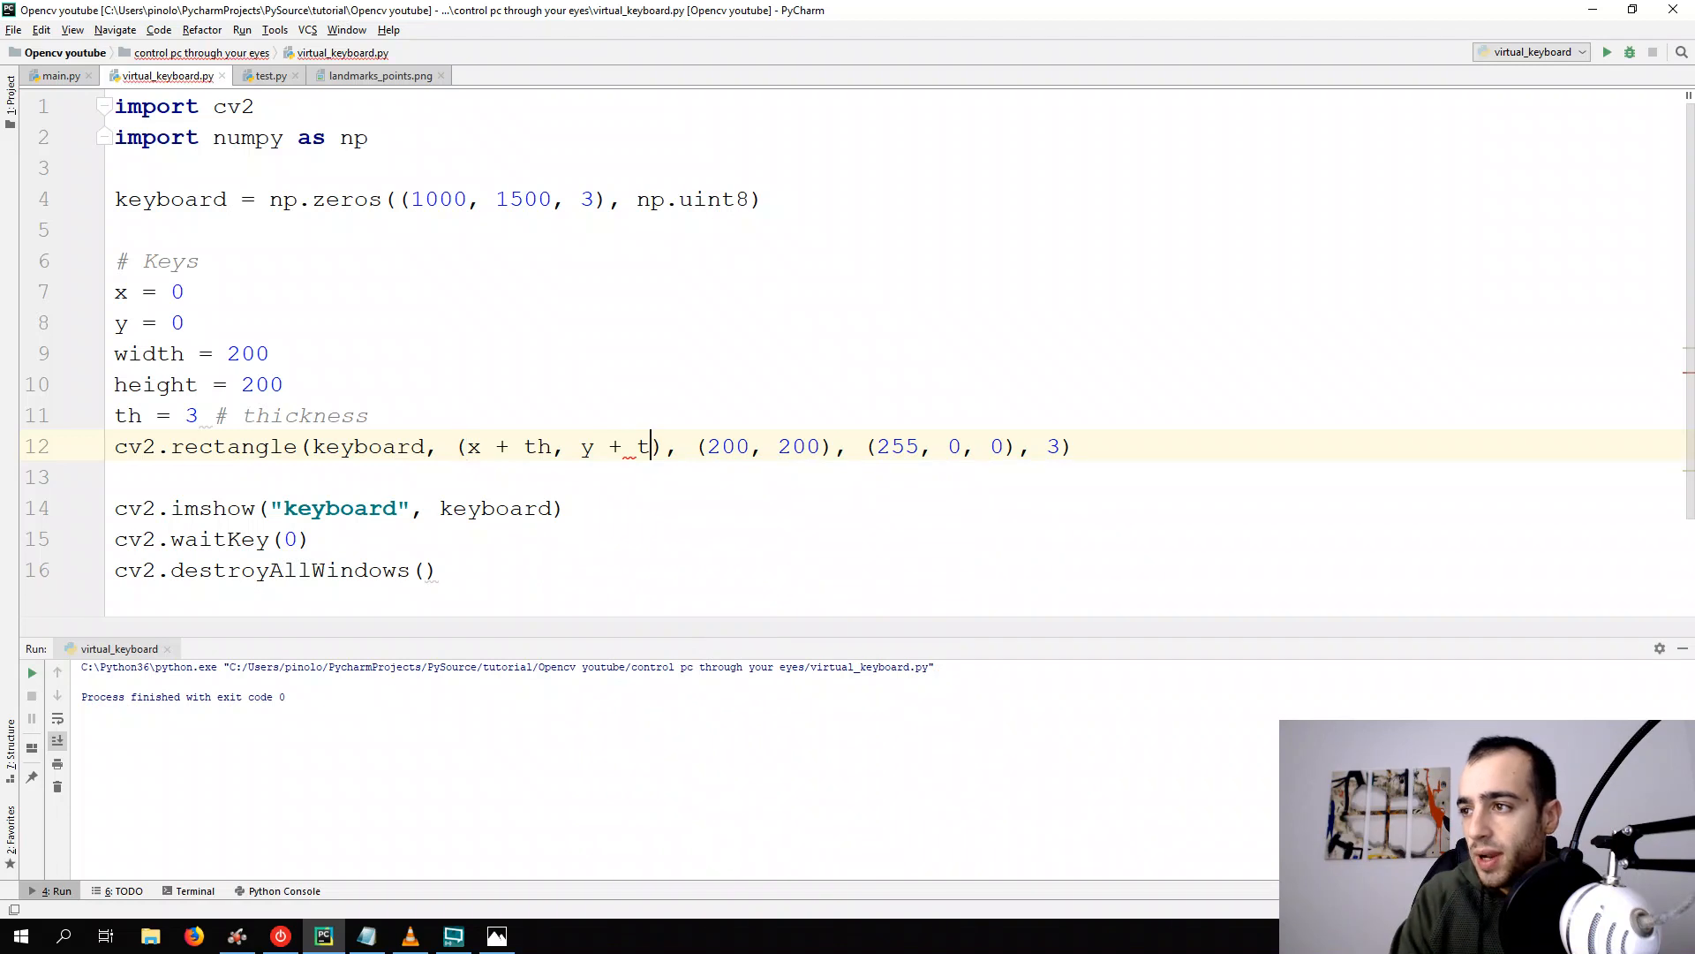
text(h)
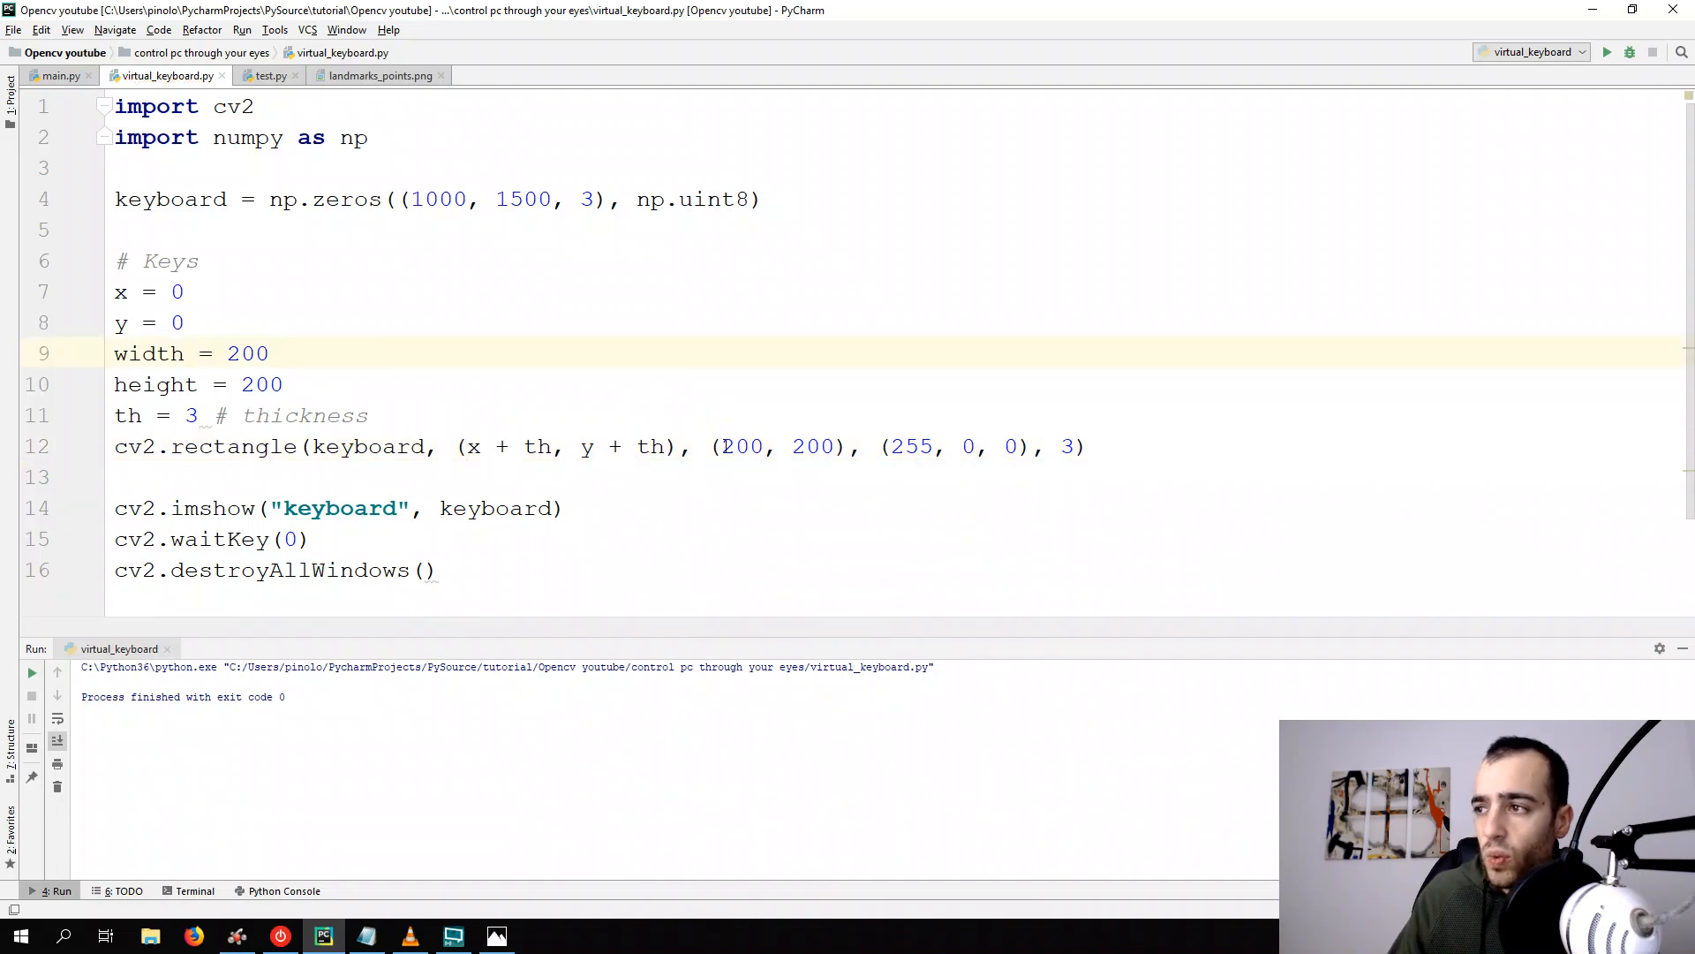
Replace the far corner's 200 values with x + width - th and y + height - th
double_click(742, 447)
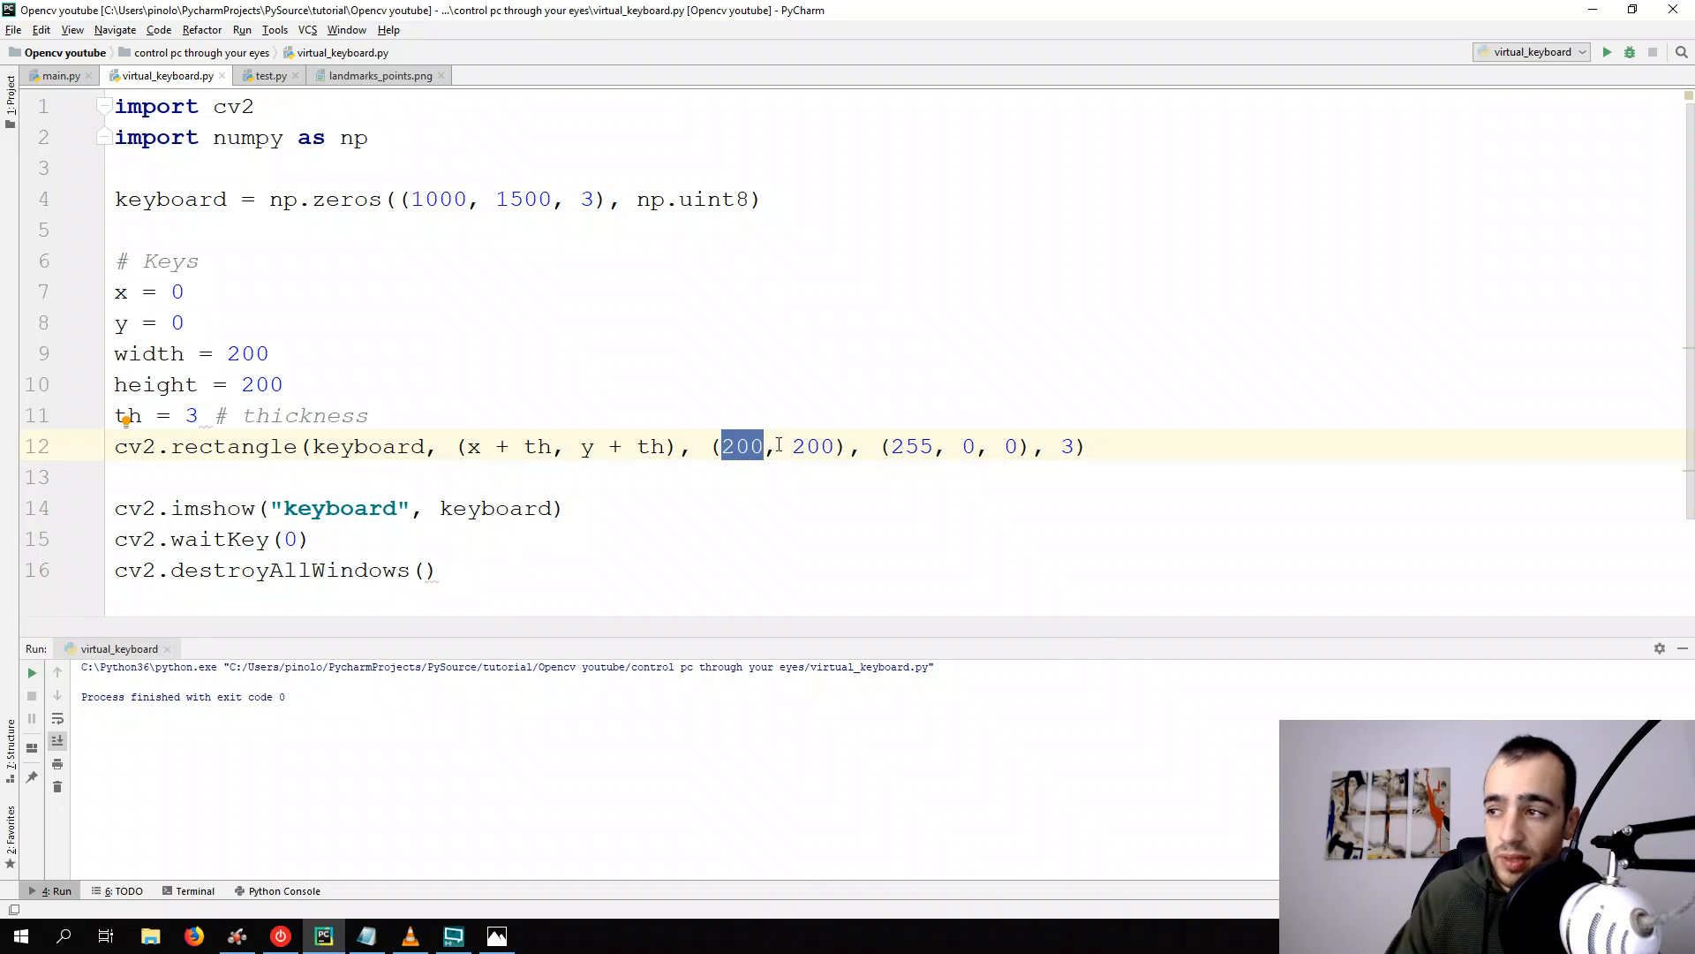
text(x + w - th)
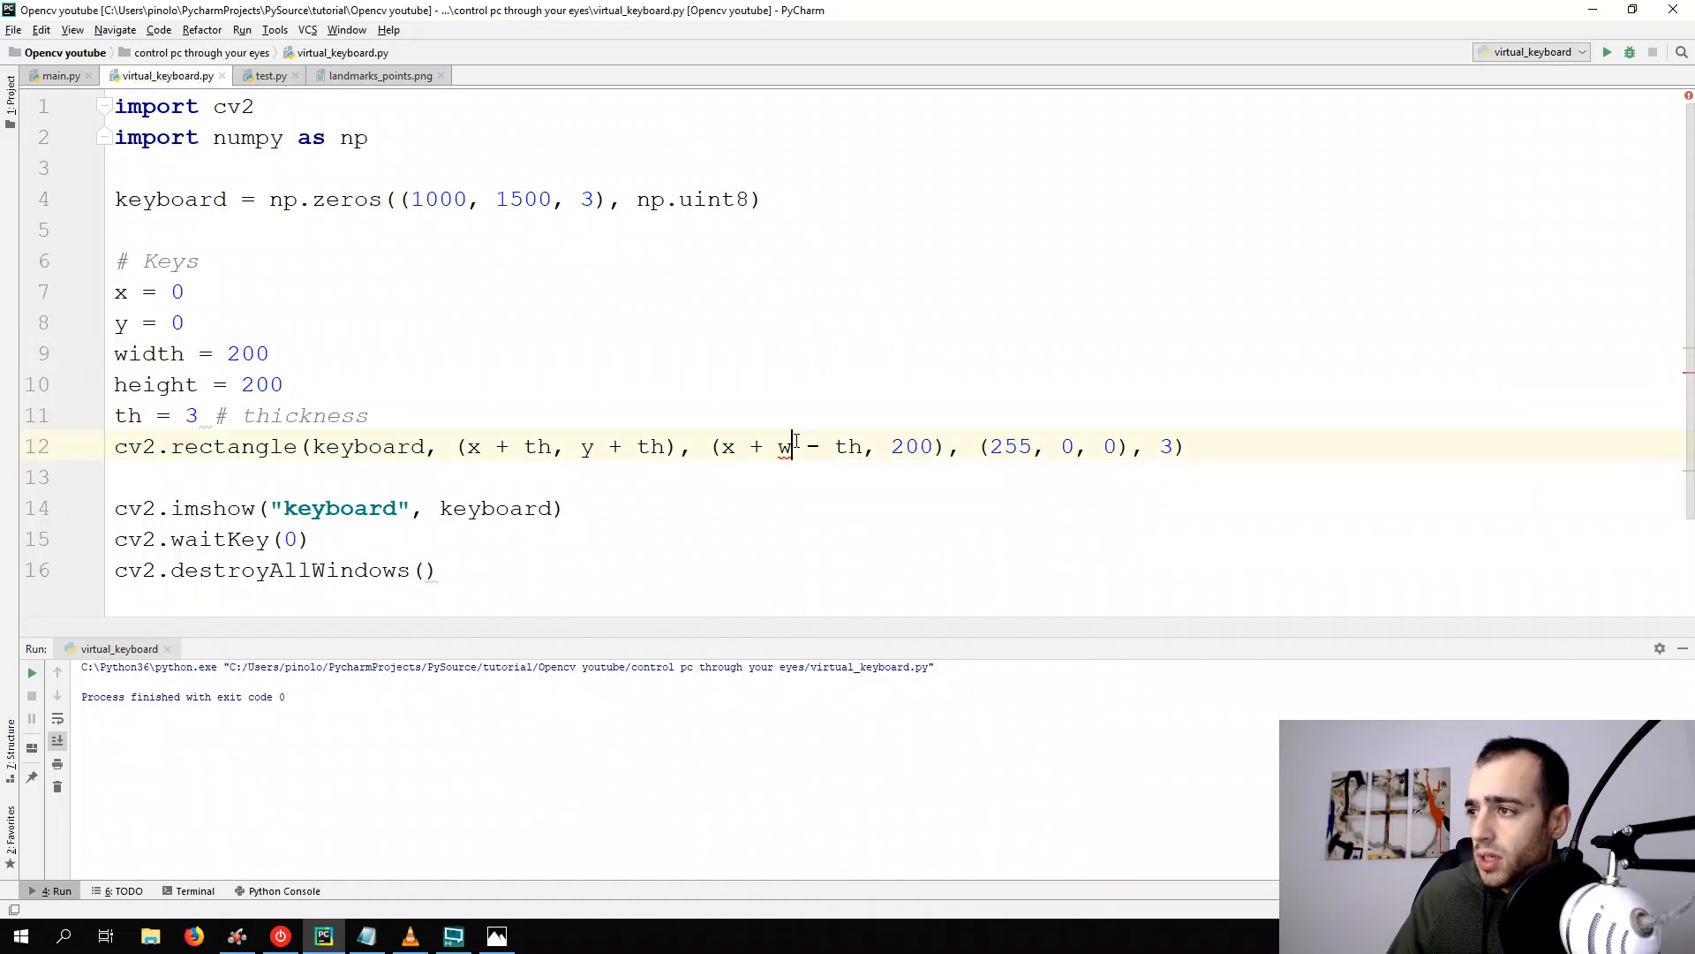
text(idth)
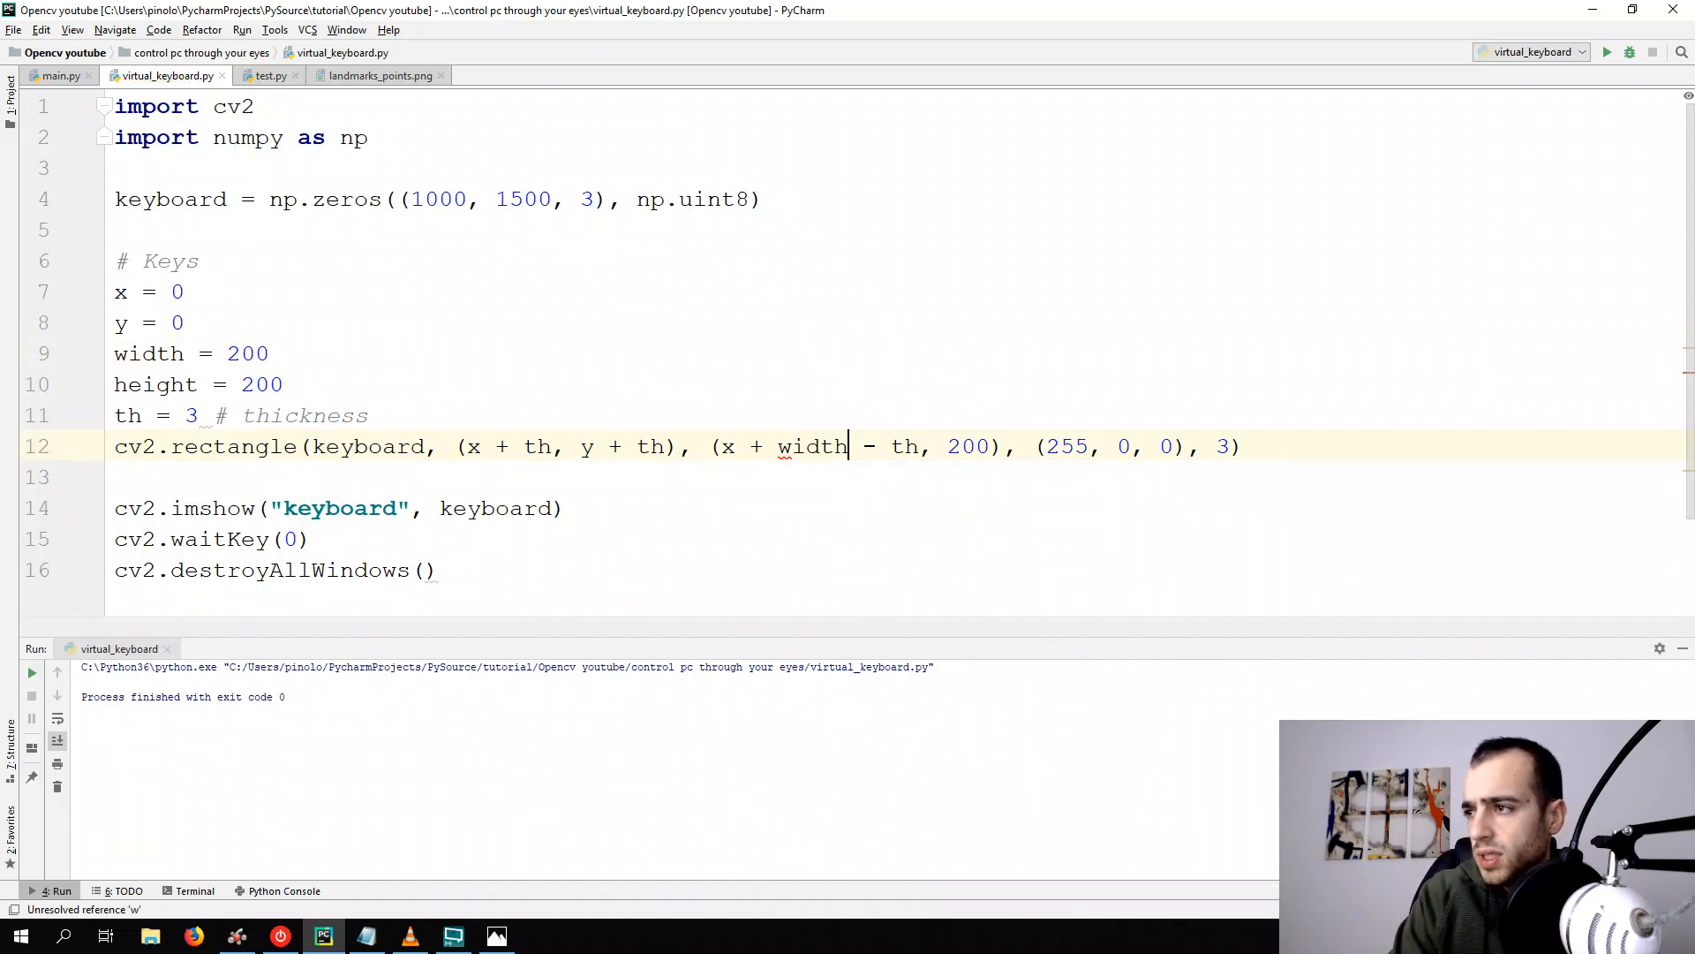
double_click(968, 447)
text(y )
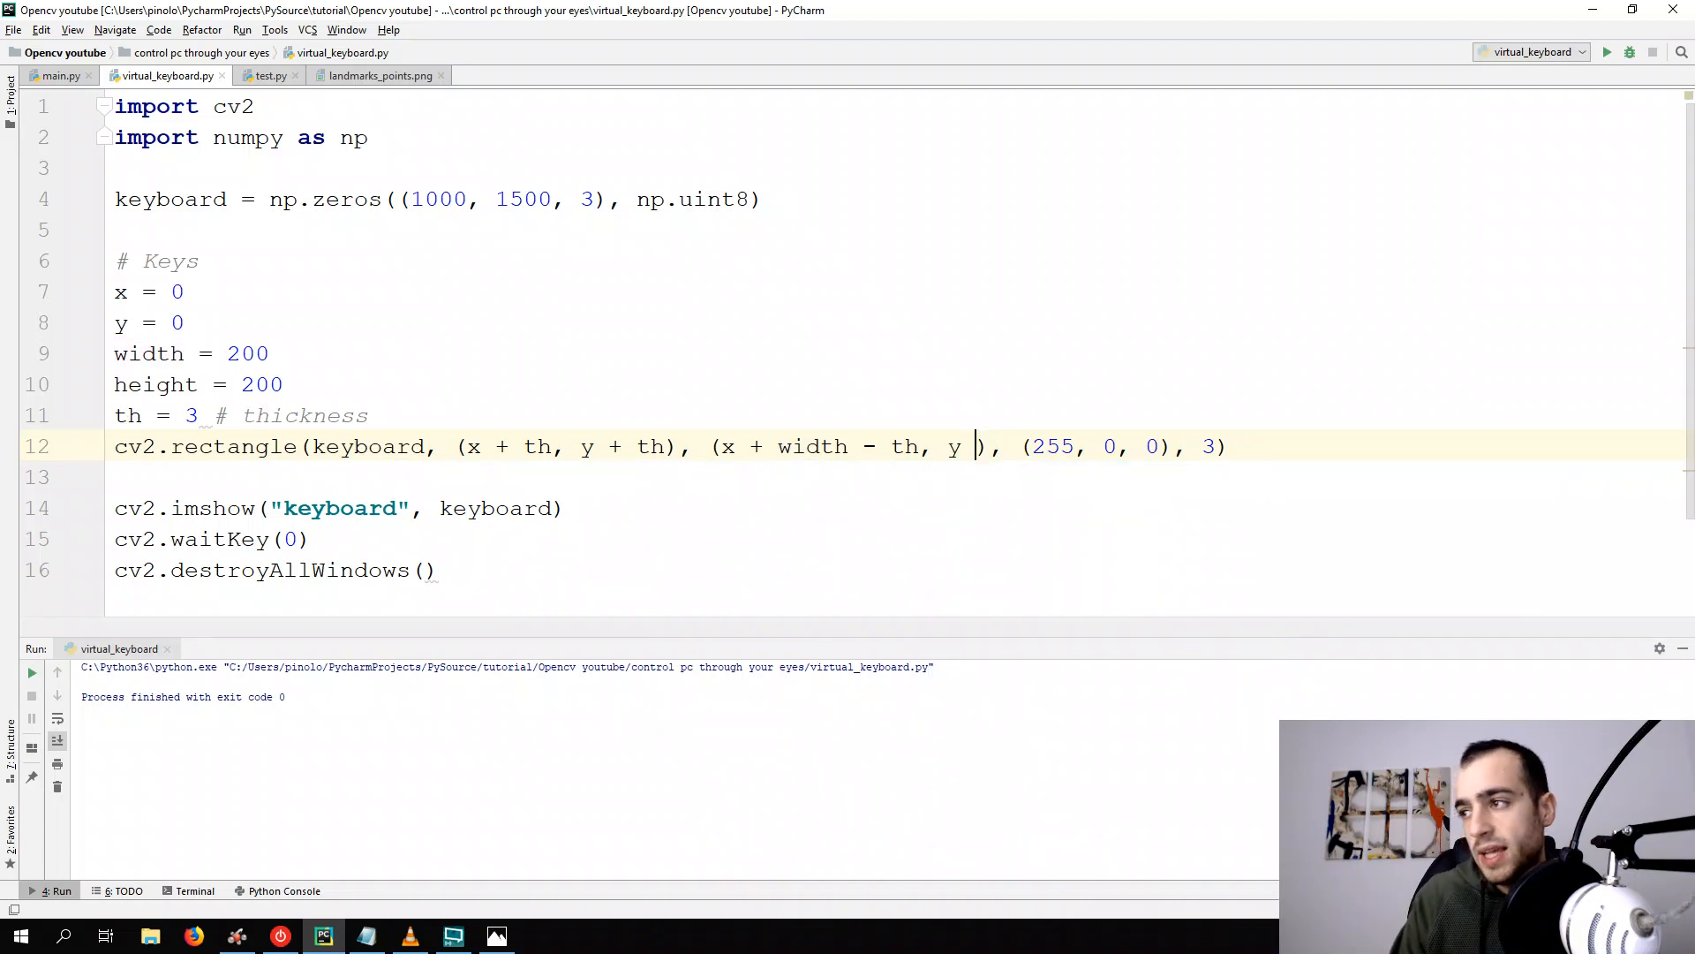
text(height)
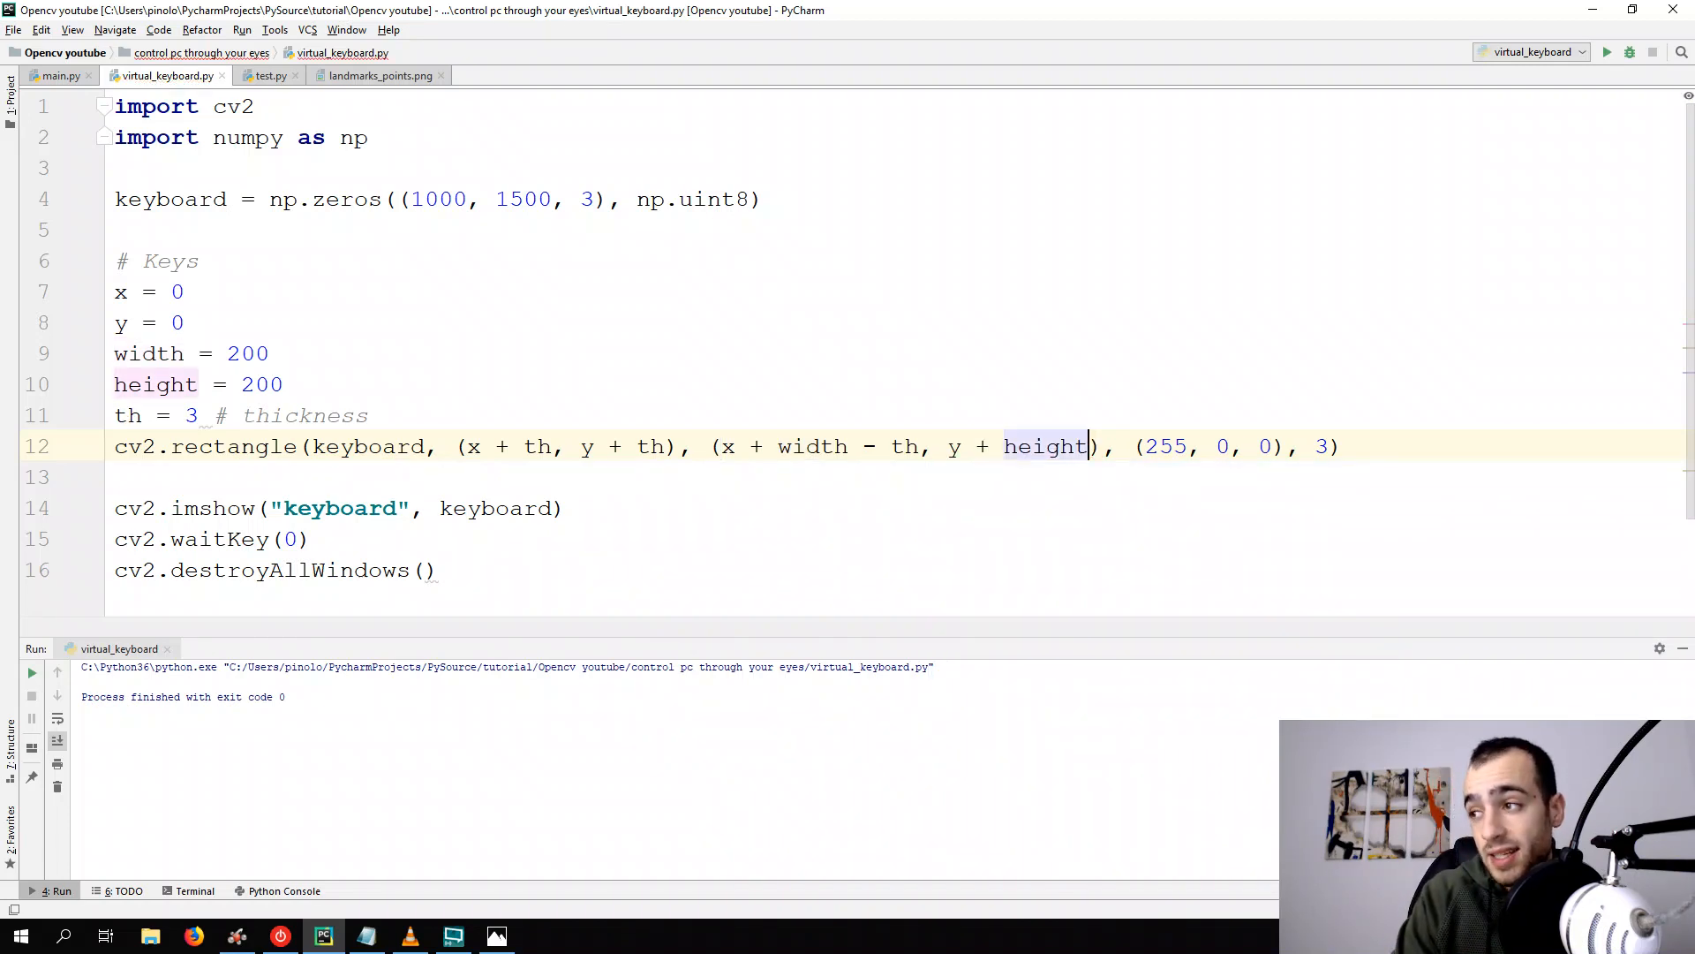
text(- th)
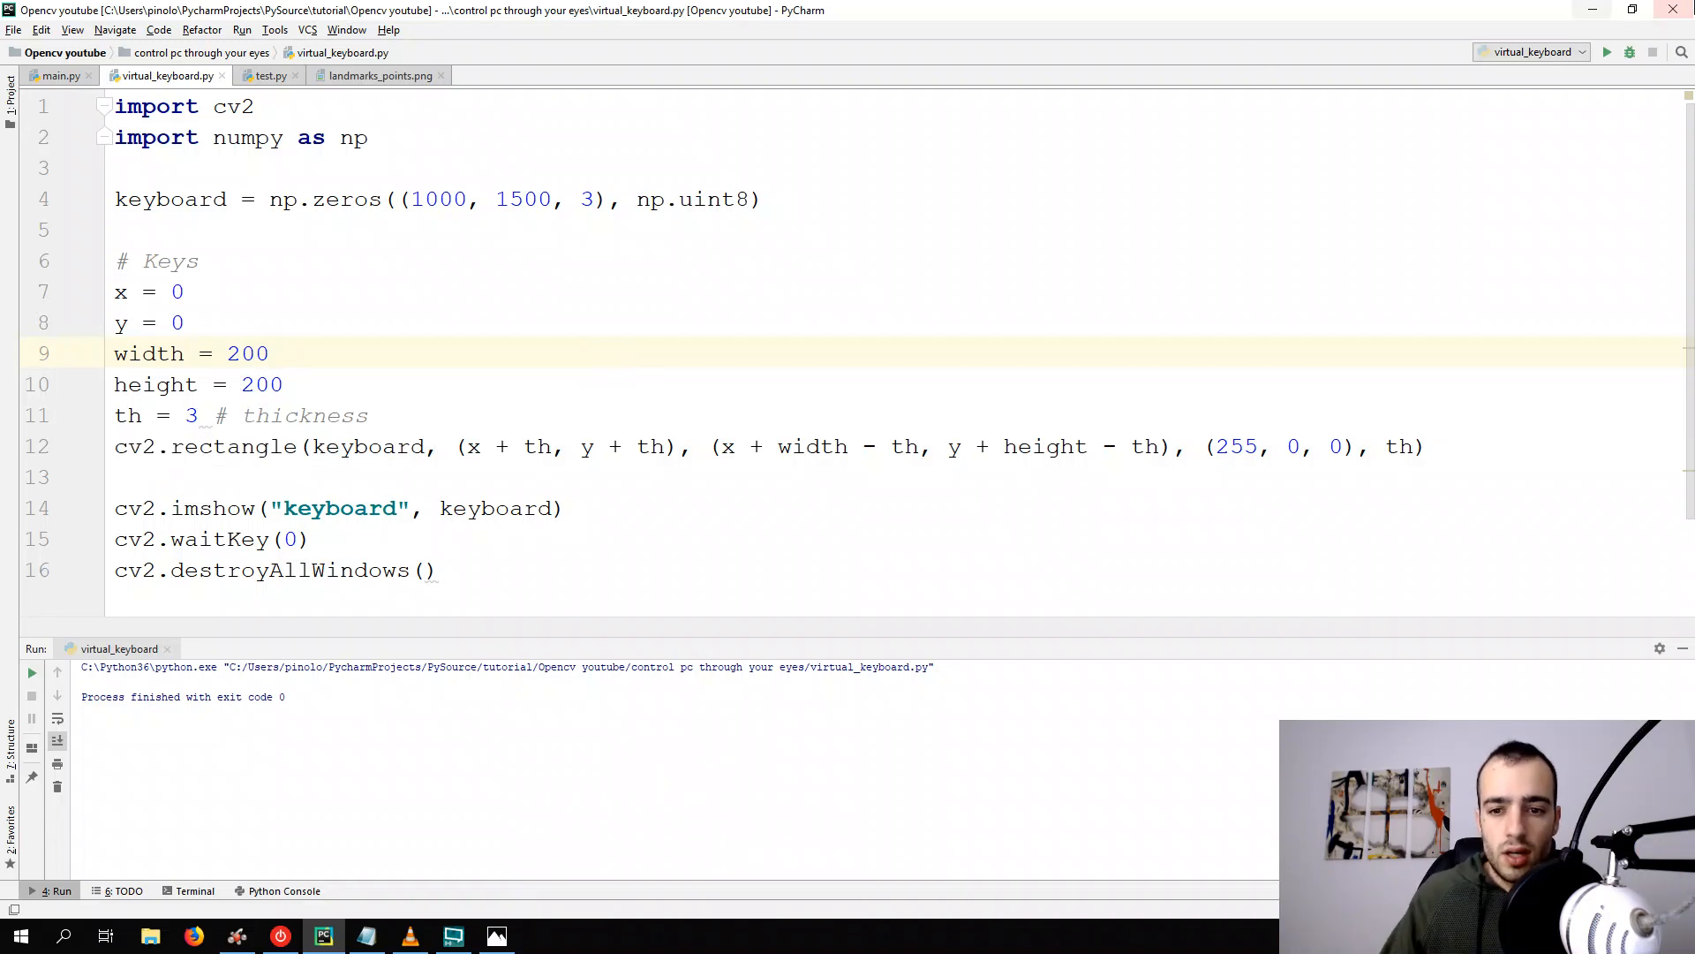
click(1608, 53)
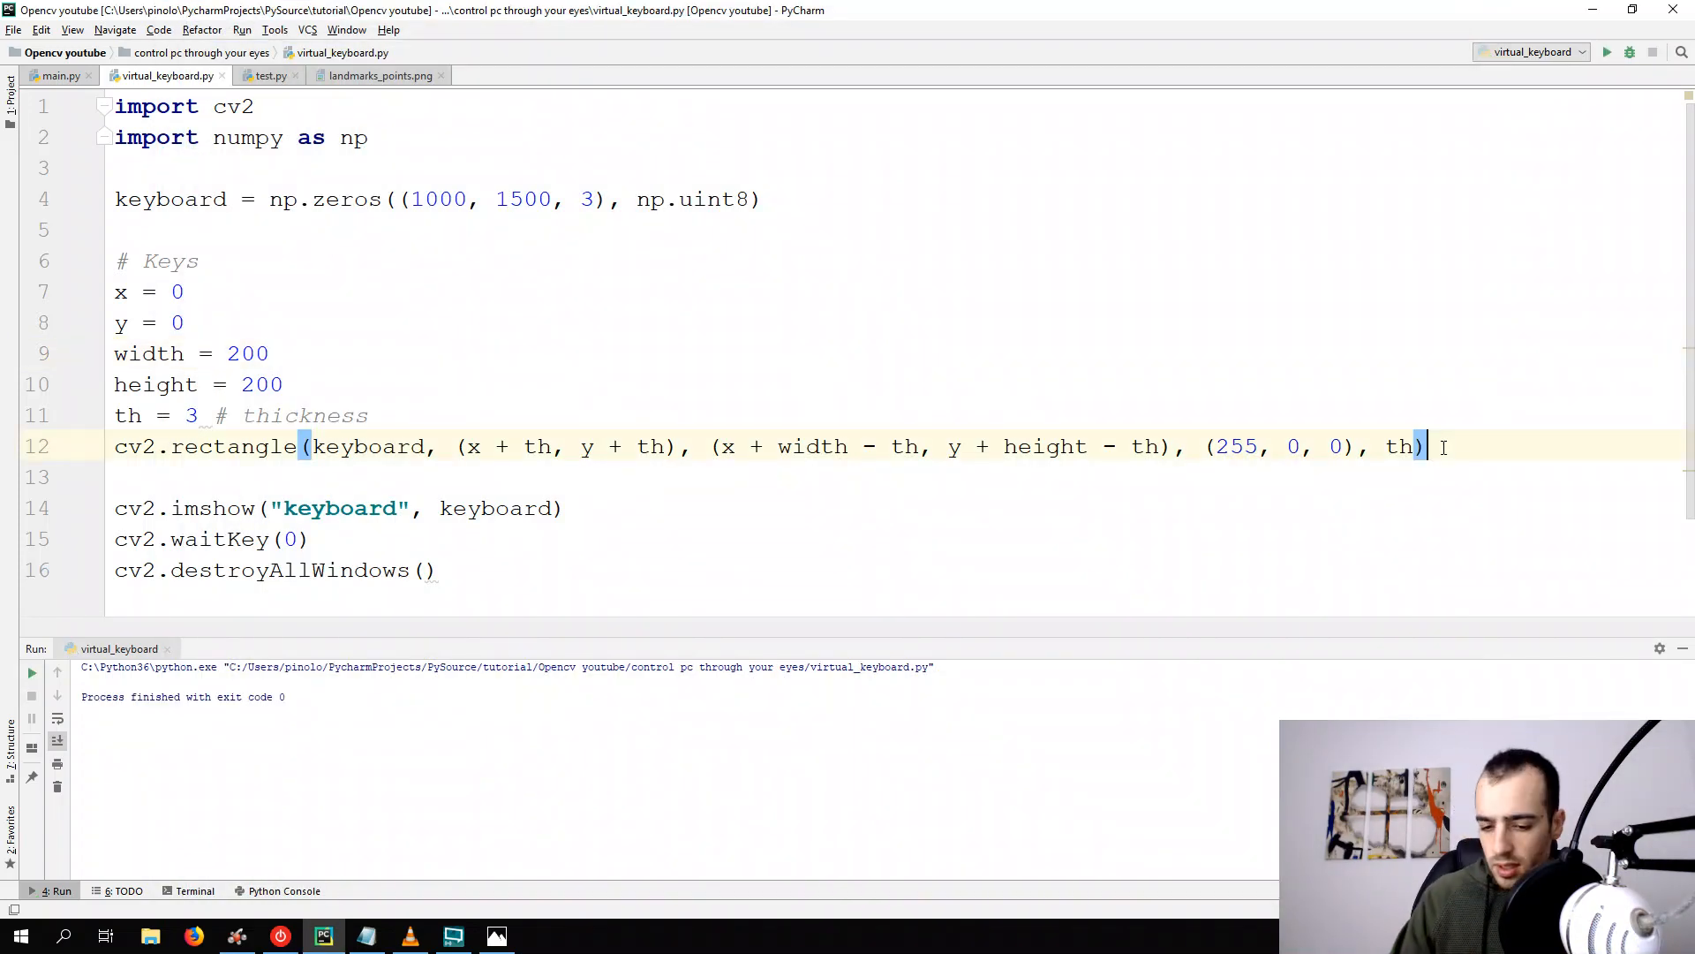
Add cv2.putText drawing 'A' at (20, 20) with font_letter, scale 10, color (255, 0, 0)
text(cv)
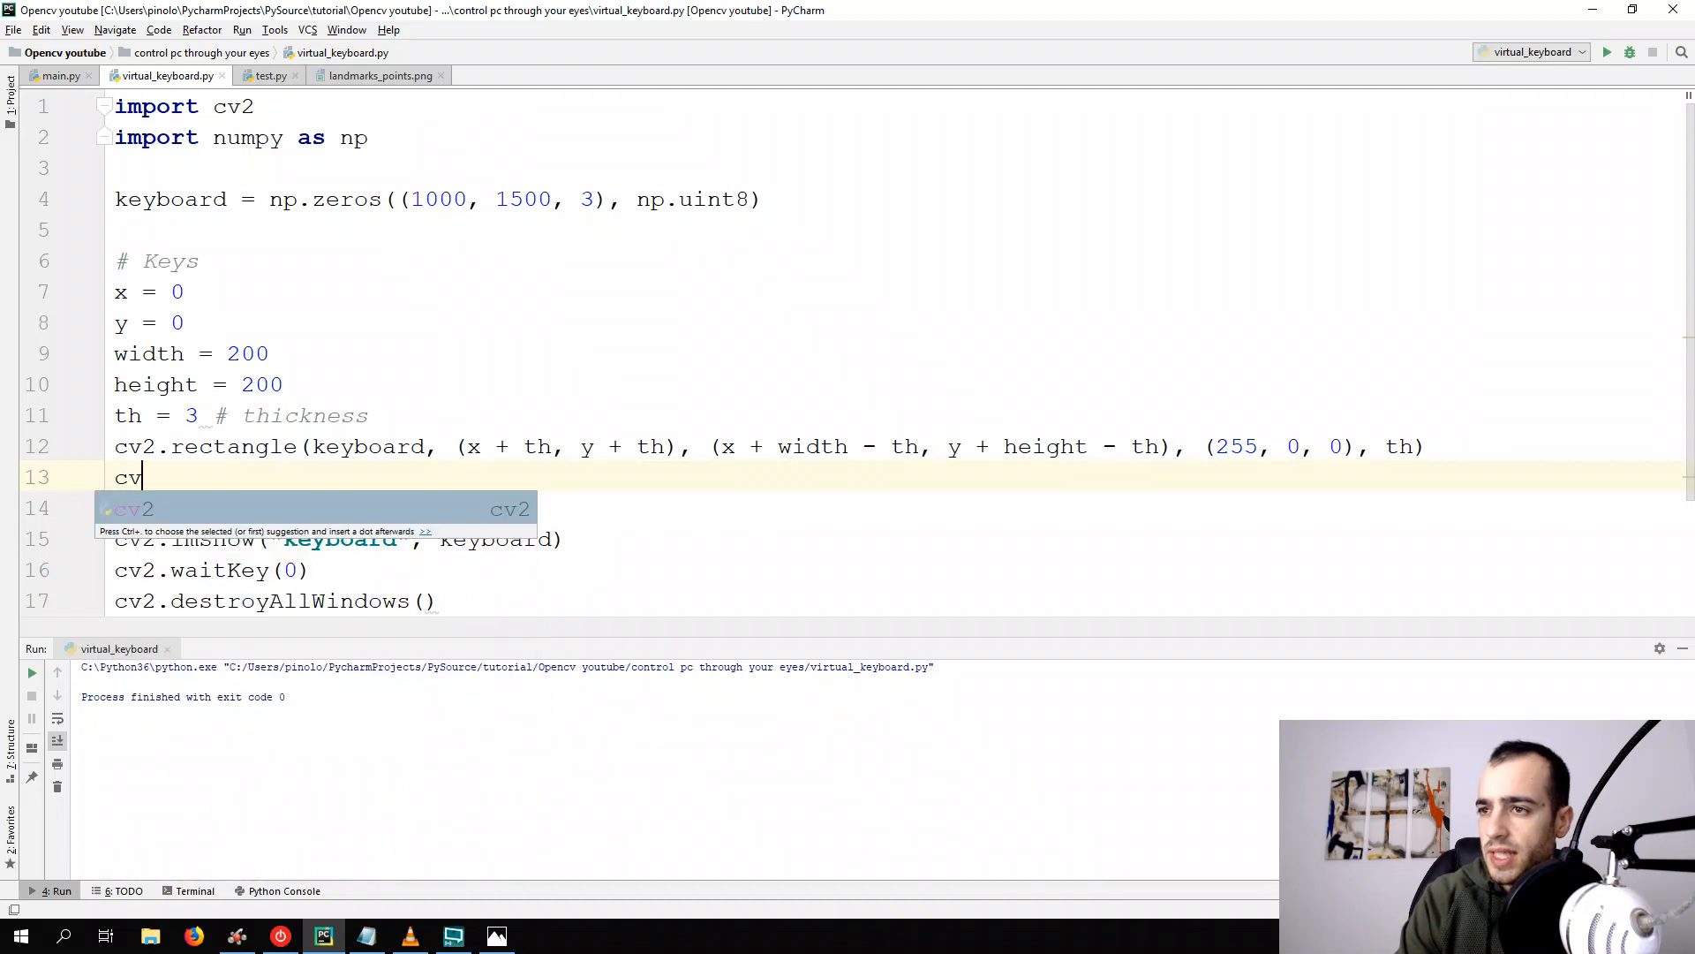
text(2.putText()
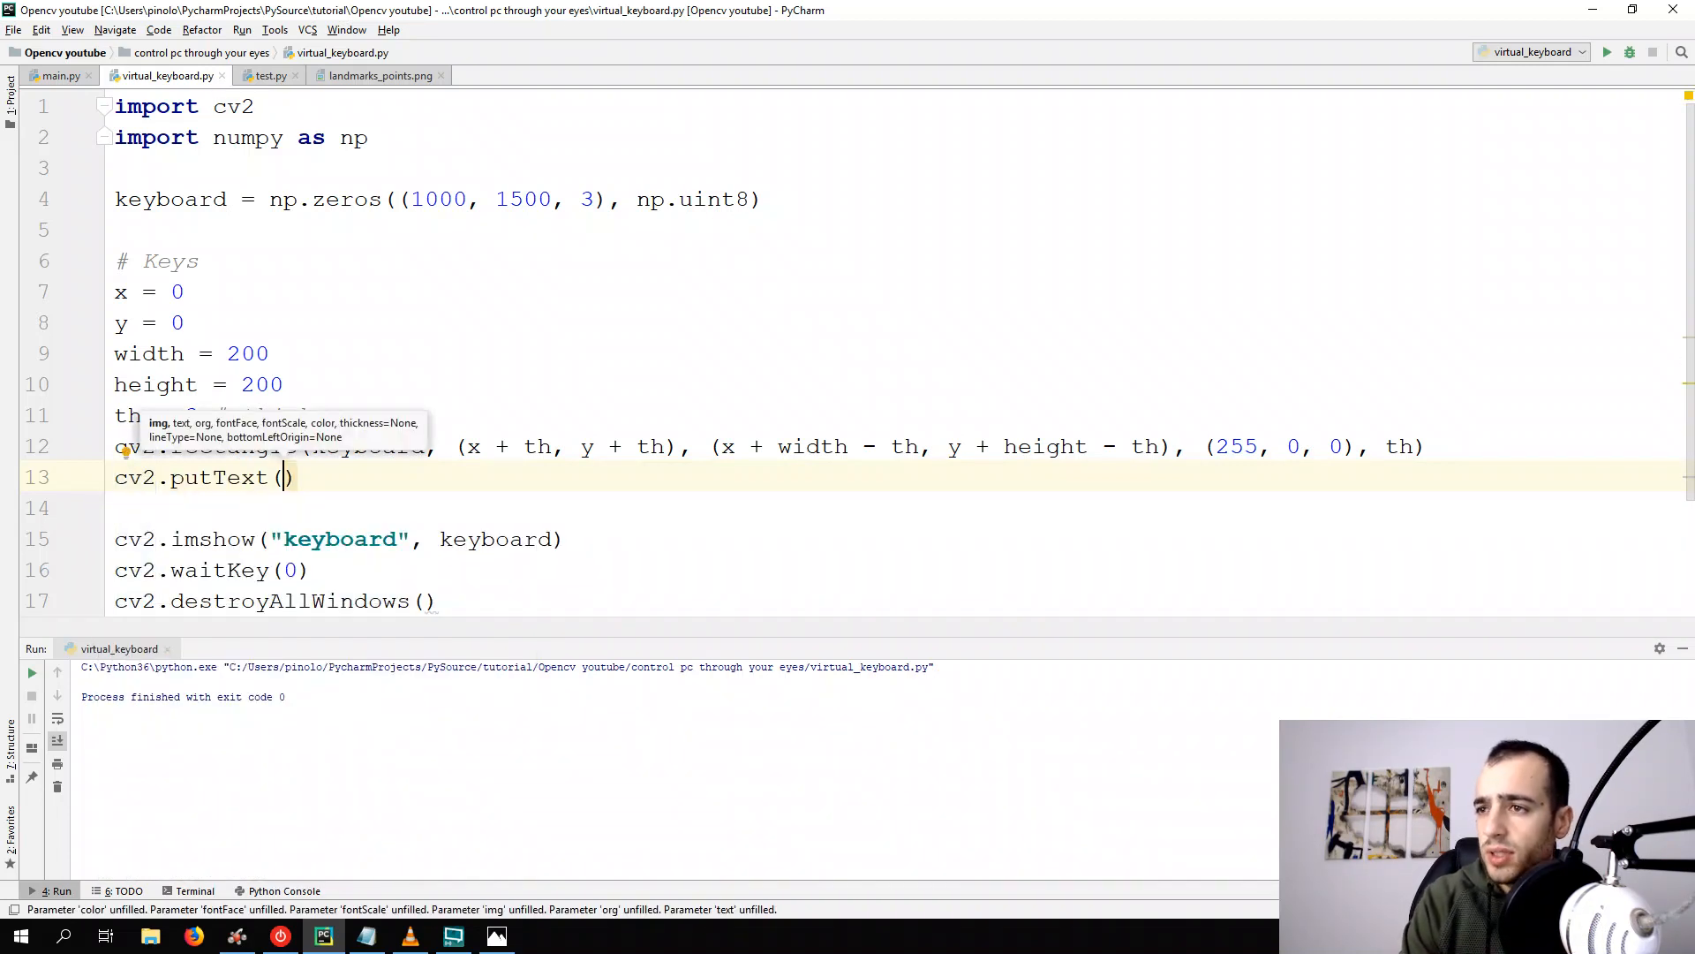
text(keyboard)
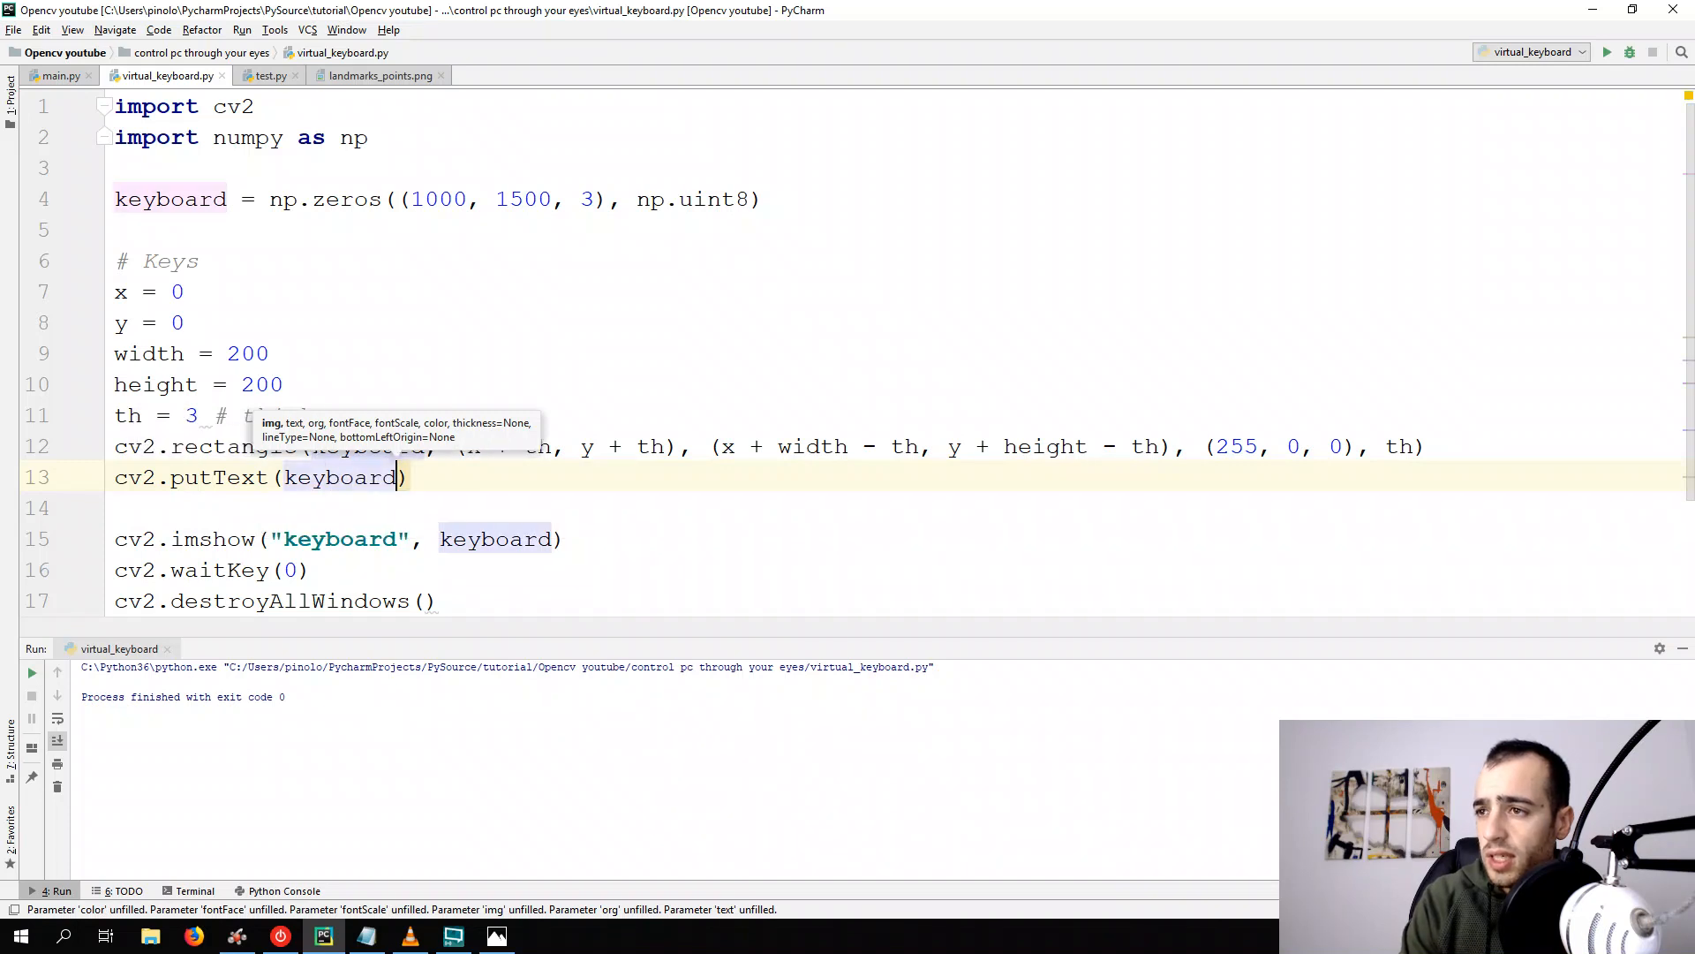
text(, "")
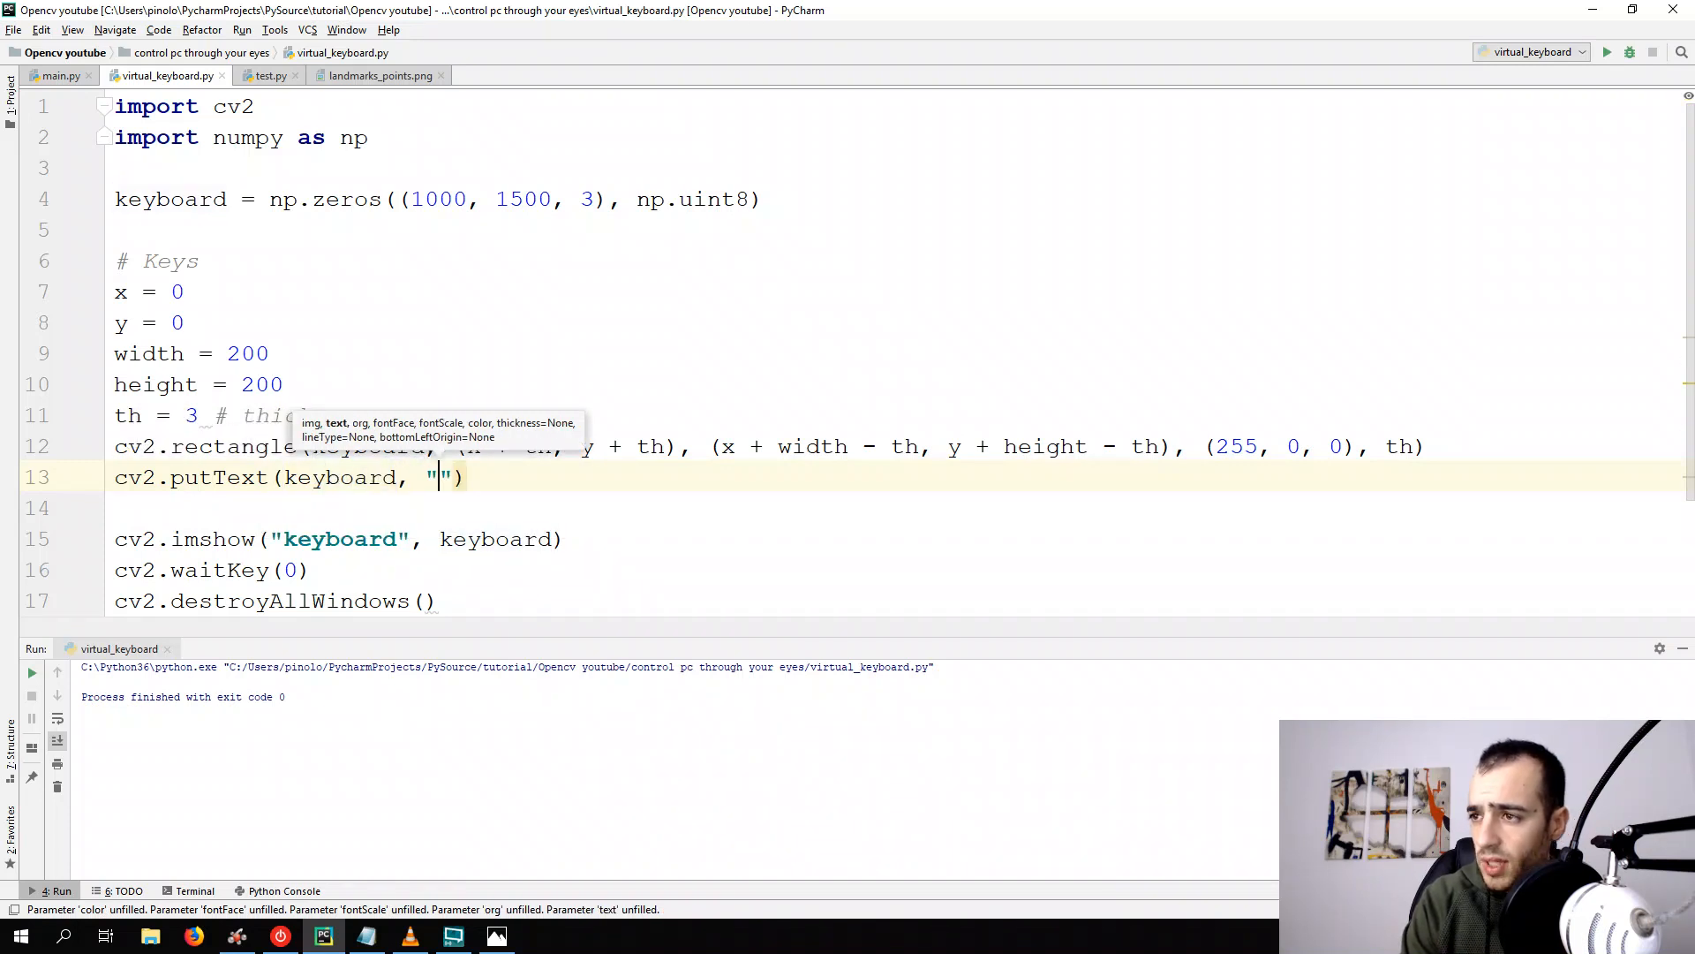
text(A,)
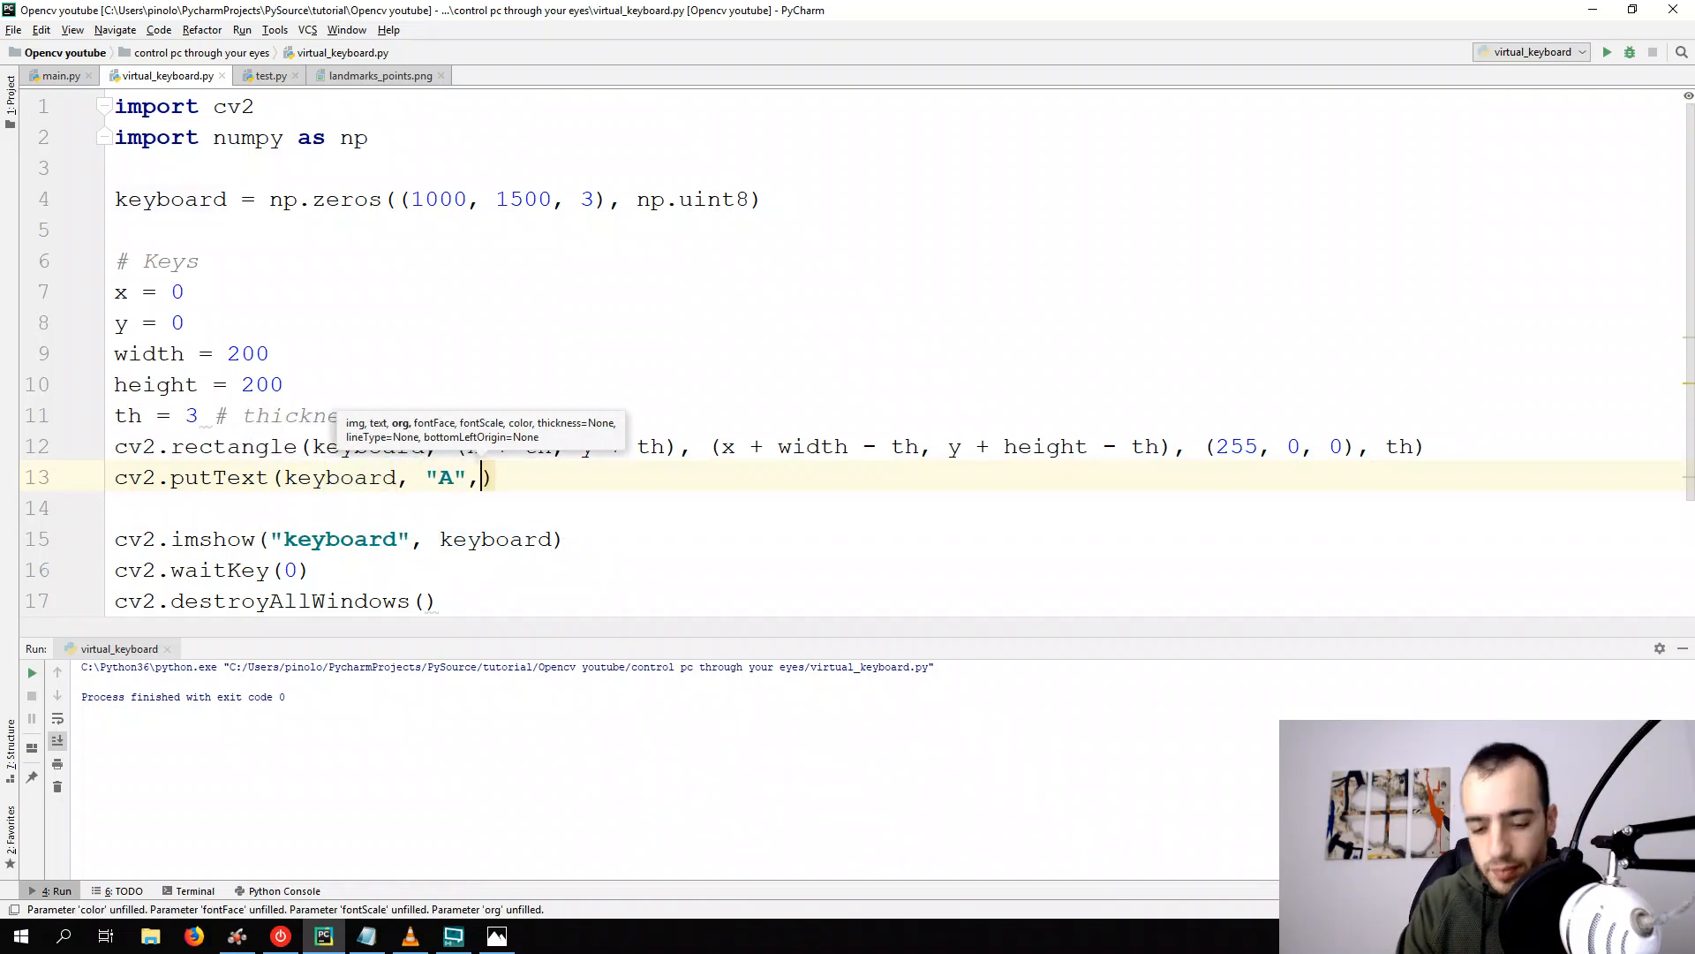
text(())
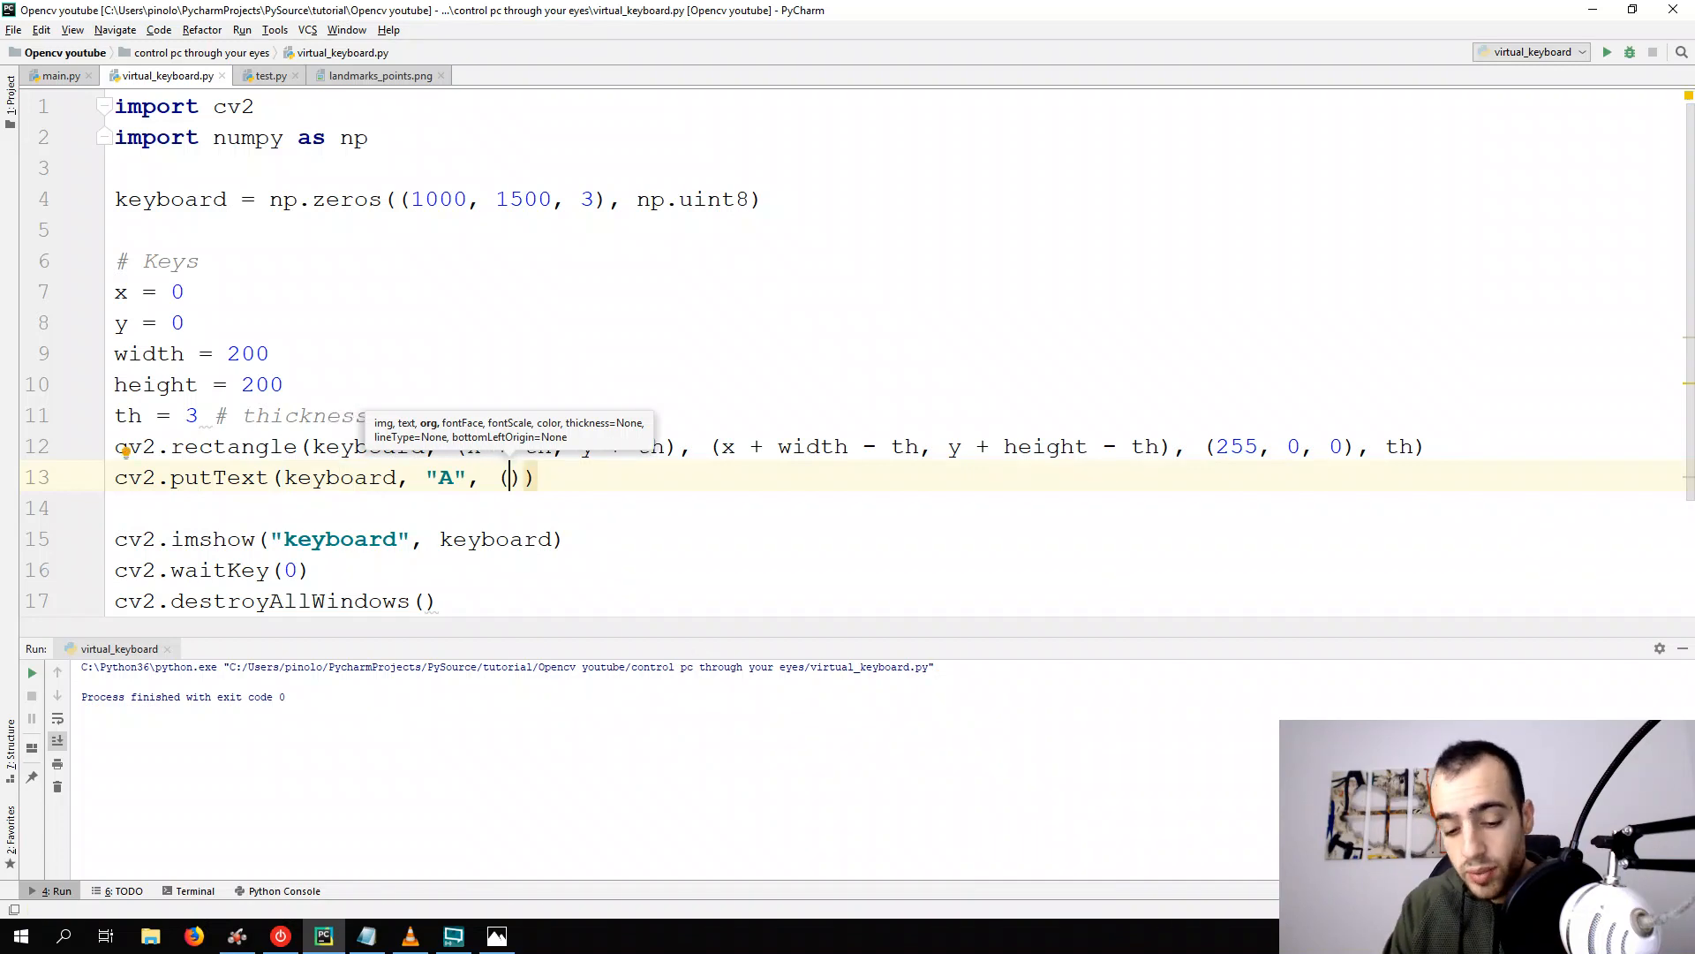
text(20, 20)
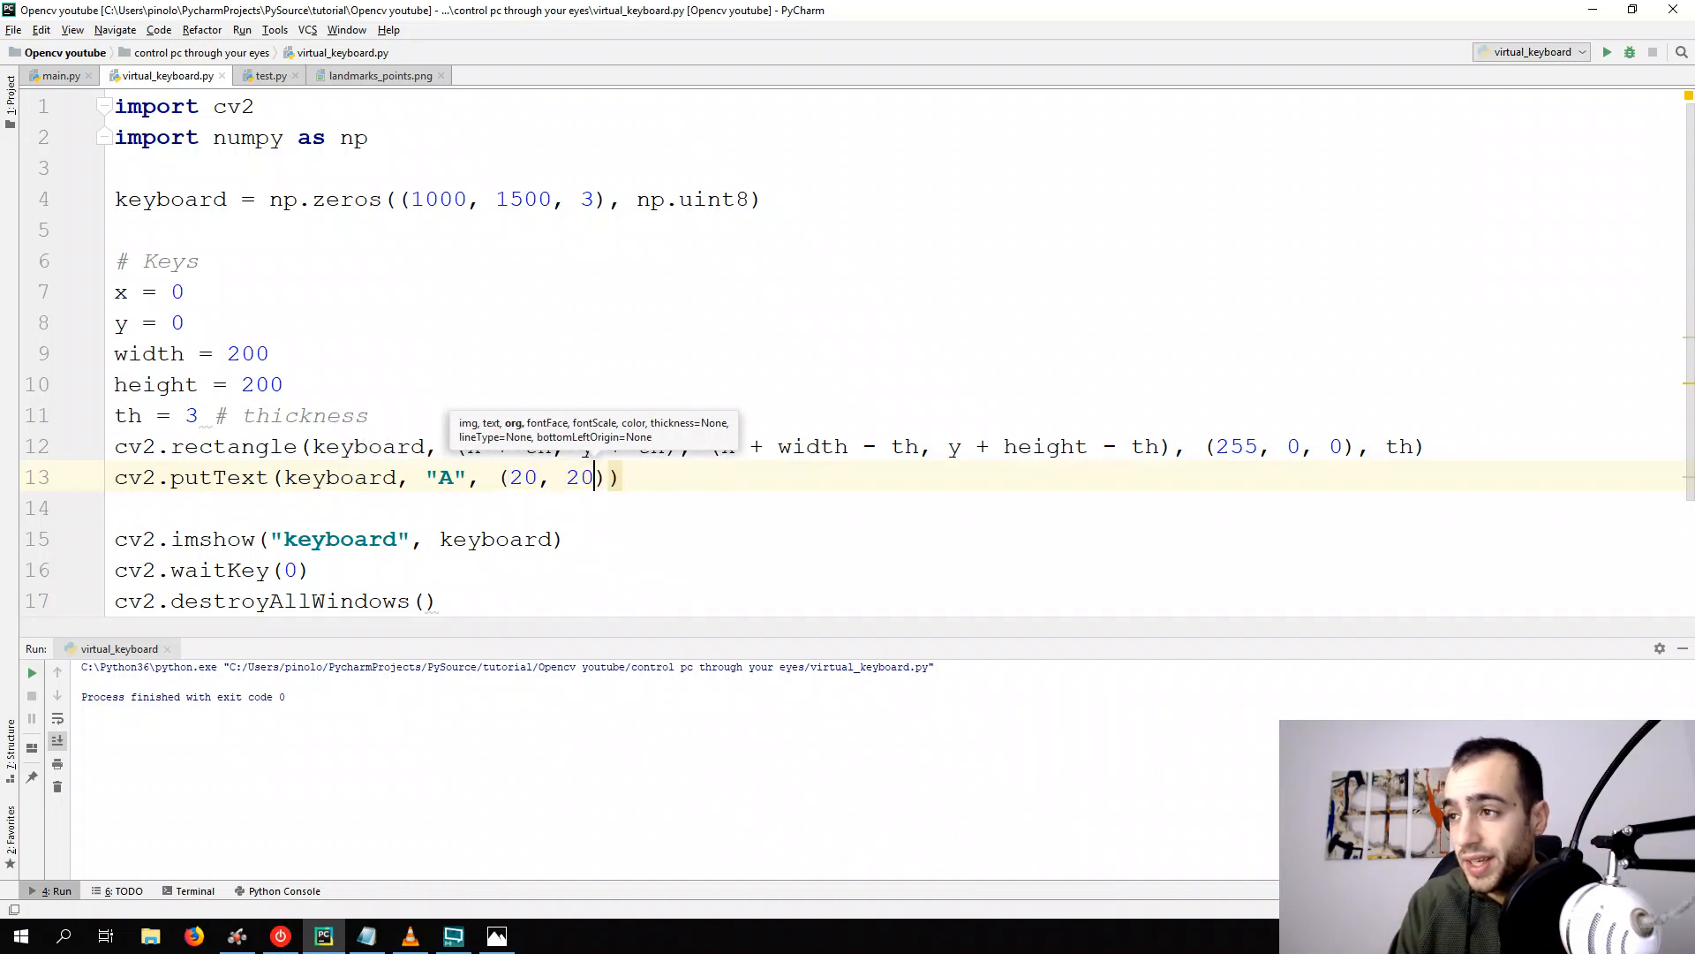
text(,)
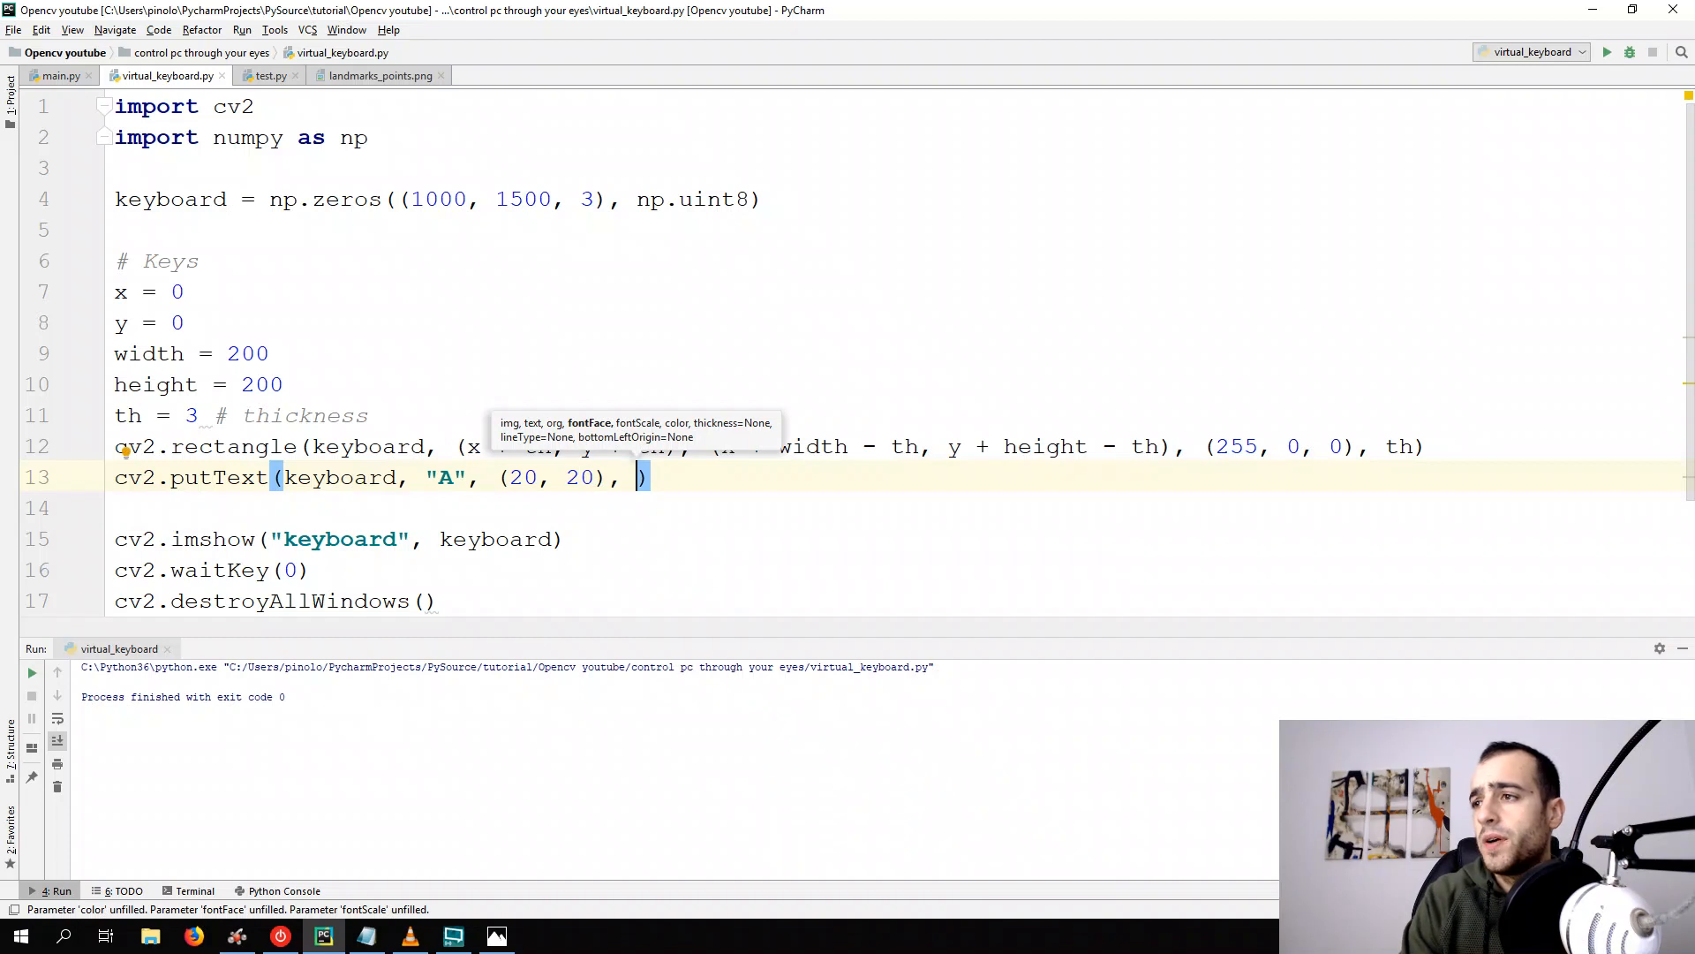
text(font)
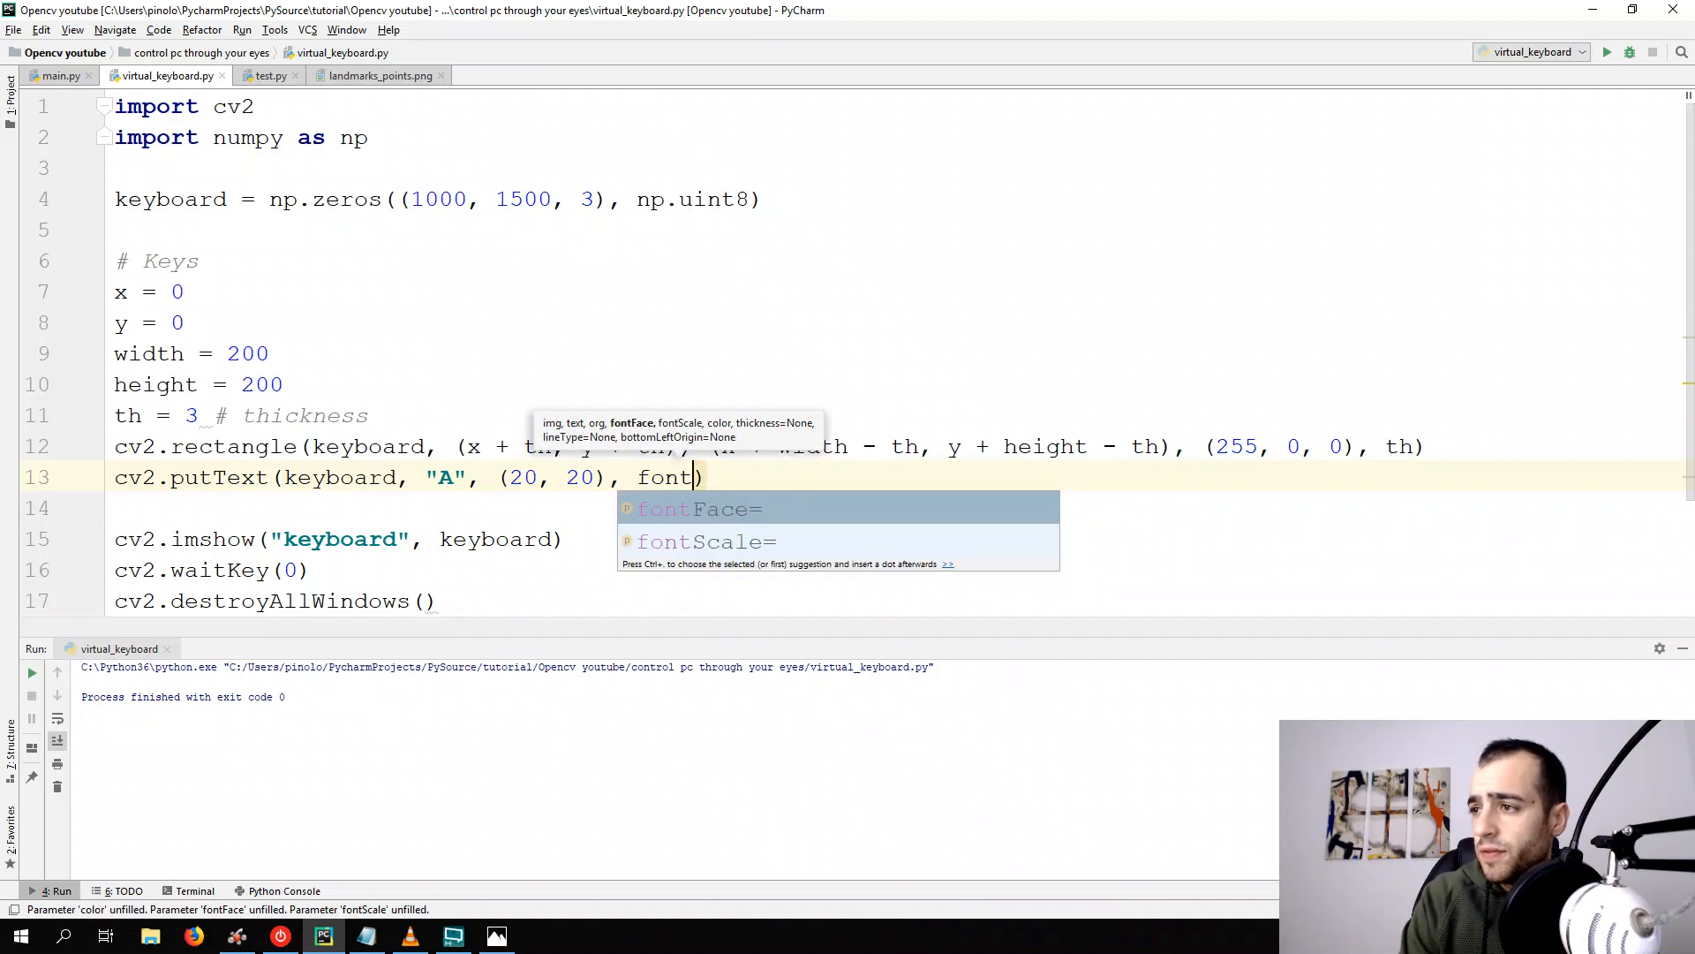
text(_letter)
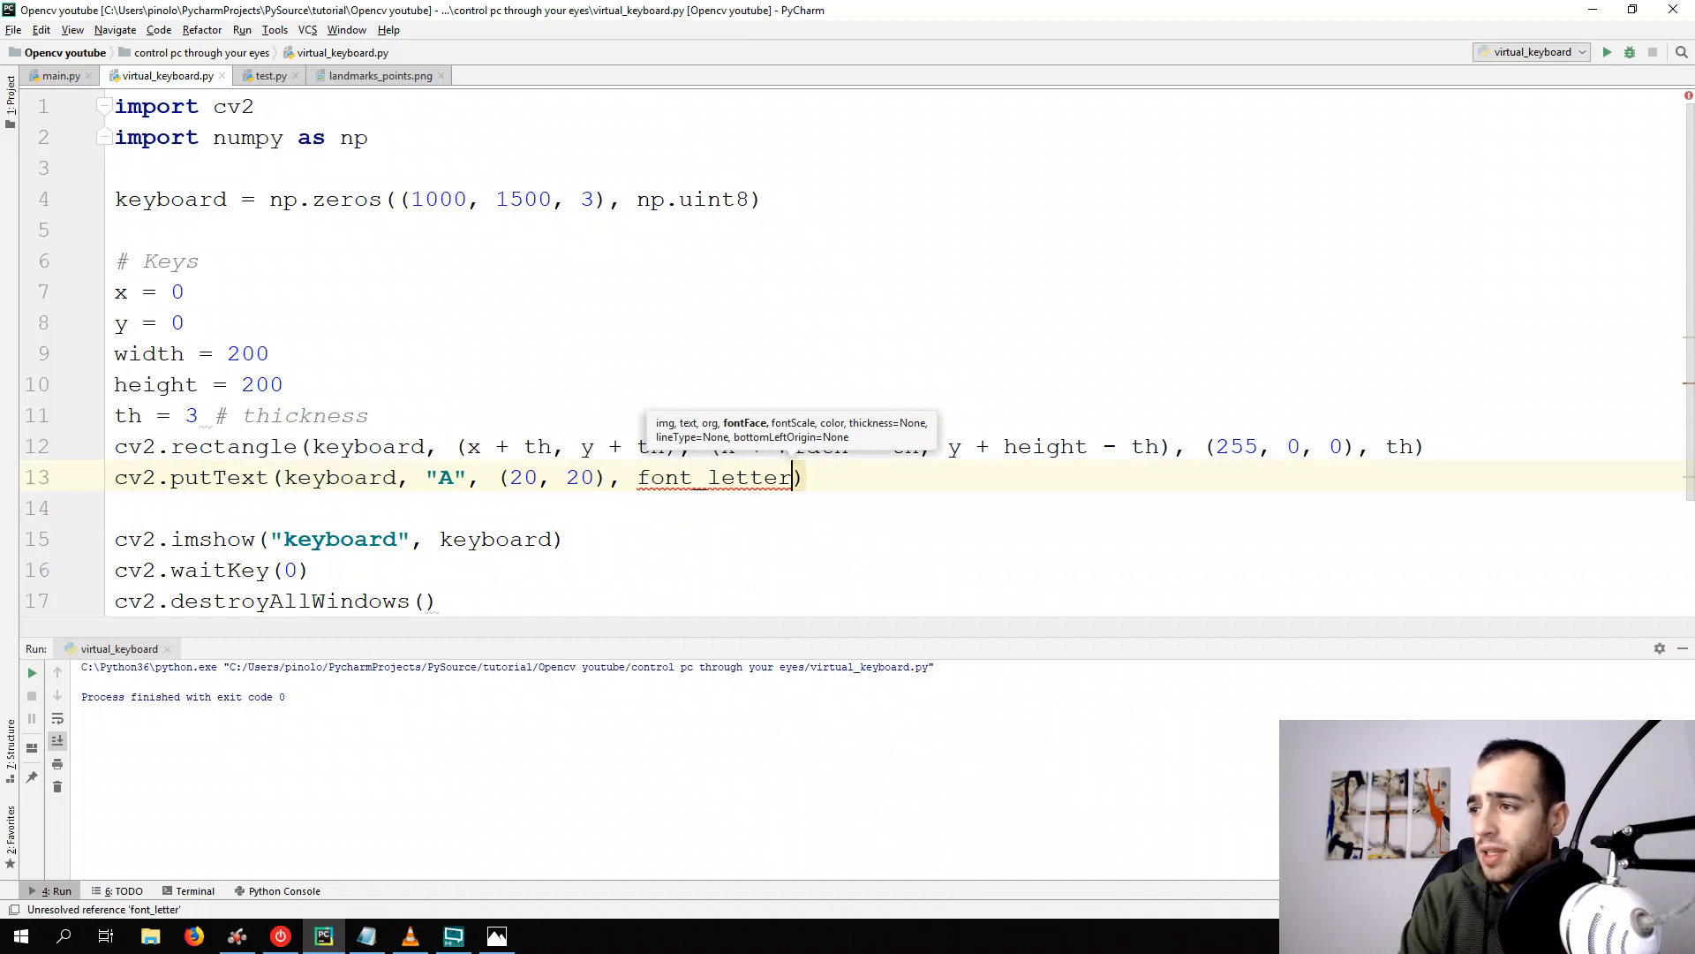
text(,)
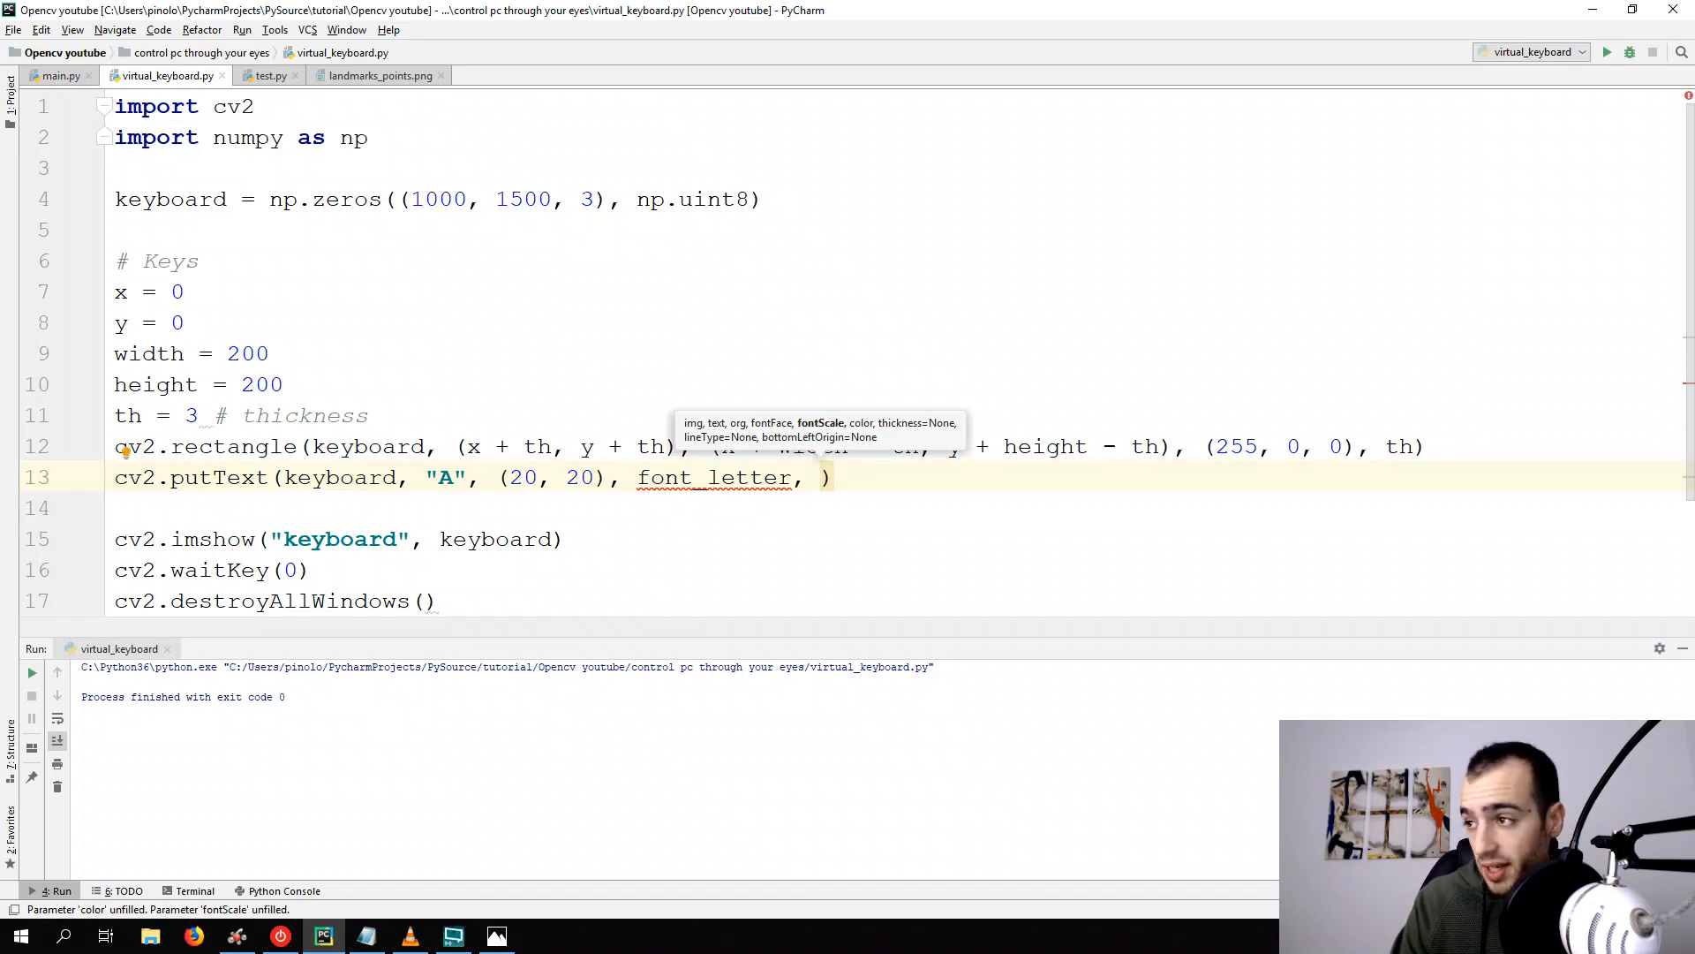
text(10,)
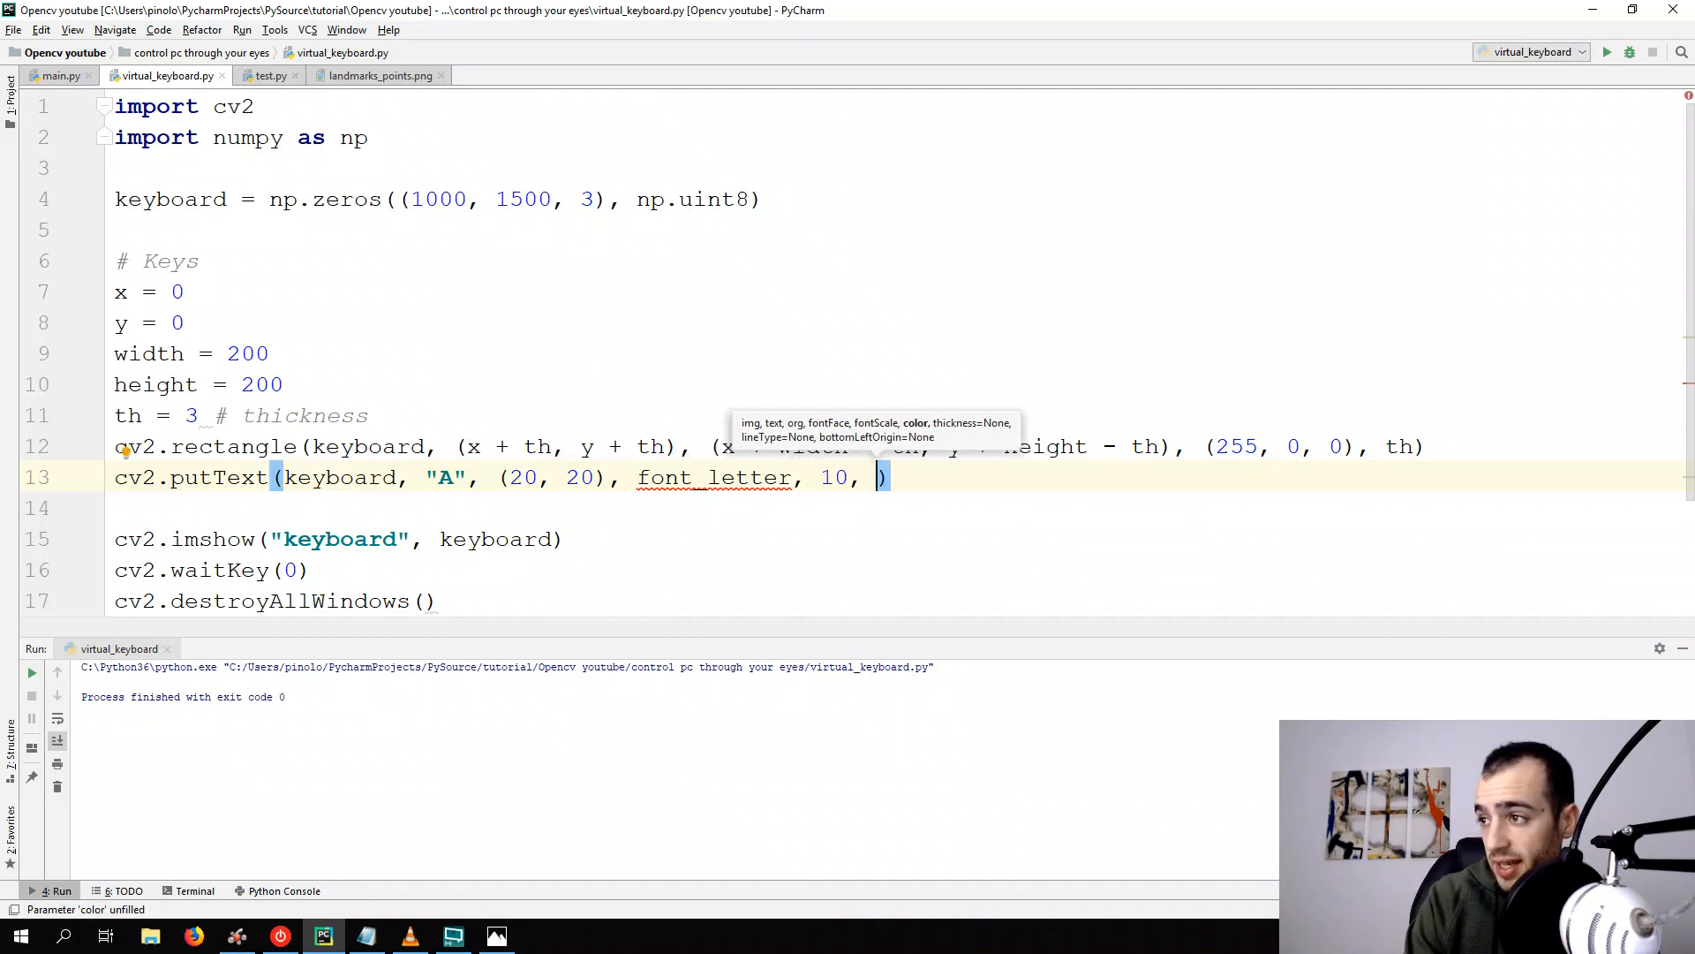
text(2)
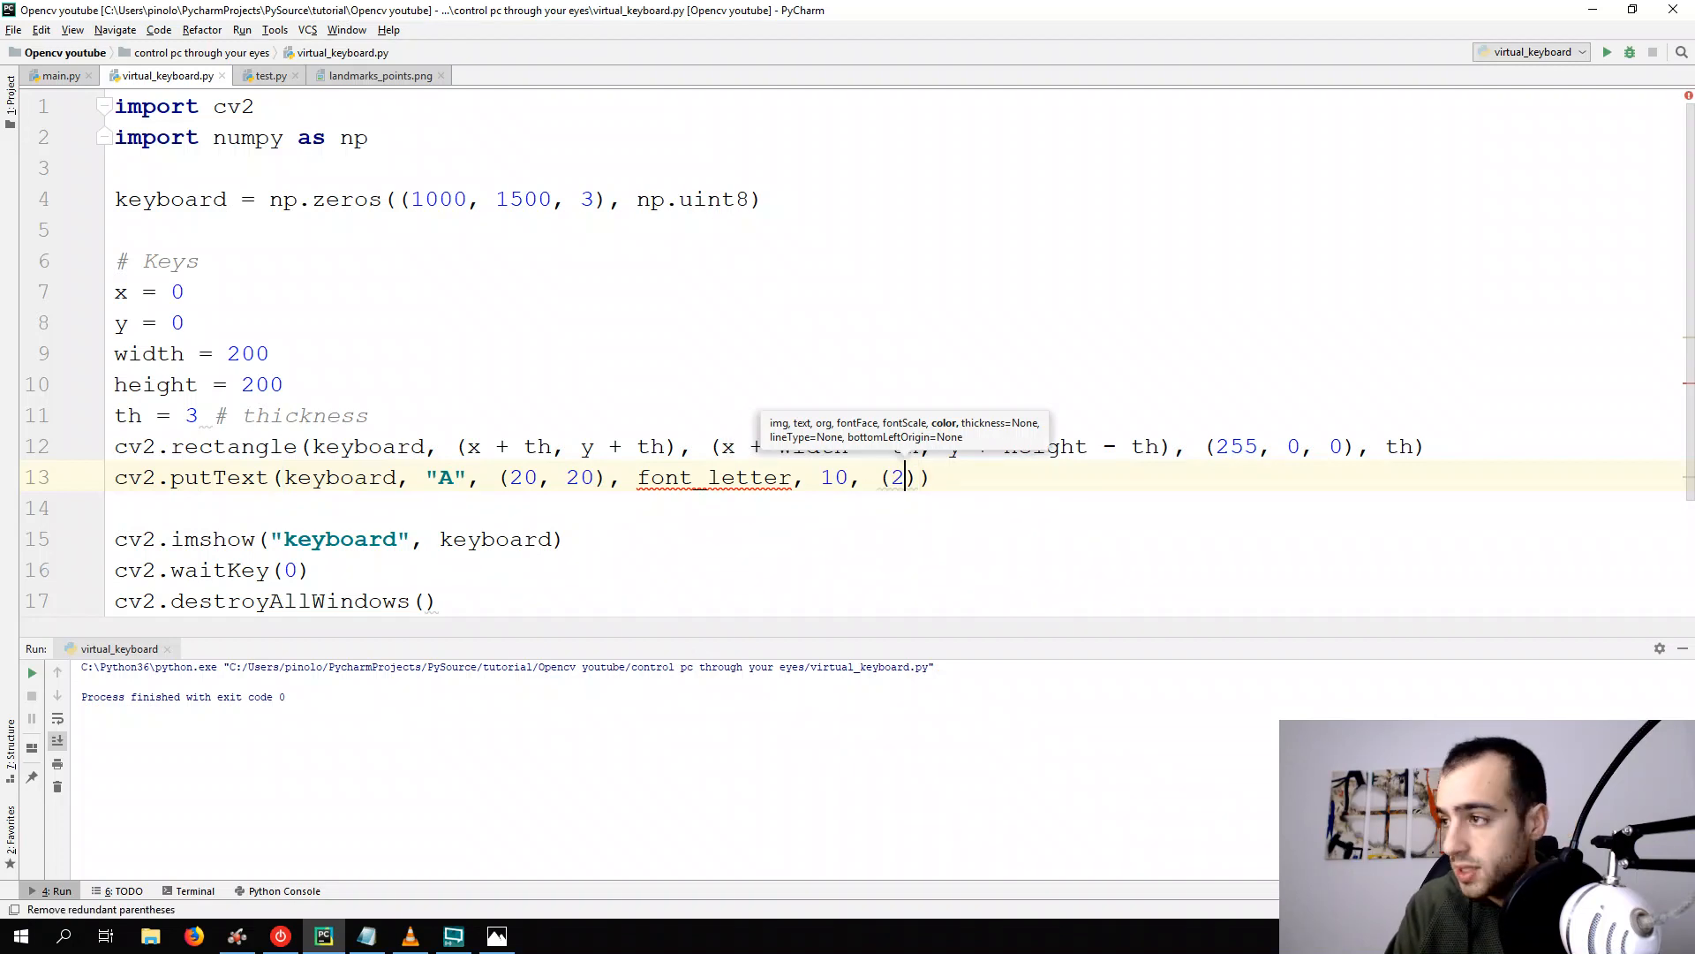
text(55, 0, 0)
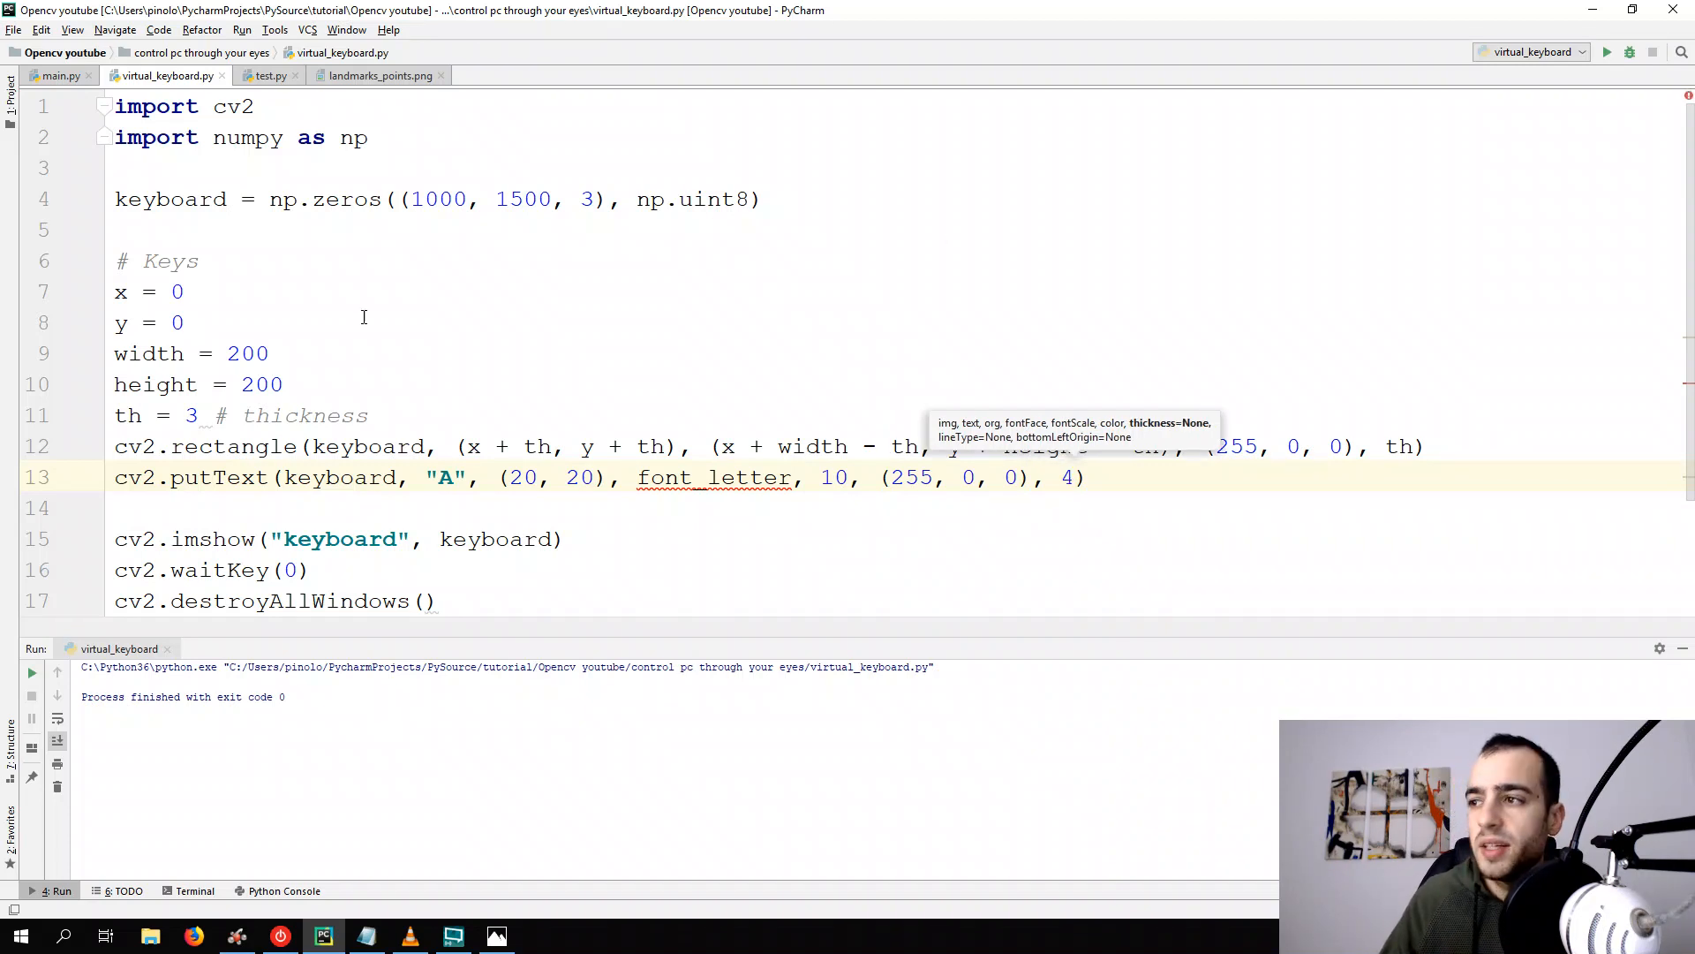
Define font_letter = cv2.FONT_HERSHEY_PLAIN above the putText line
double_click(713, 477)
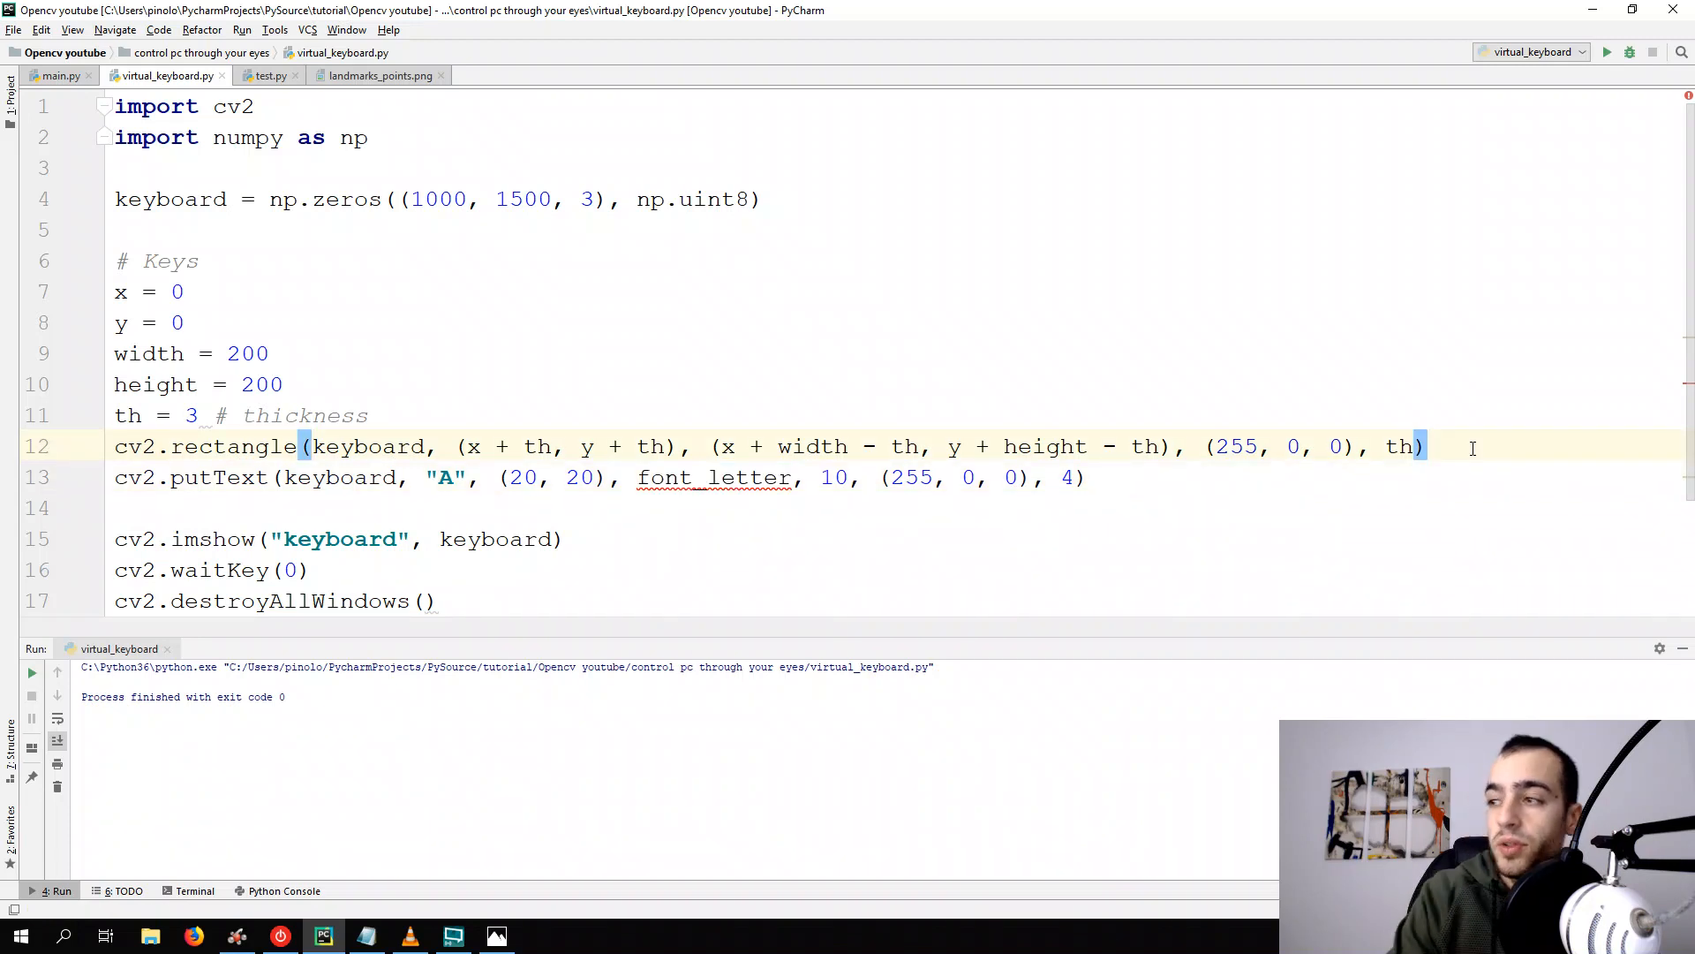
text(font_letter =)
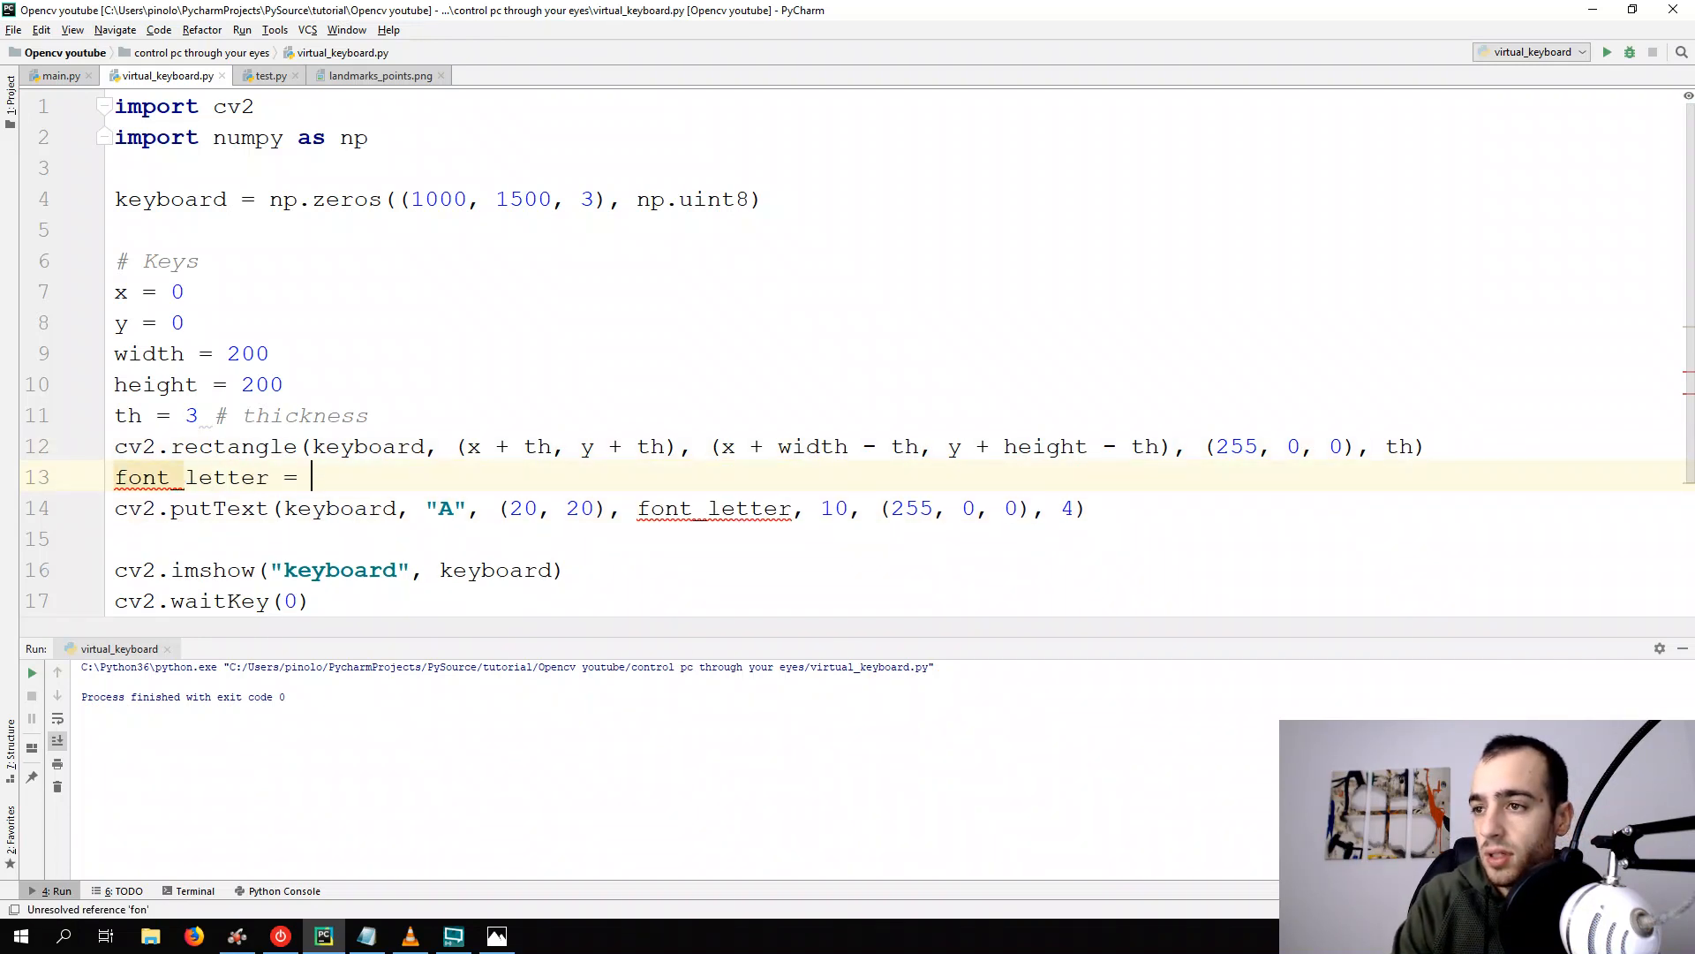
text(cv2.FONT_HERSHEY_PLAIN)
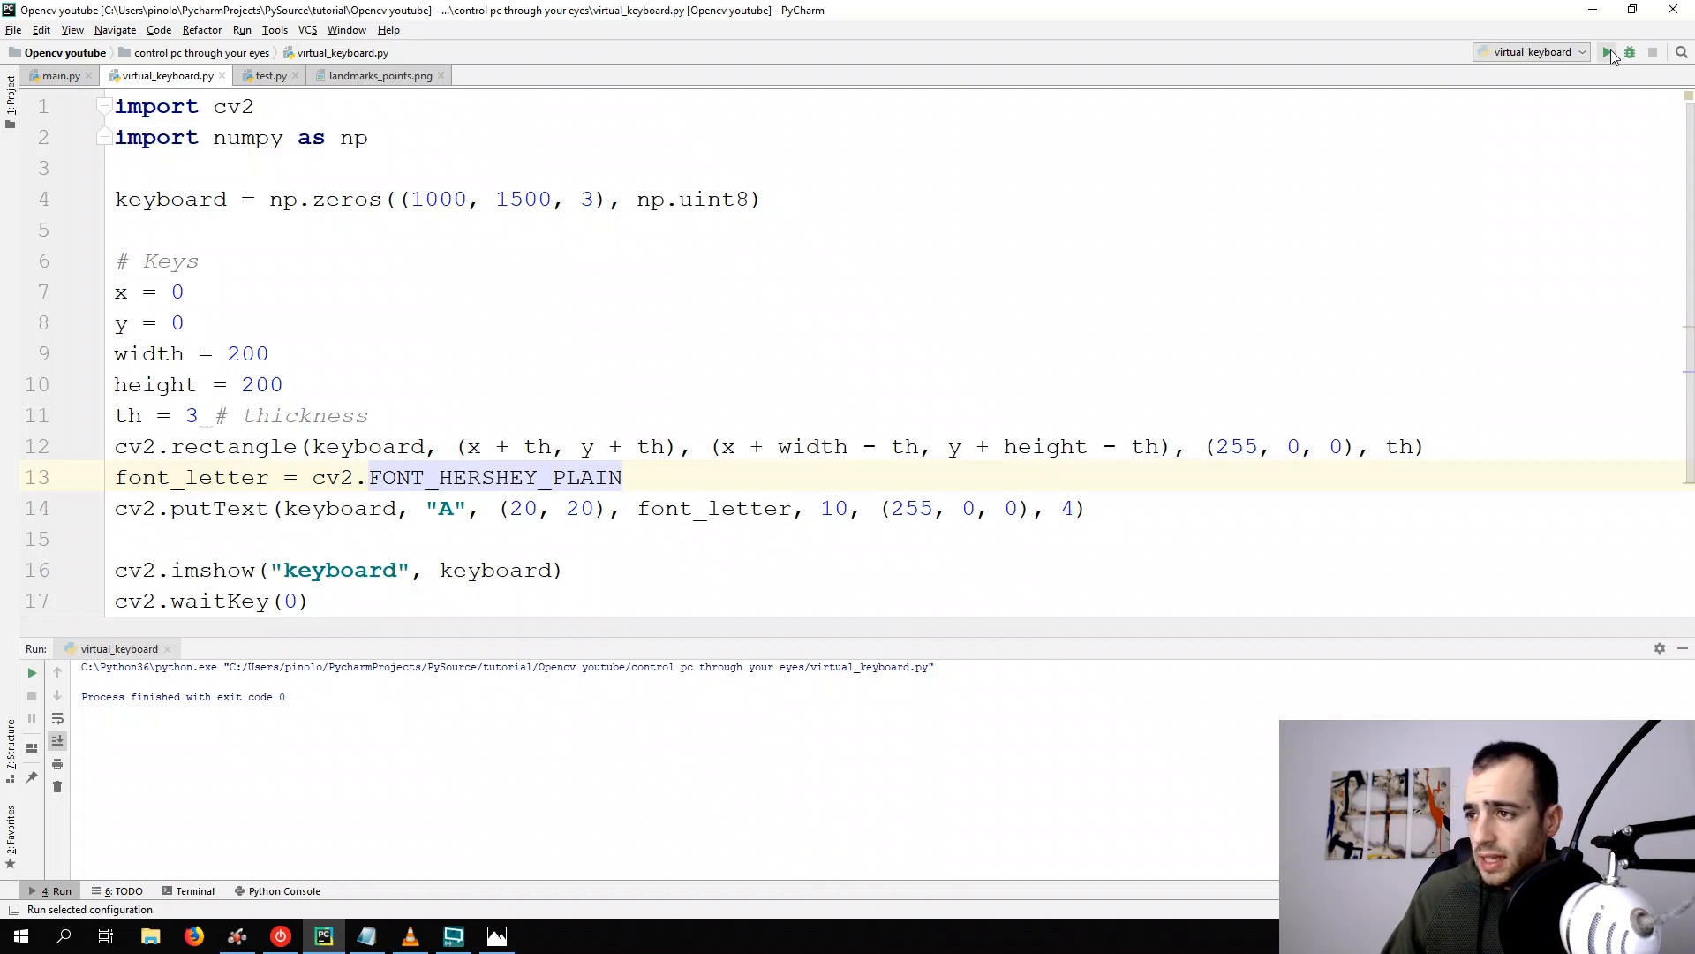
Run the script, then select the letter's y-coordinate 20 to change it to 100
click(1610, 53)
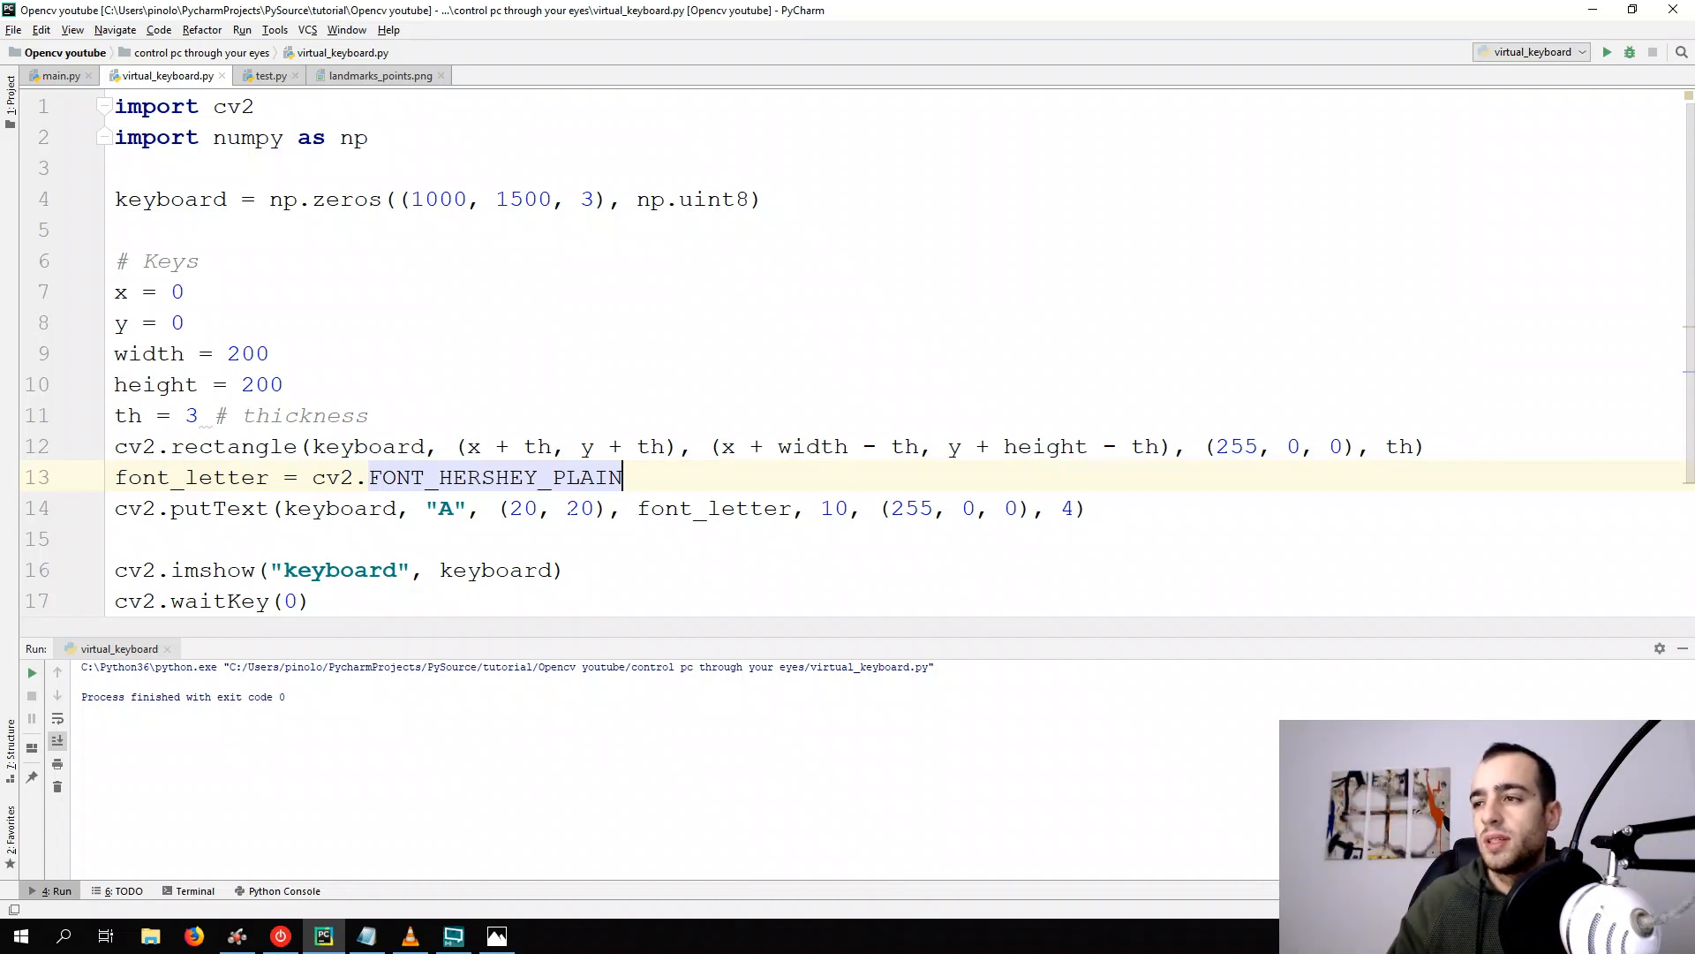
double_click(572, 508)
text(10)
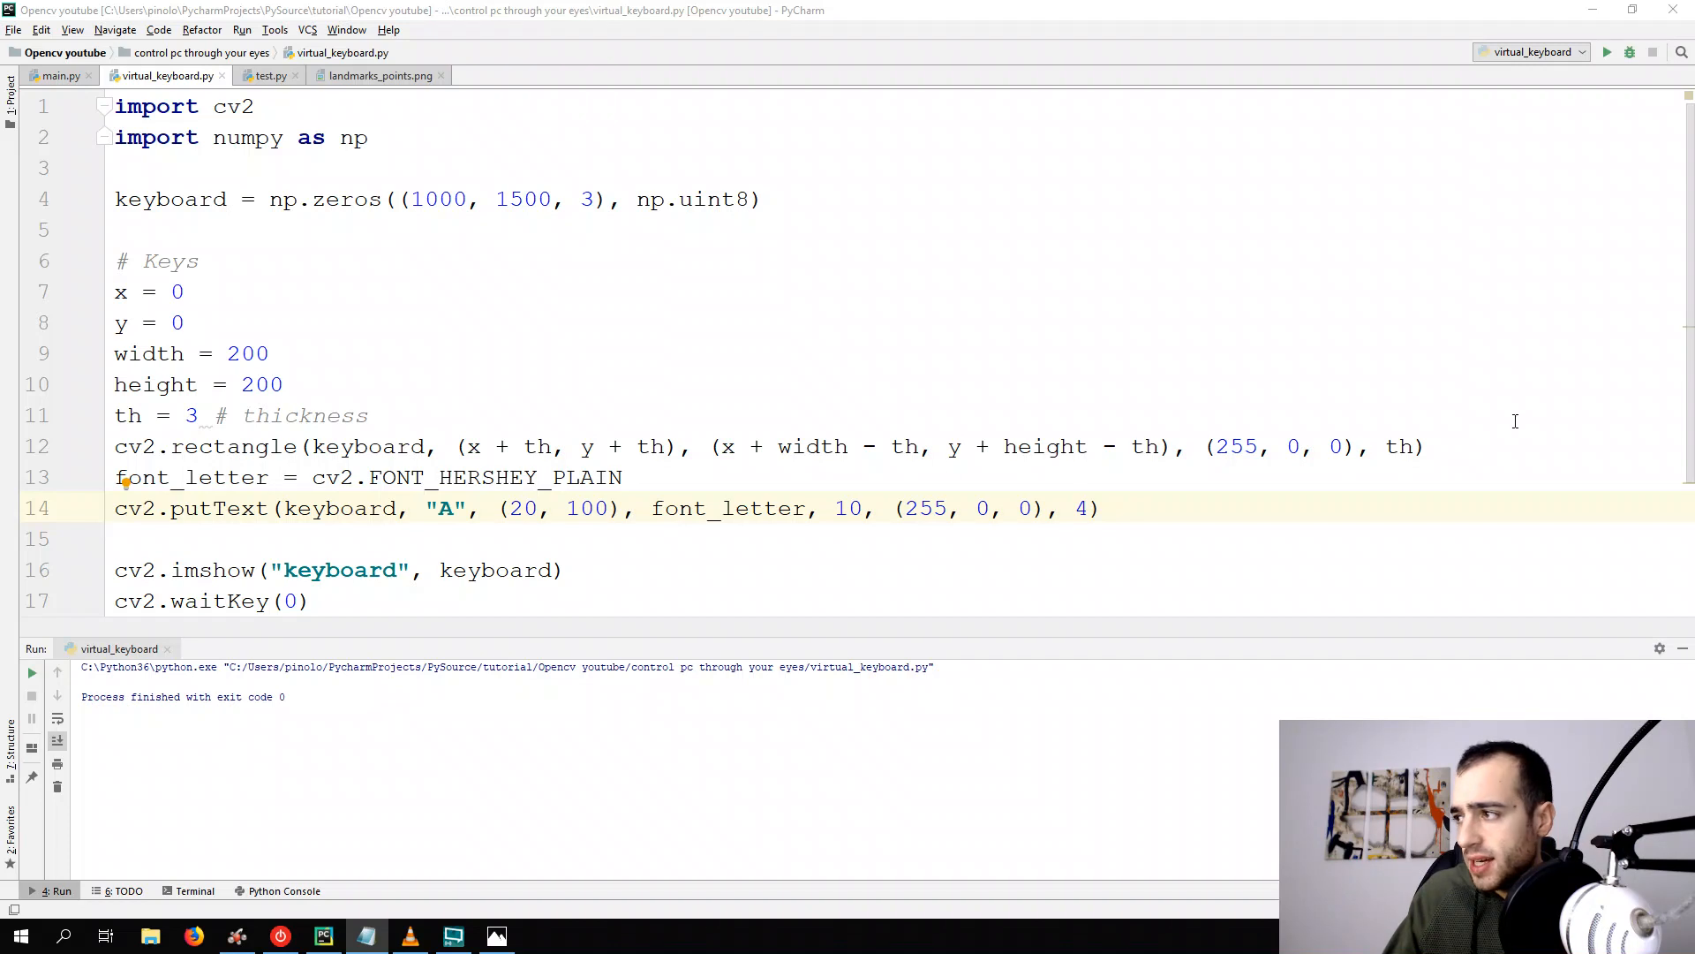
Add text_size = cv2.getTextSize("A", font_letter, 10, 4) on a new line above the font definition
key(enter)
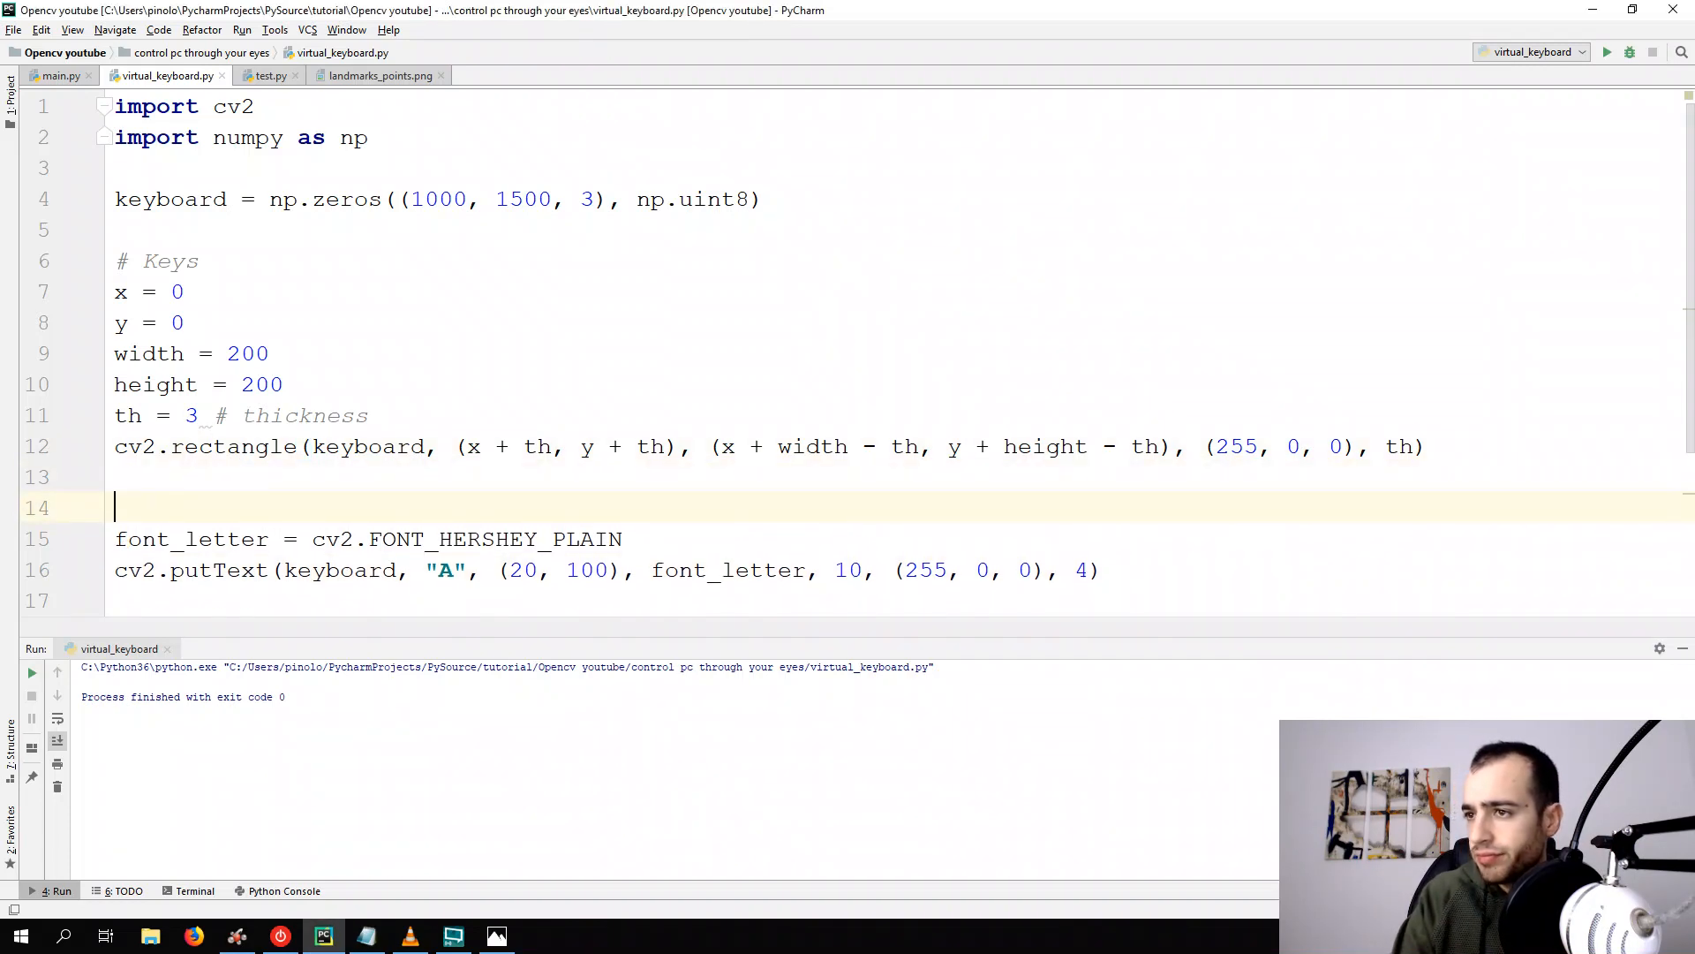
text(text)
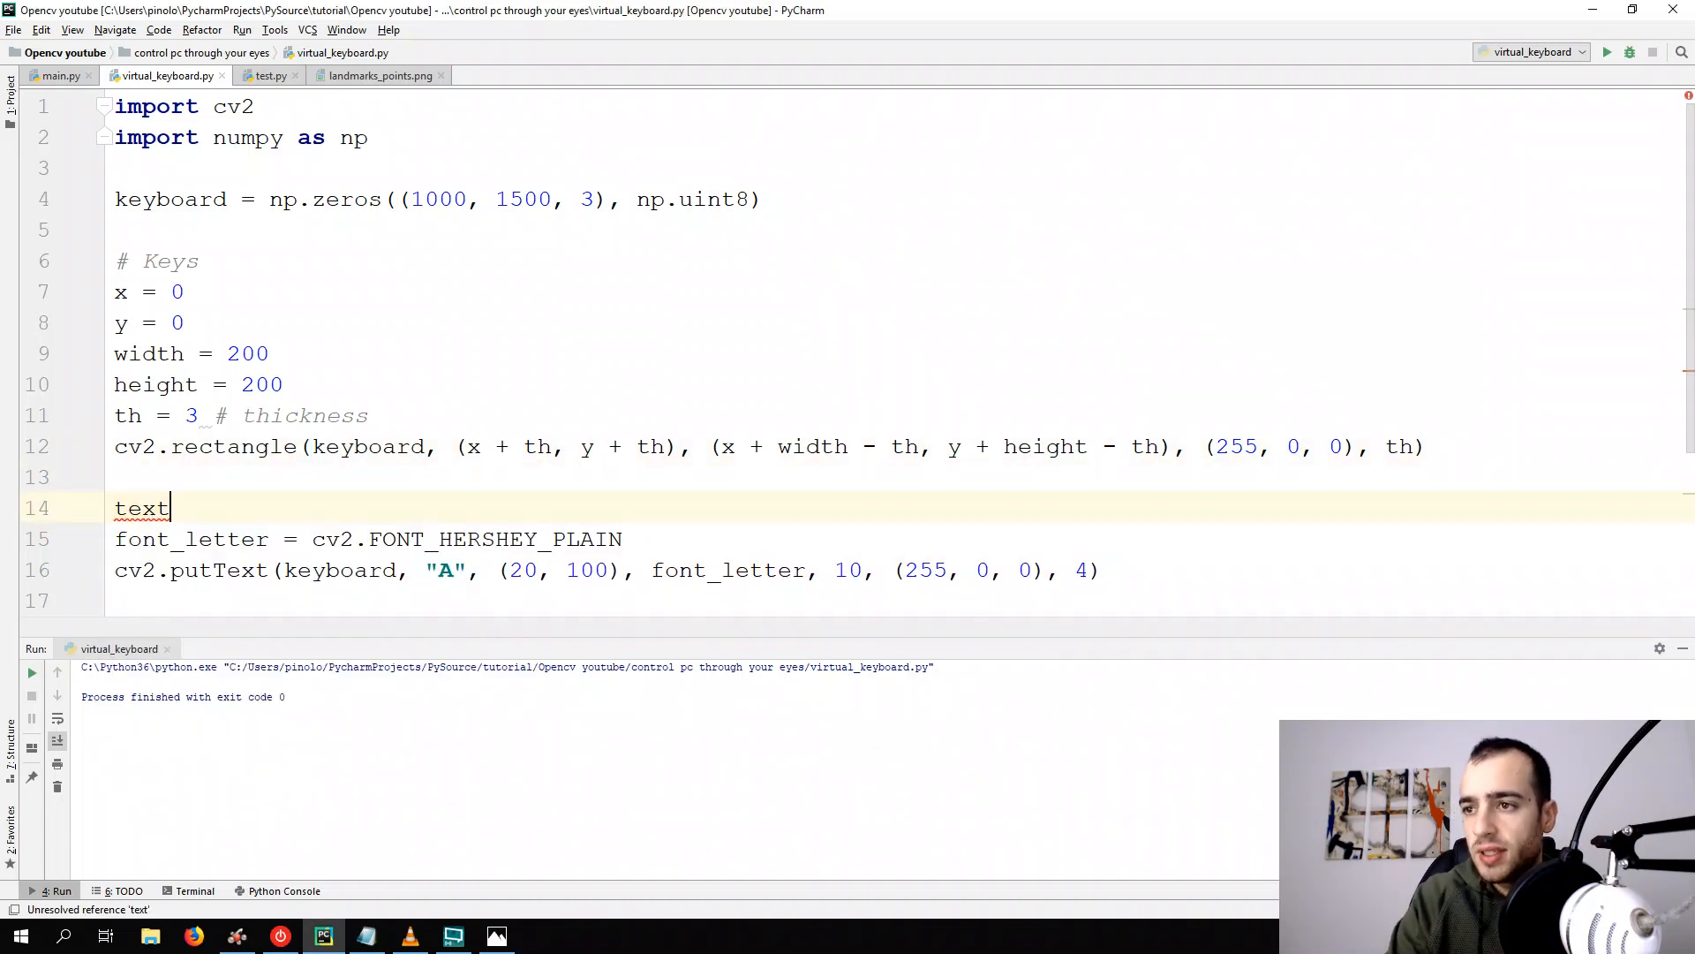
text(_size)
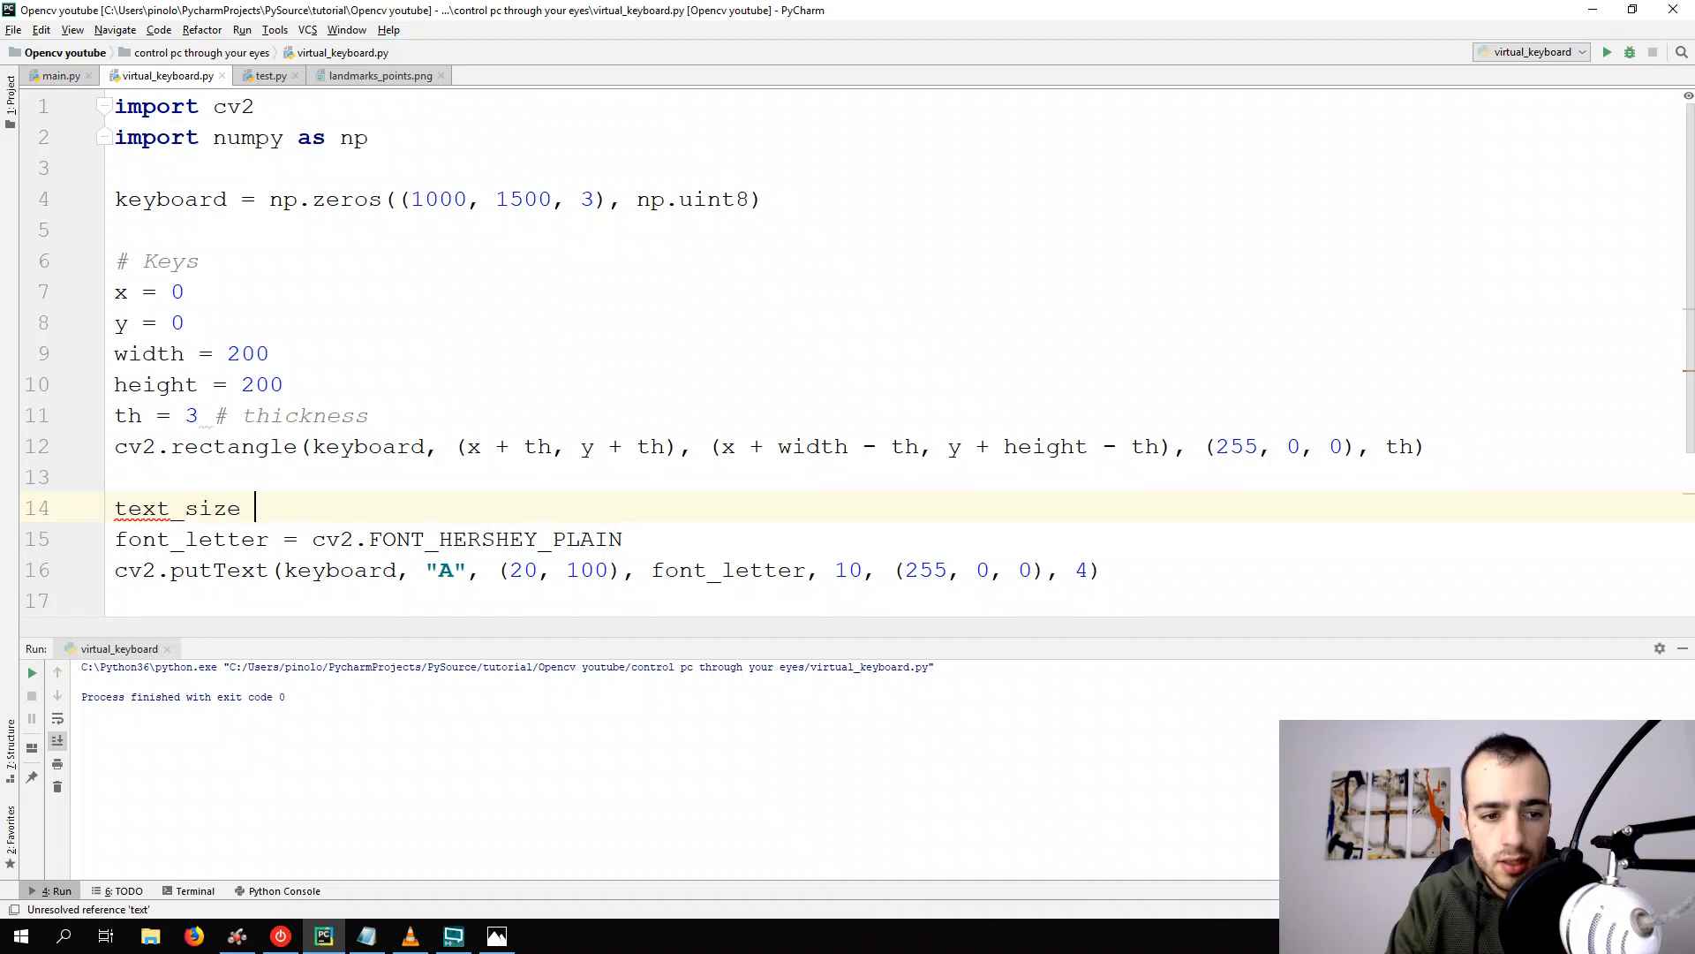
text(= cv2.getTextSize()
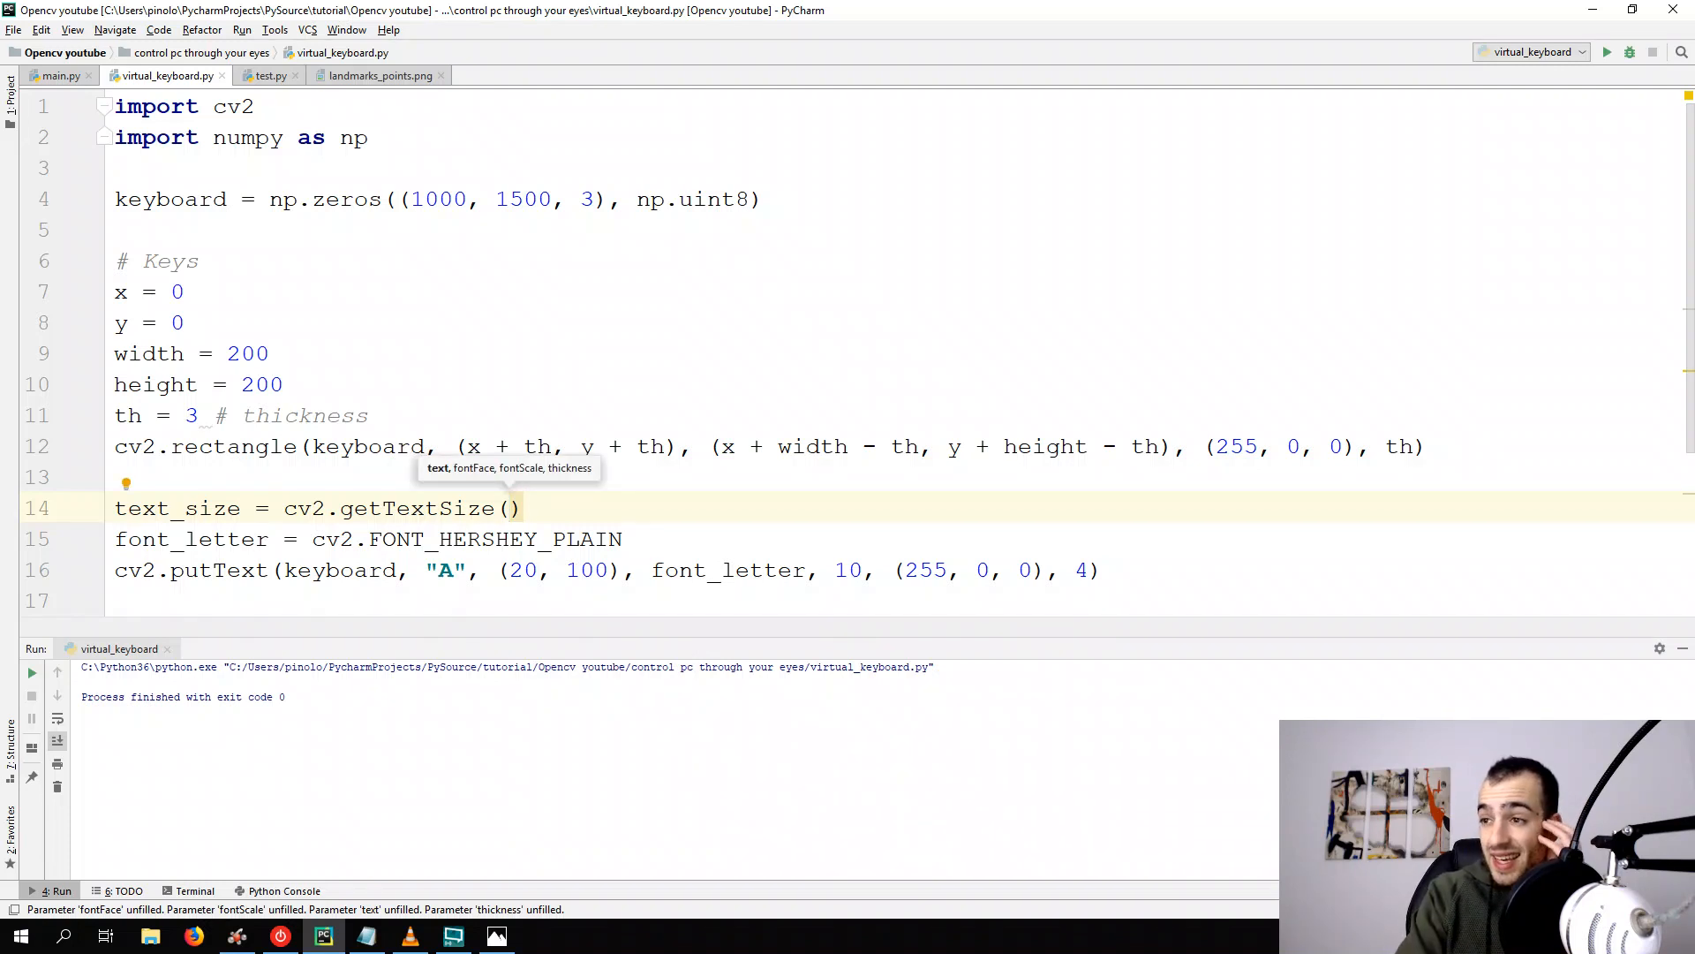
text(£)
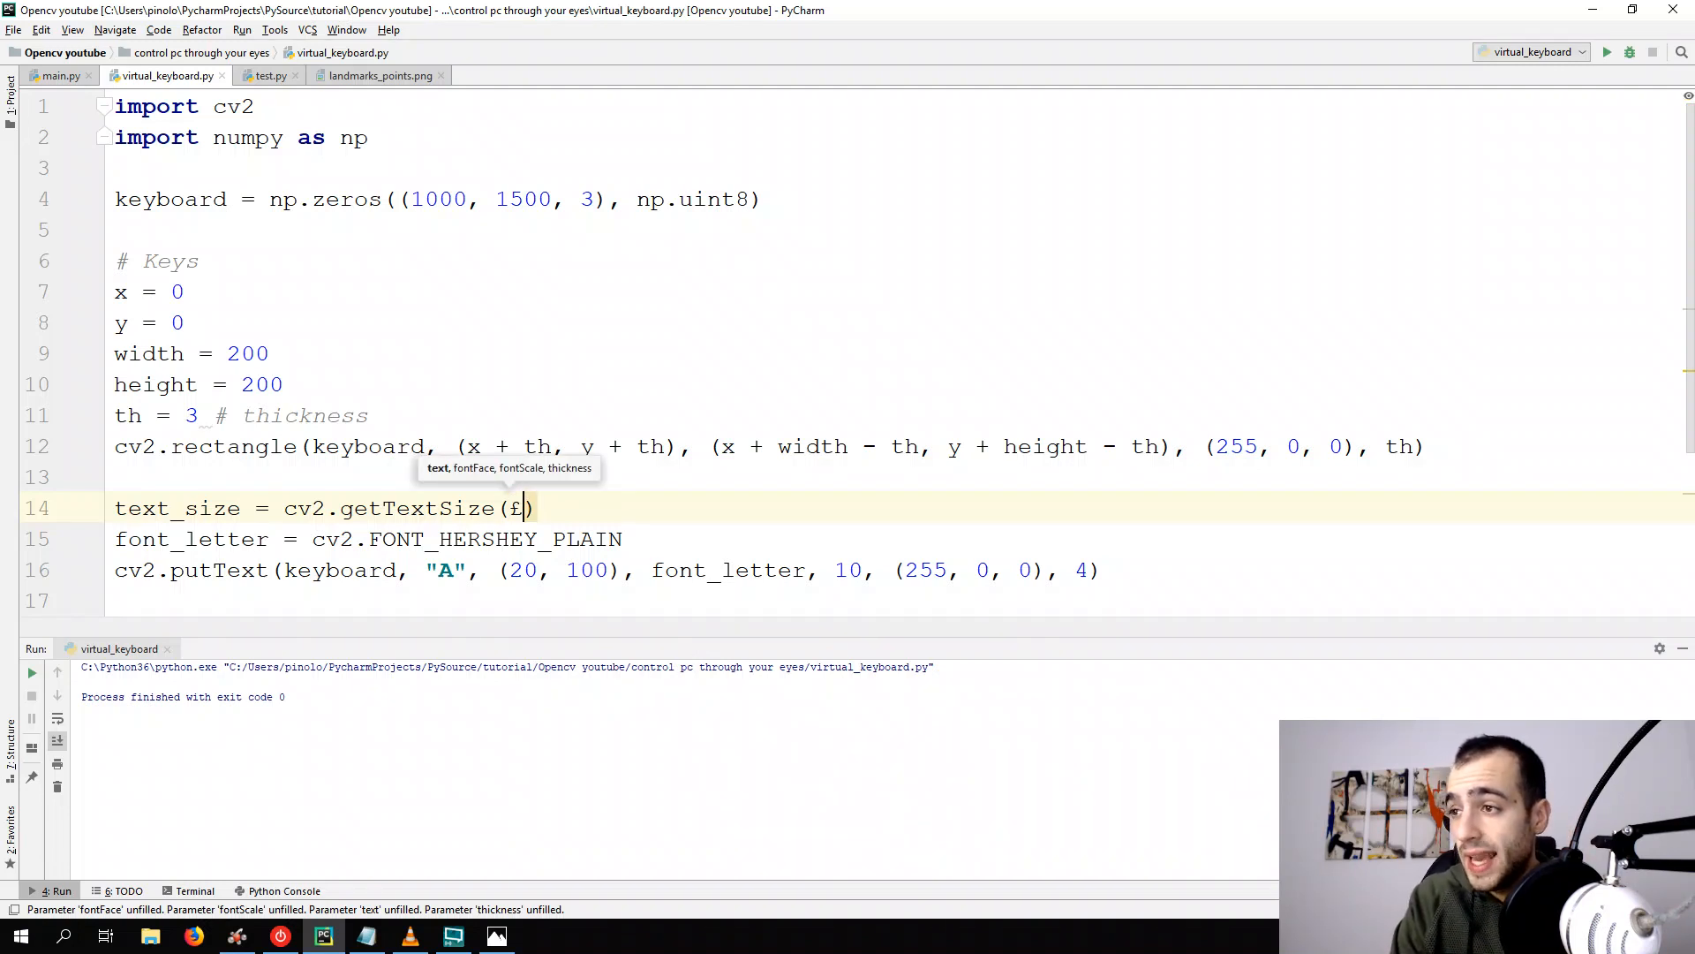
text(")
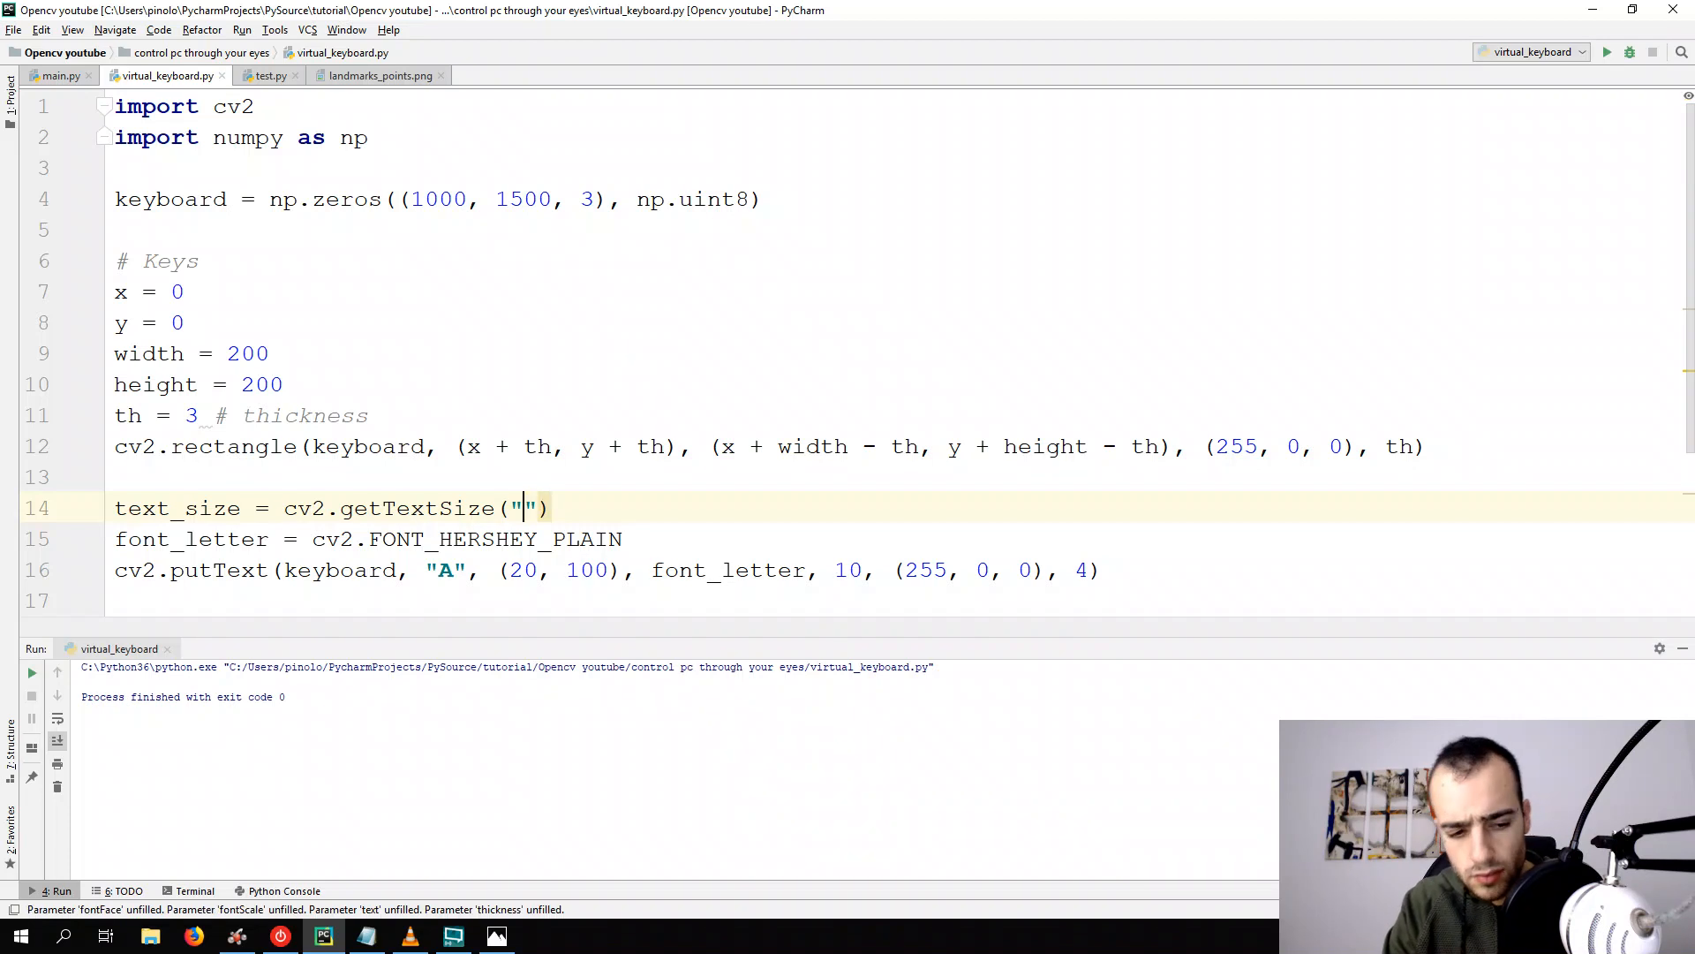
text(A,)
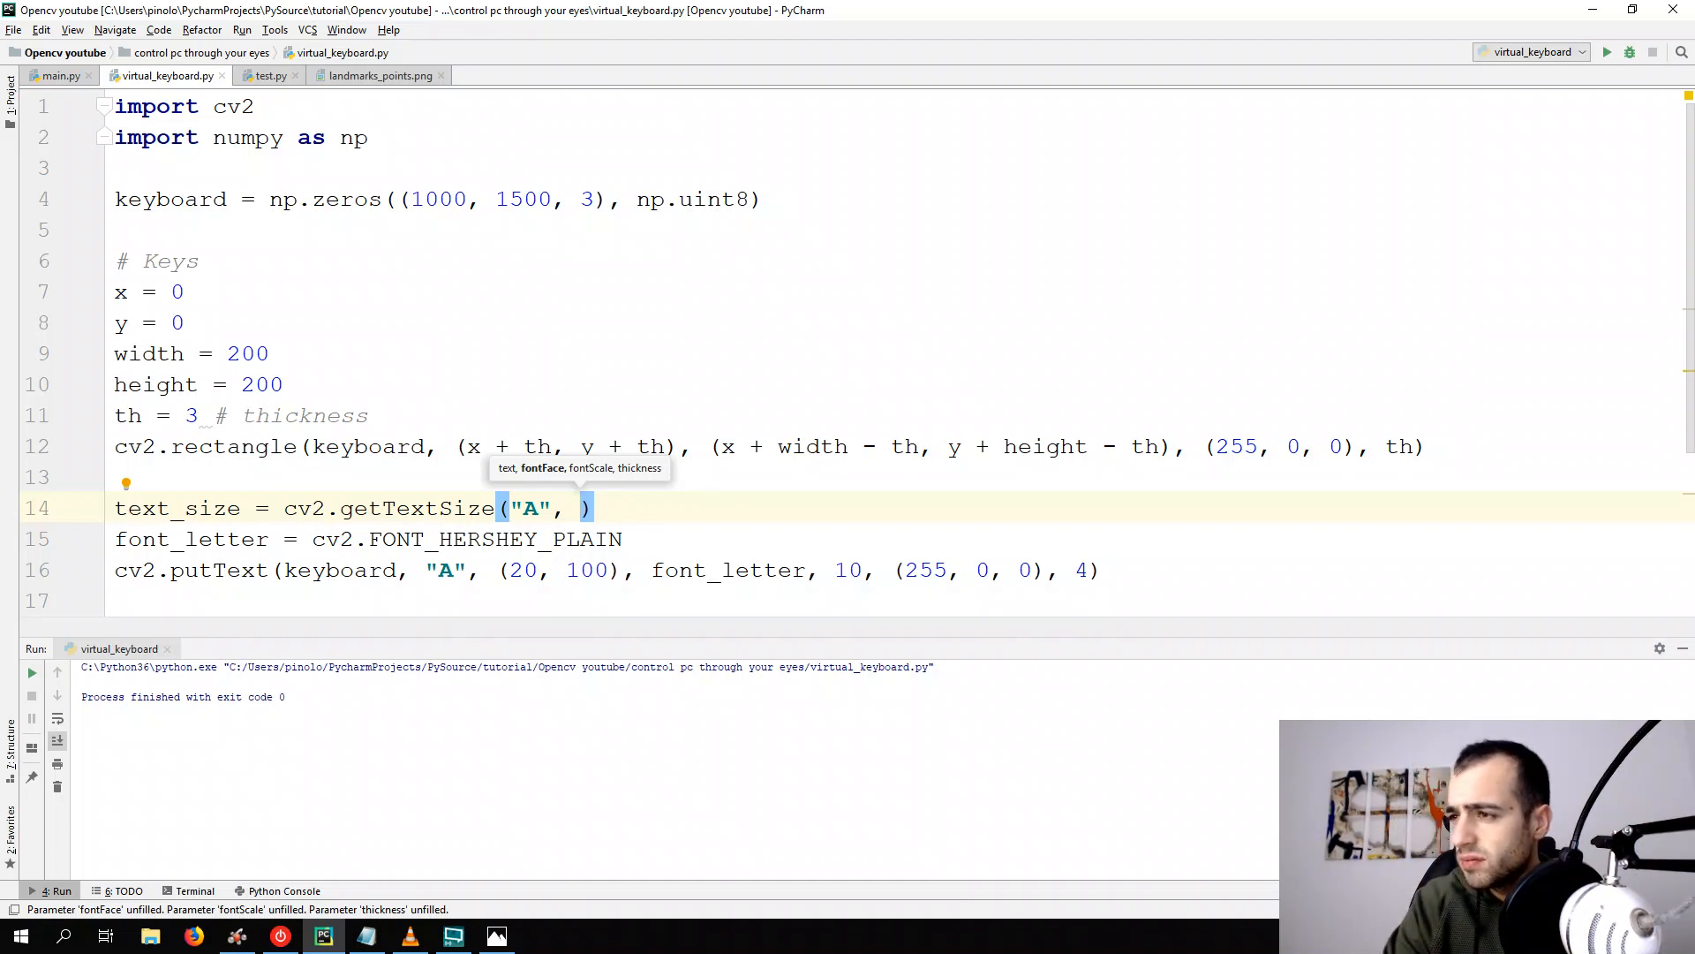
text(font_letter)
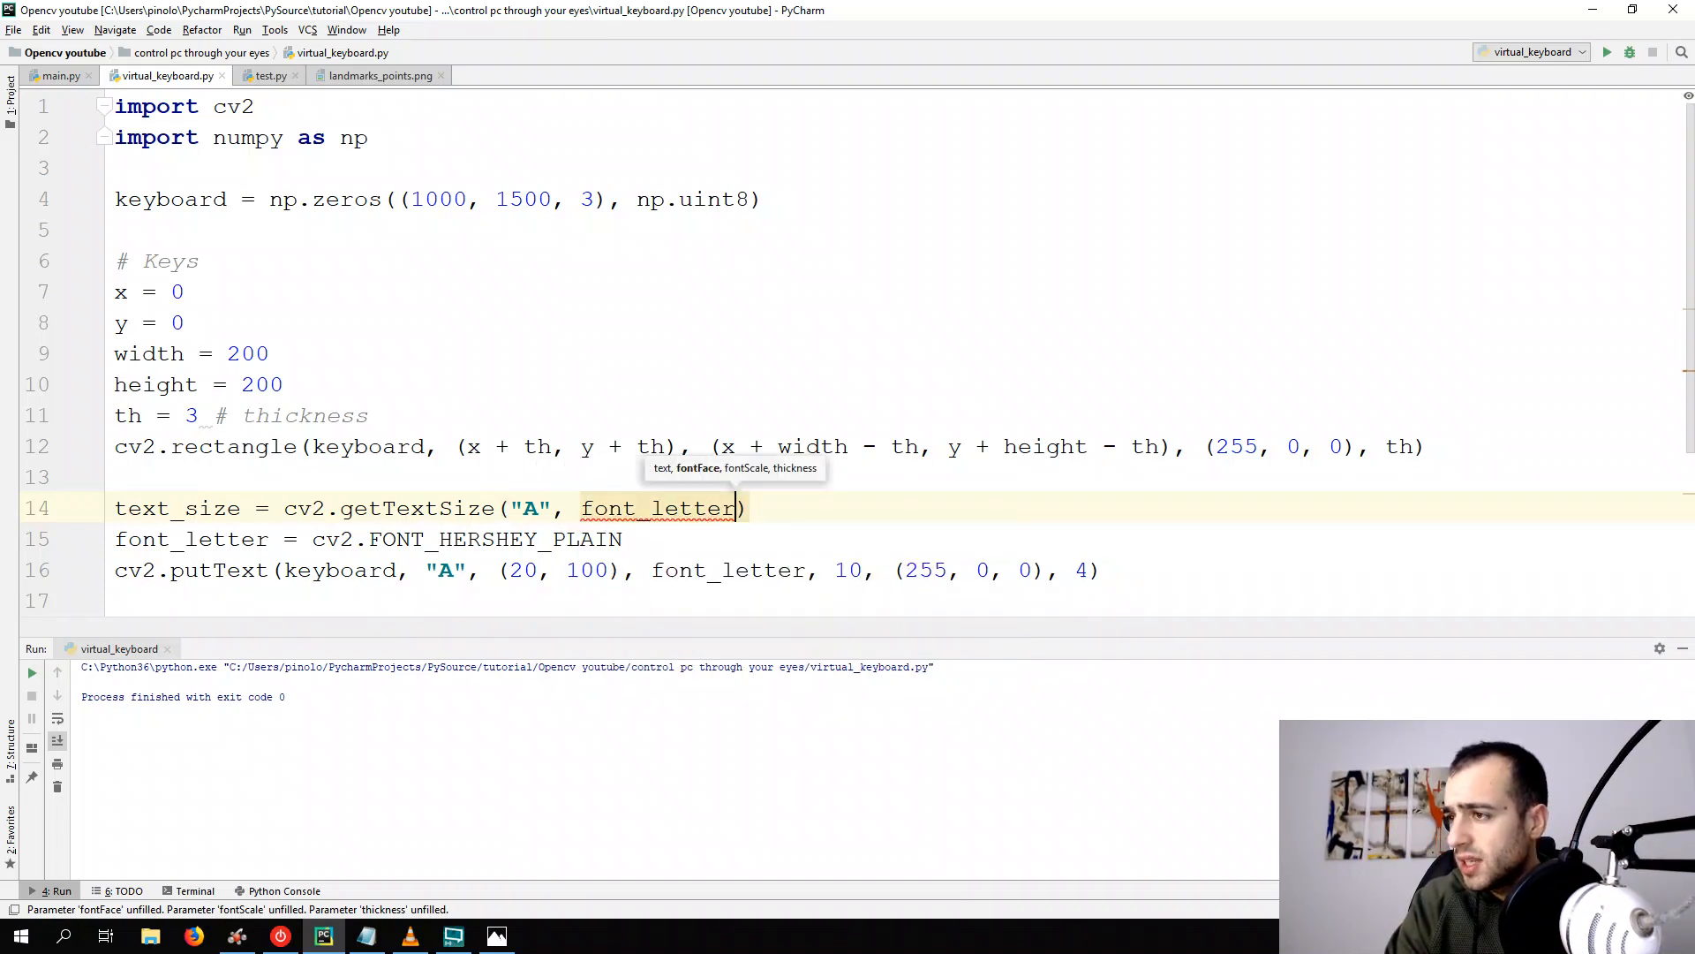
text(, 1)
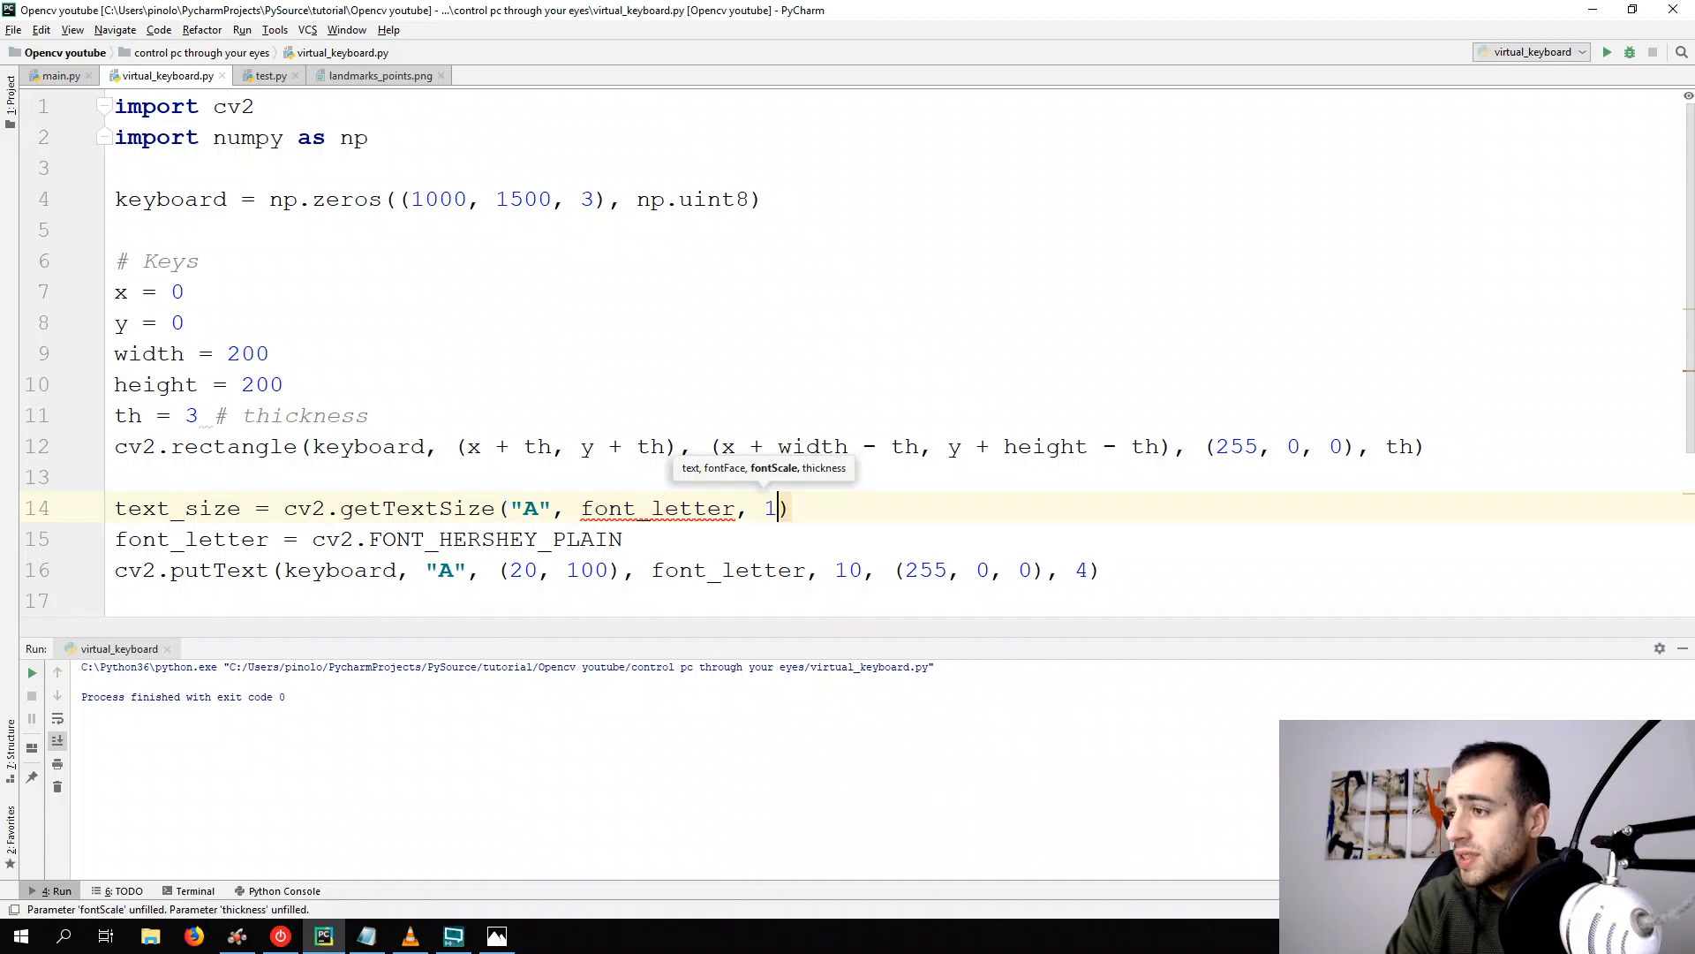
text(0, 4)
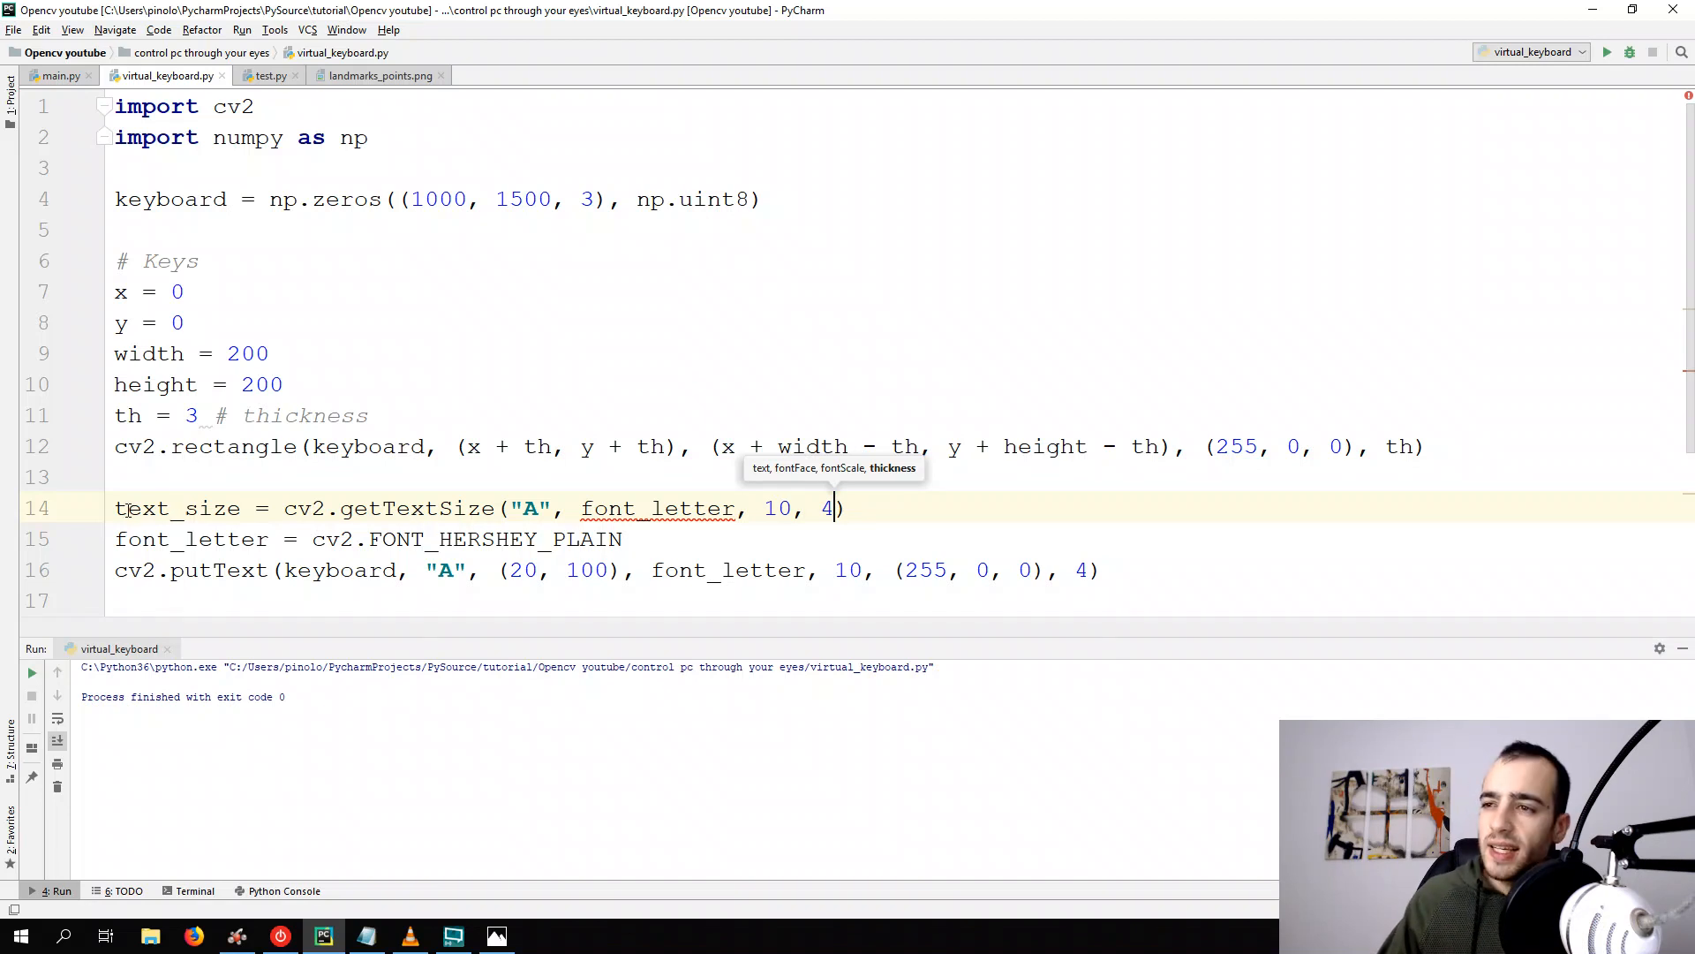
double_click(531, 509)
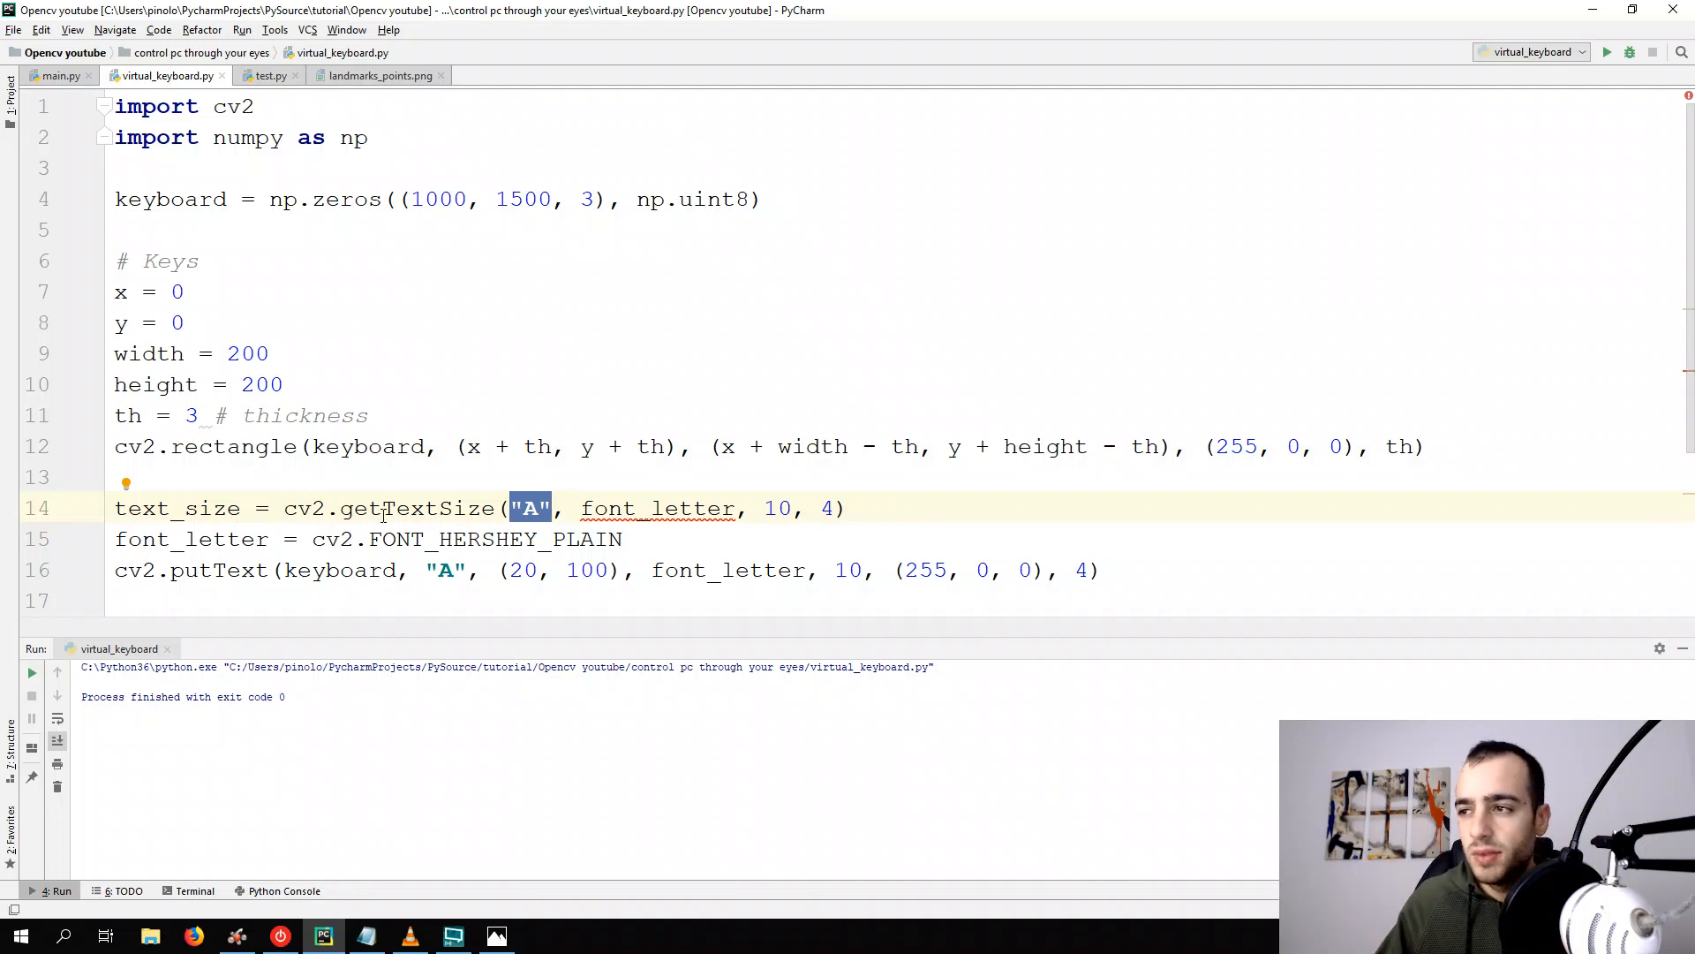
Add a '# Text settings' comment with font_letter = cv2.FONT_HERSHEY_PLAIN under it
click(344, 476)
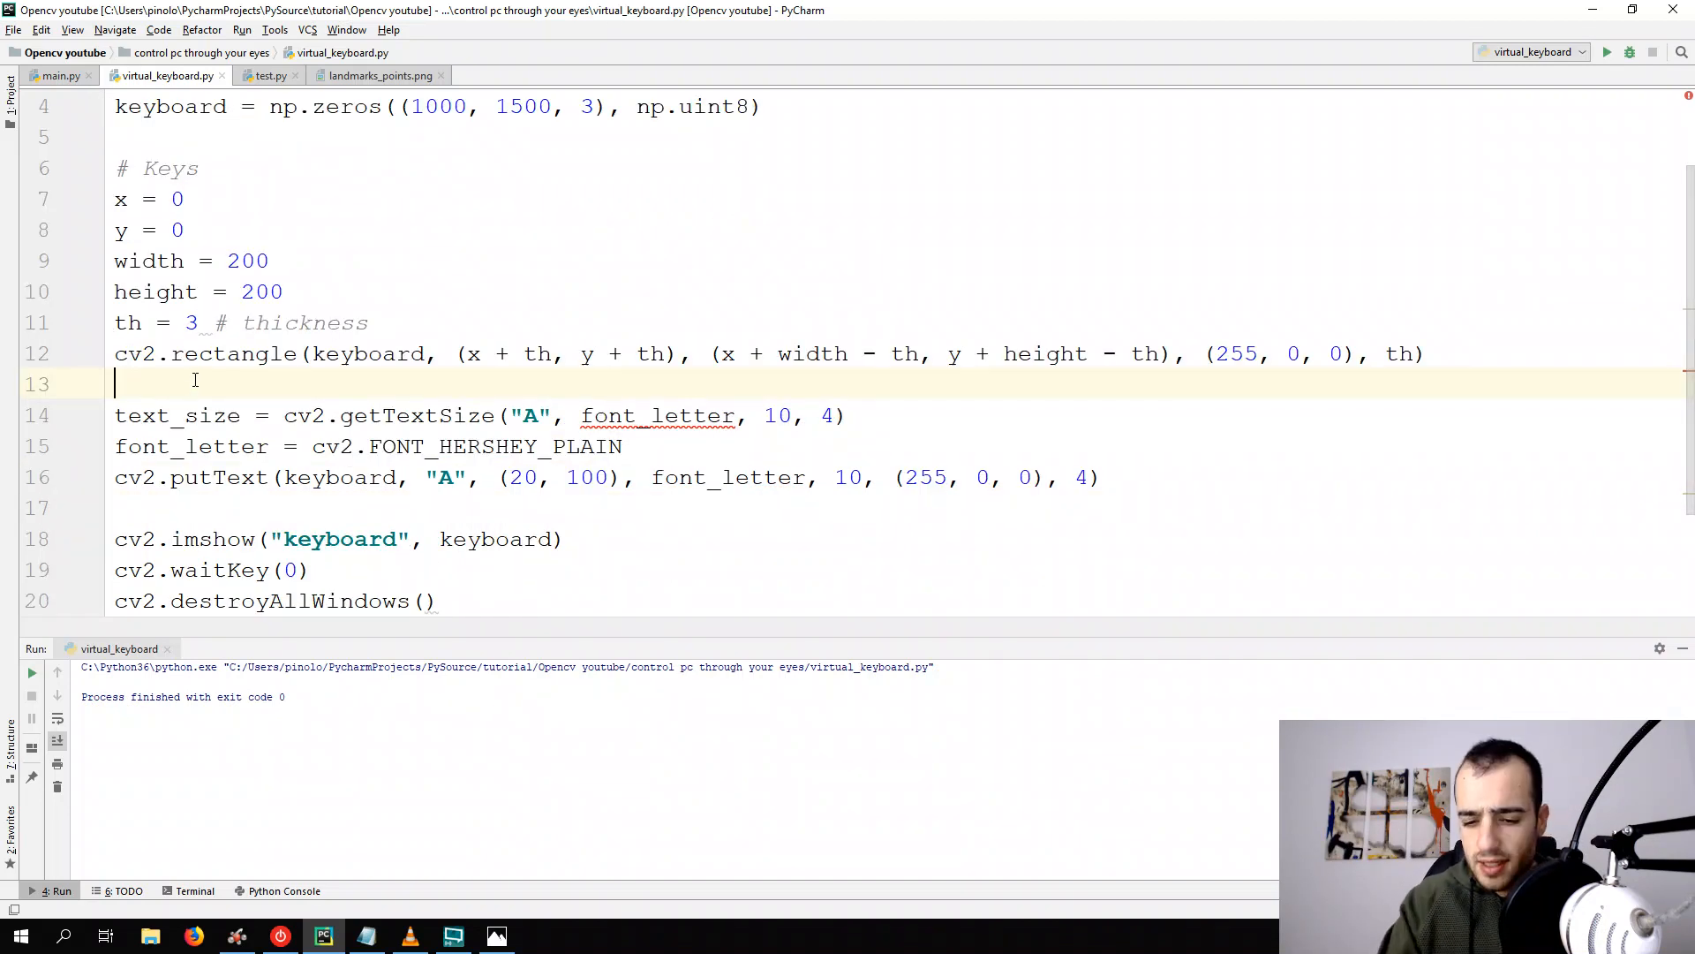
text(#)
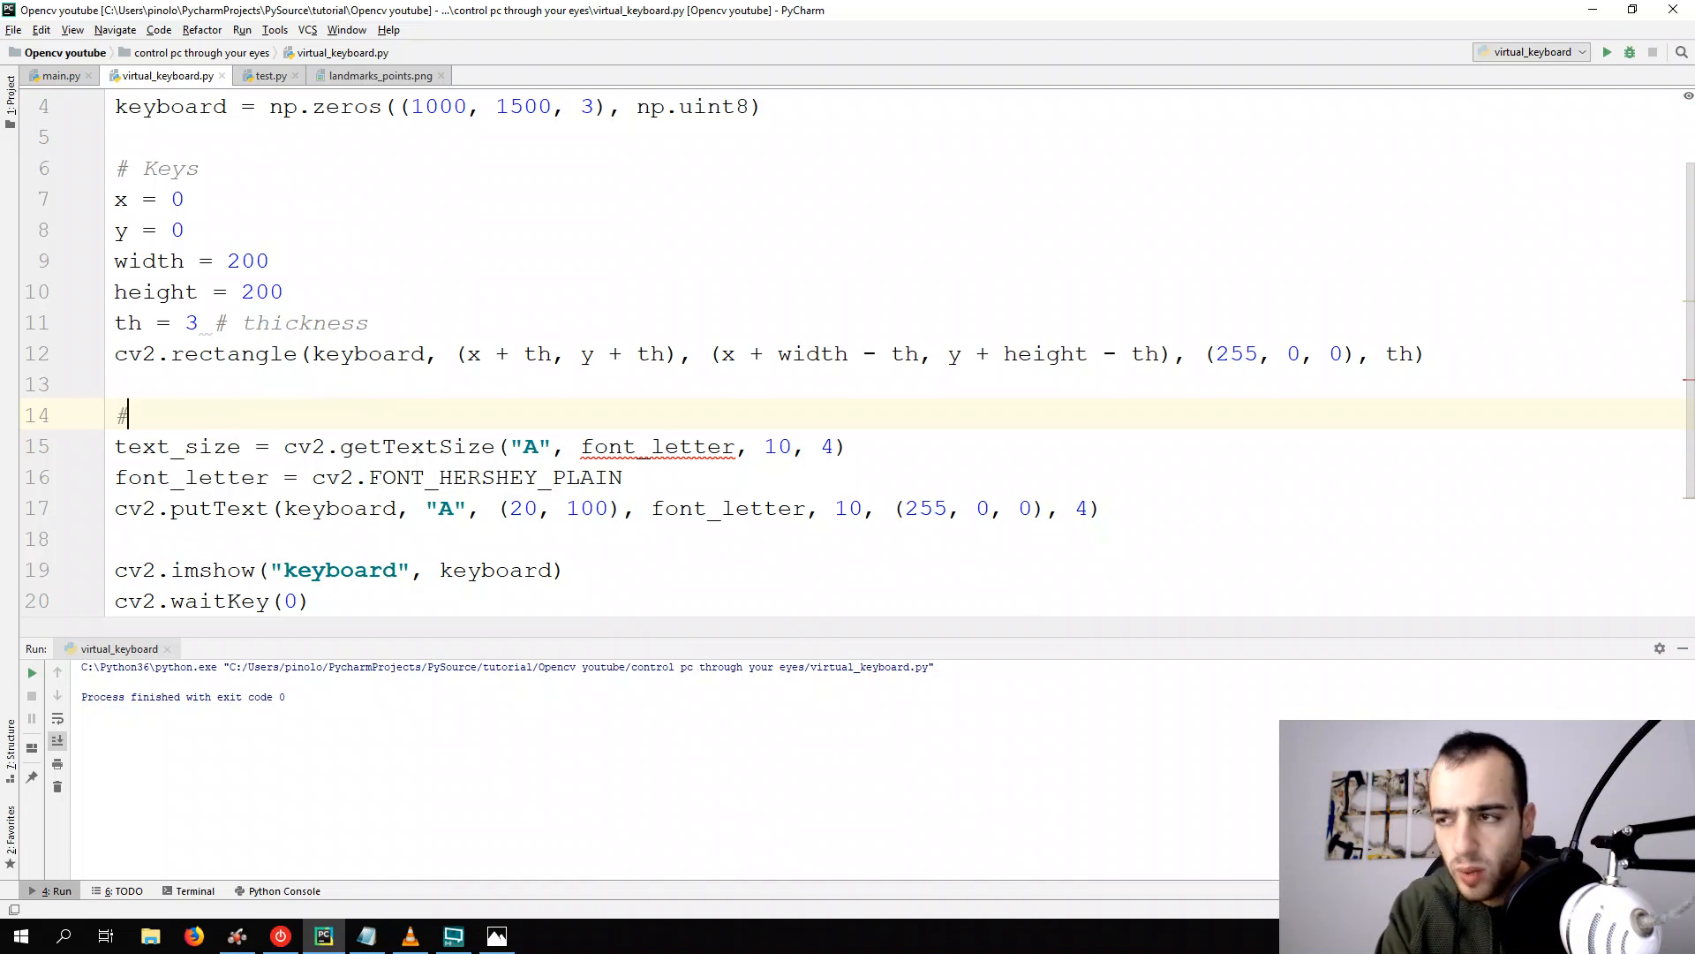
text(I)
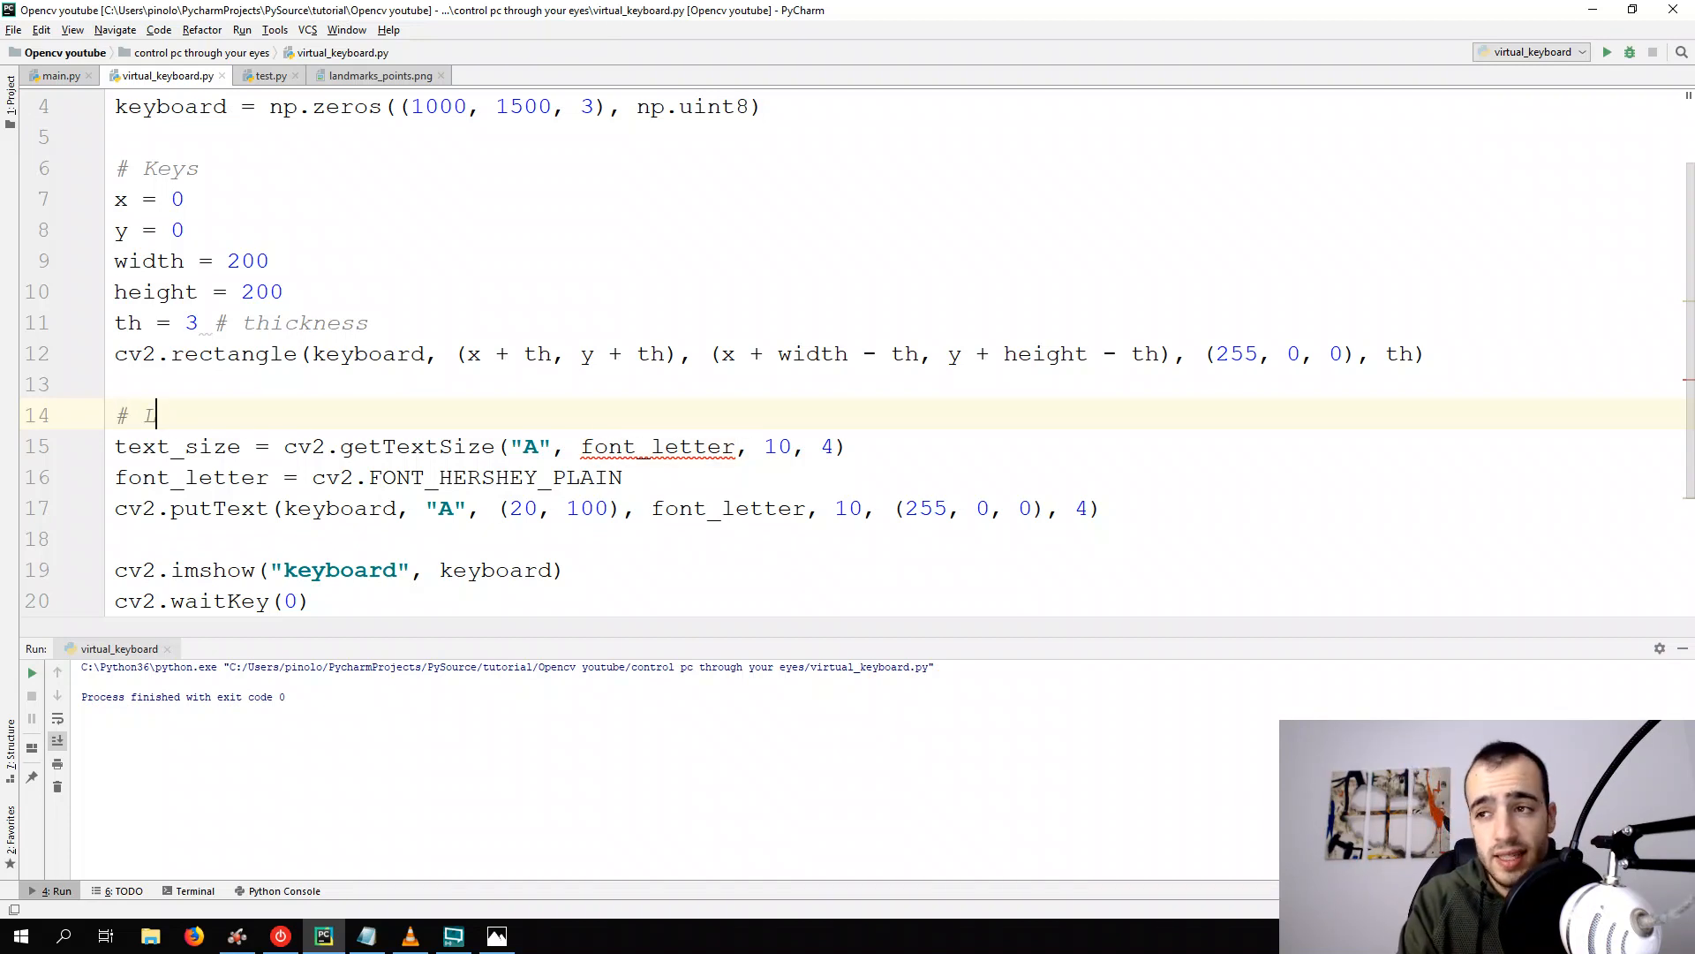
text(Text settings)
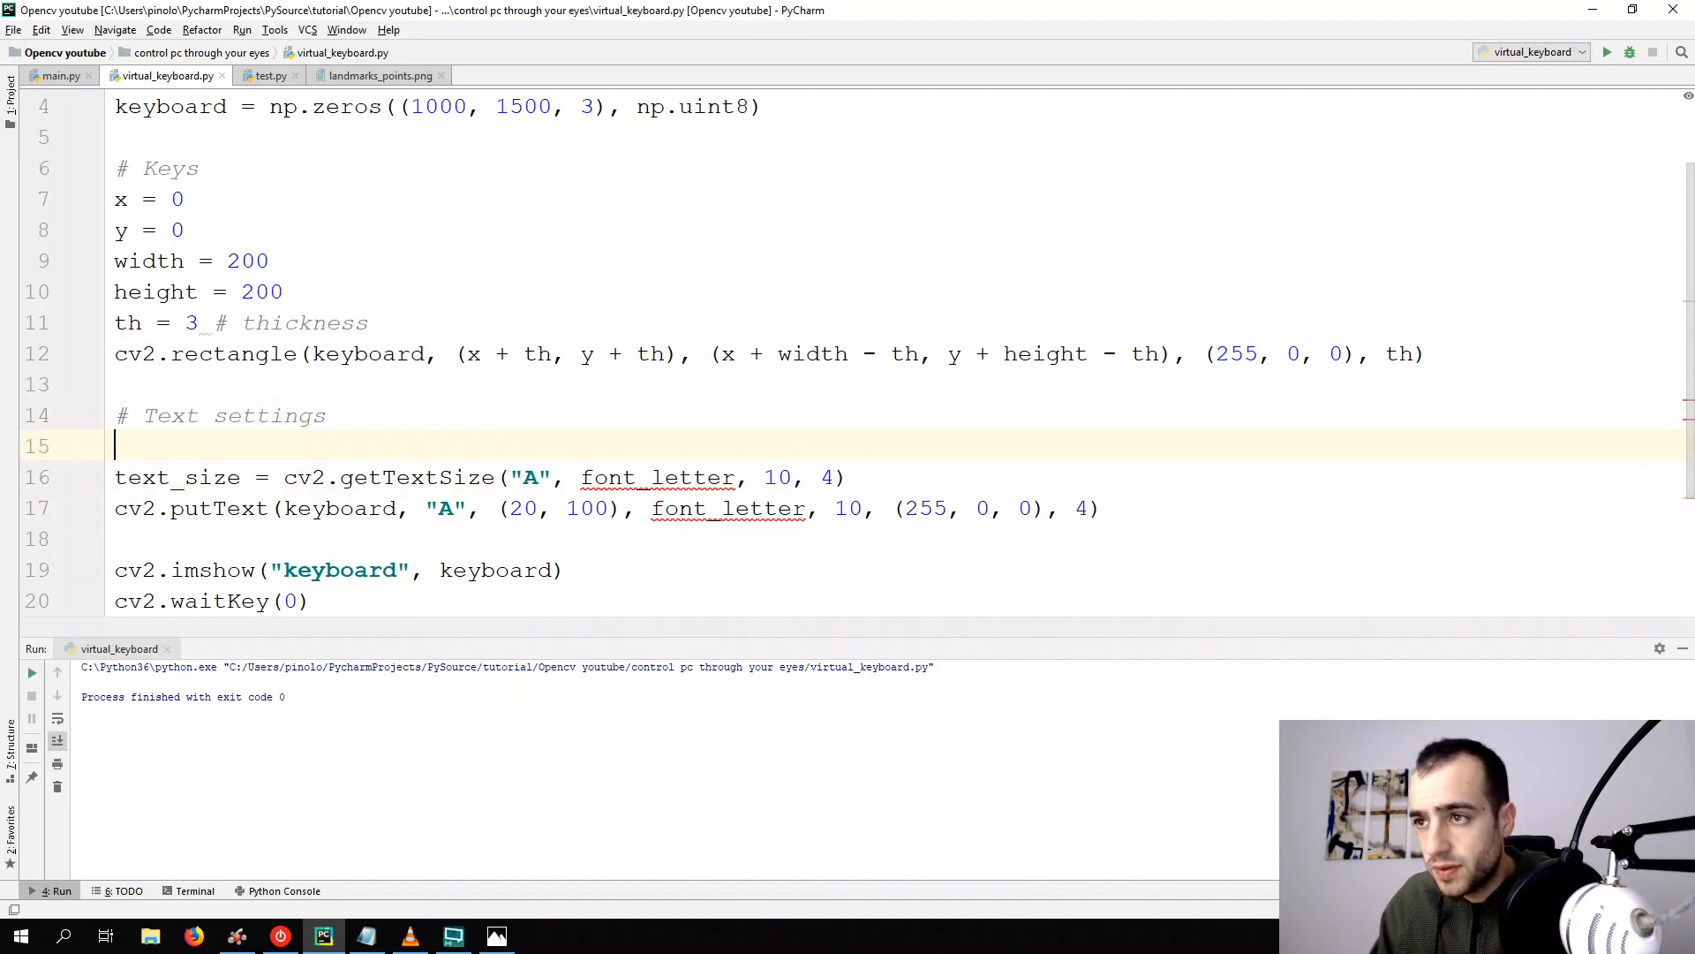
text(font_letter = cv2.FONT_HERSHEY_PLAIN)
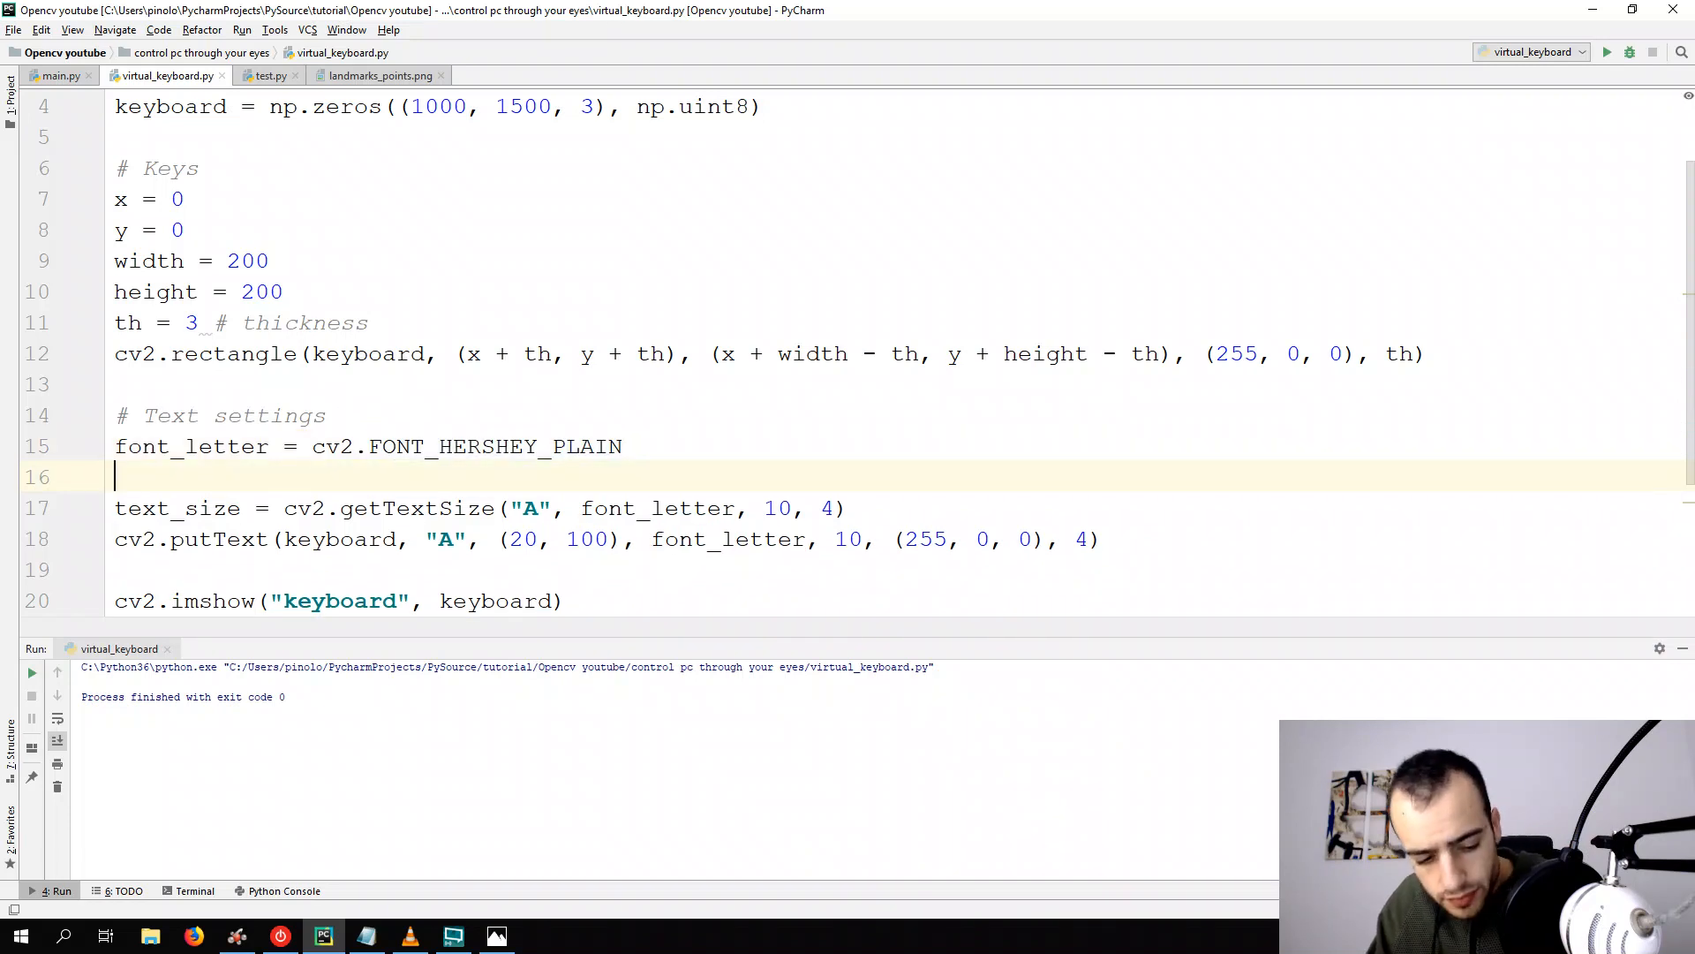
Define text, font_scale = 10 and font_th = 4, and substitute them into getTextSize and putText
text(text = "A)
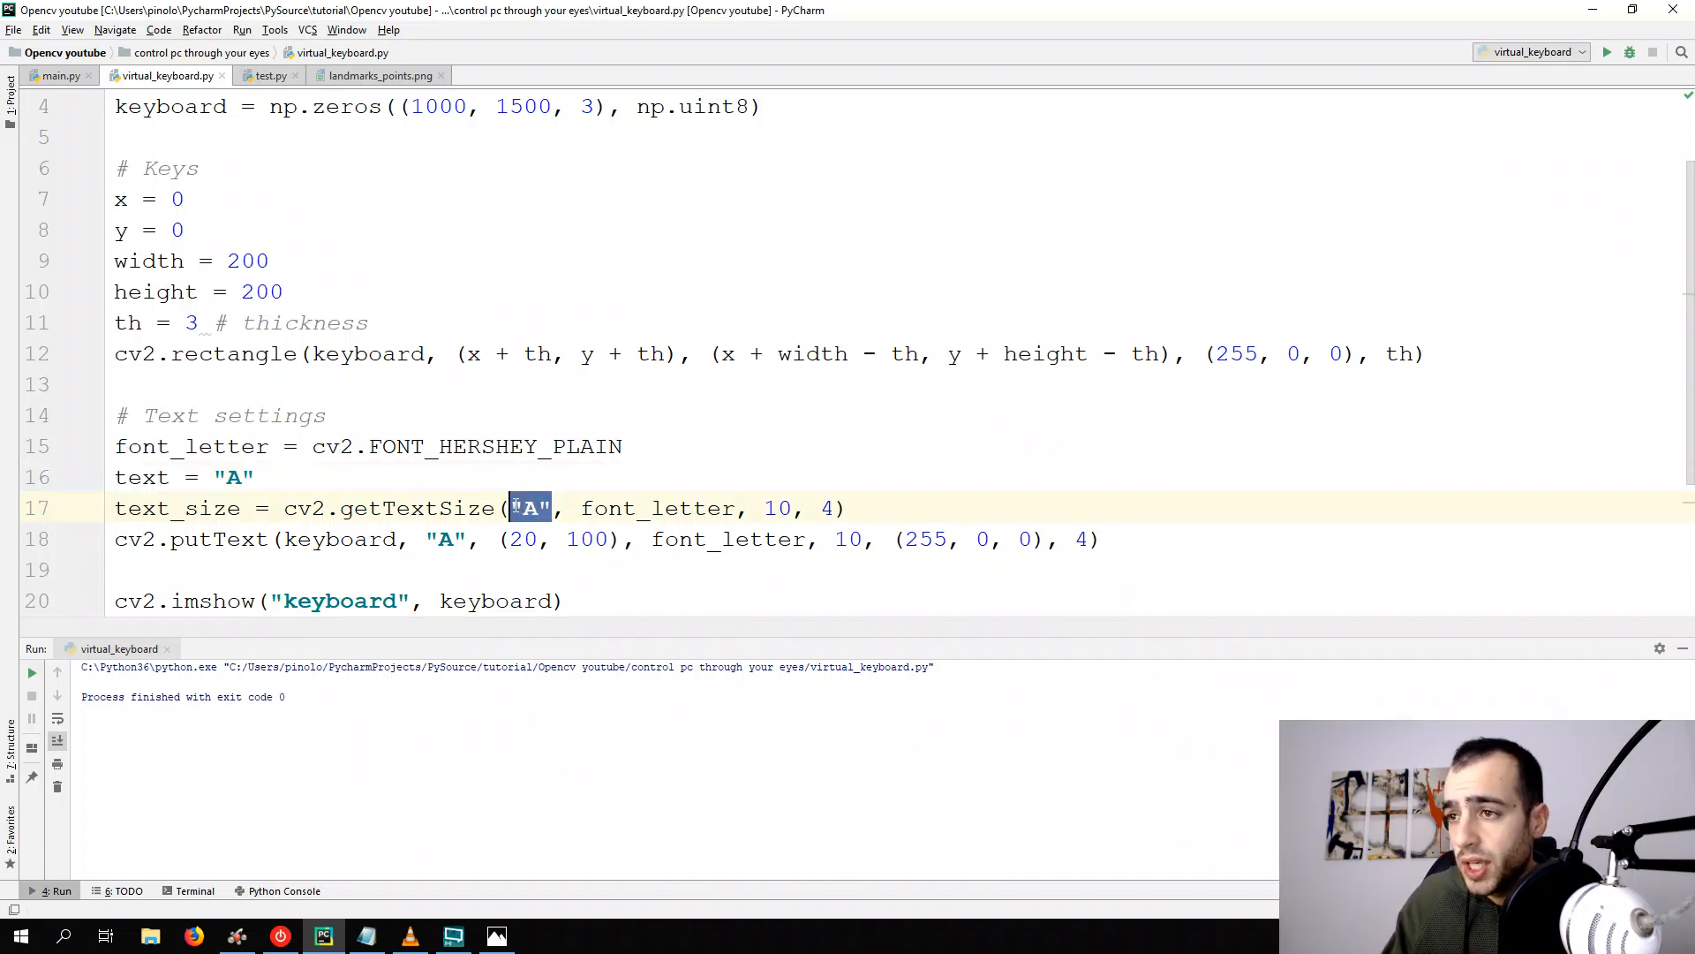
text(text)
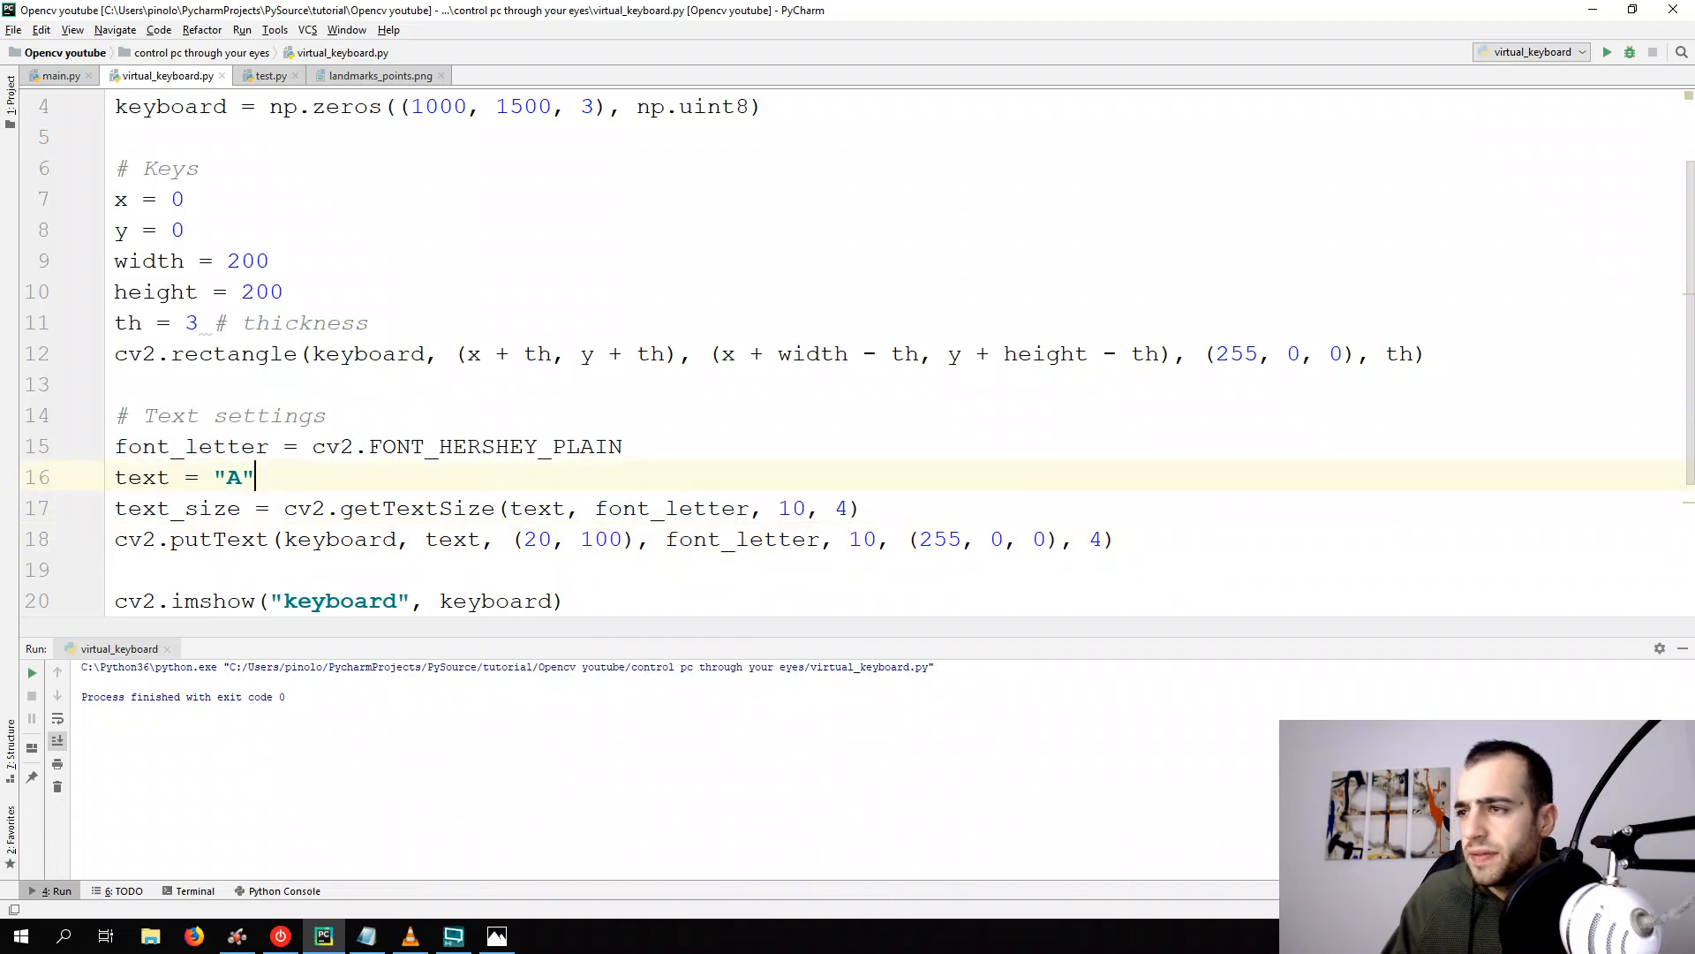
text(font_scale = 10)
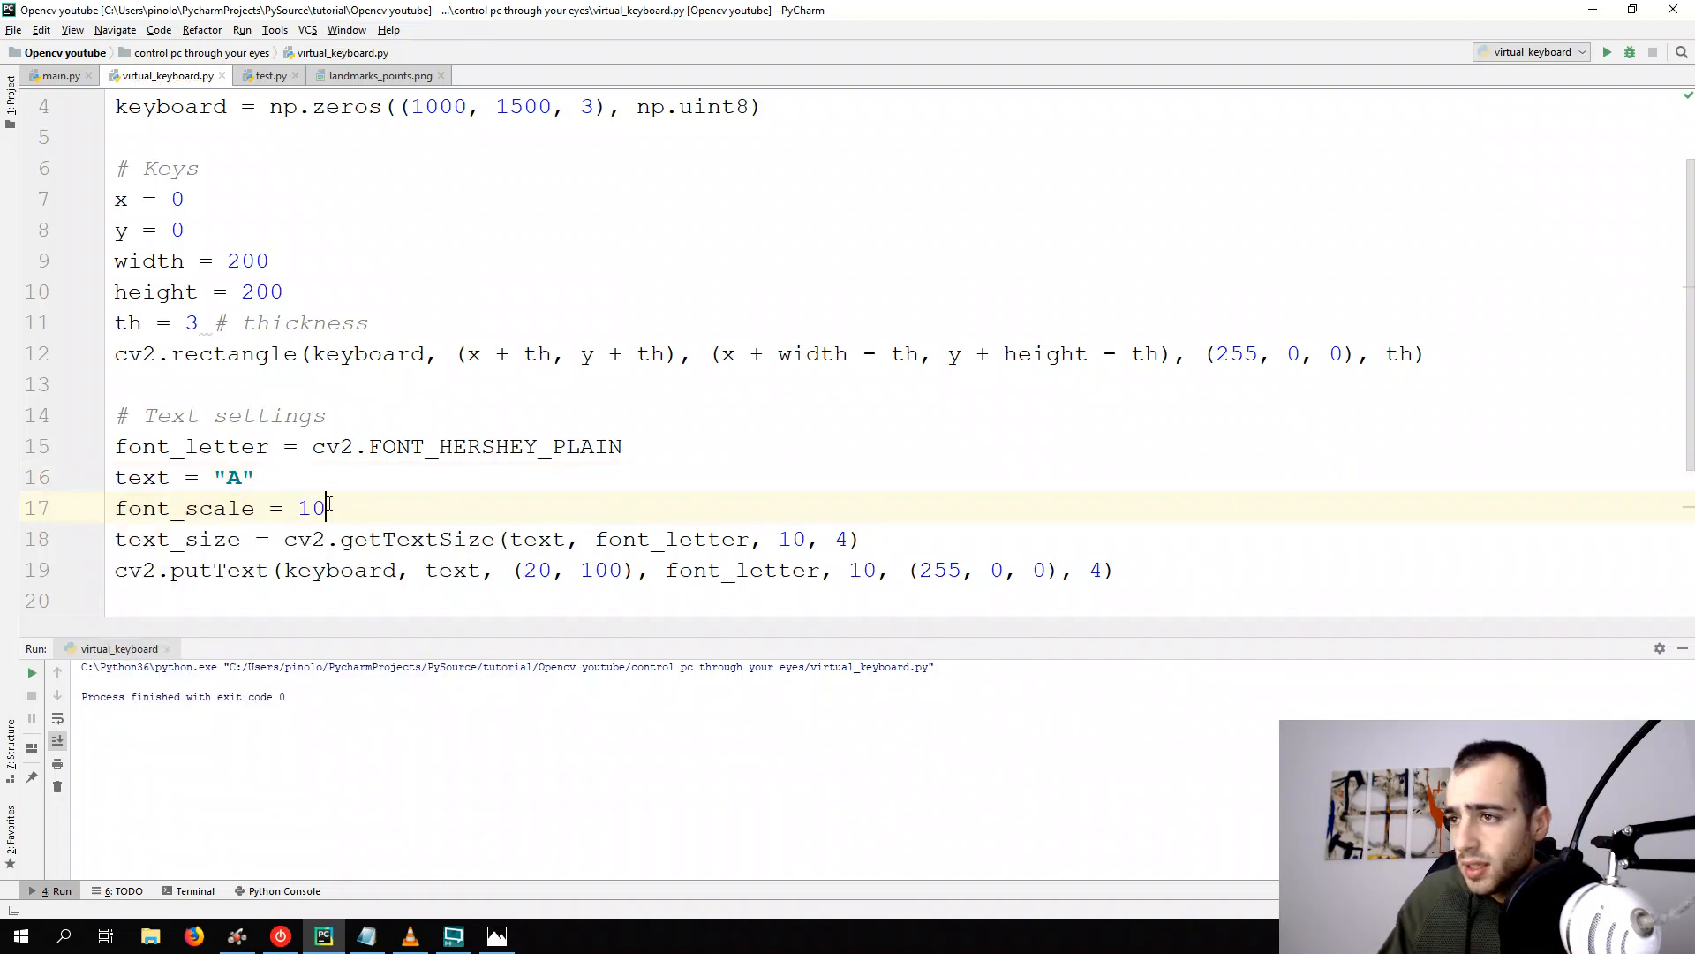
text(fonts)
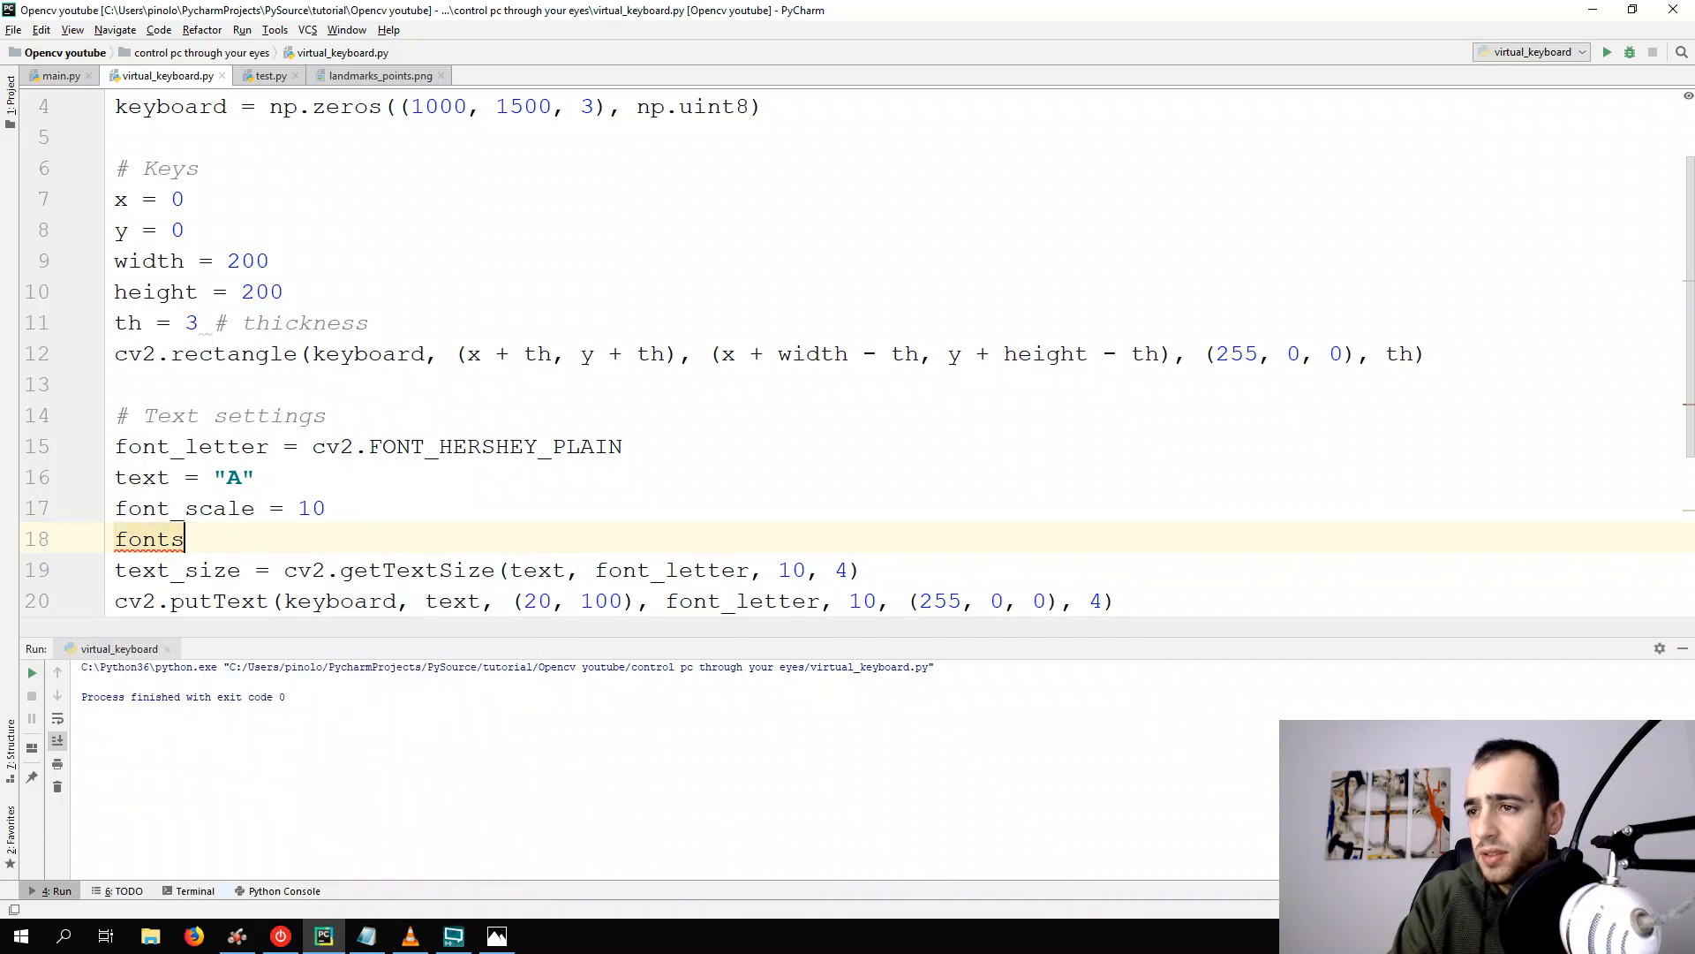
text(_th = 4)
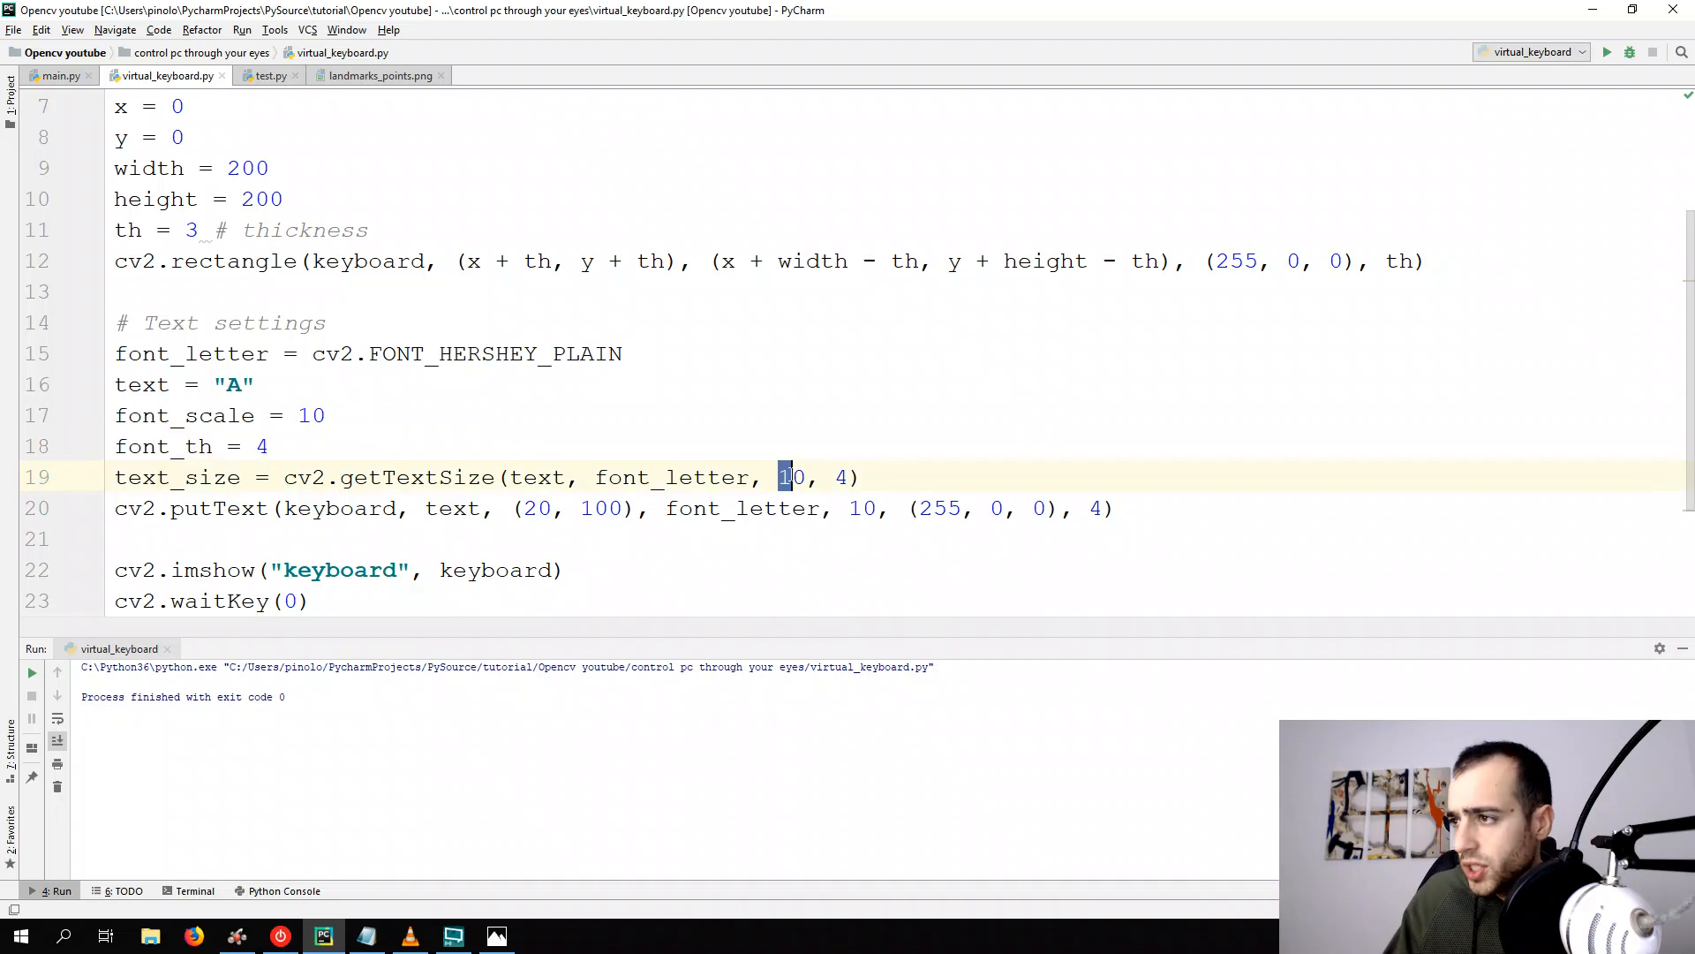
text(font_scale)
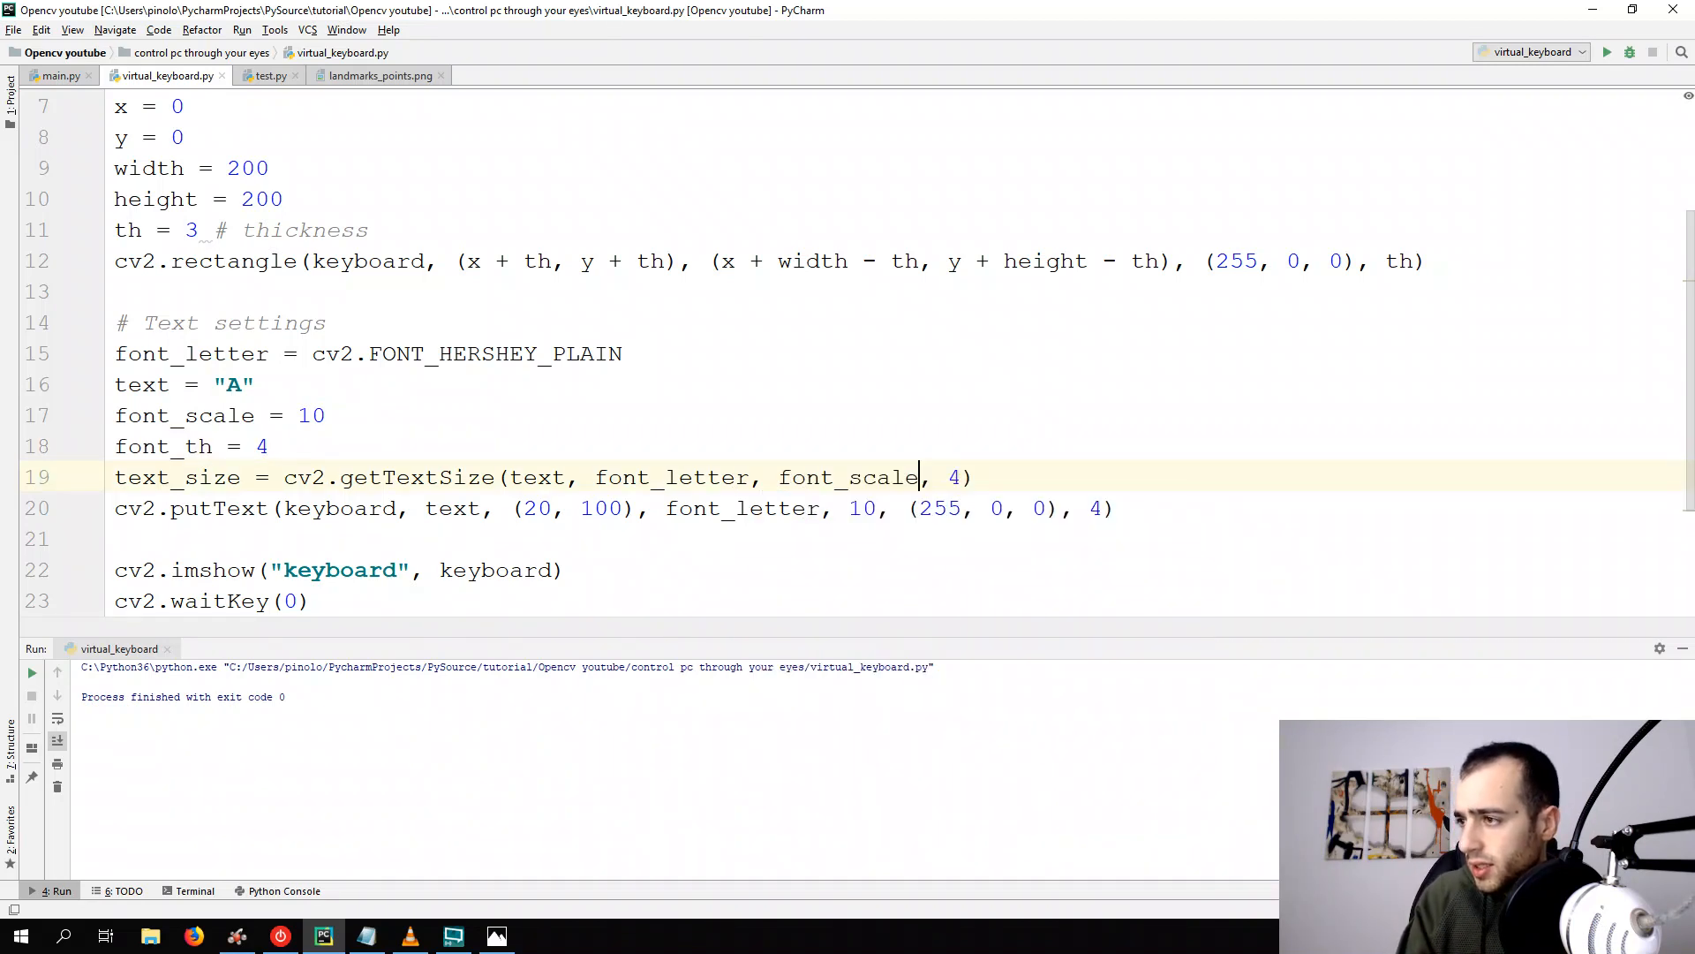
text(font_th)
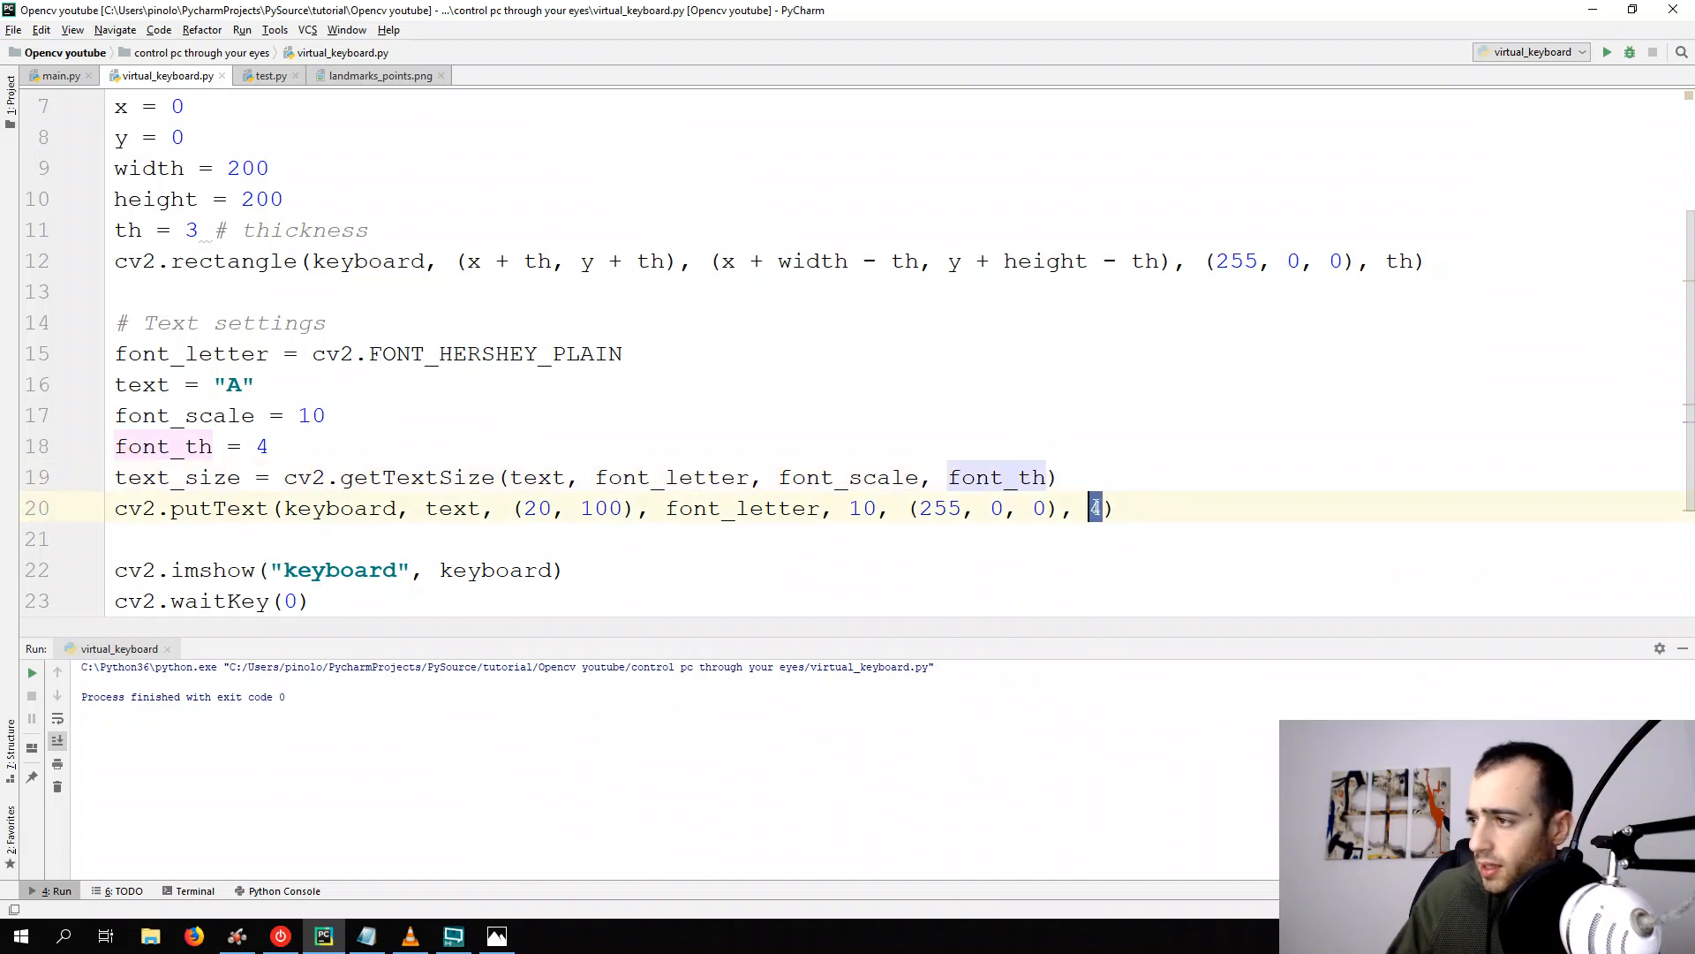
text(font_scale)
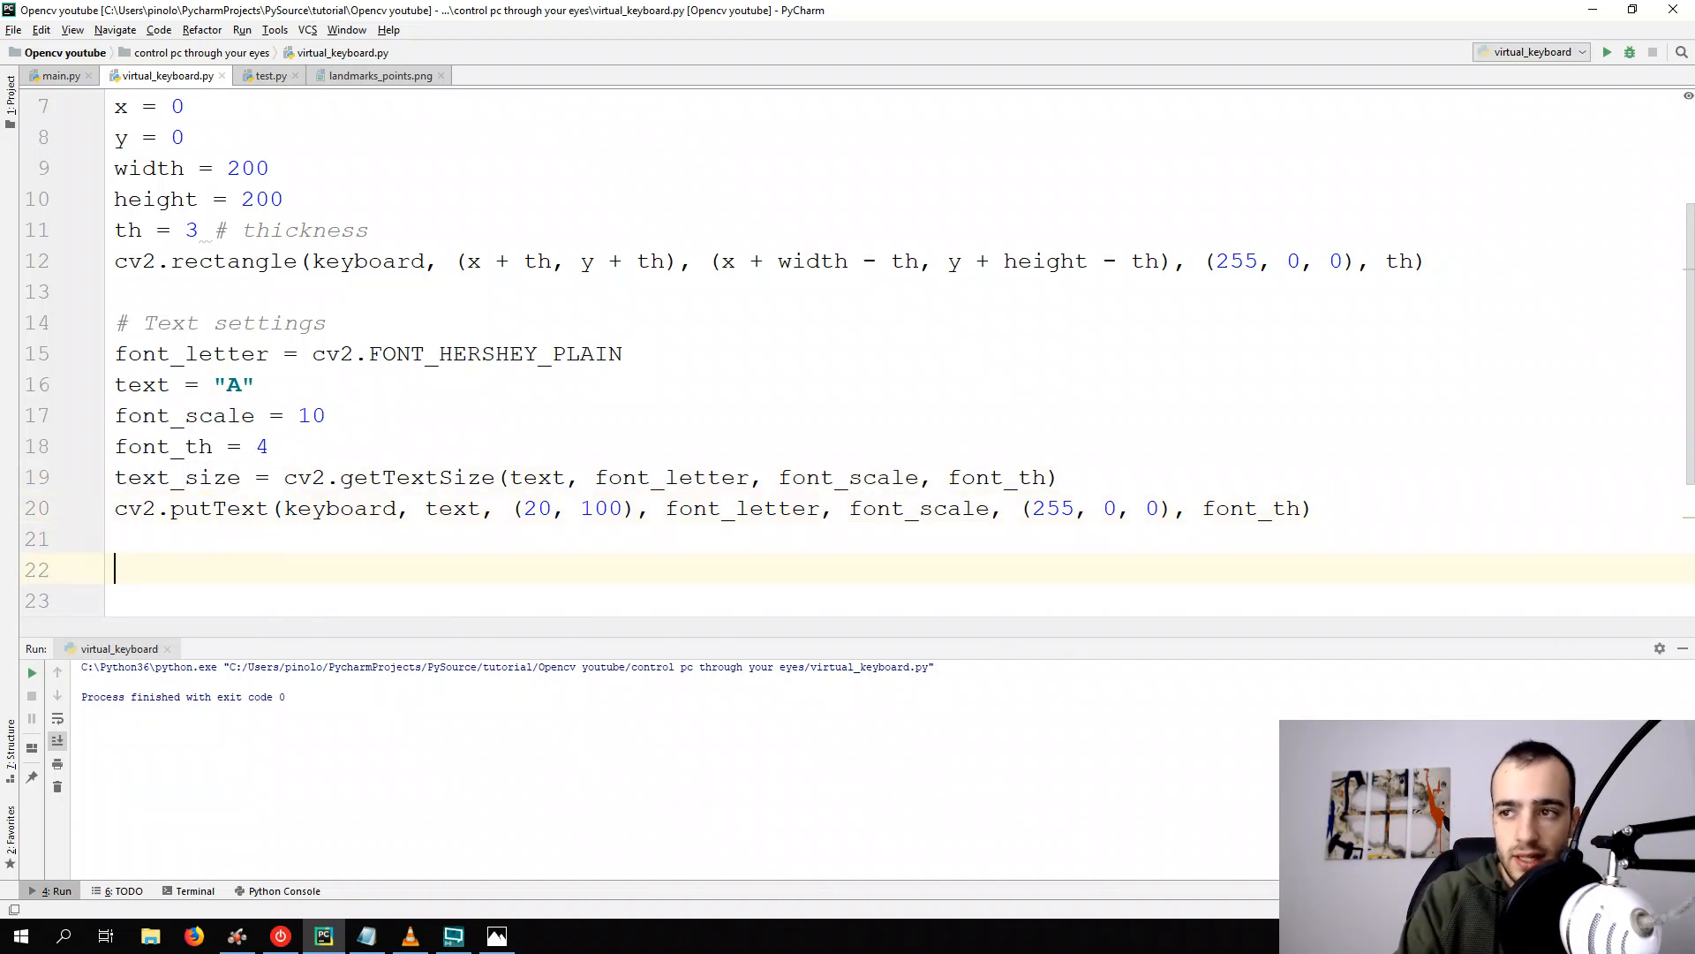
Add print(text_size) below putText to output the letter's size
text(print()
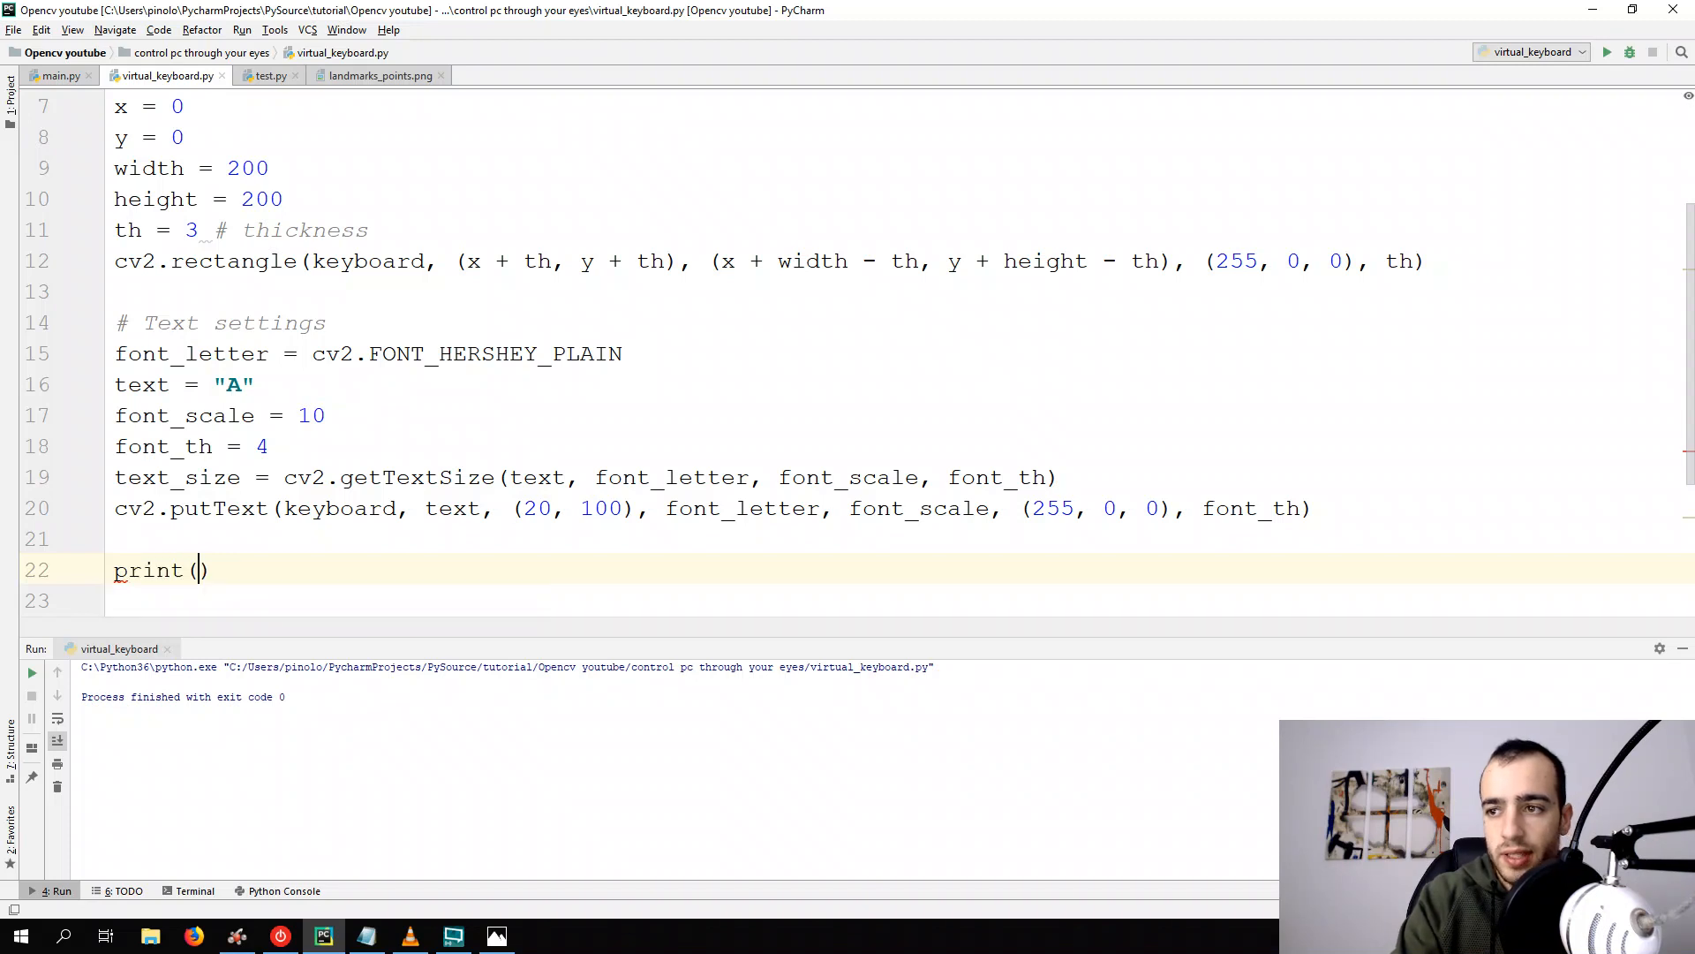
text(text_size)
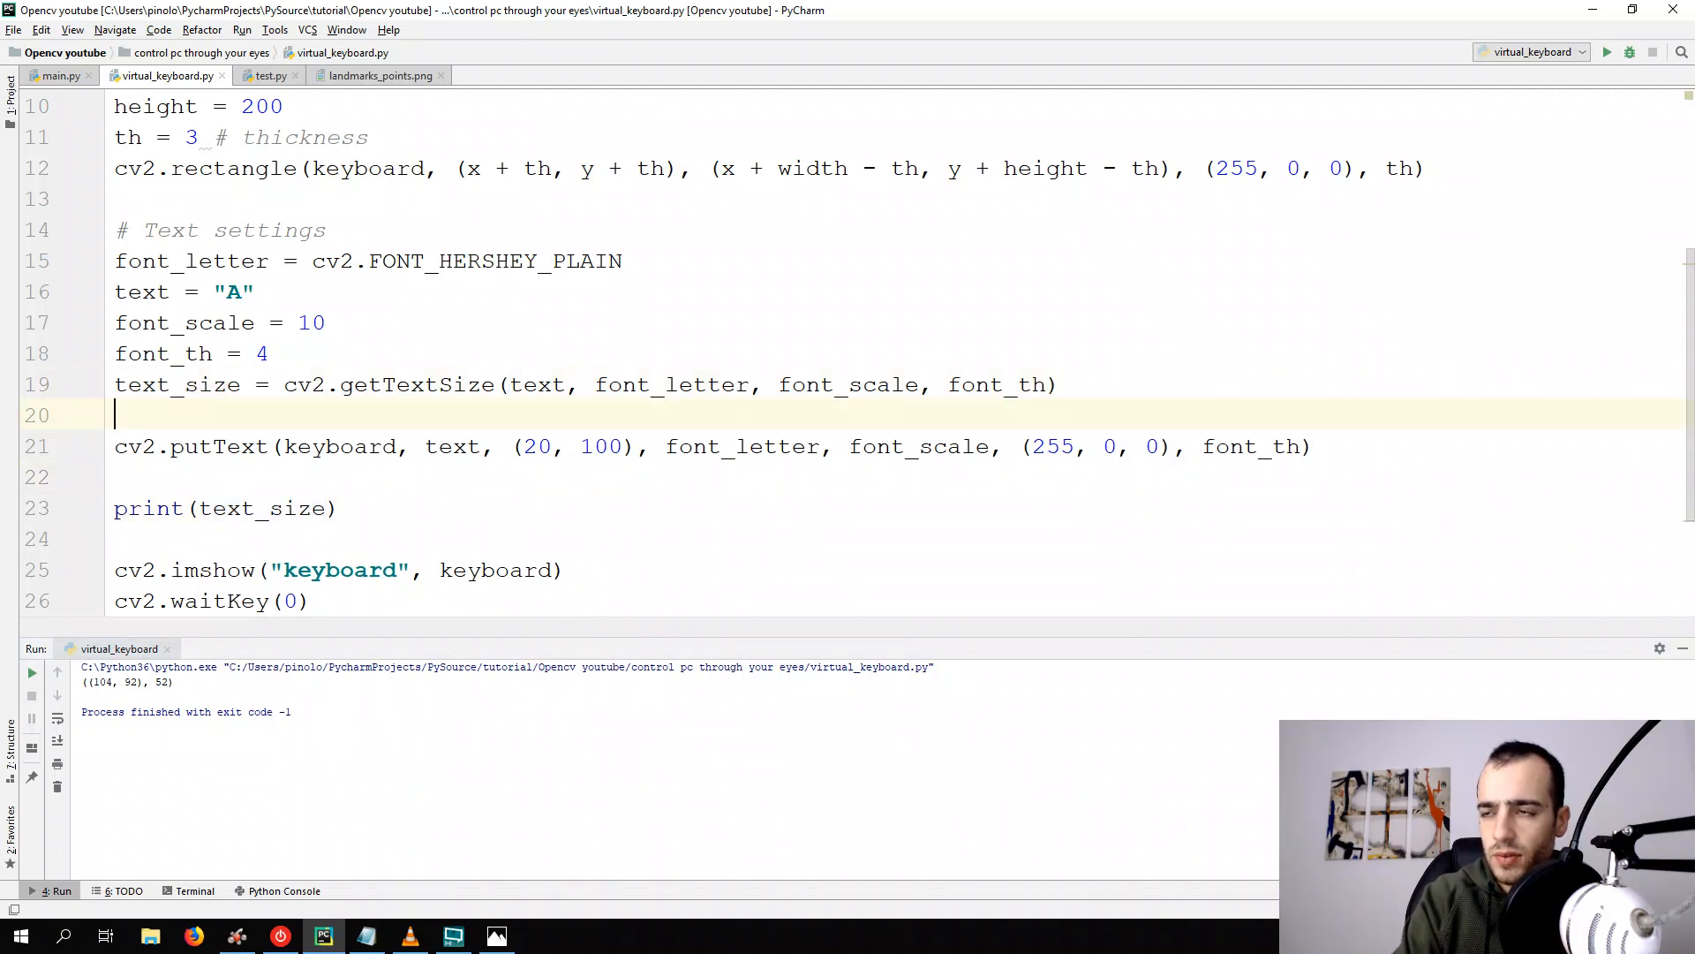
Start a width_text, height_text = text_size unpacking line
text(width_te)
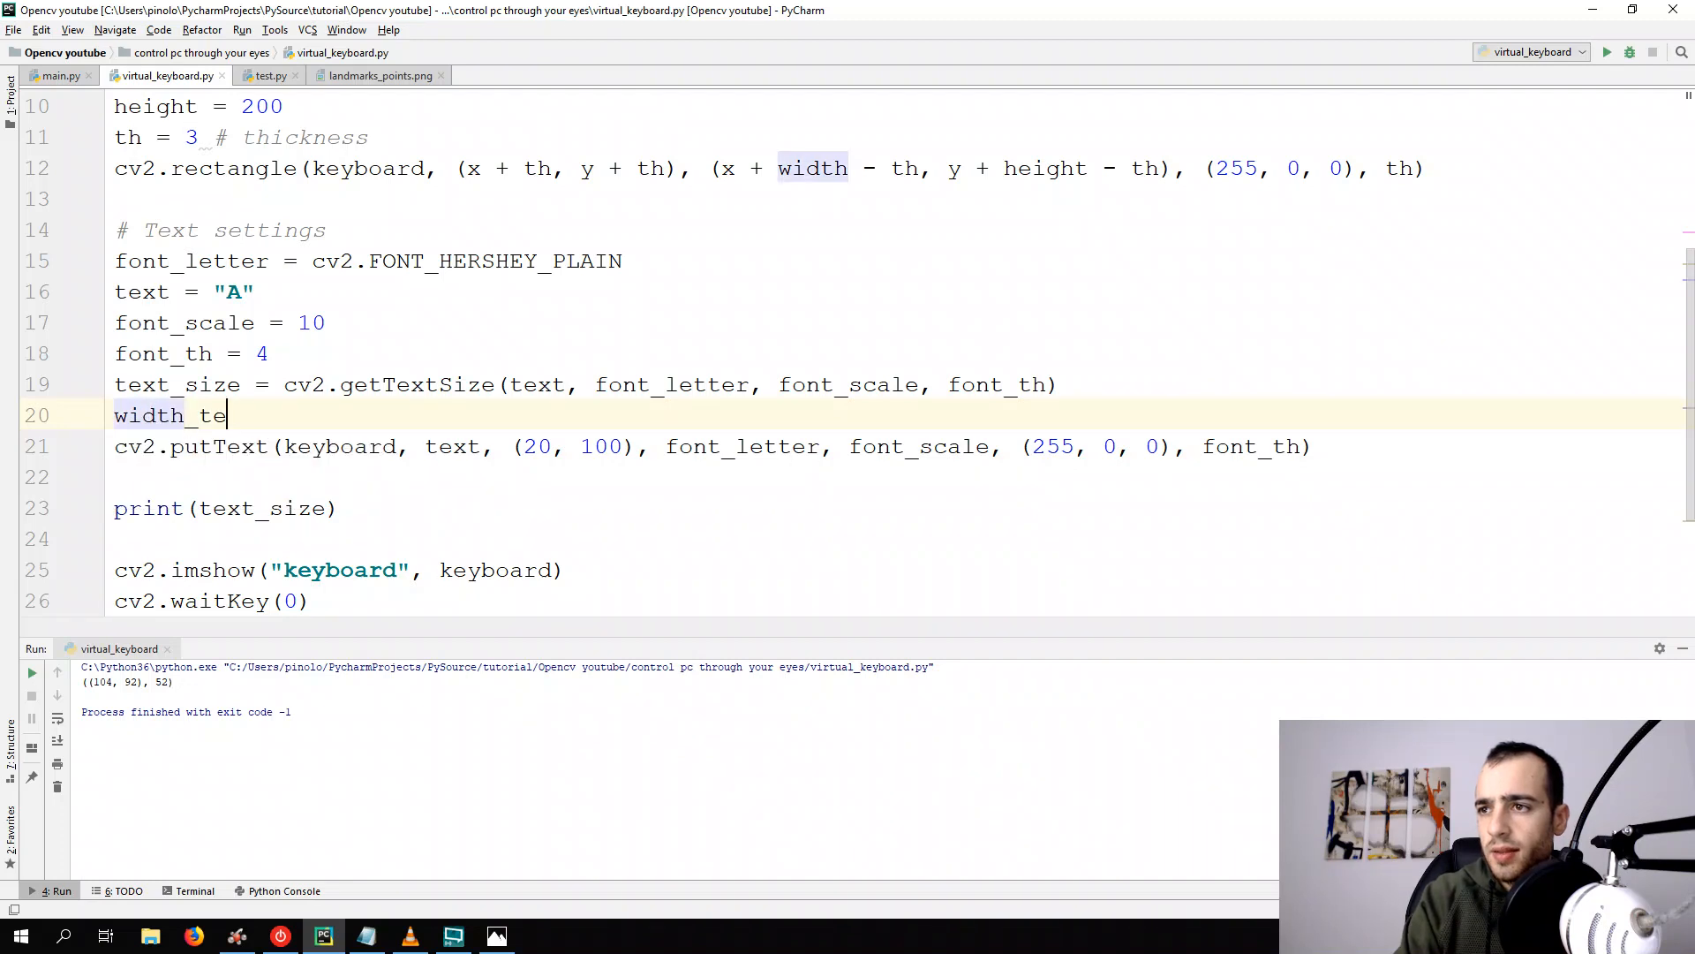
text(xt, h)
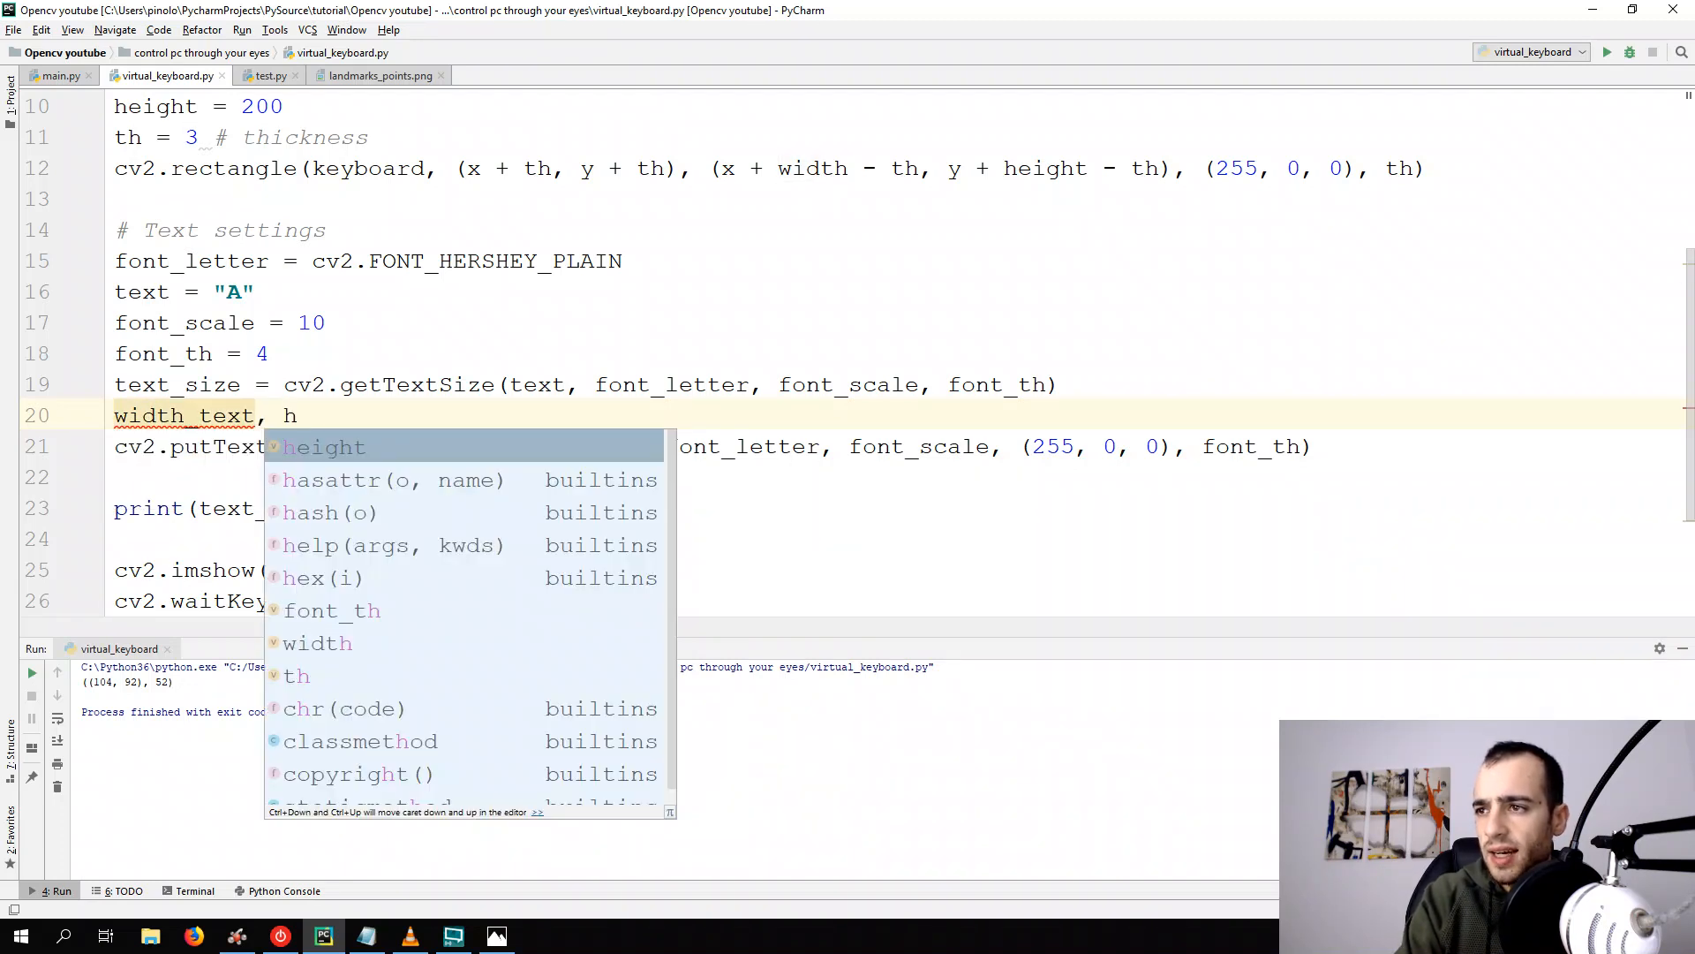
text(eight_text =)
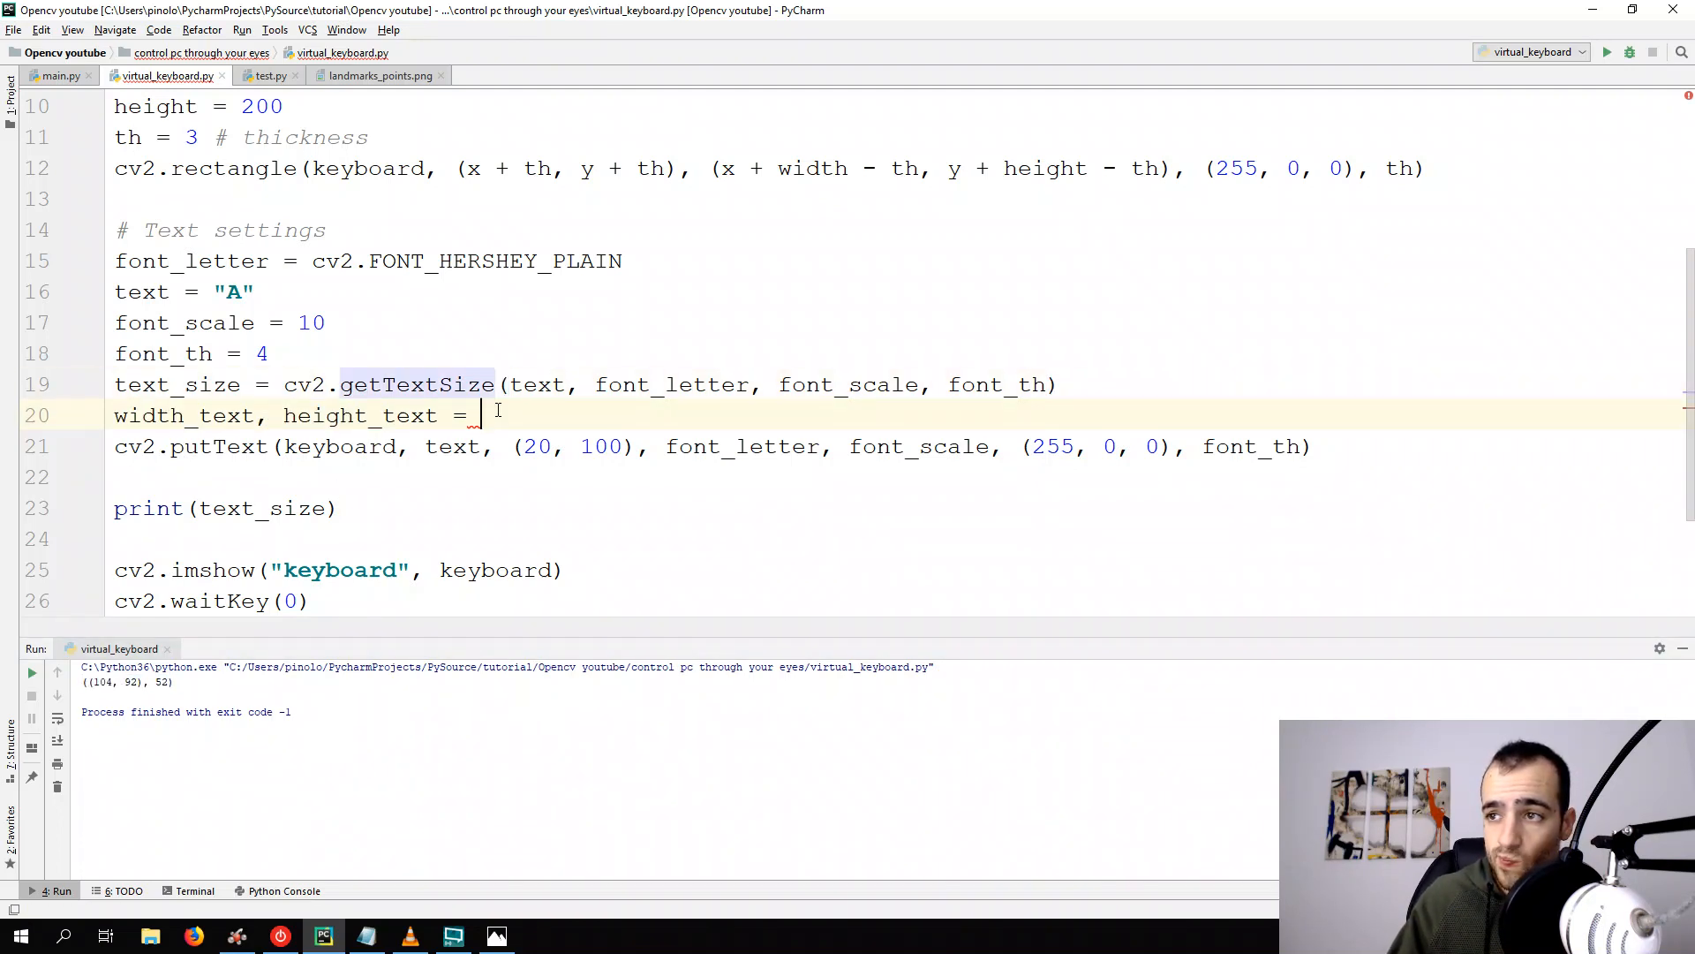
text(te)
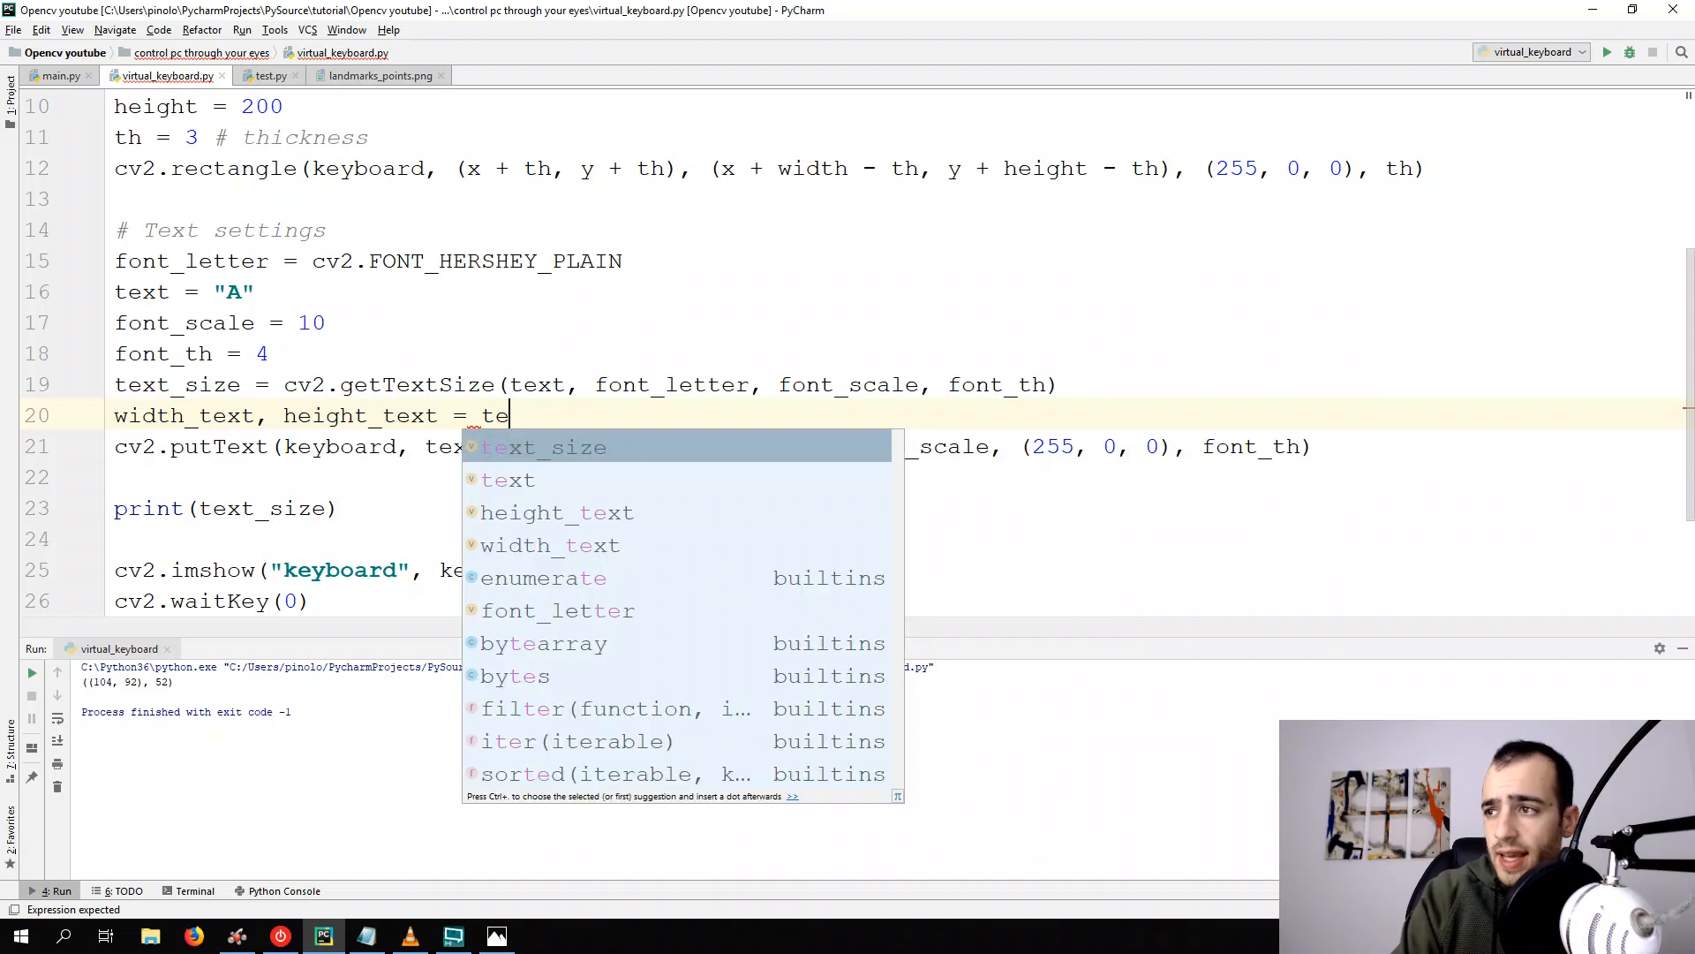
key(Tab)
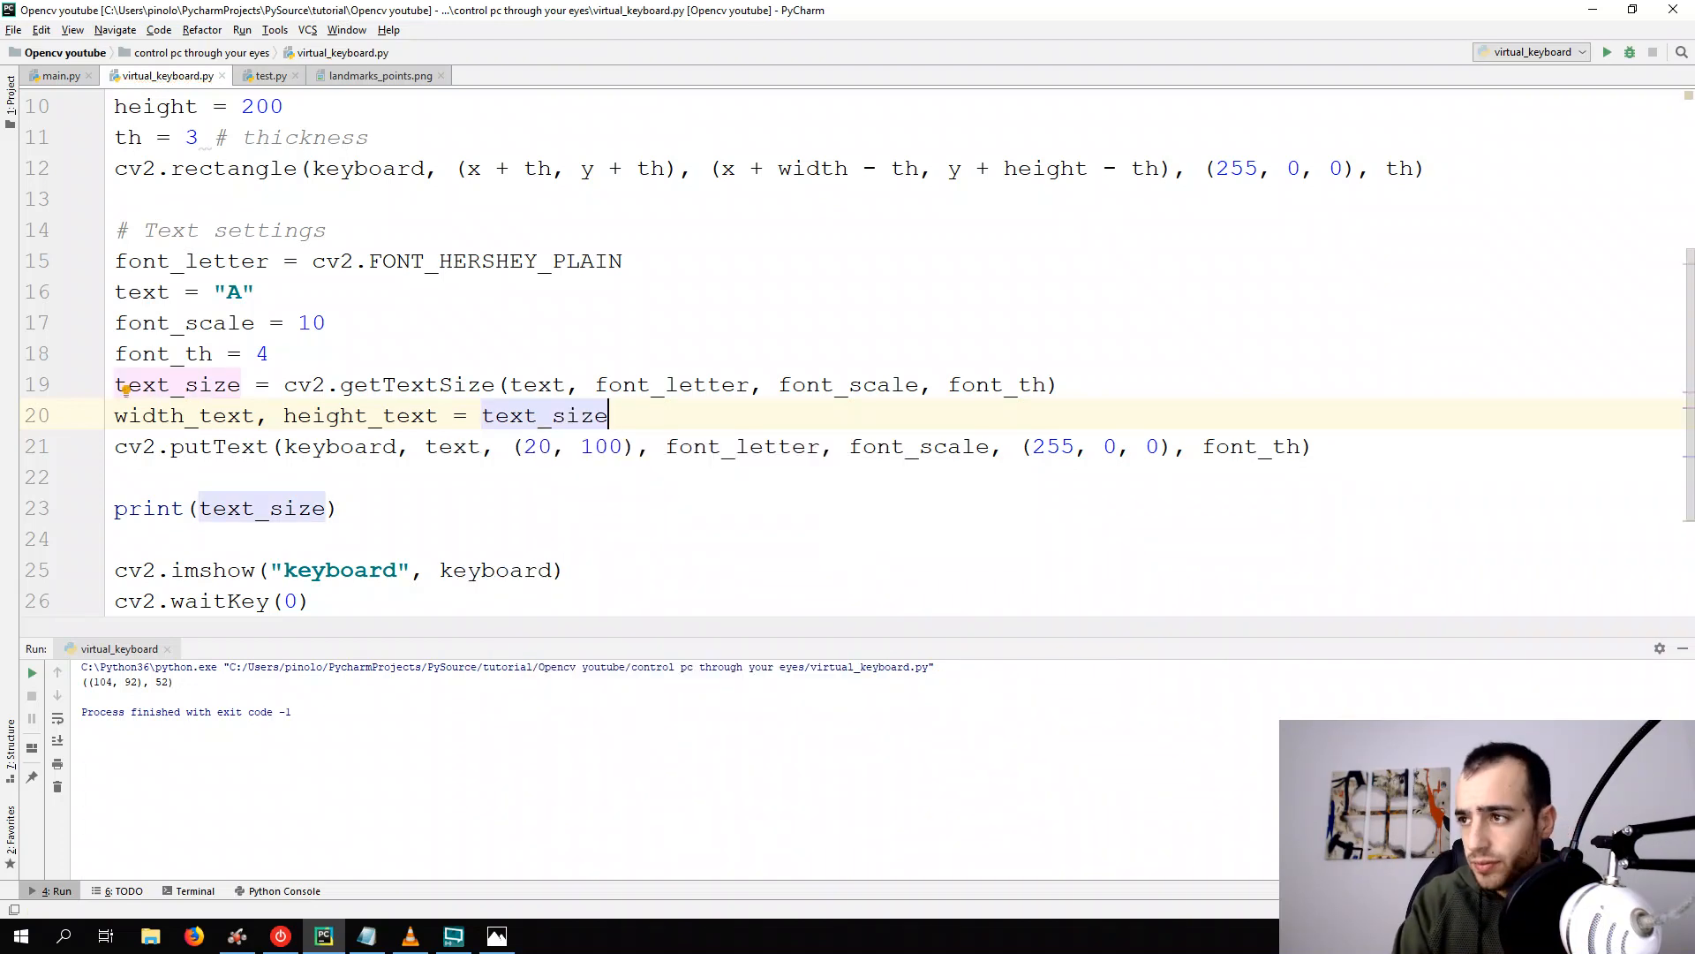
Index the getTextSize result with [0] and run the script to print (104, 92)
text([0])
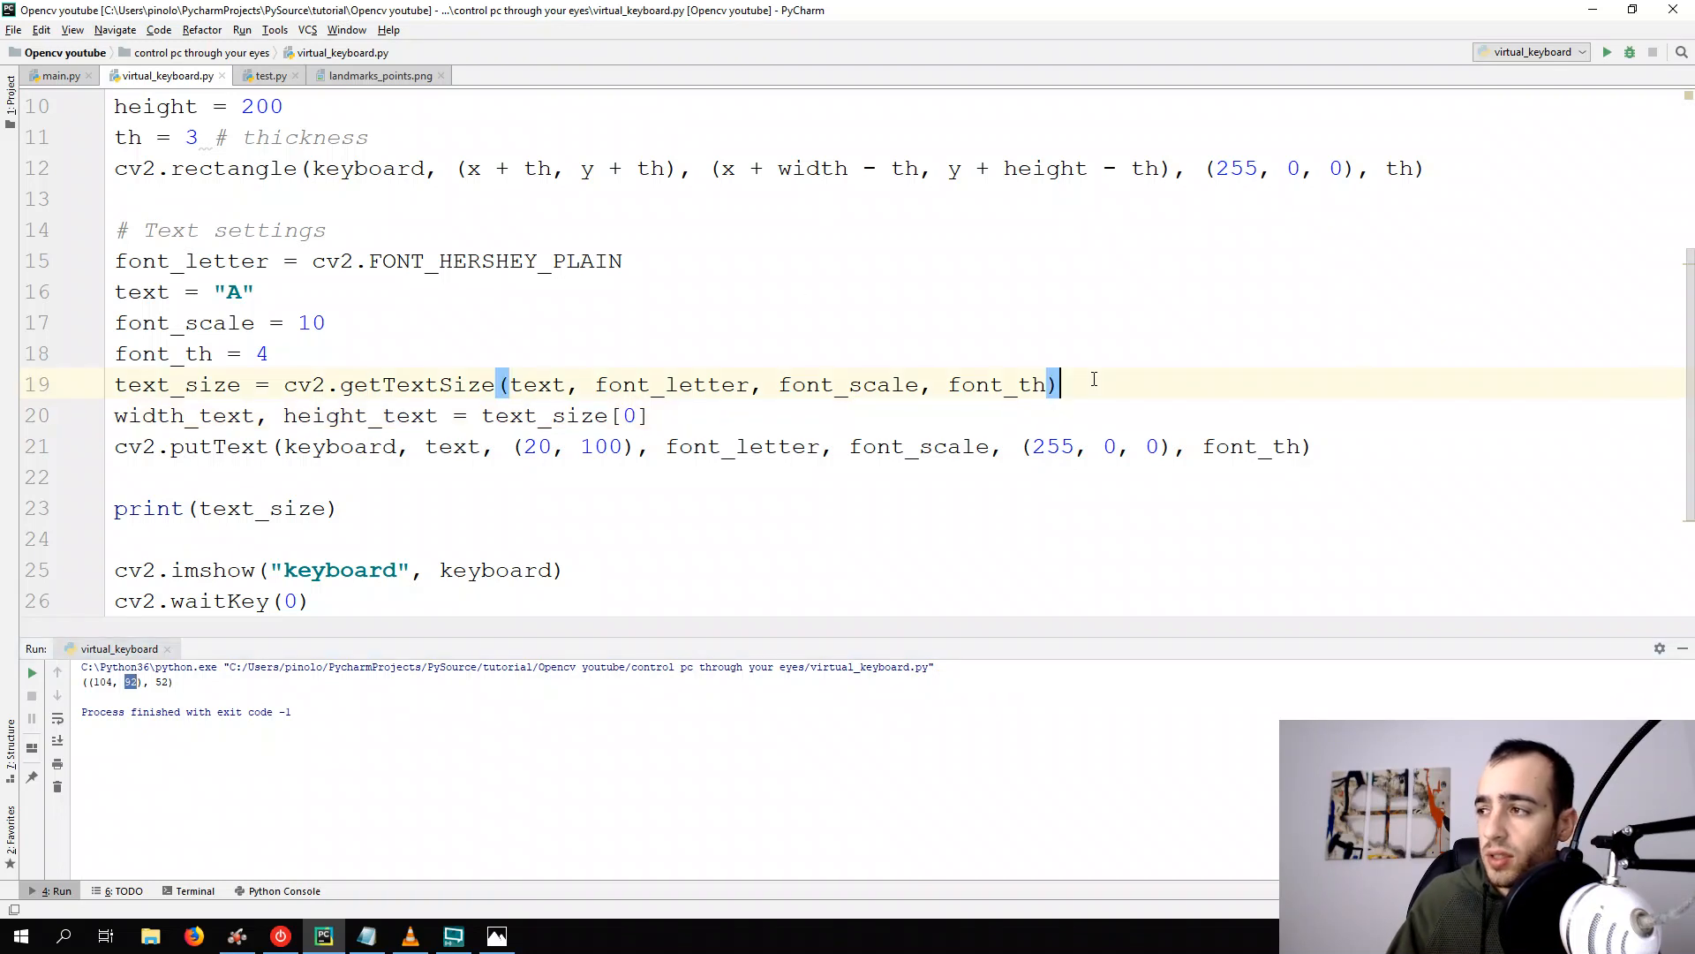
text([0])
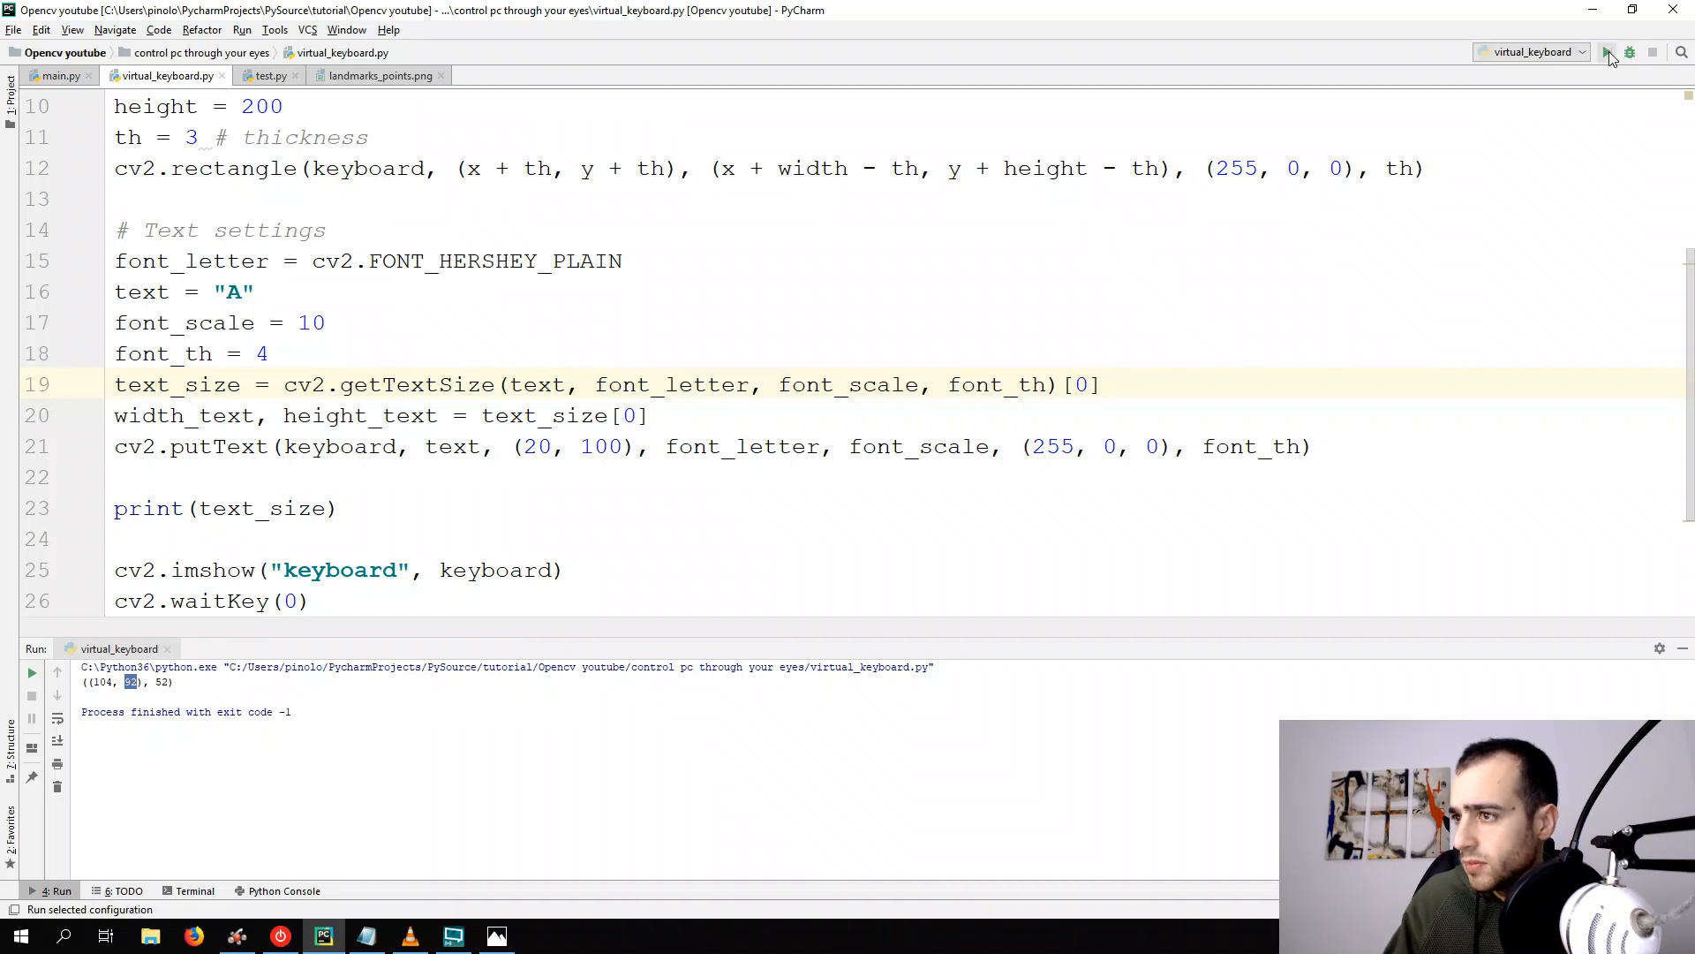
click(1608, 52)
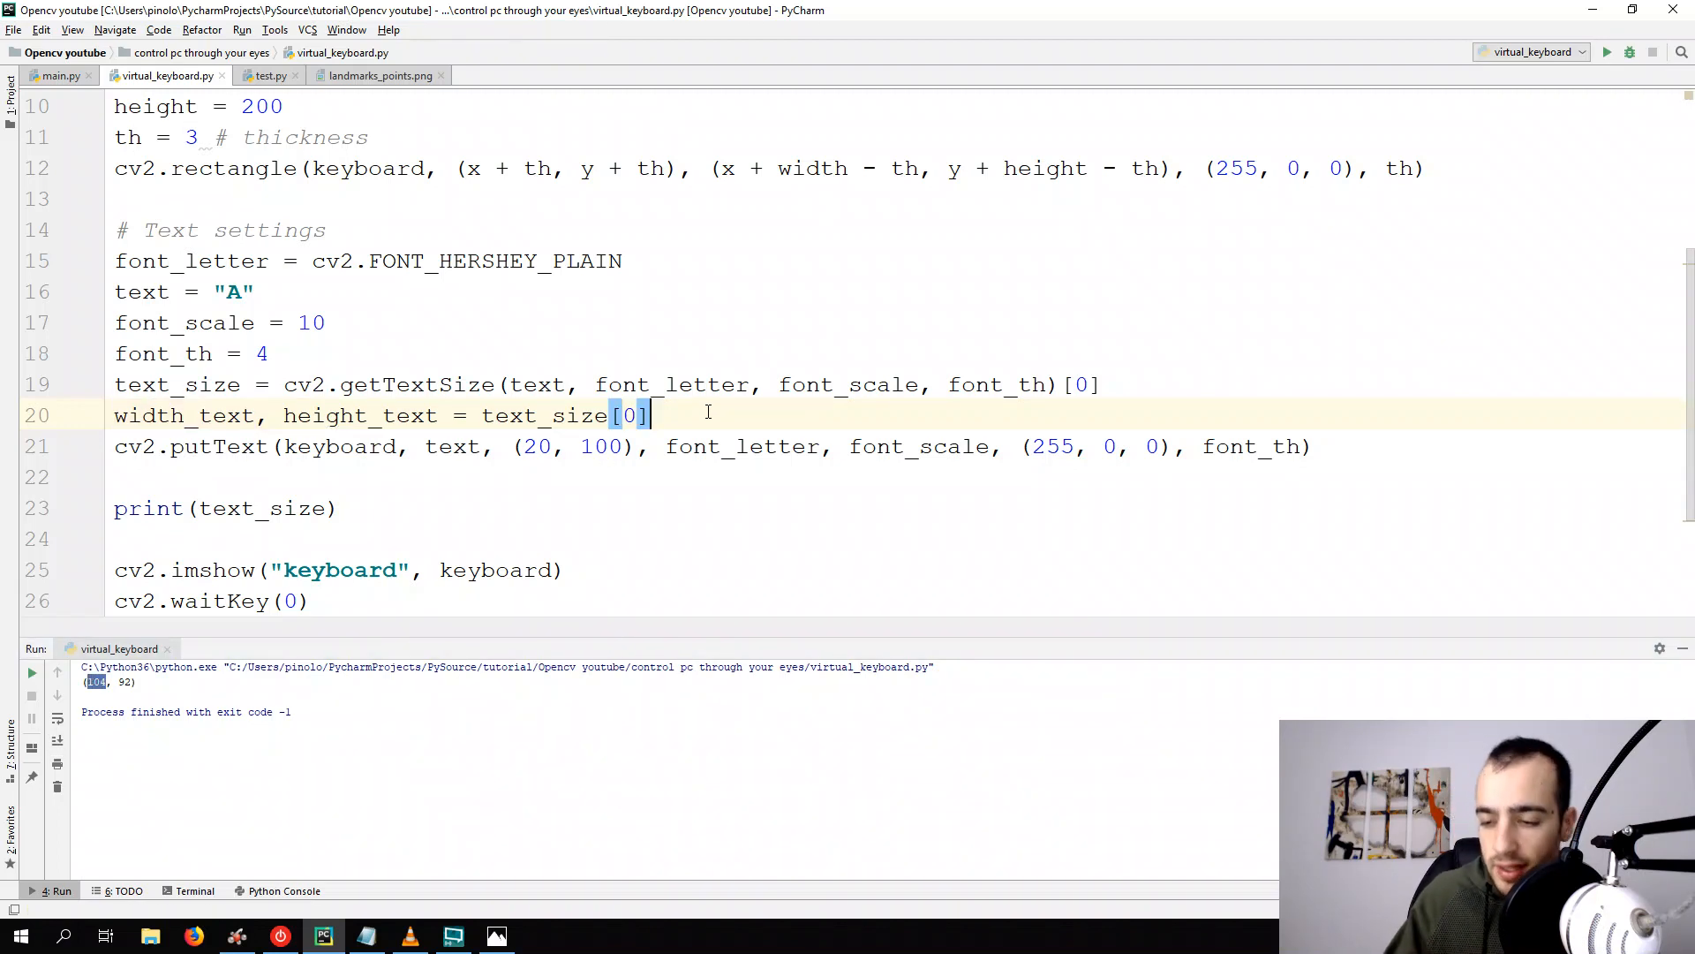
Change the unpacking line to read text_size[0], text_size[1]
text(, text_size[1)
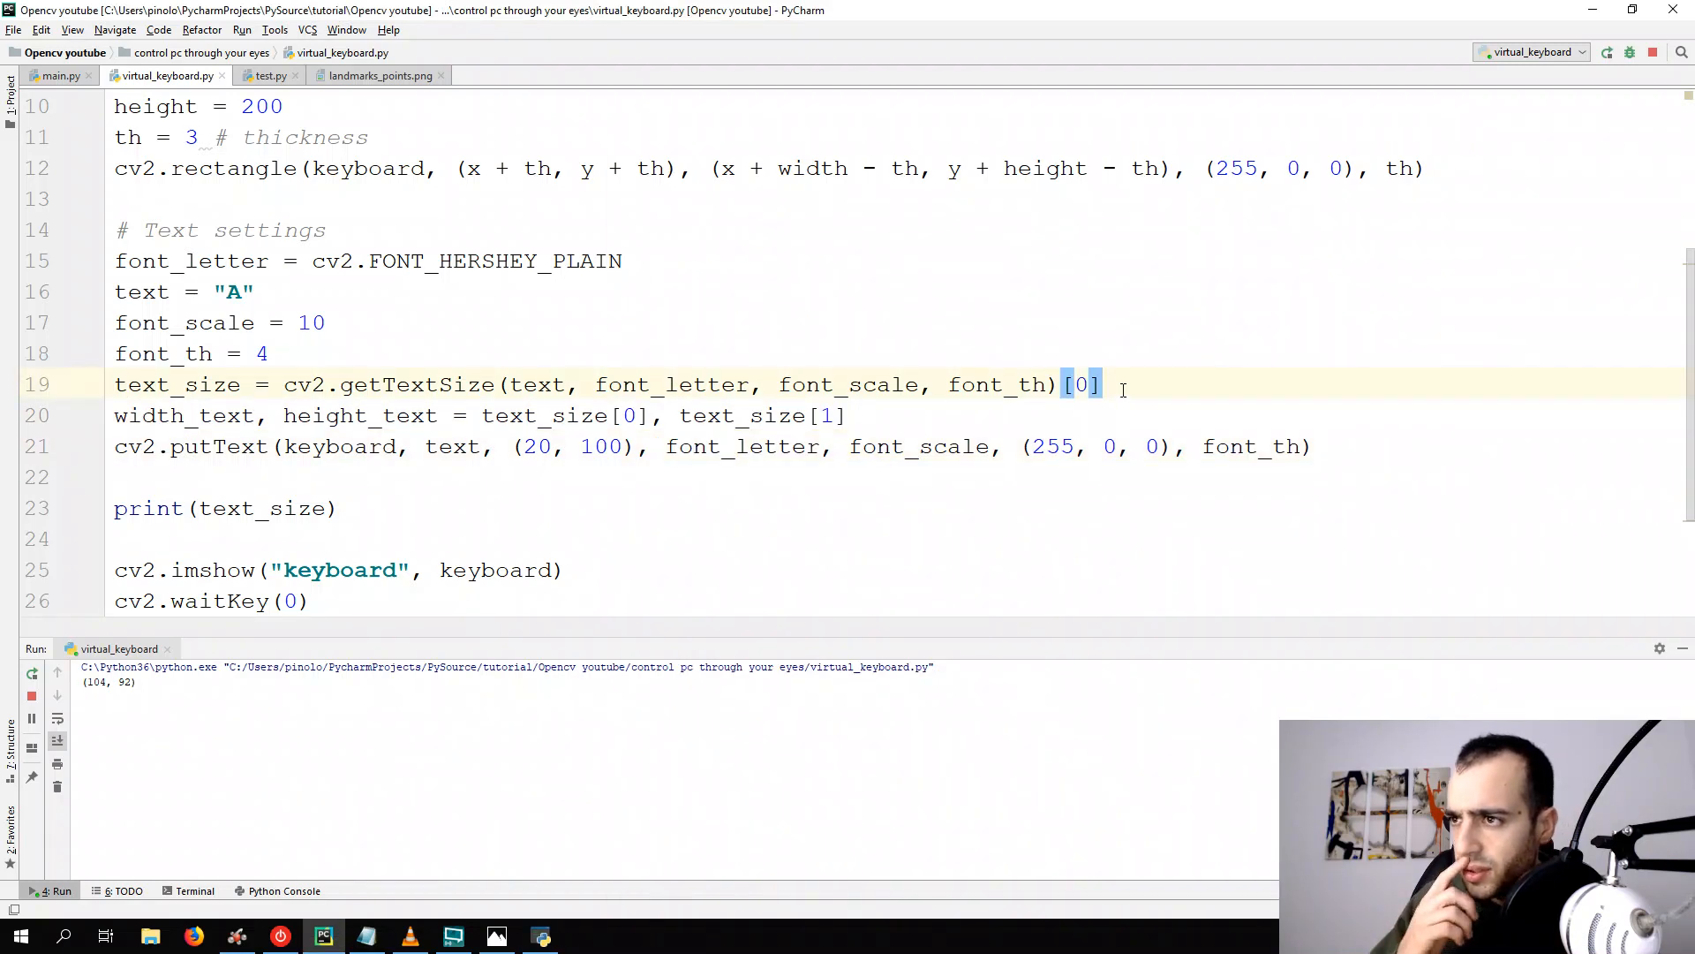
mouse_move(495, 333)
text(text_x =)
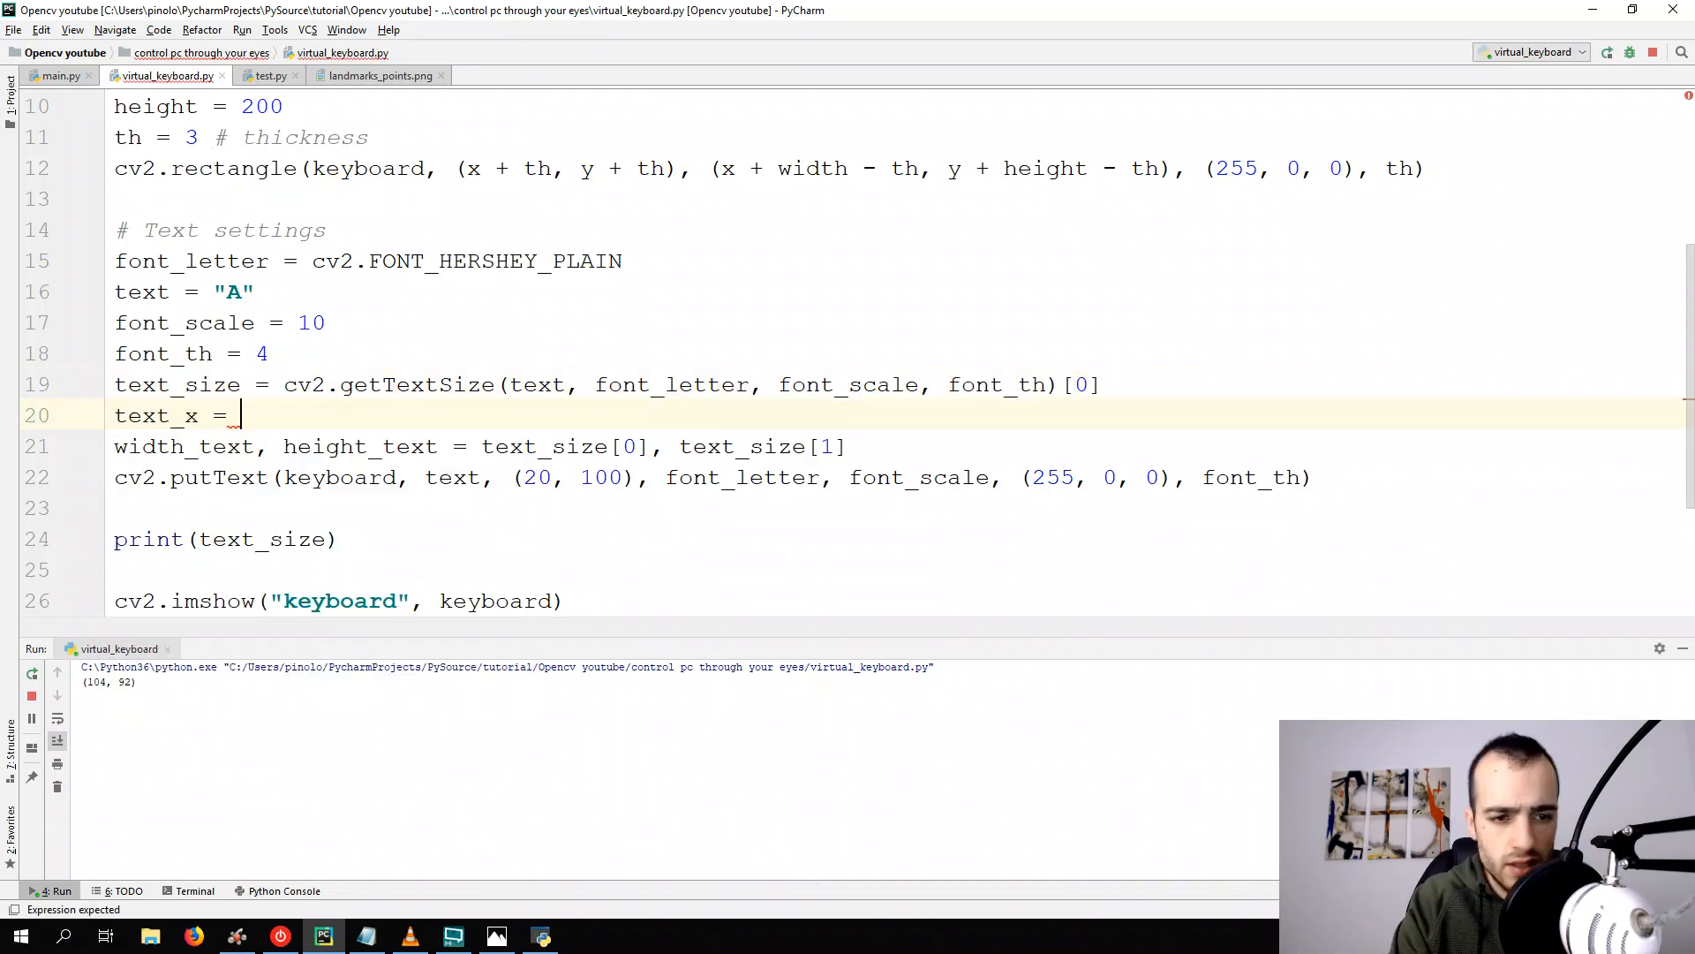
Write text_x = int((width - width_text) / 2) + x
text(()
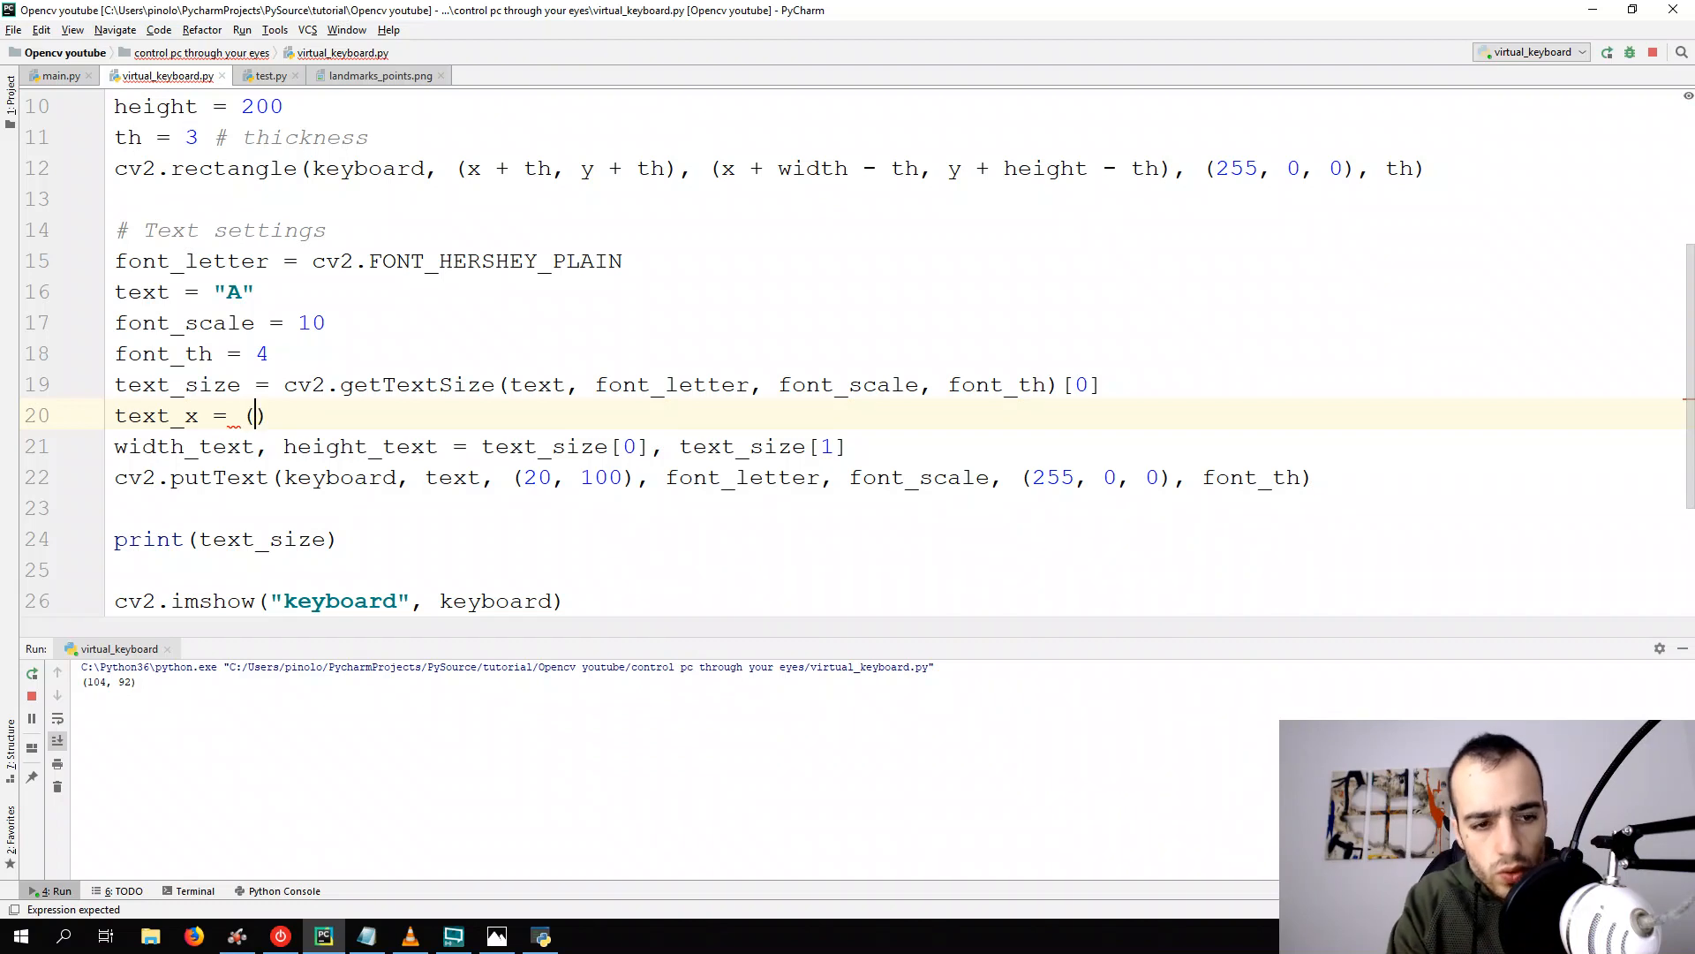
text(width -)
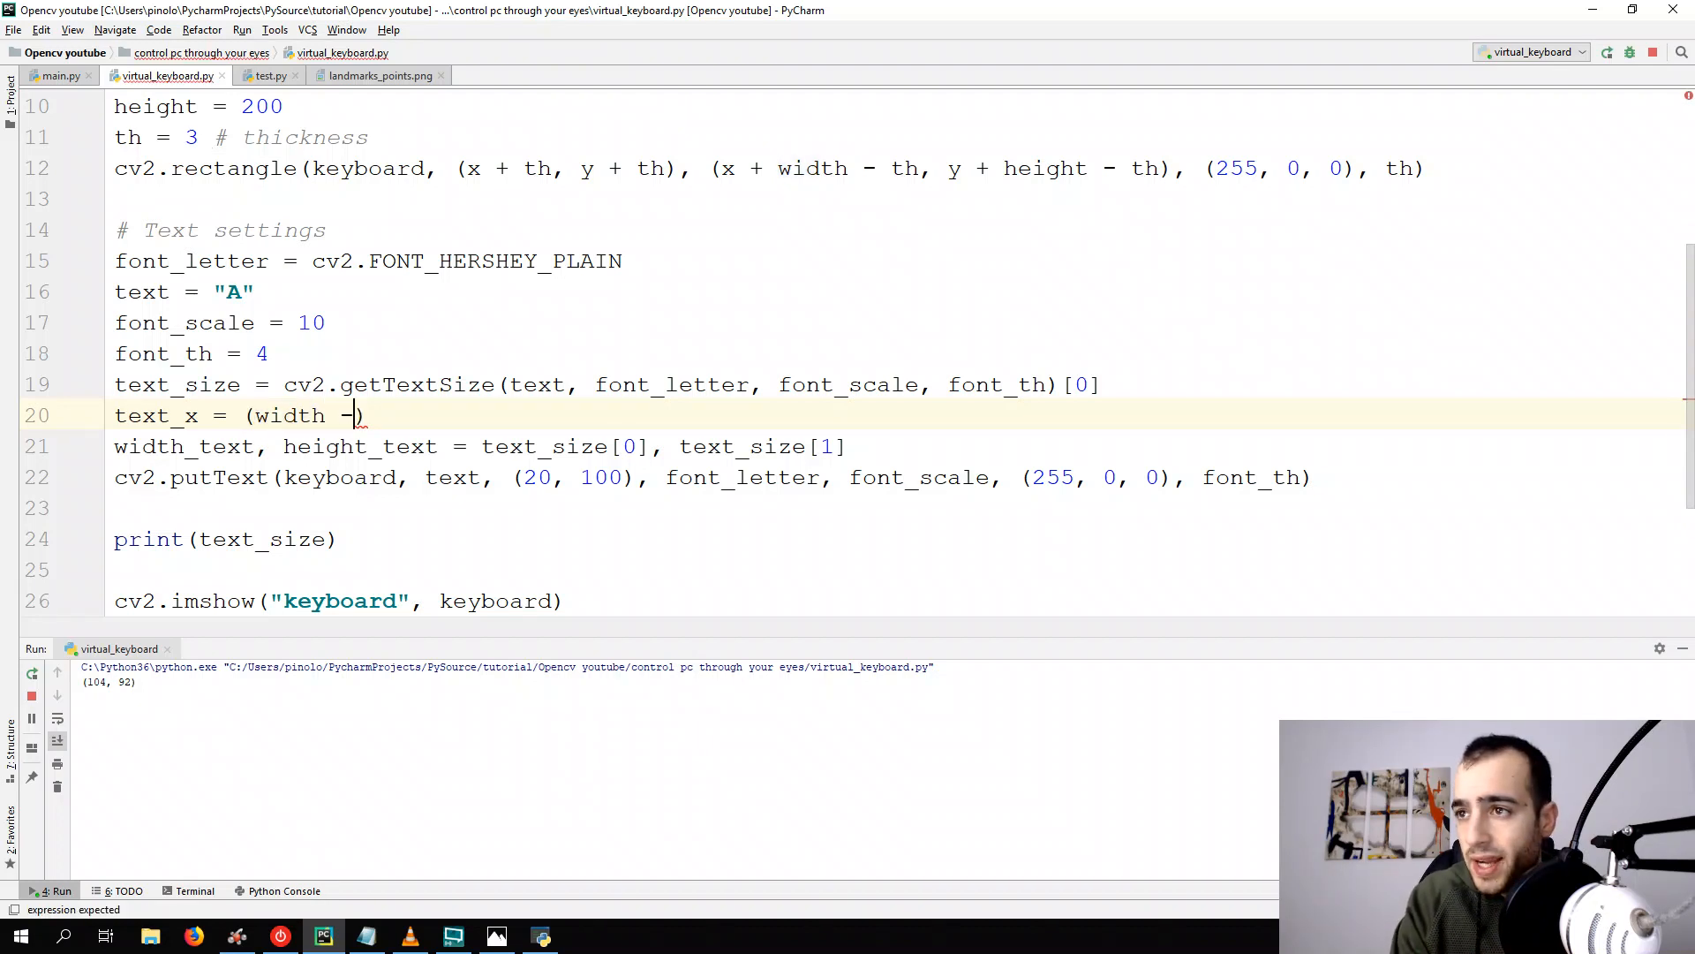
text(w)
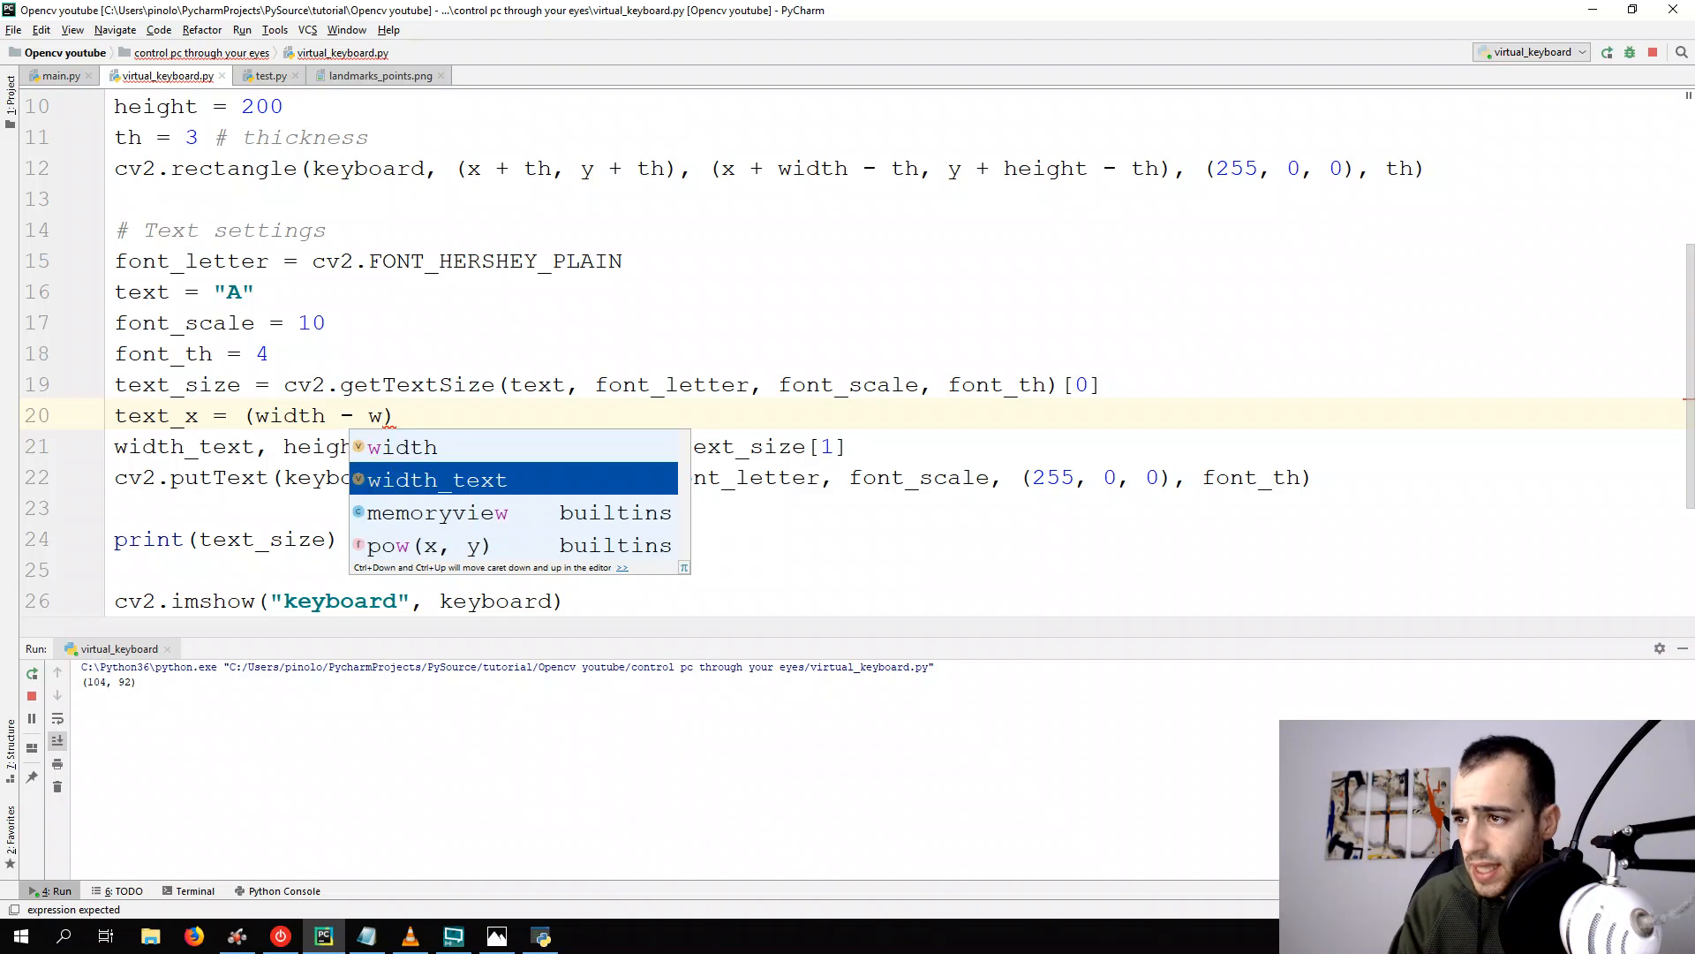
click(435, 479)
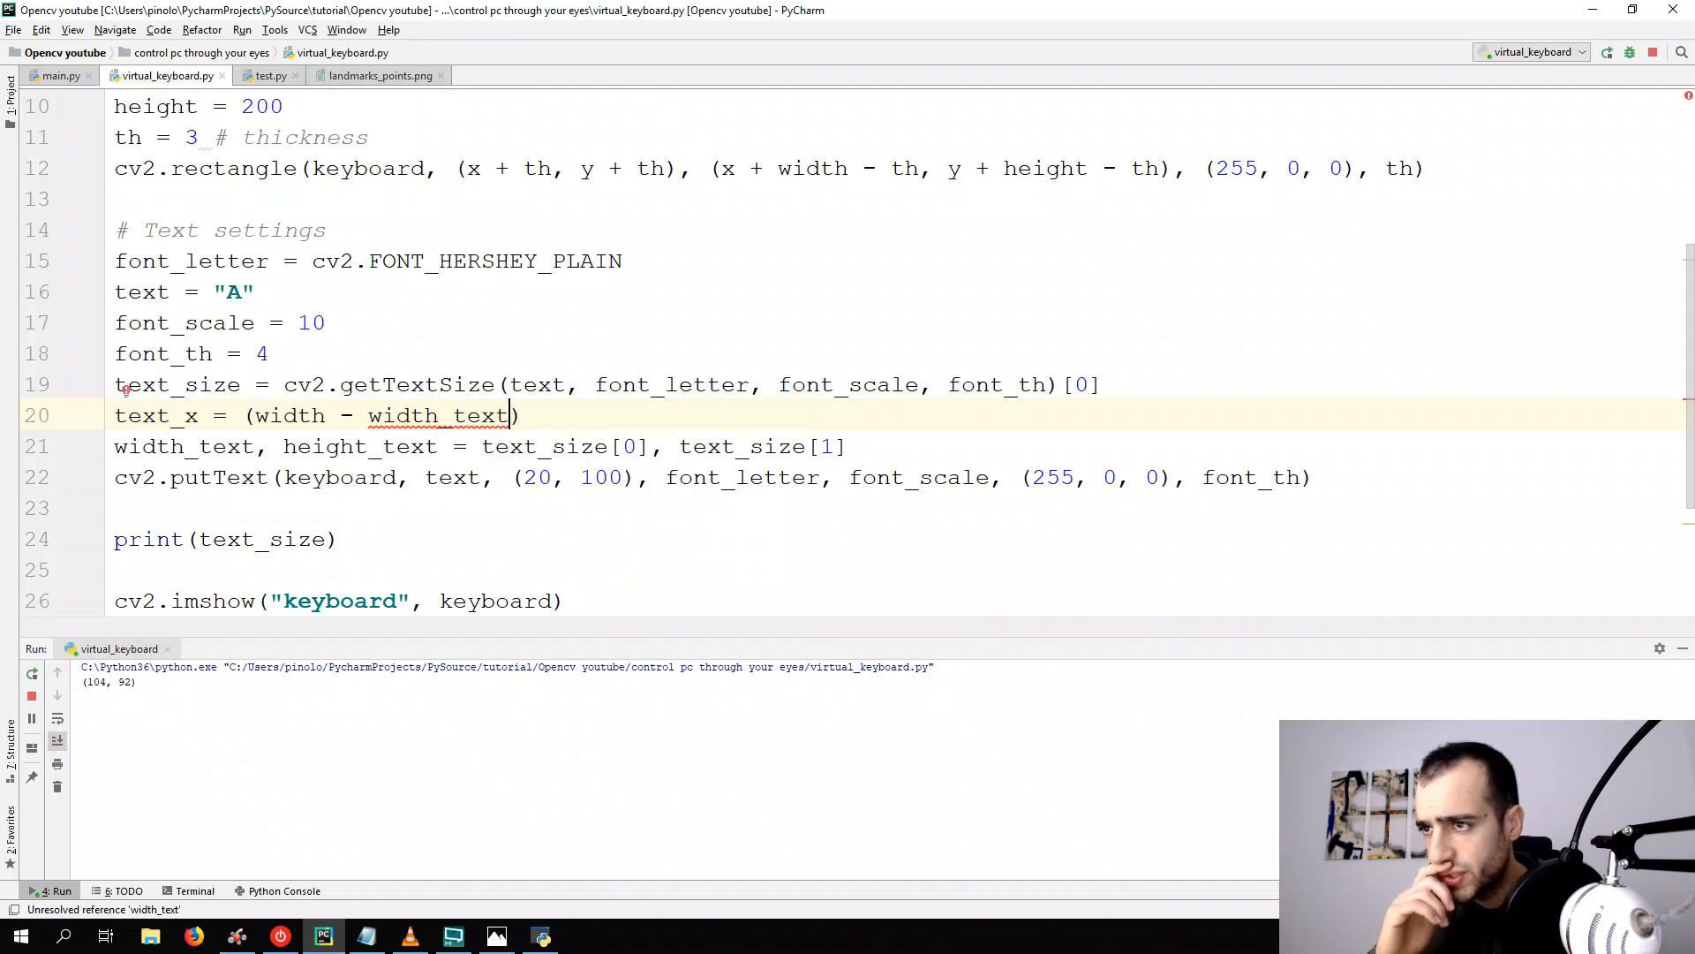
mouse_move(644, 415)
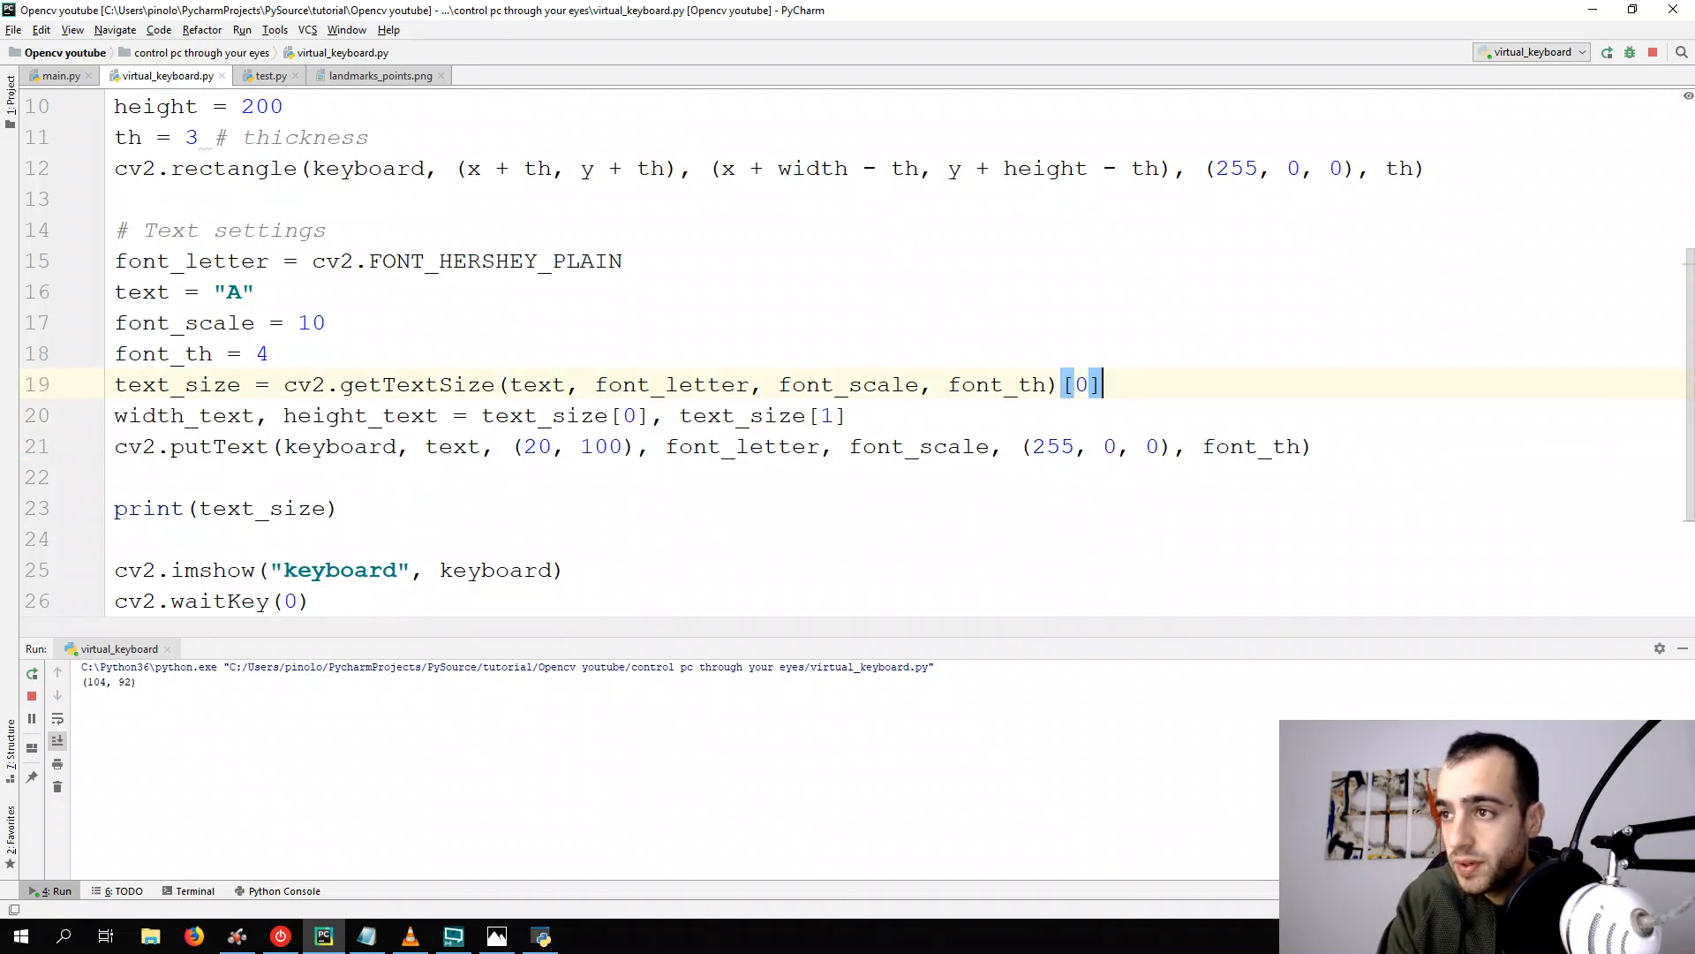
text(text_x = (width - width_text))
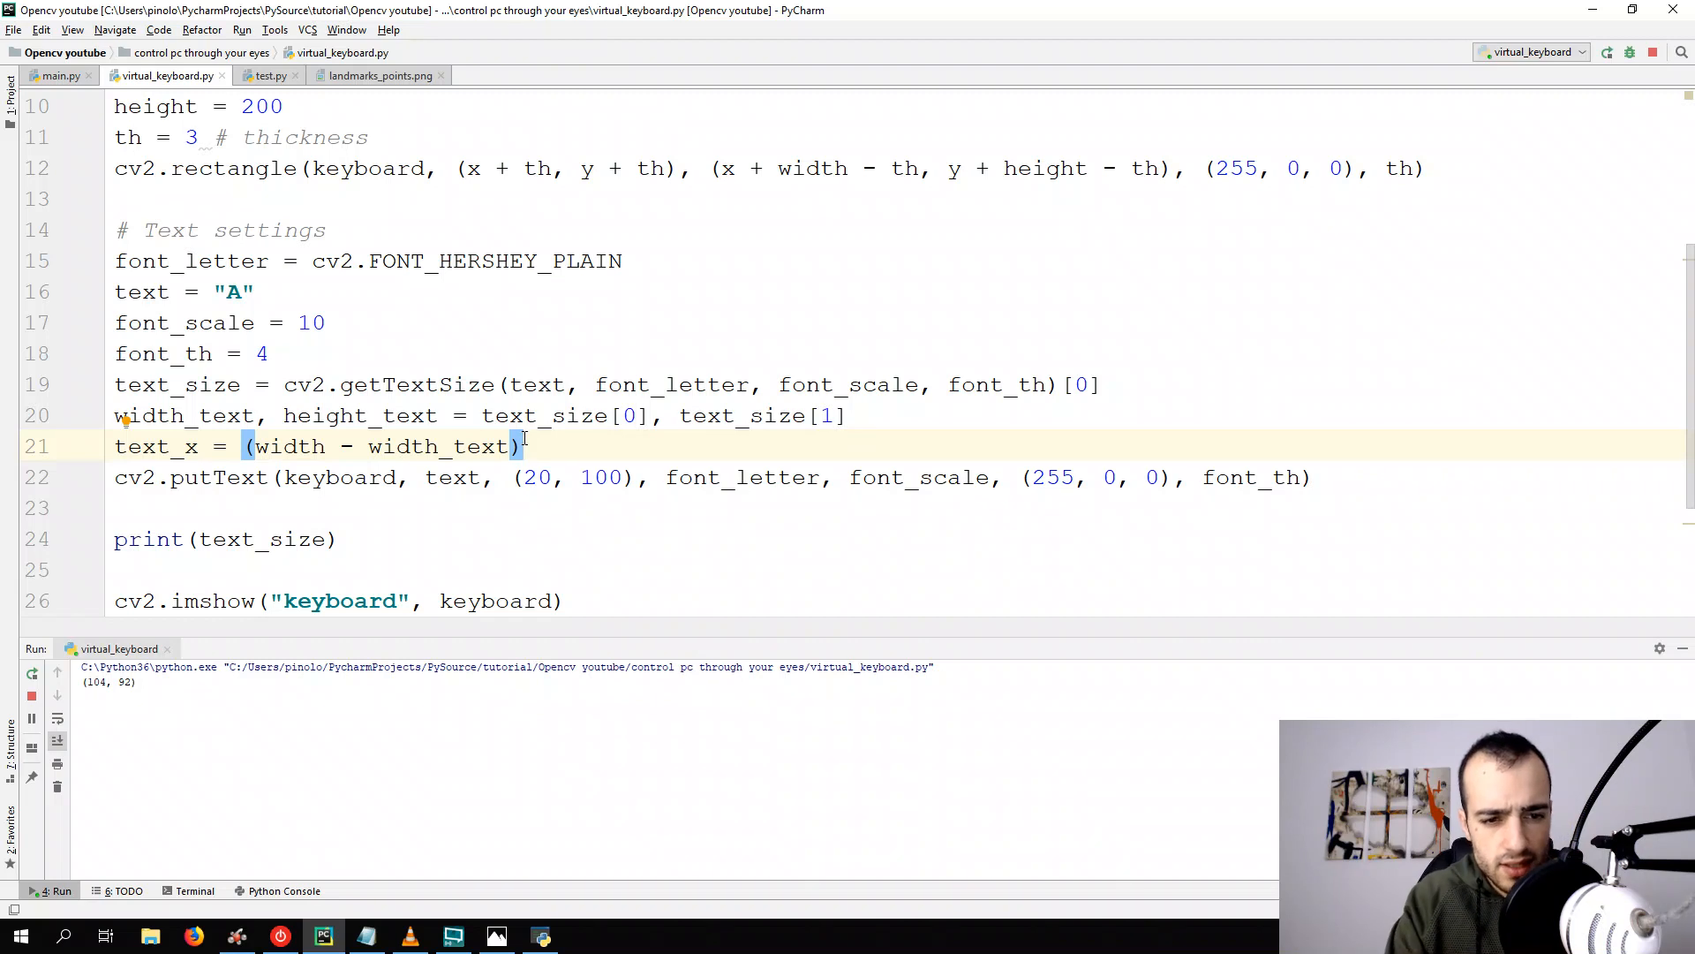
text(/)
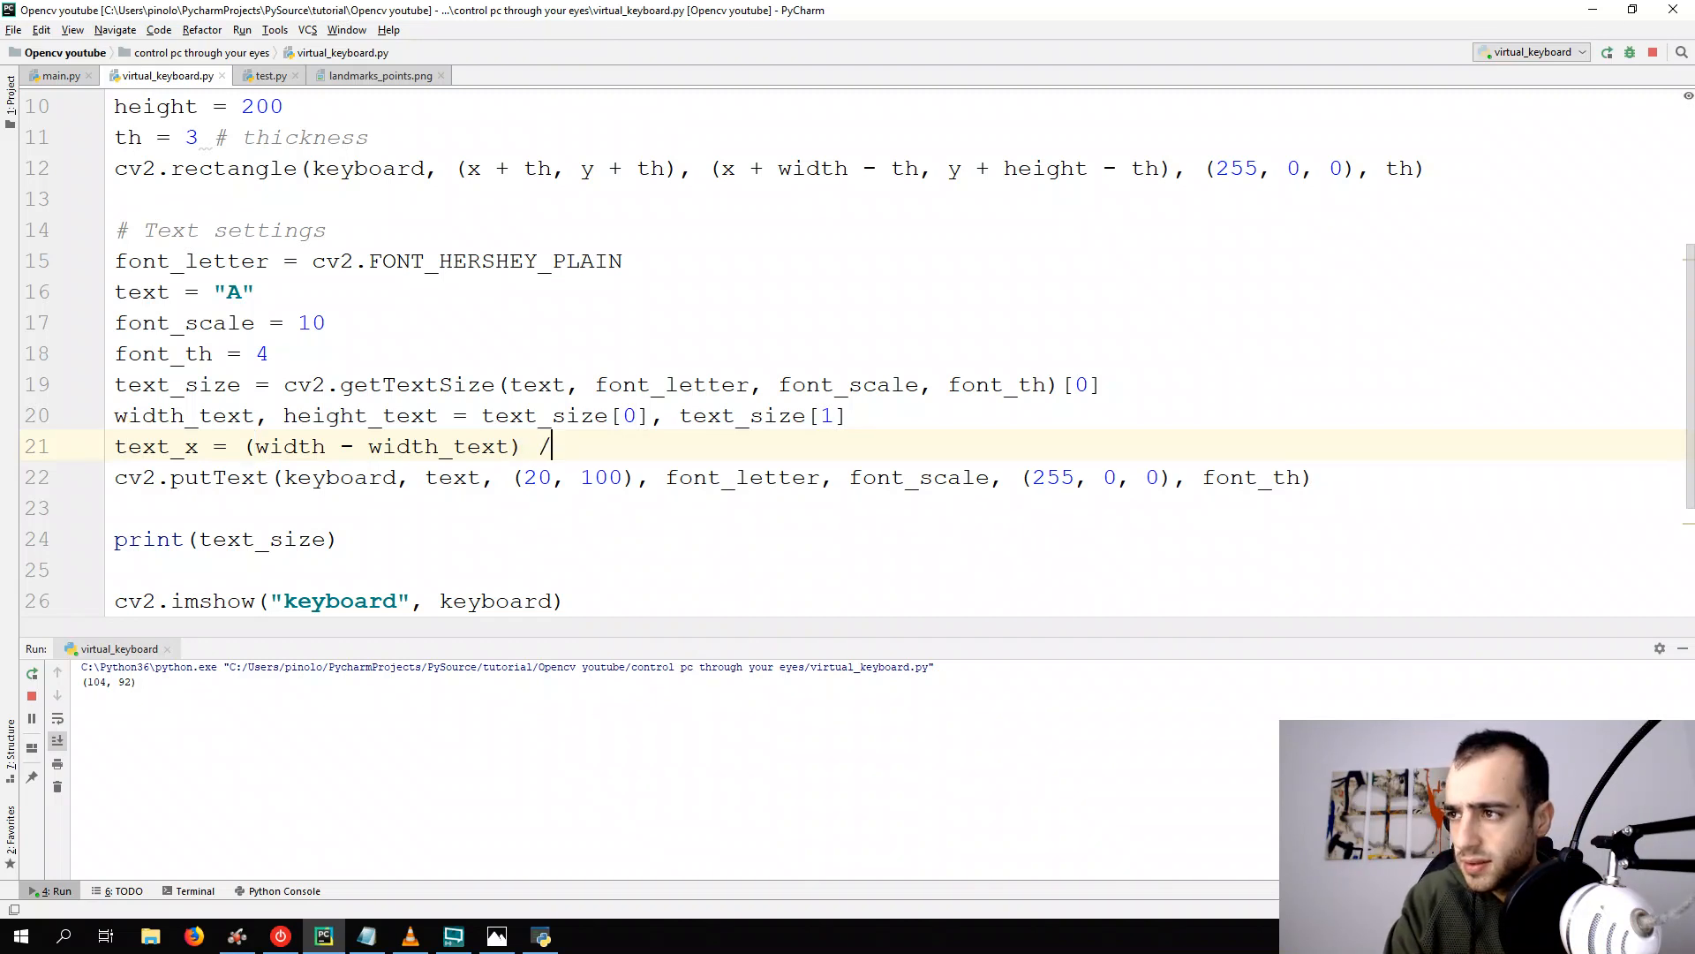
text(2)
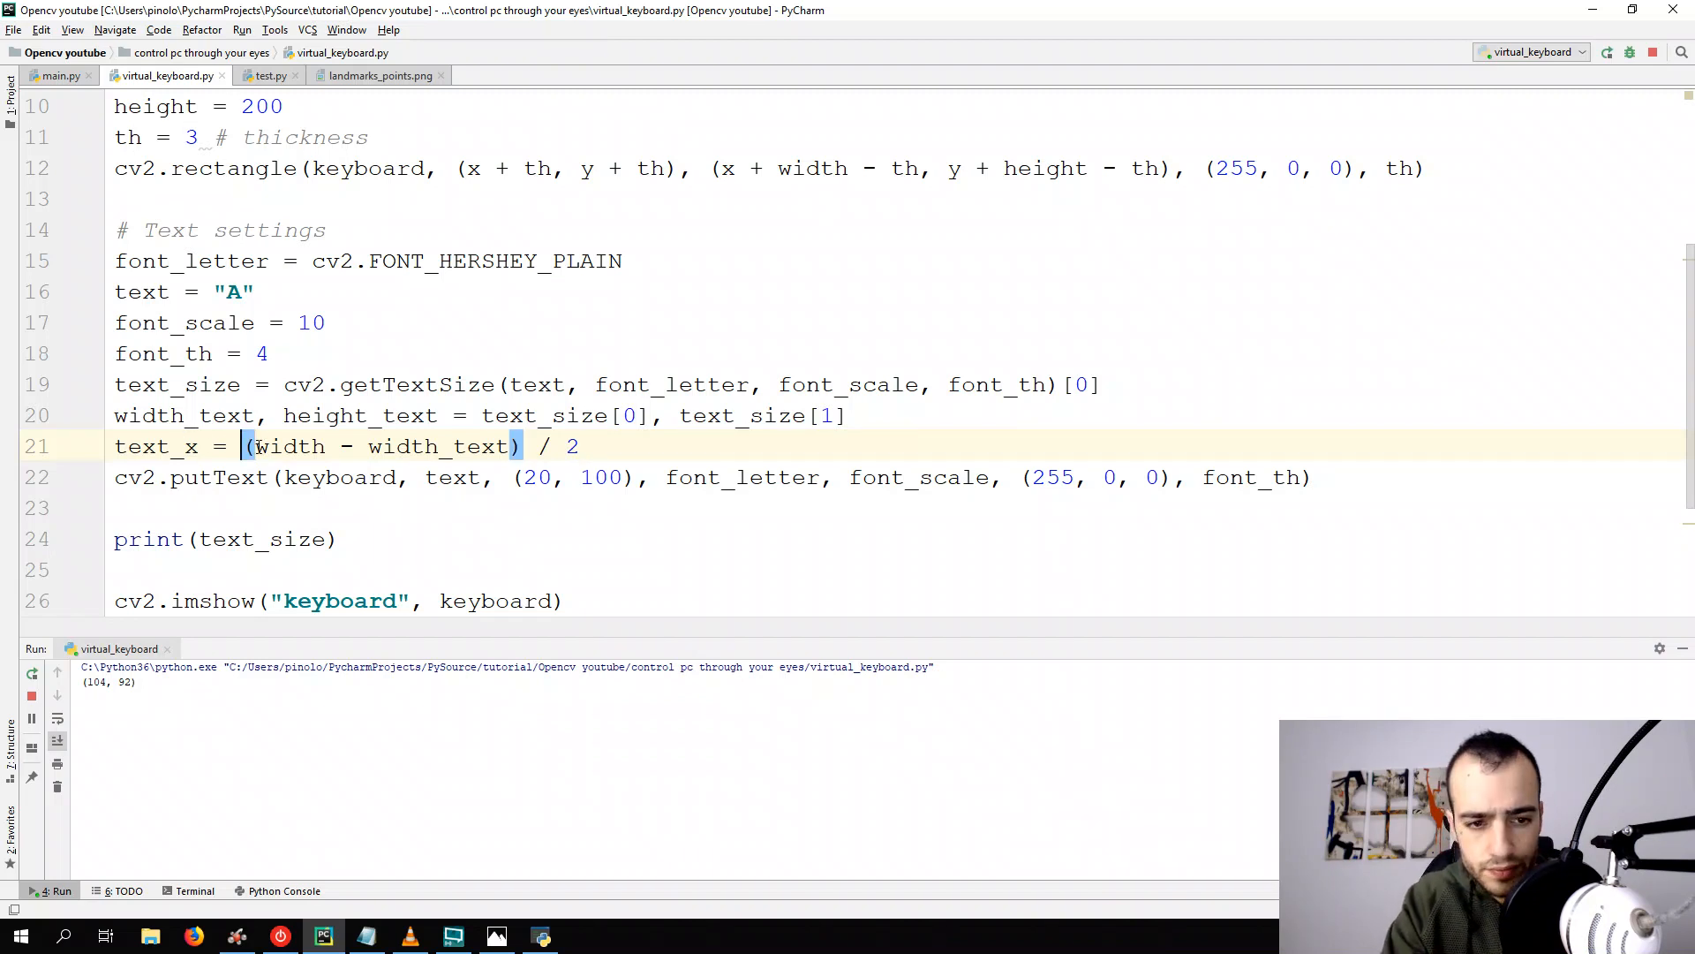
text(()
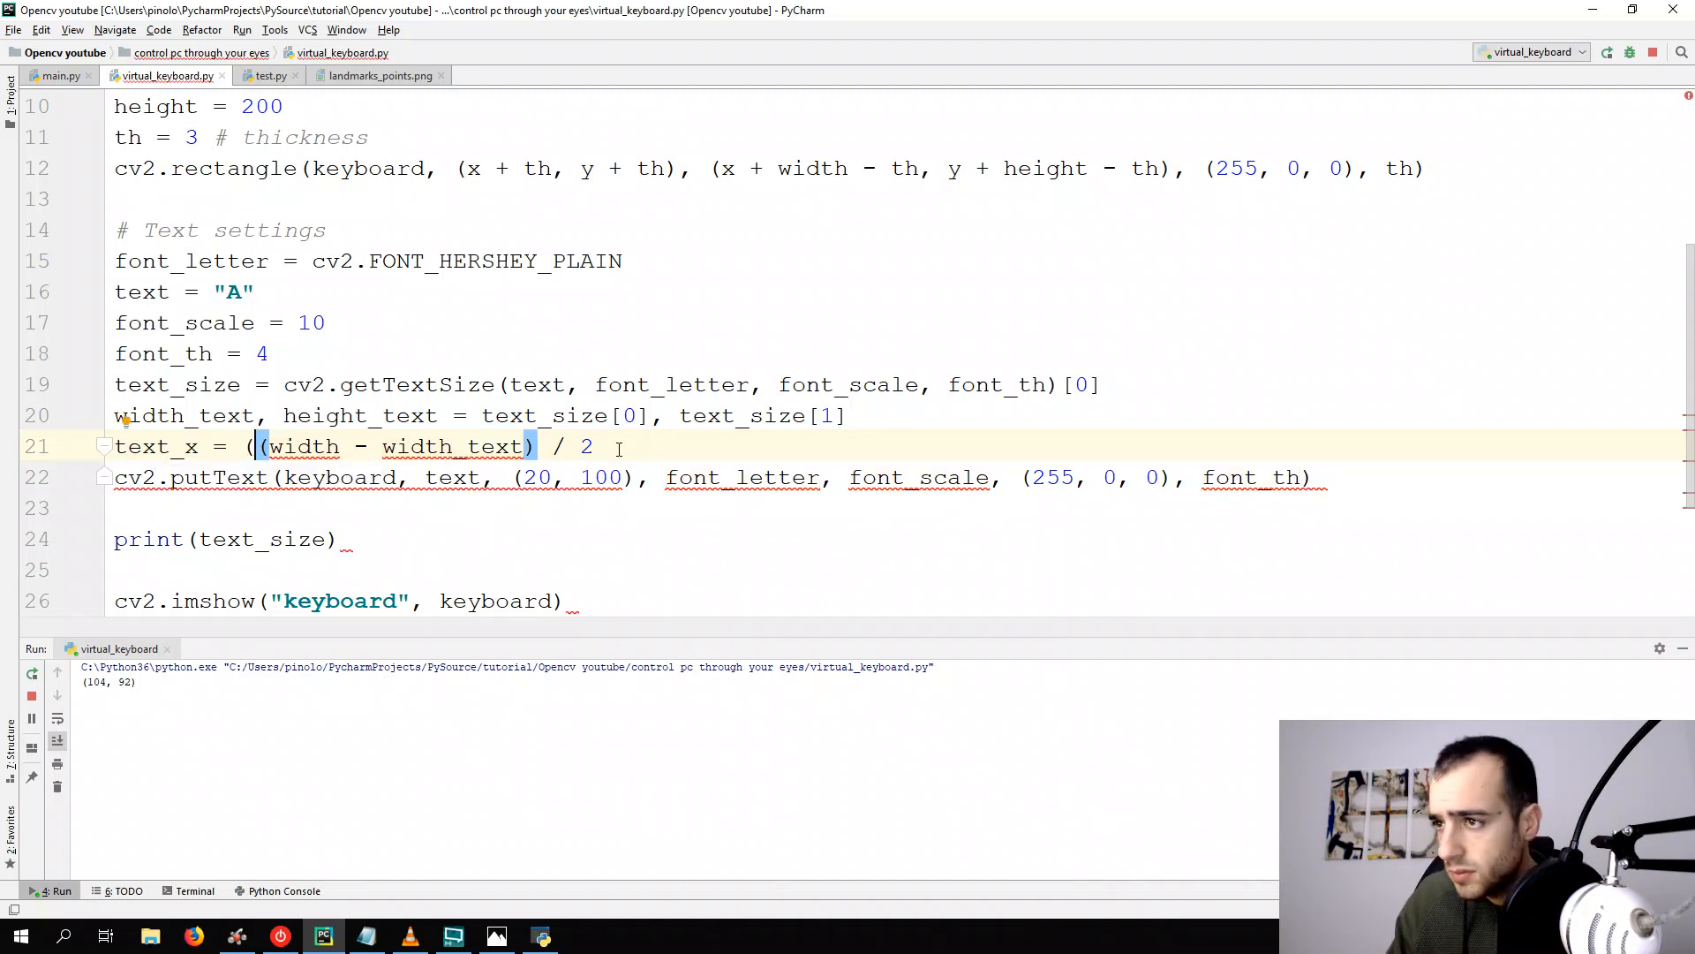
text())
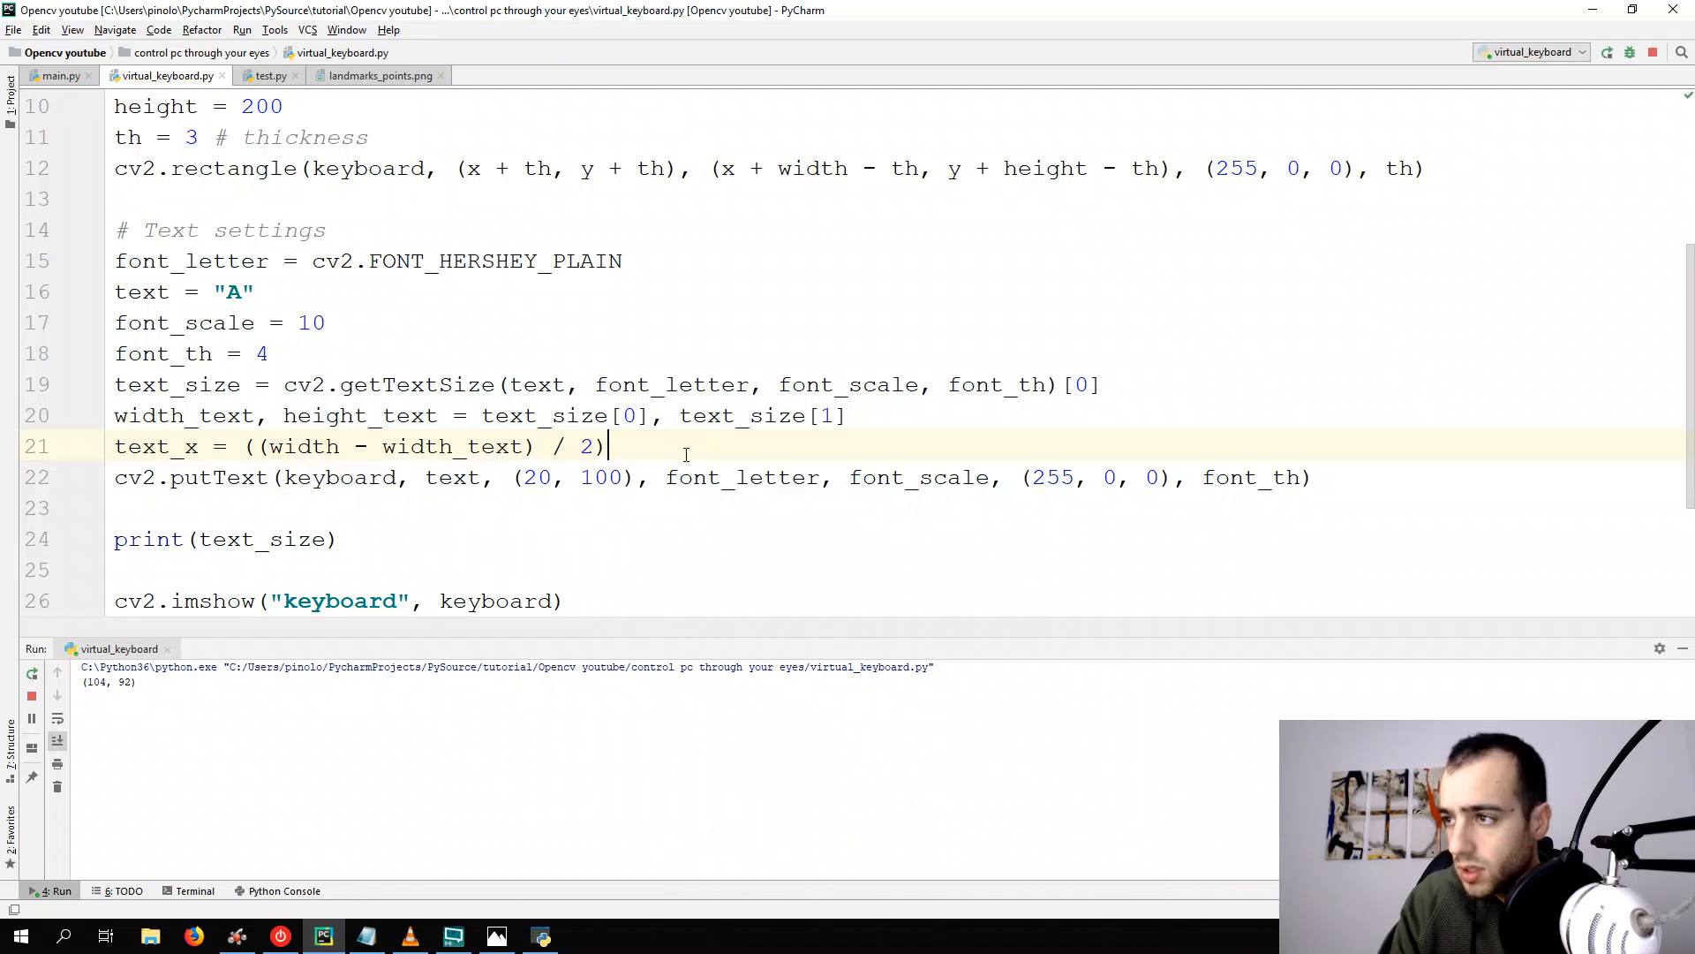
mouse_move(411, 447)
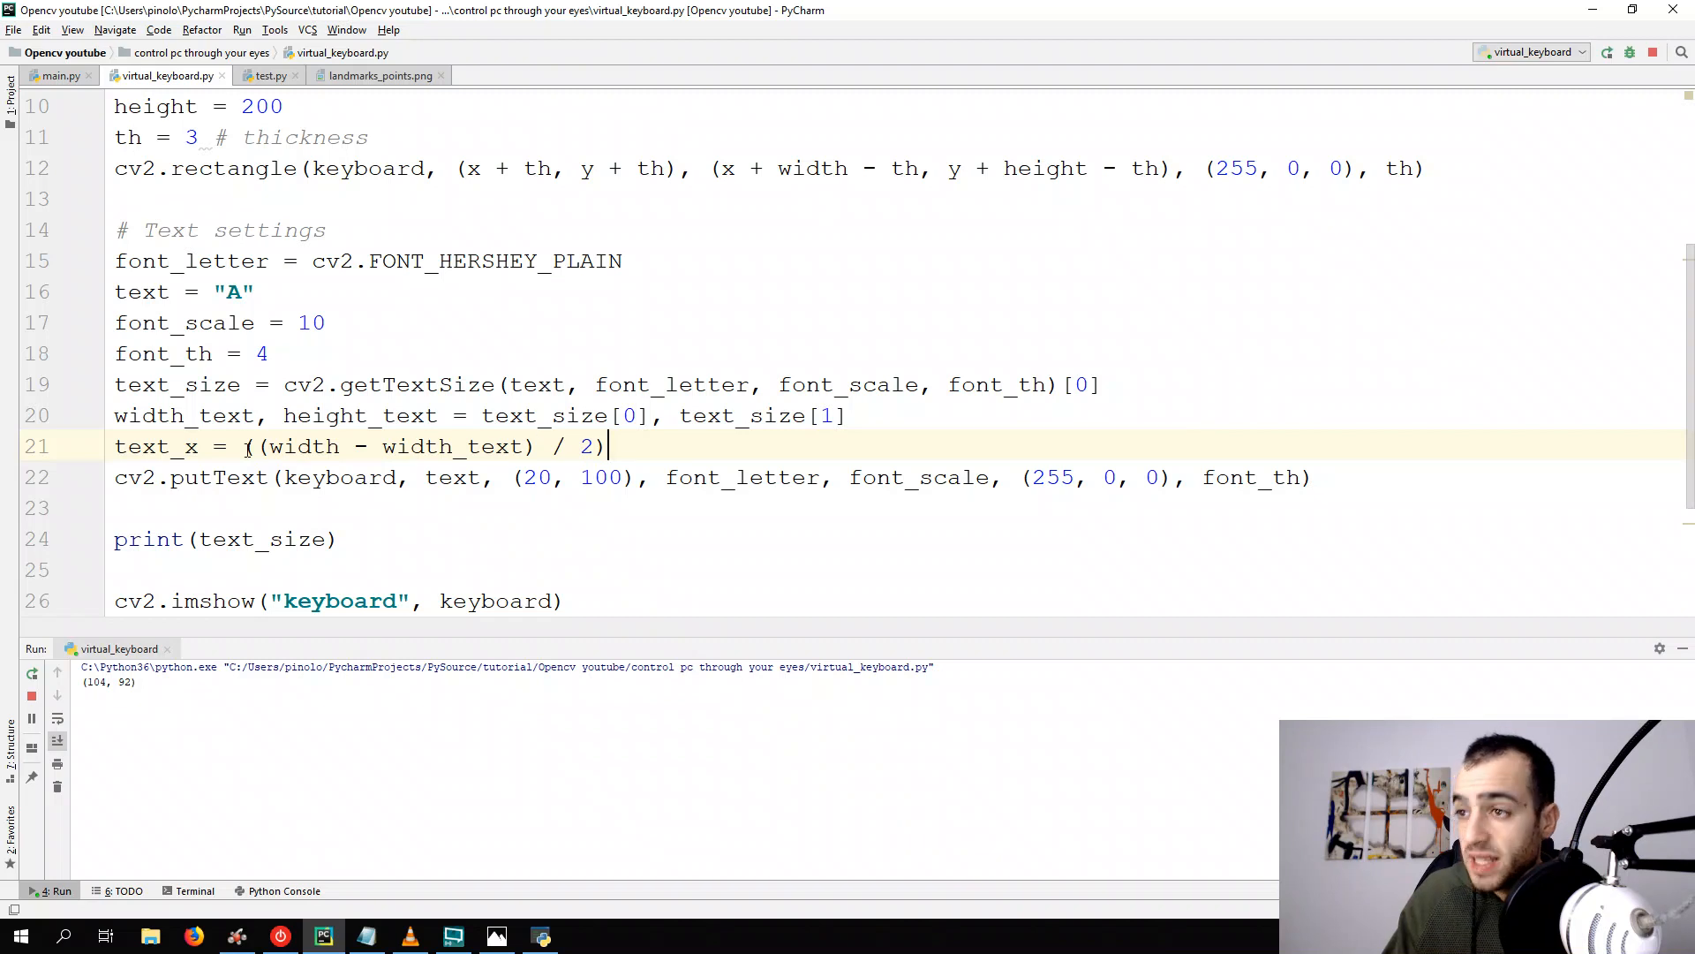
text(int)
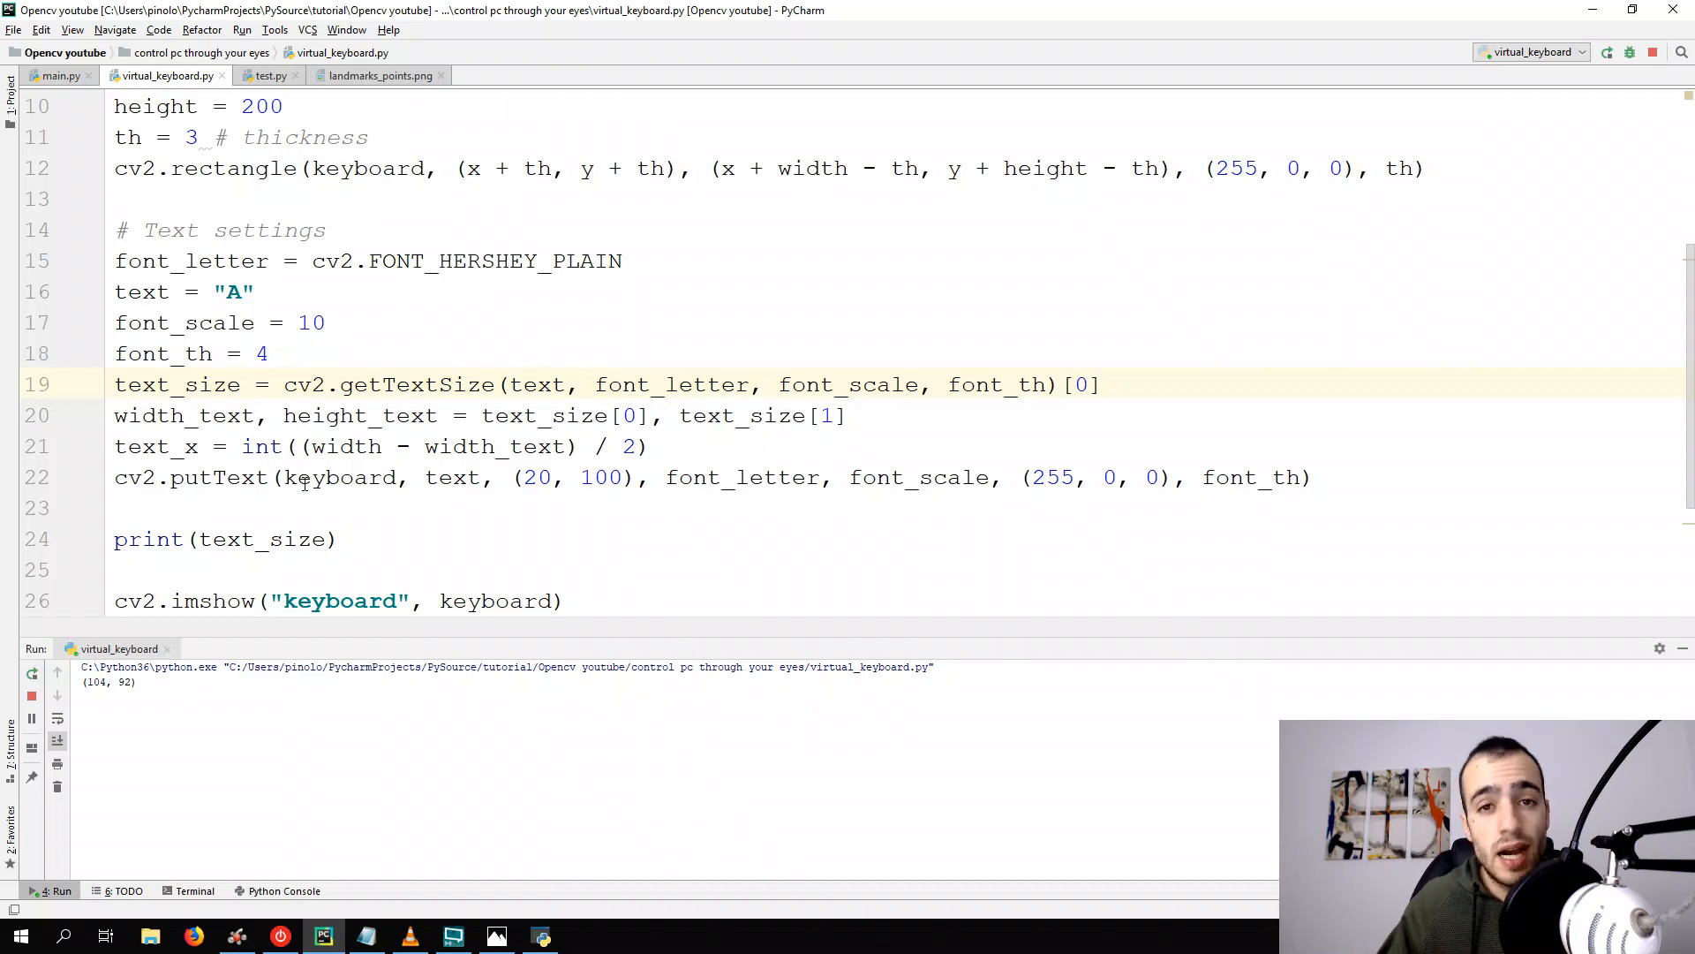
mouse_move(490, 494)
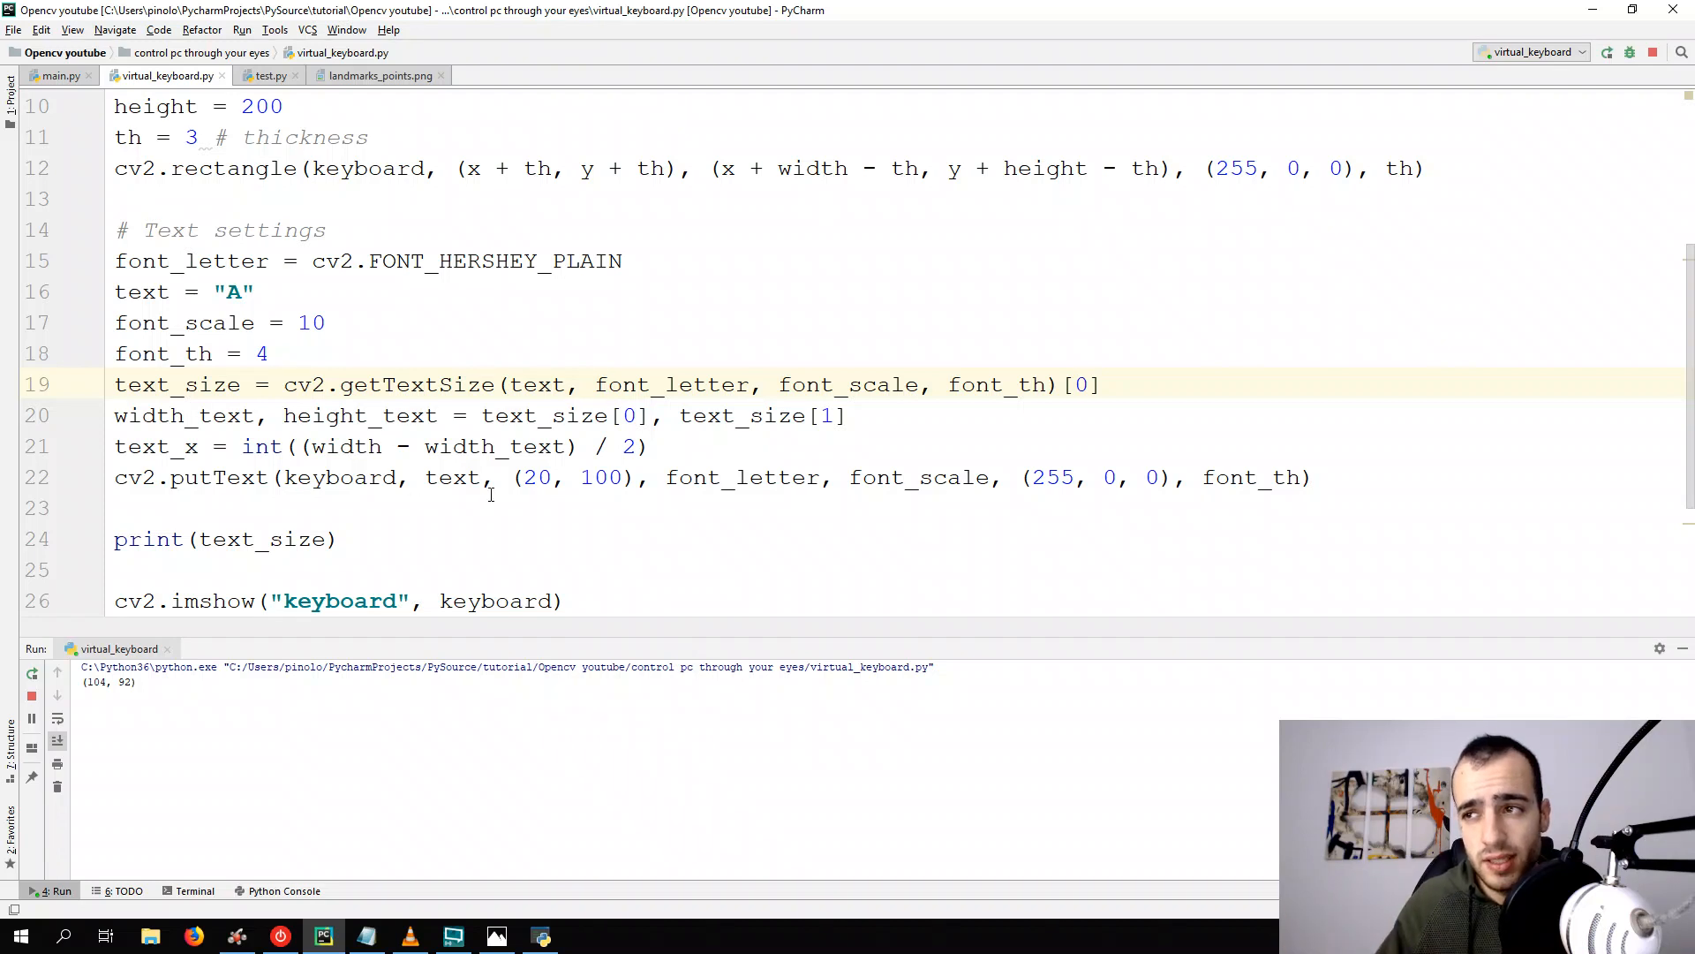
double_click(260, 447)
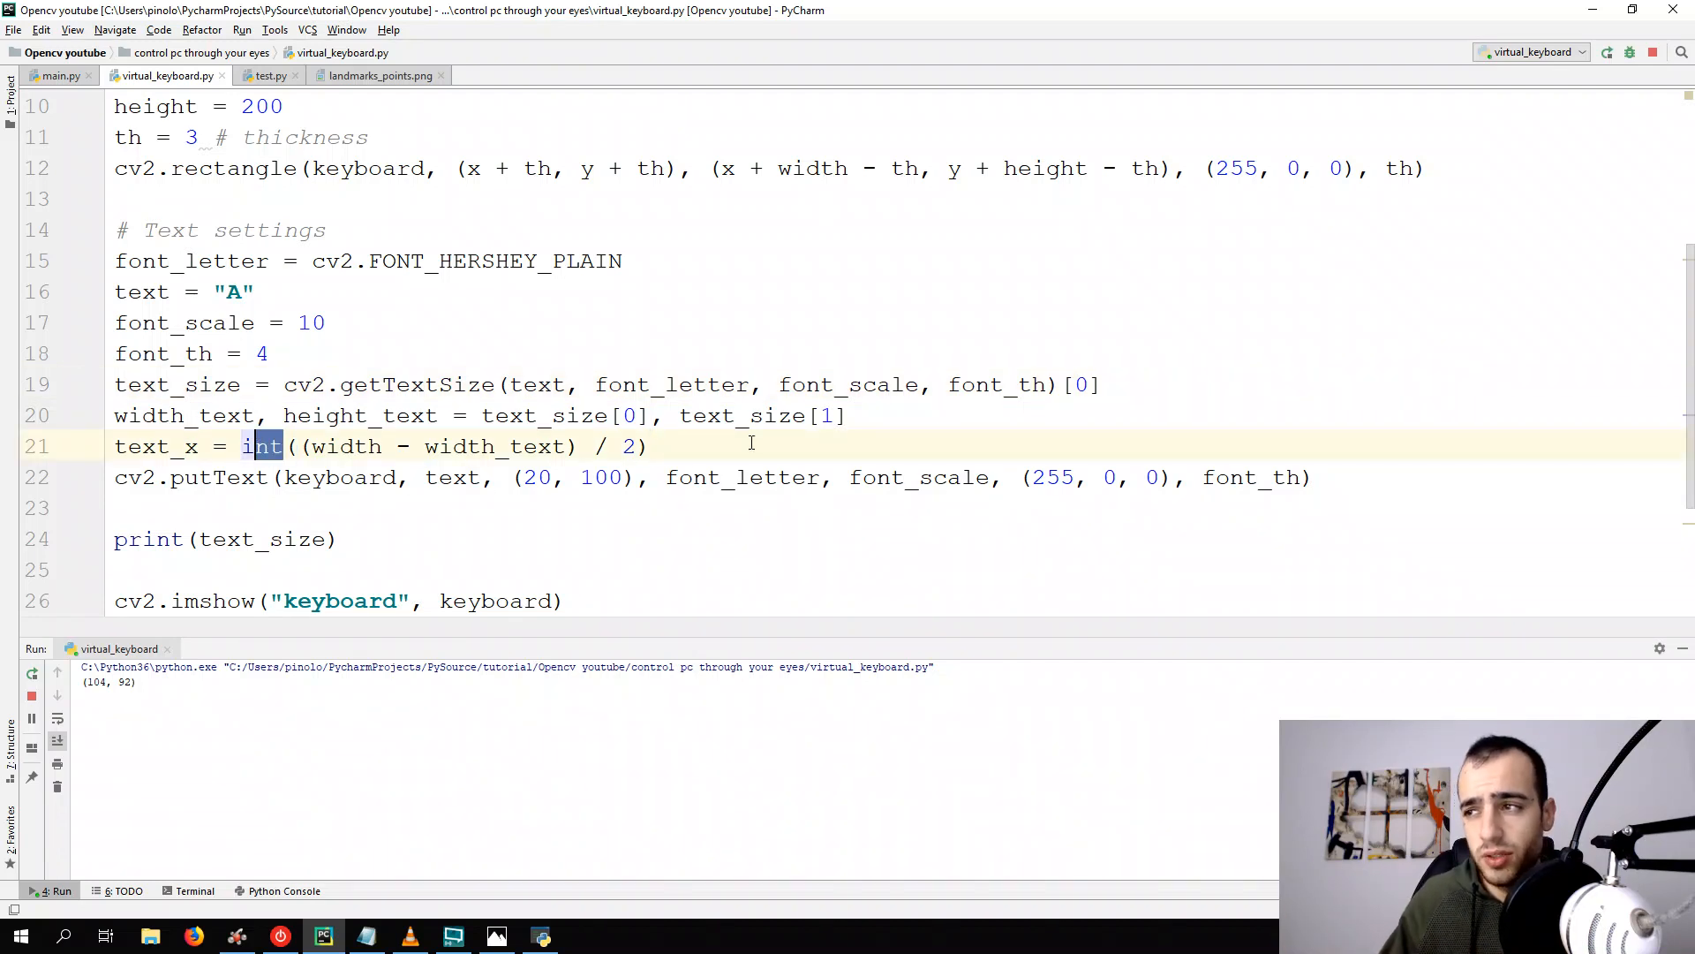
text(+)
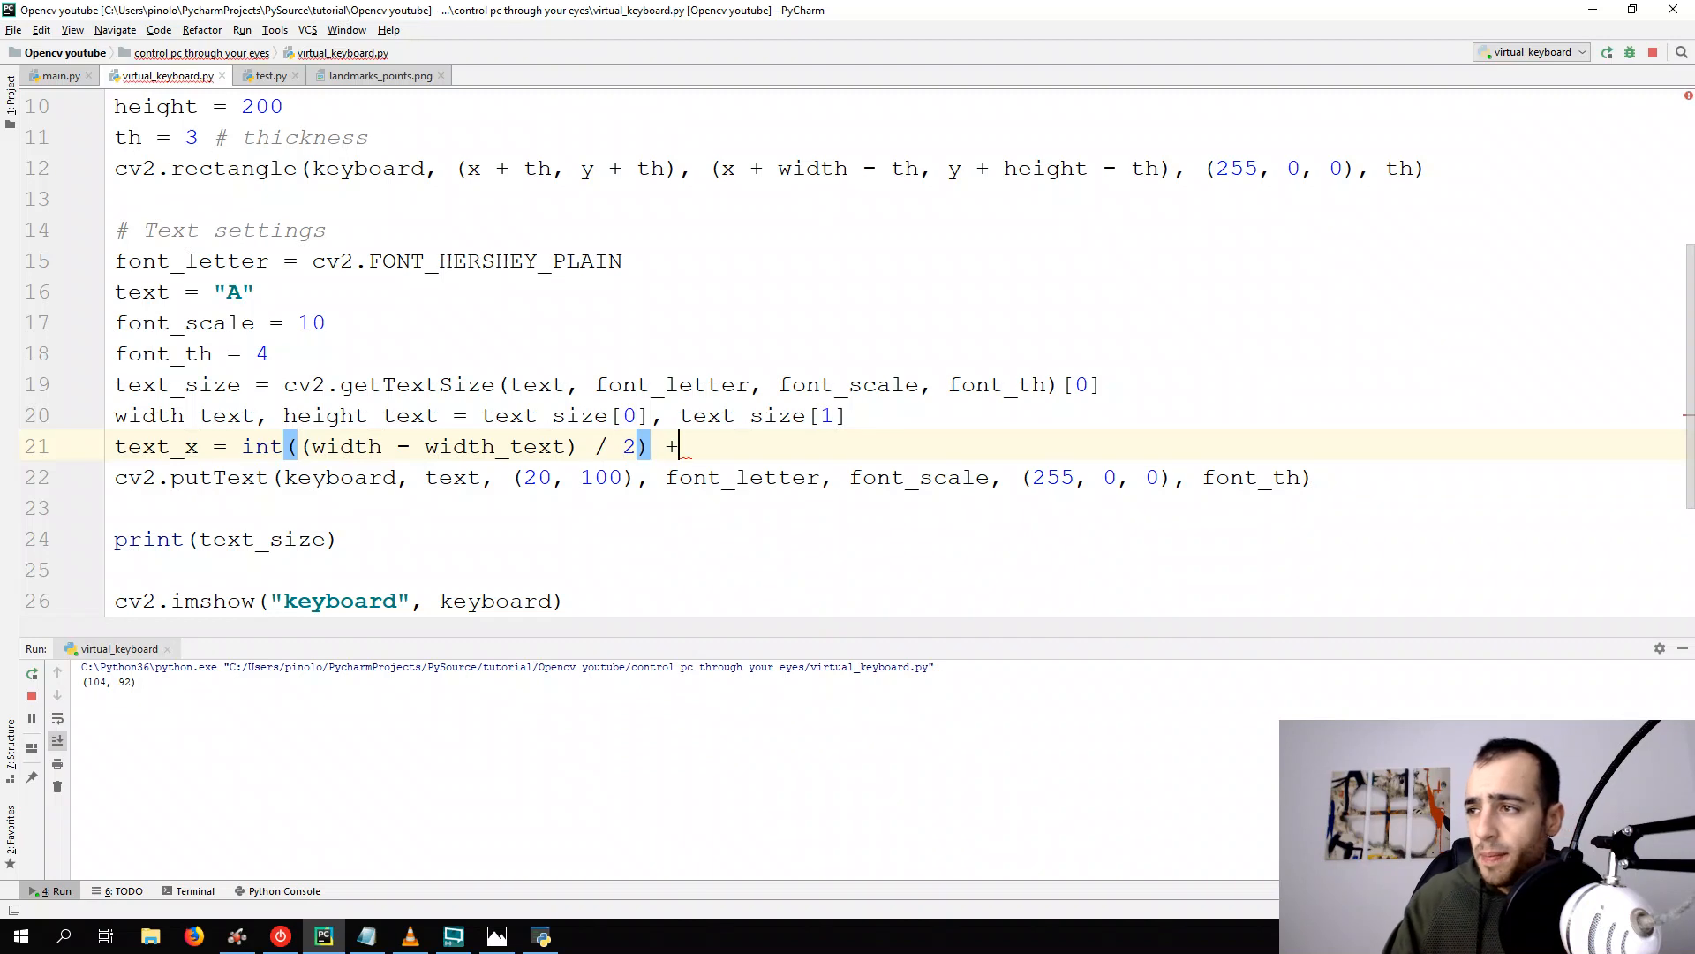
text(x)
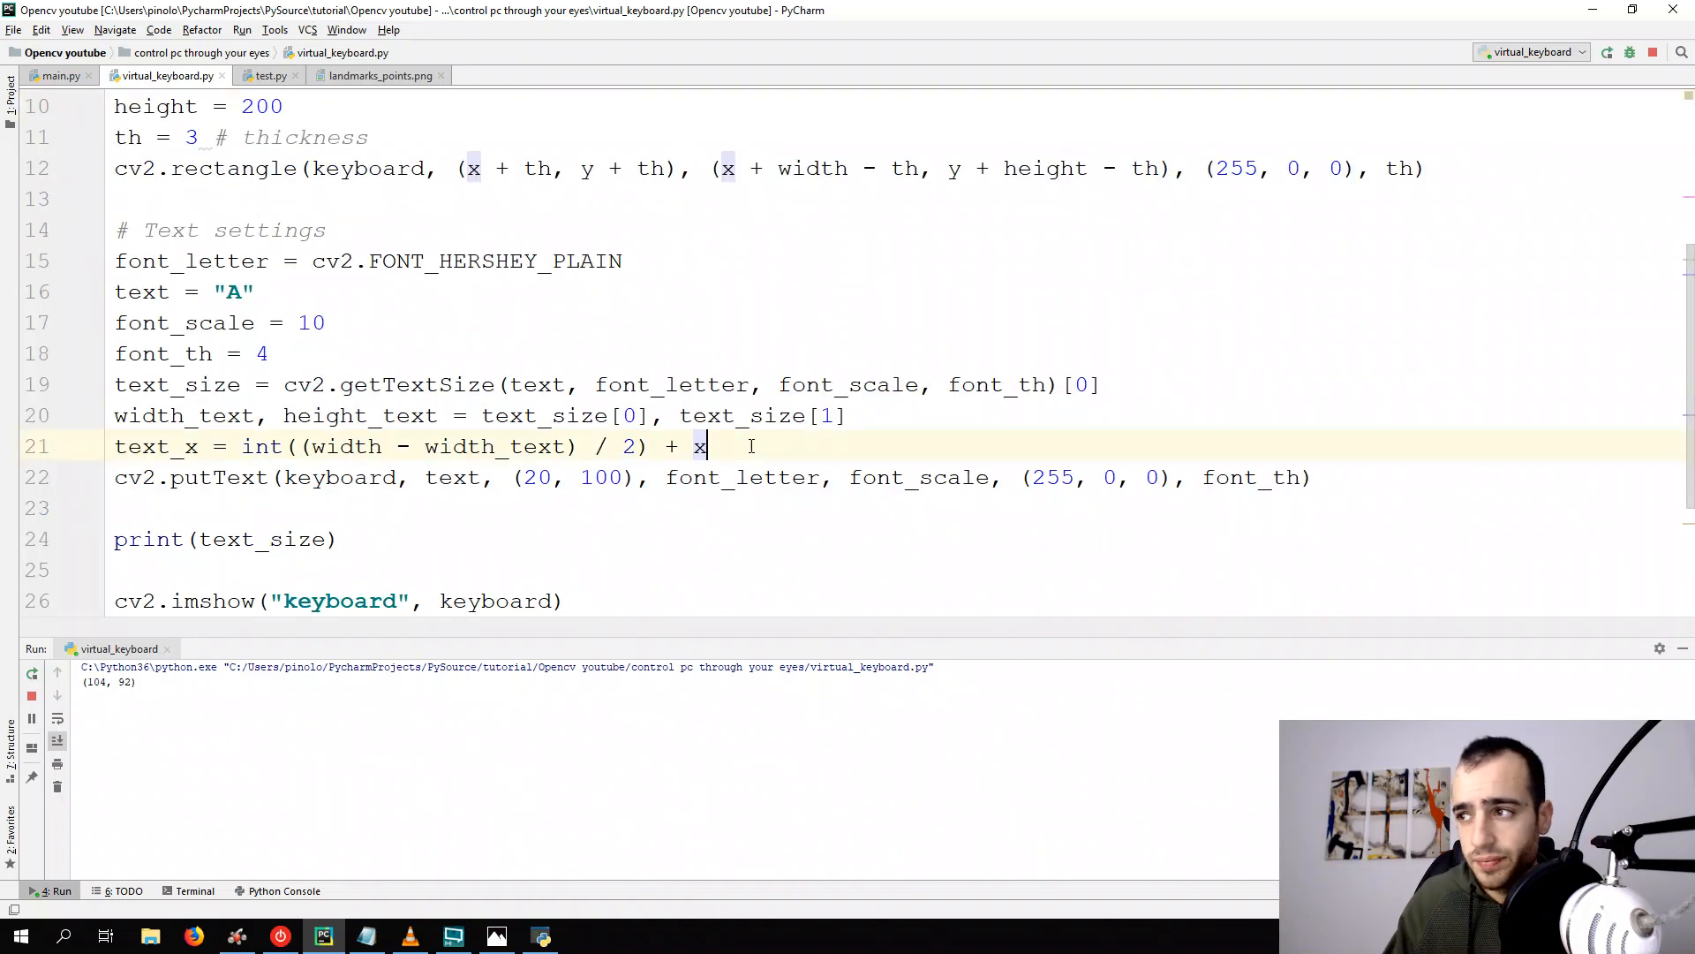
Add text_y = int((height - height_text) / 2) + y below text_x
text(text_y =)
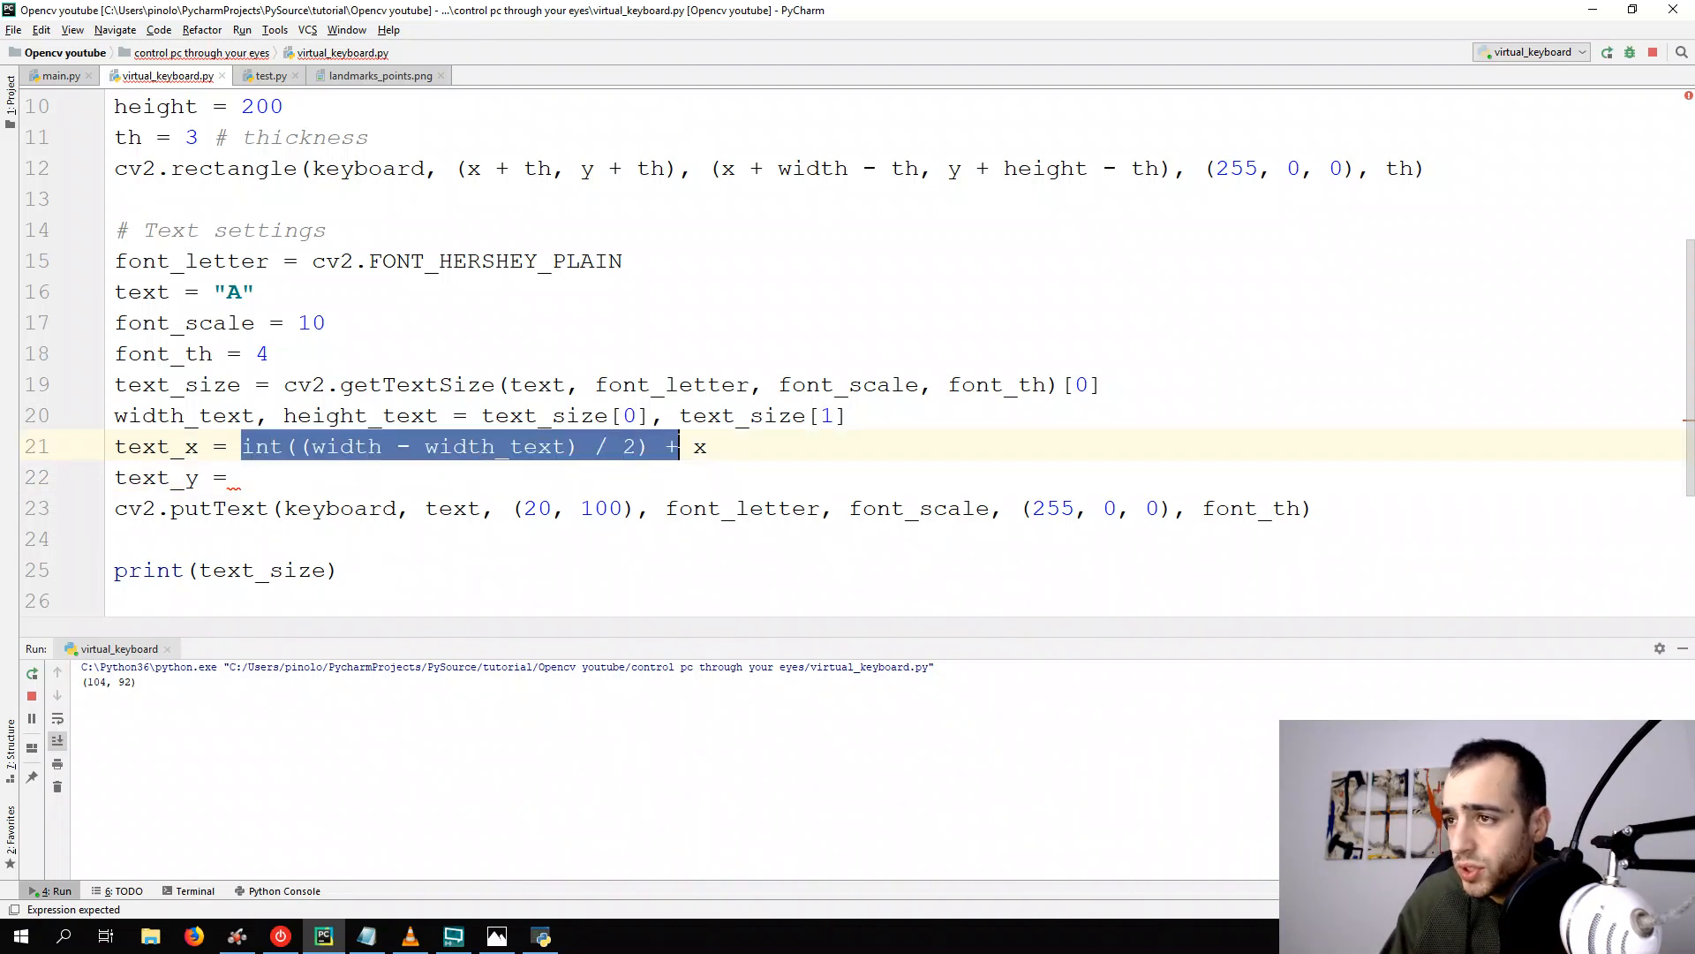
click(243, 477)
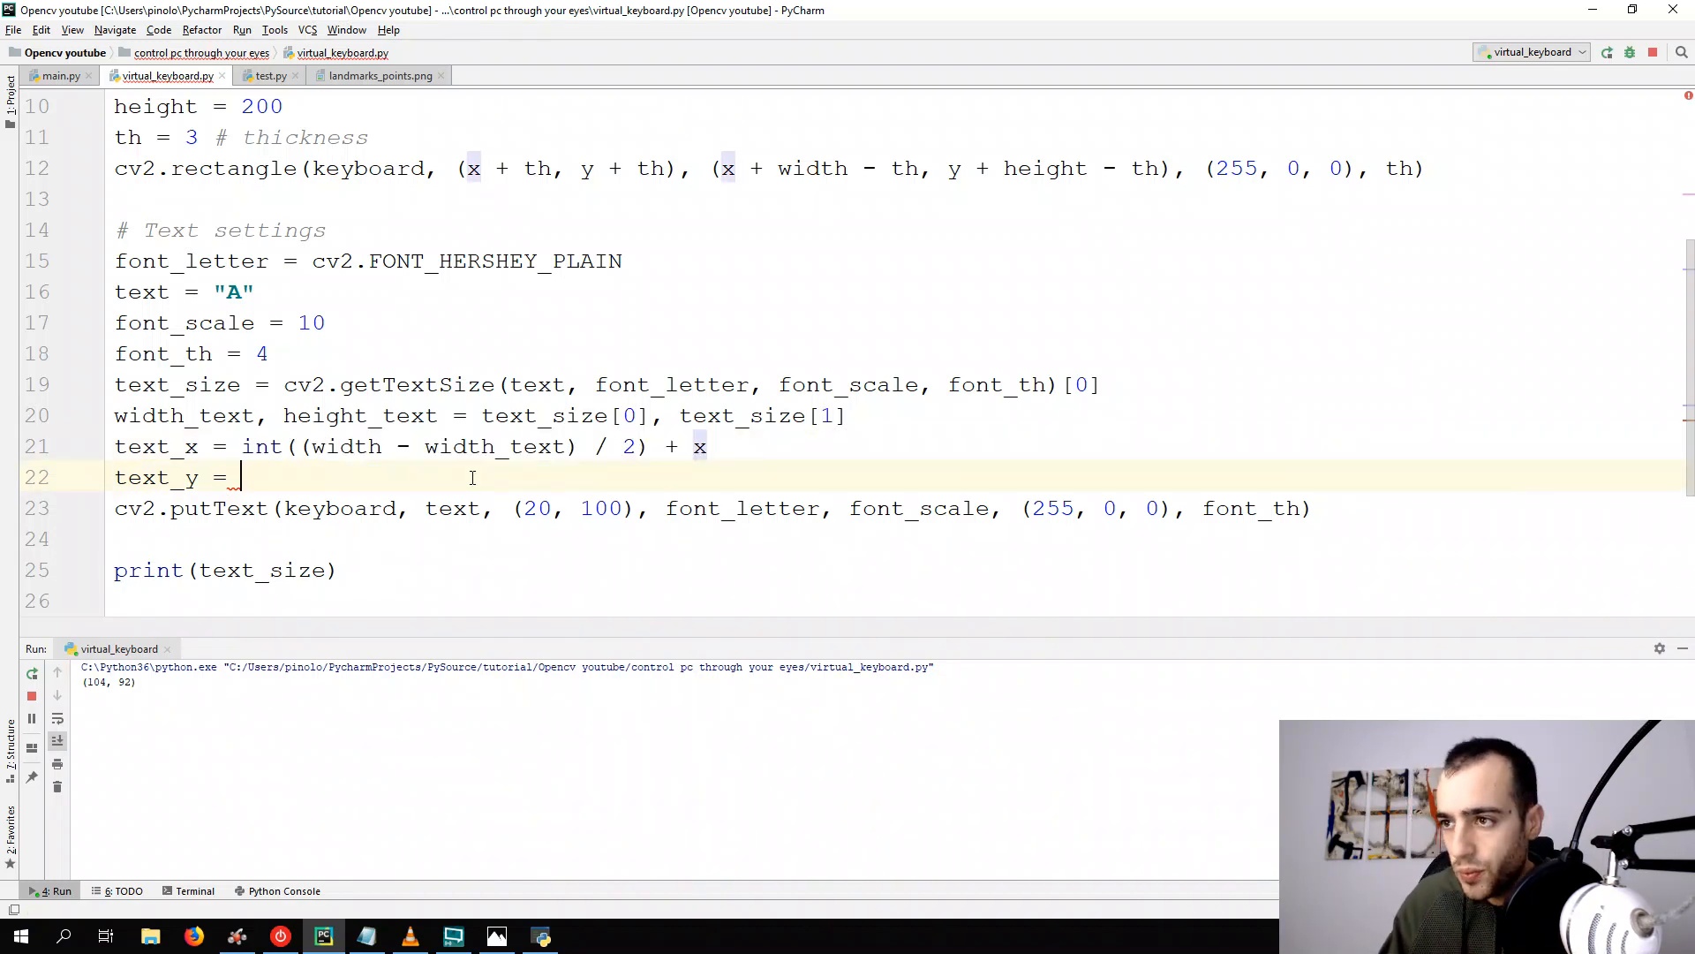
text(int((width - width_text) / 2) + x)
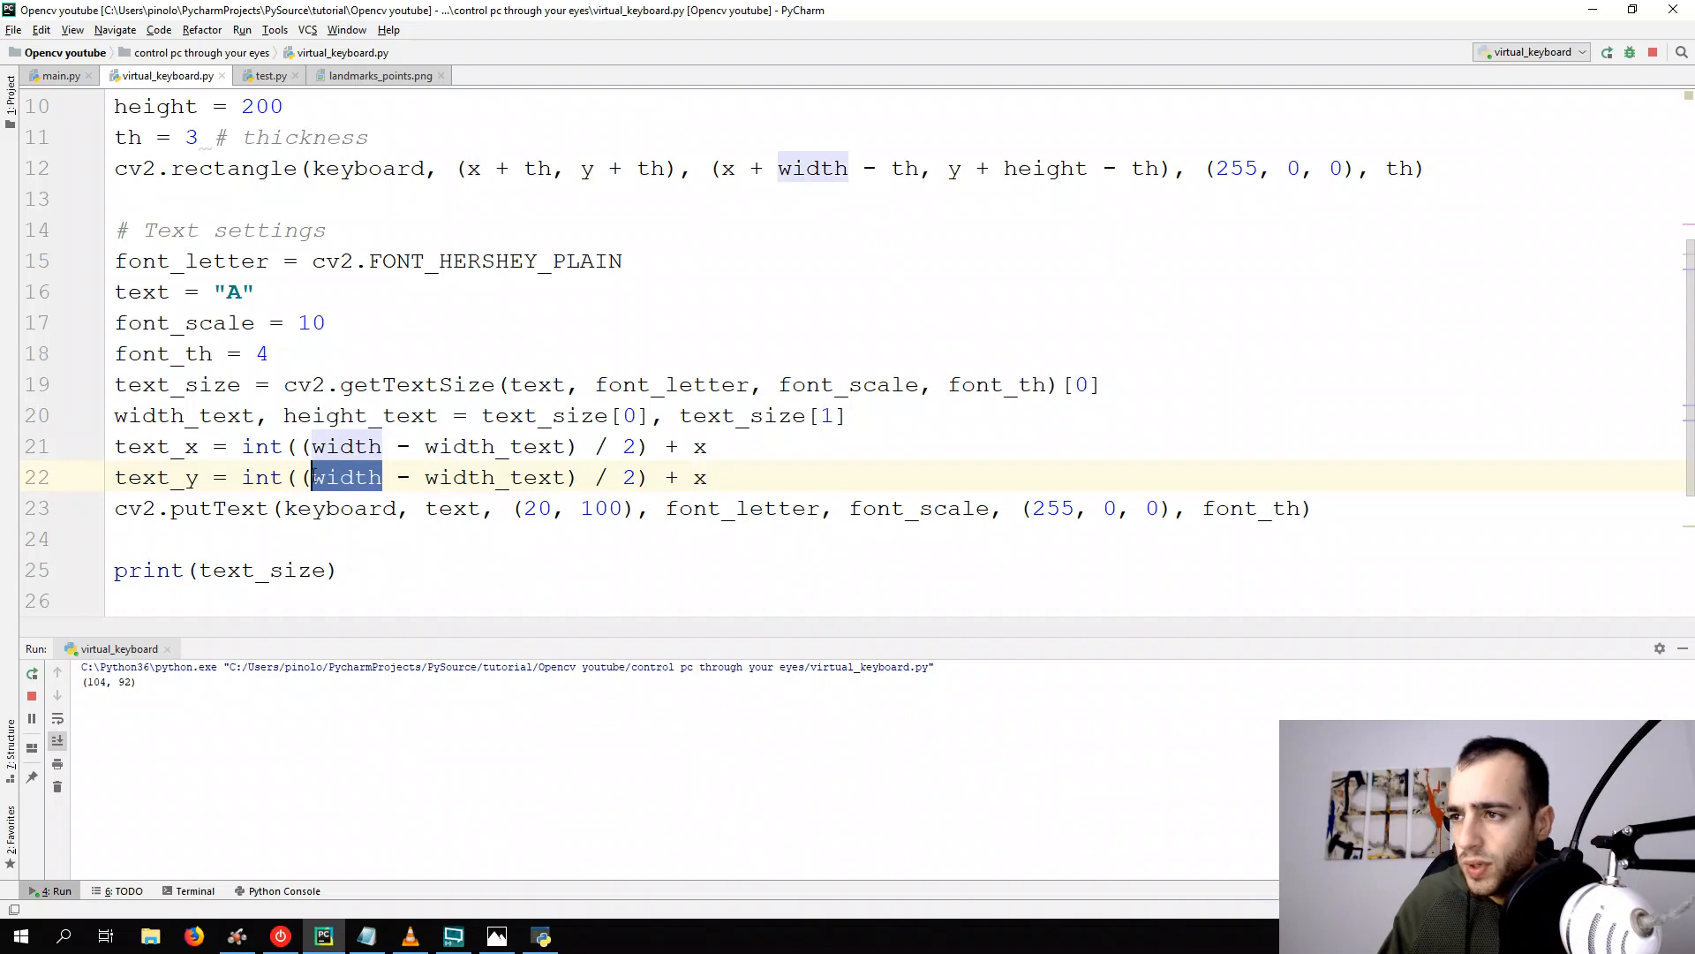
text(heigh)
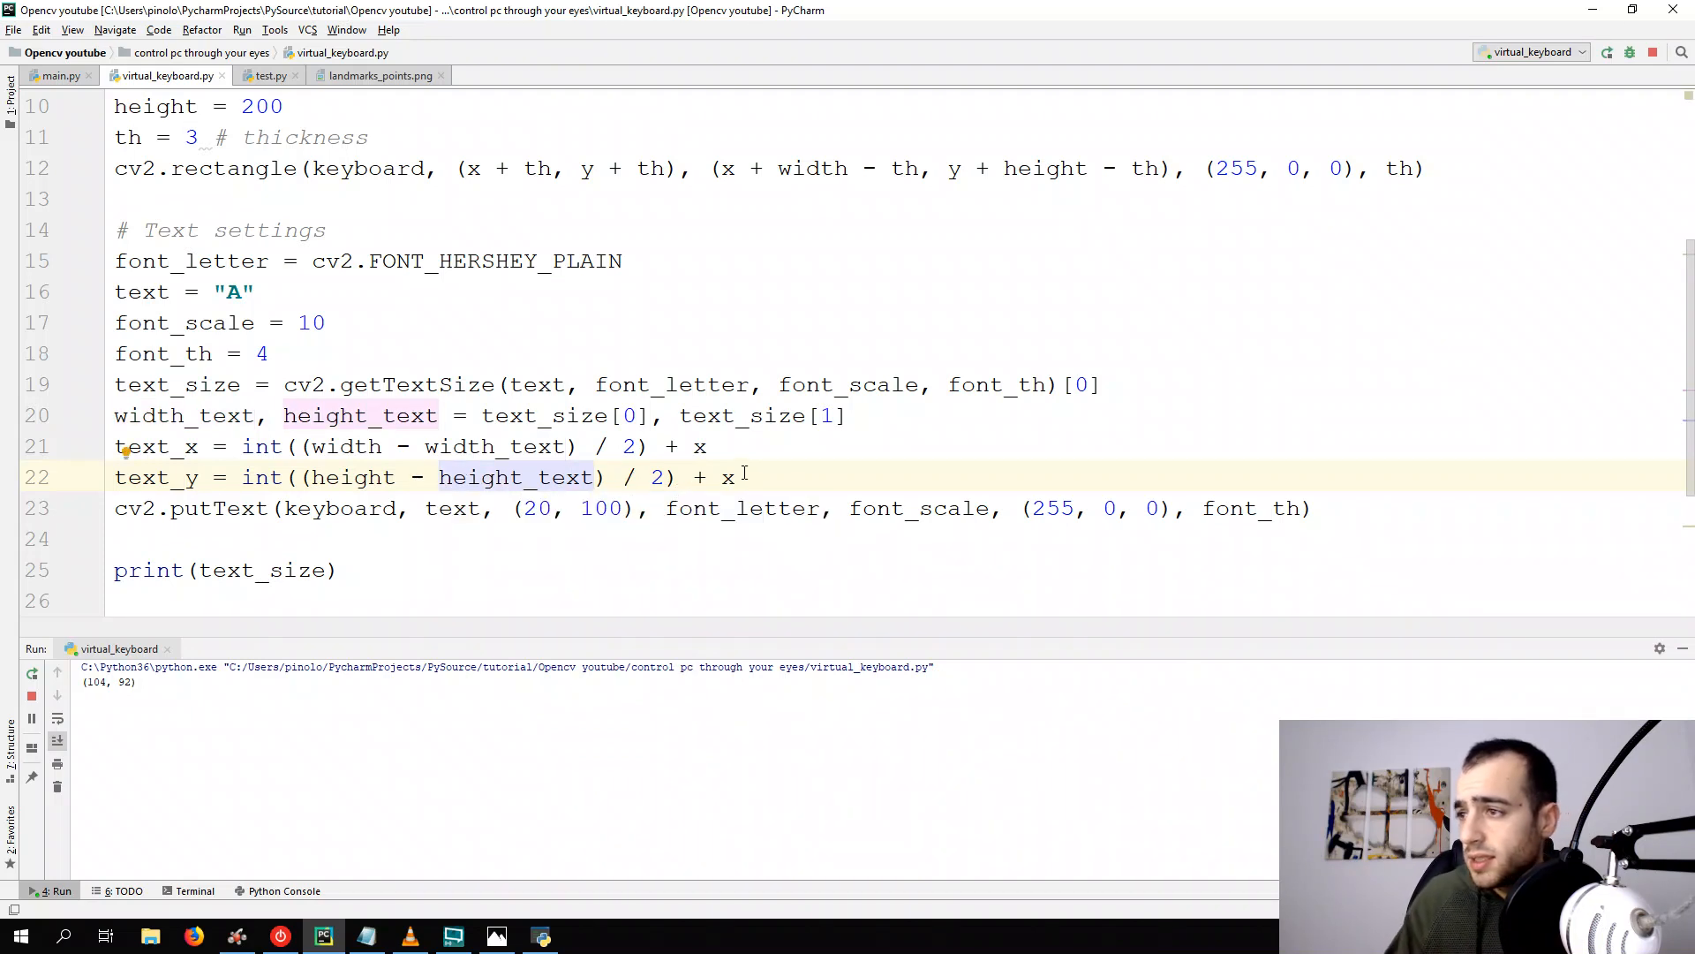
text(y)
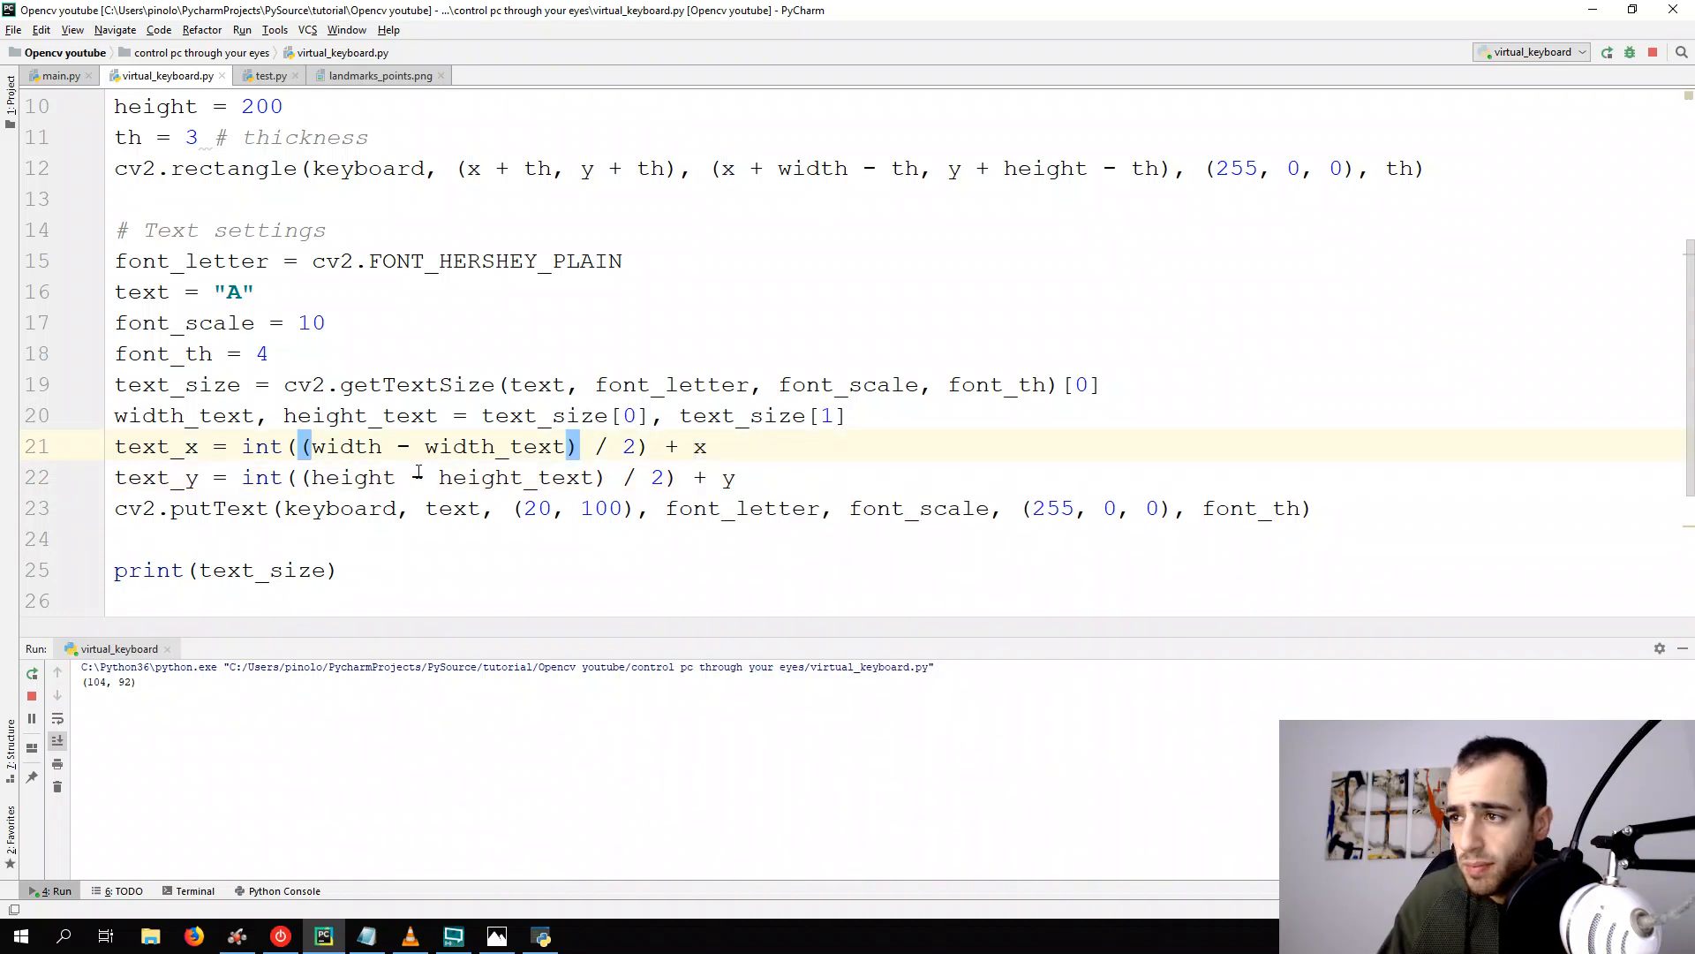
click(440, 415)
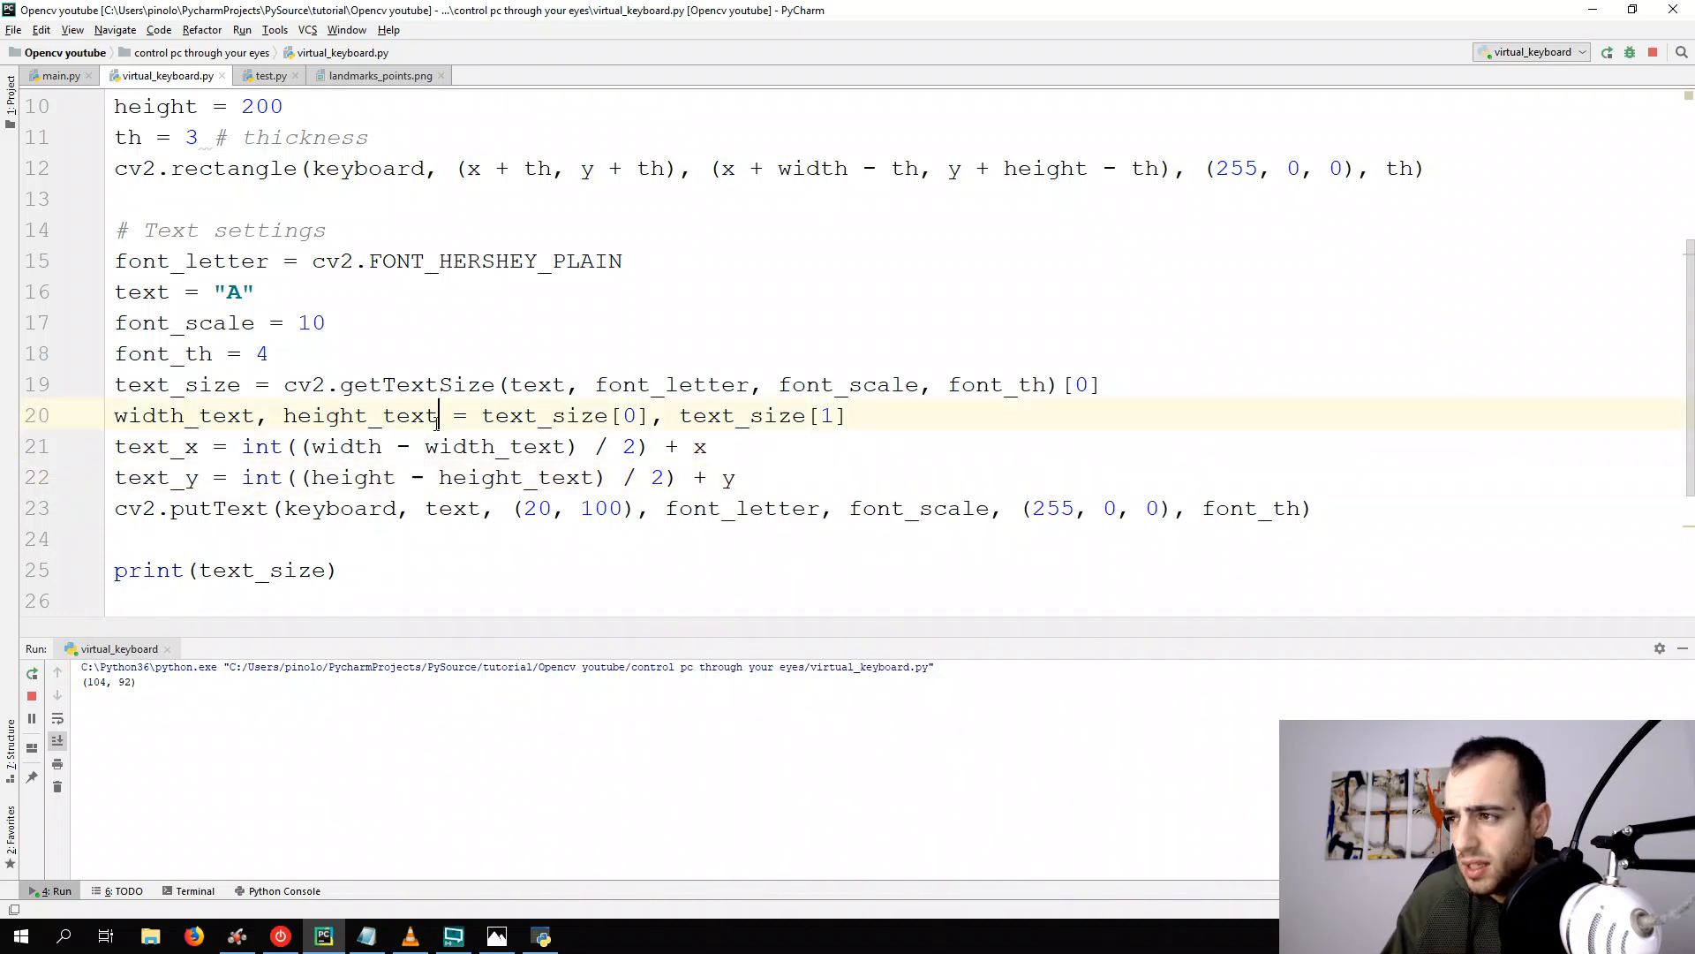
double_click(360, 415)
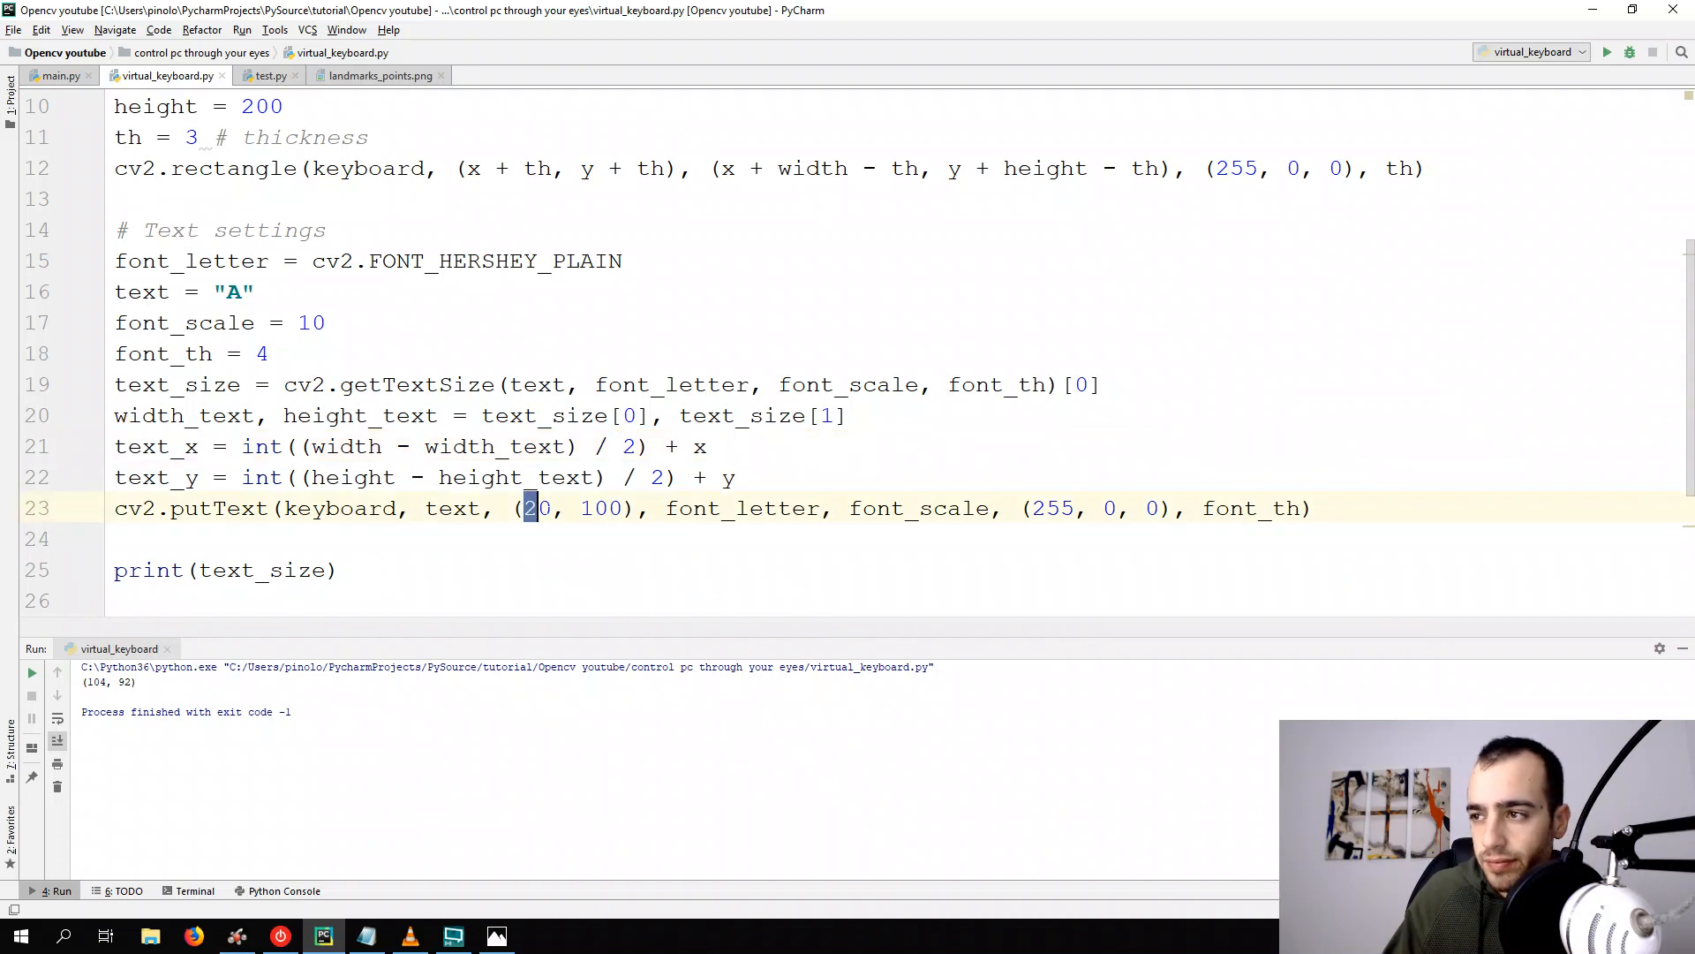
Draw the letter at (text_x, text_y) in putText and rerun the script to check centring
text(t)
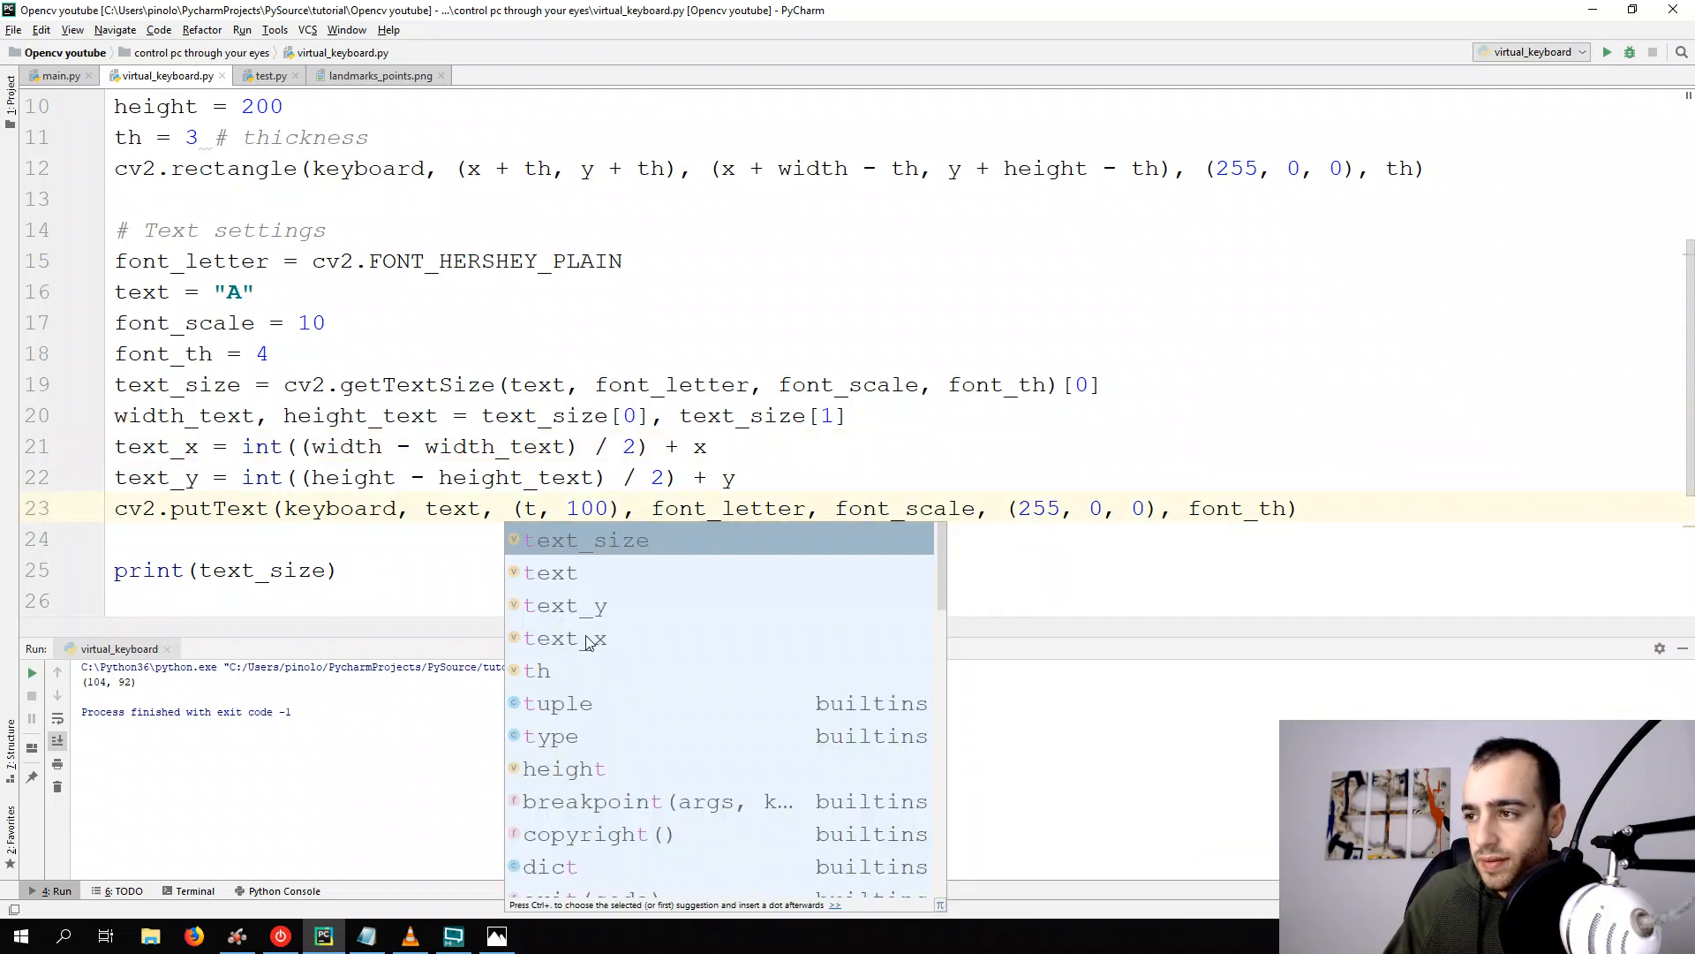
text(ext_x, text_y)
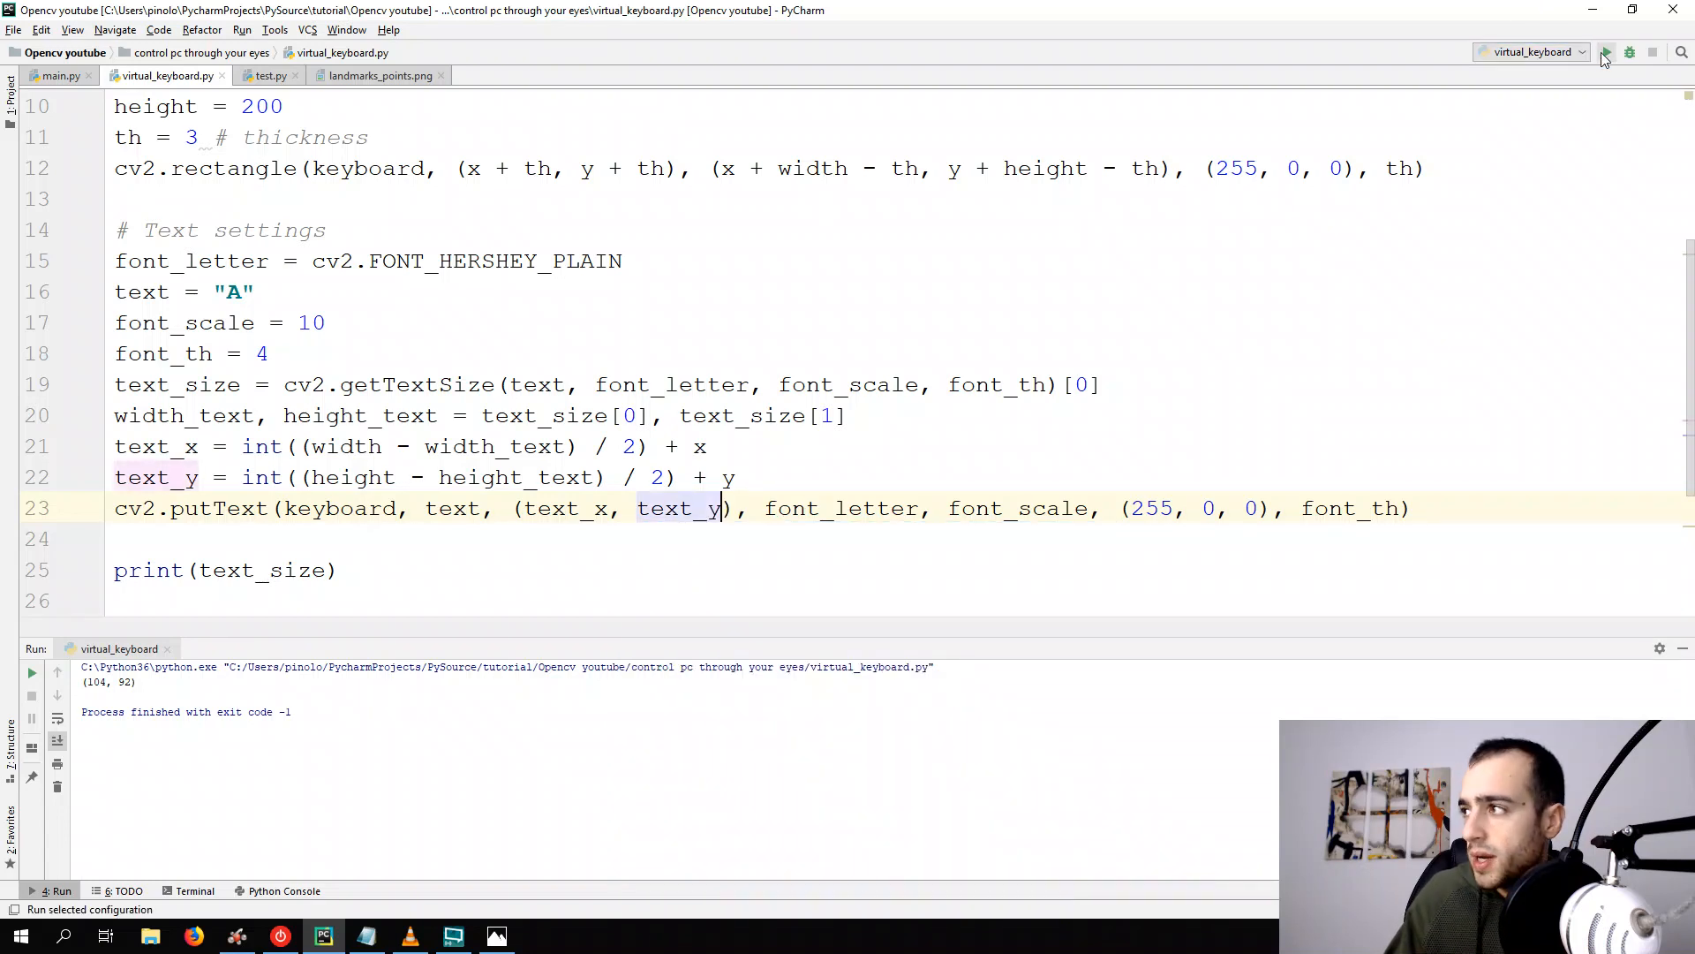
click(1607, 53)
text(+)
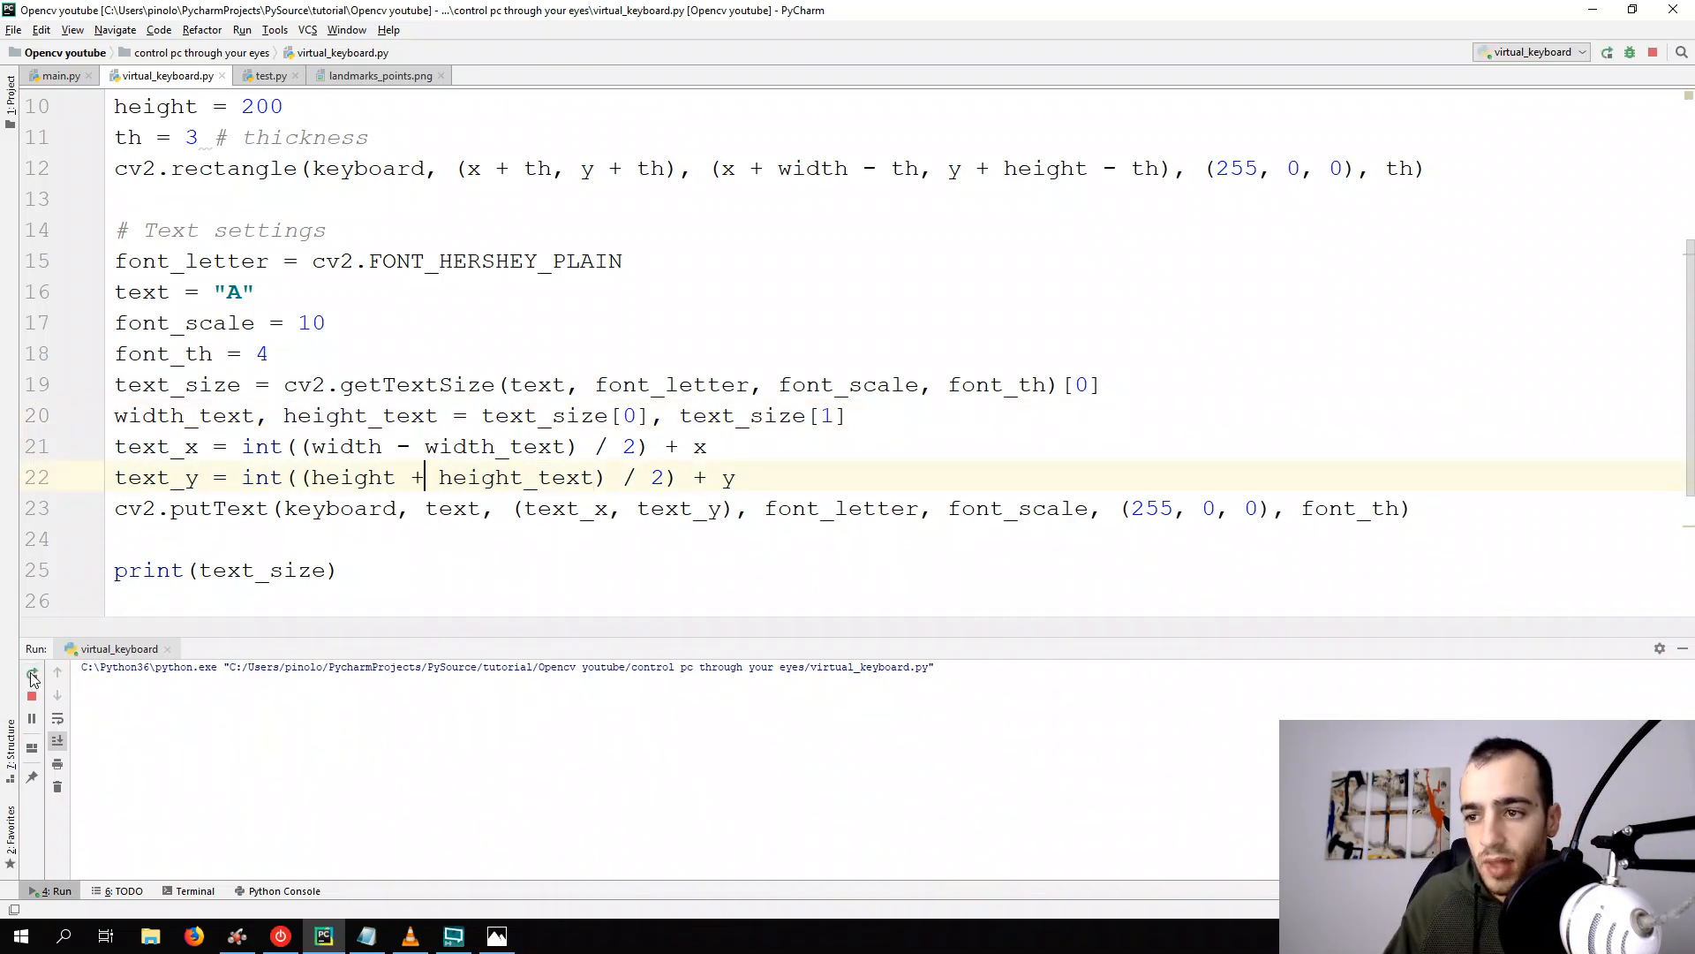
click(32, 674)
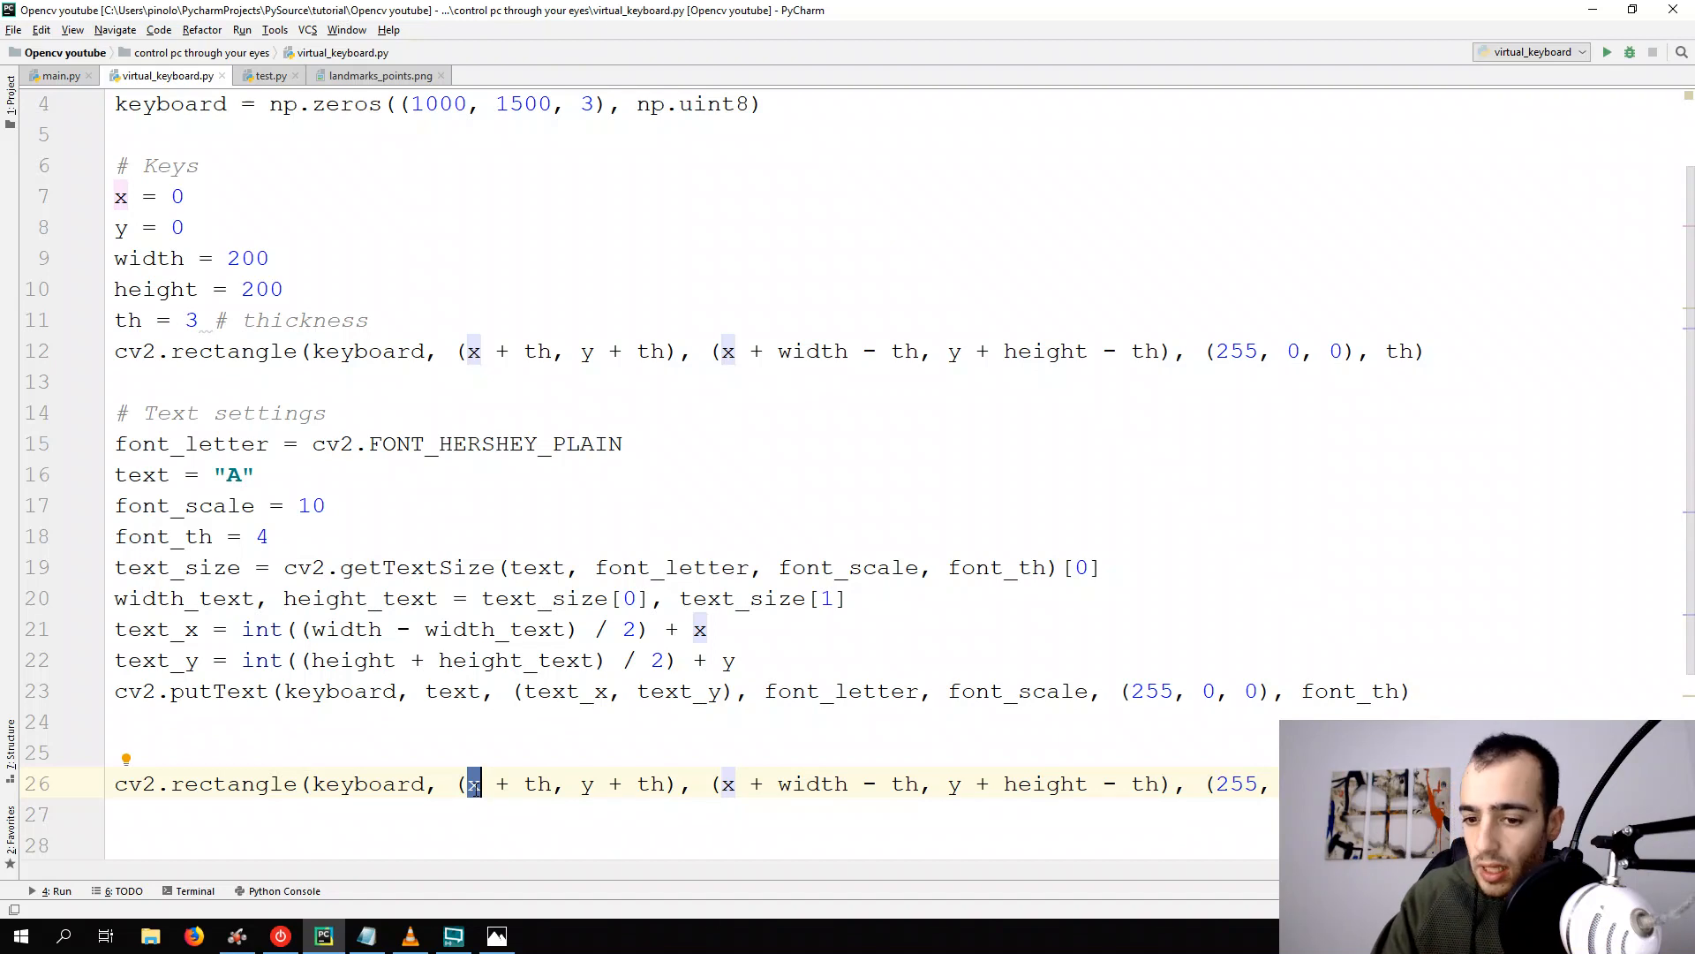
Offset the copied rectangle to 200 and 0, preview the keys, then close the window
text(200)
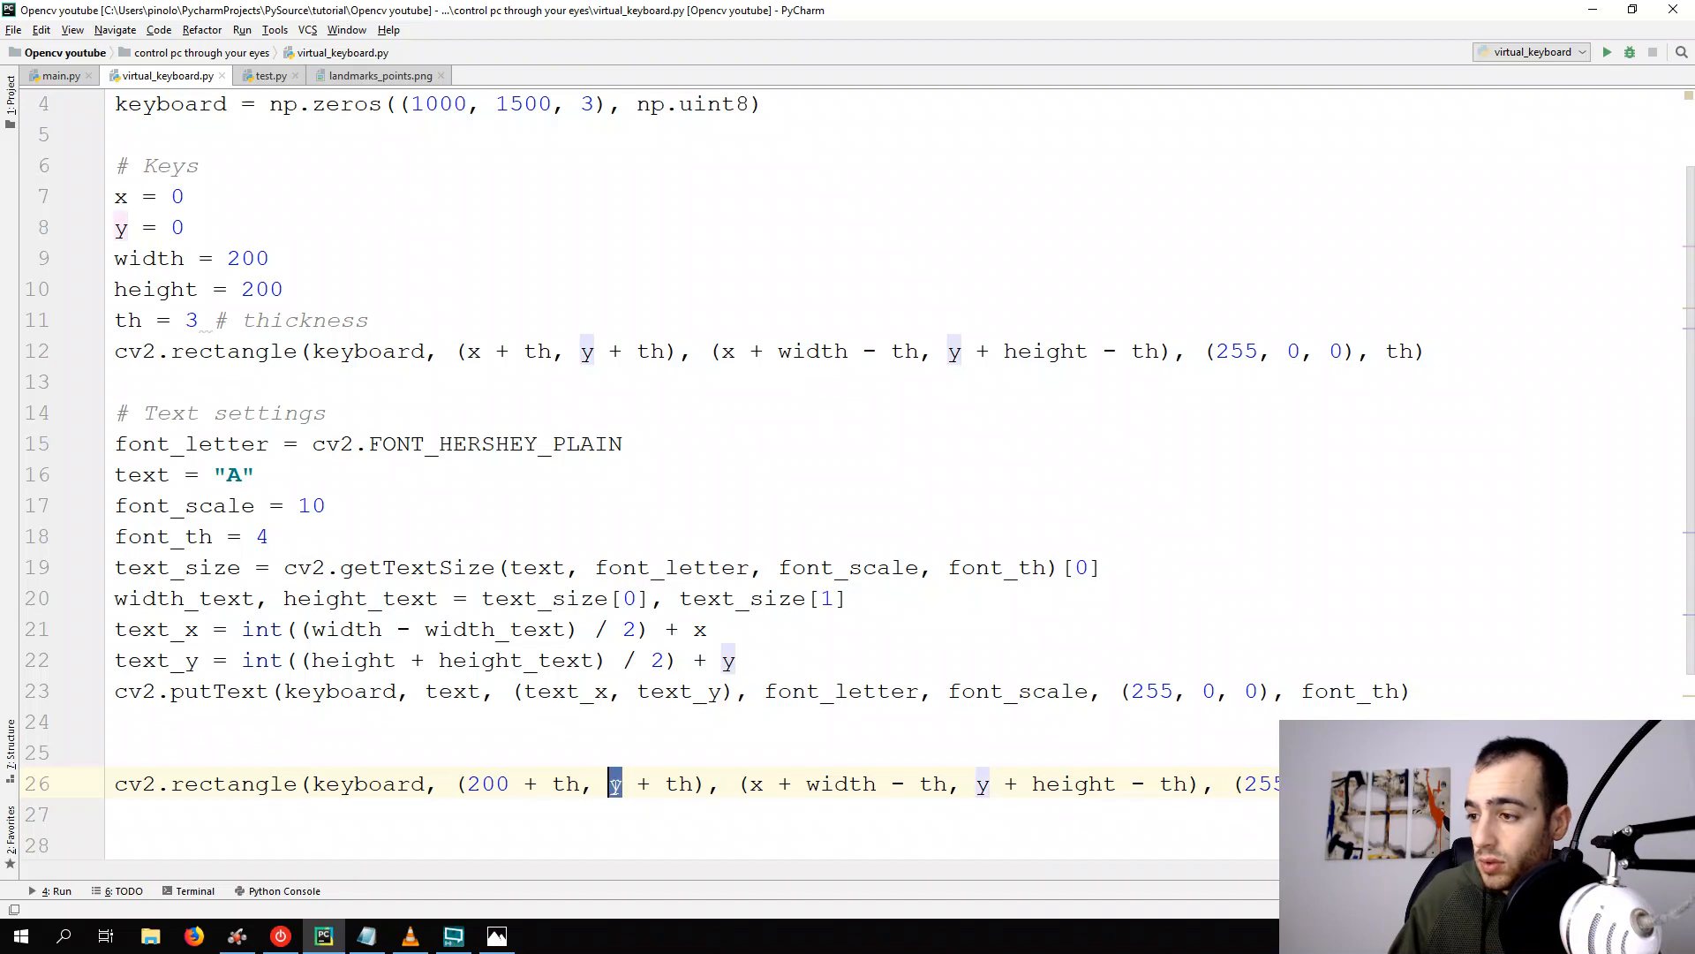
text(20)
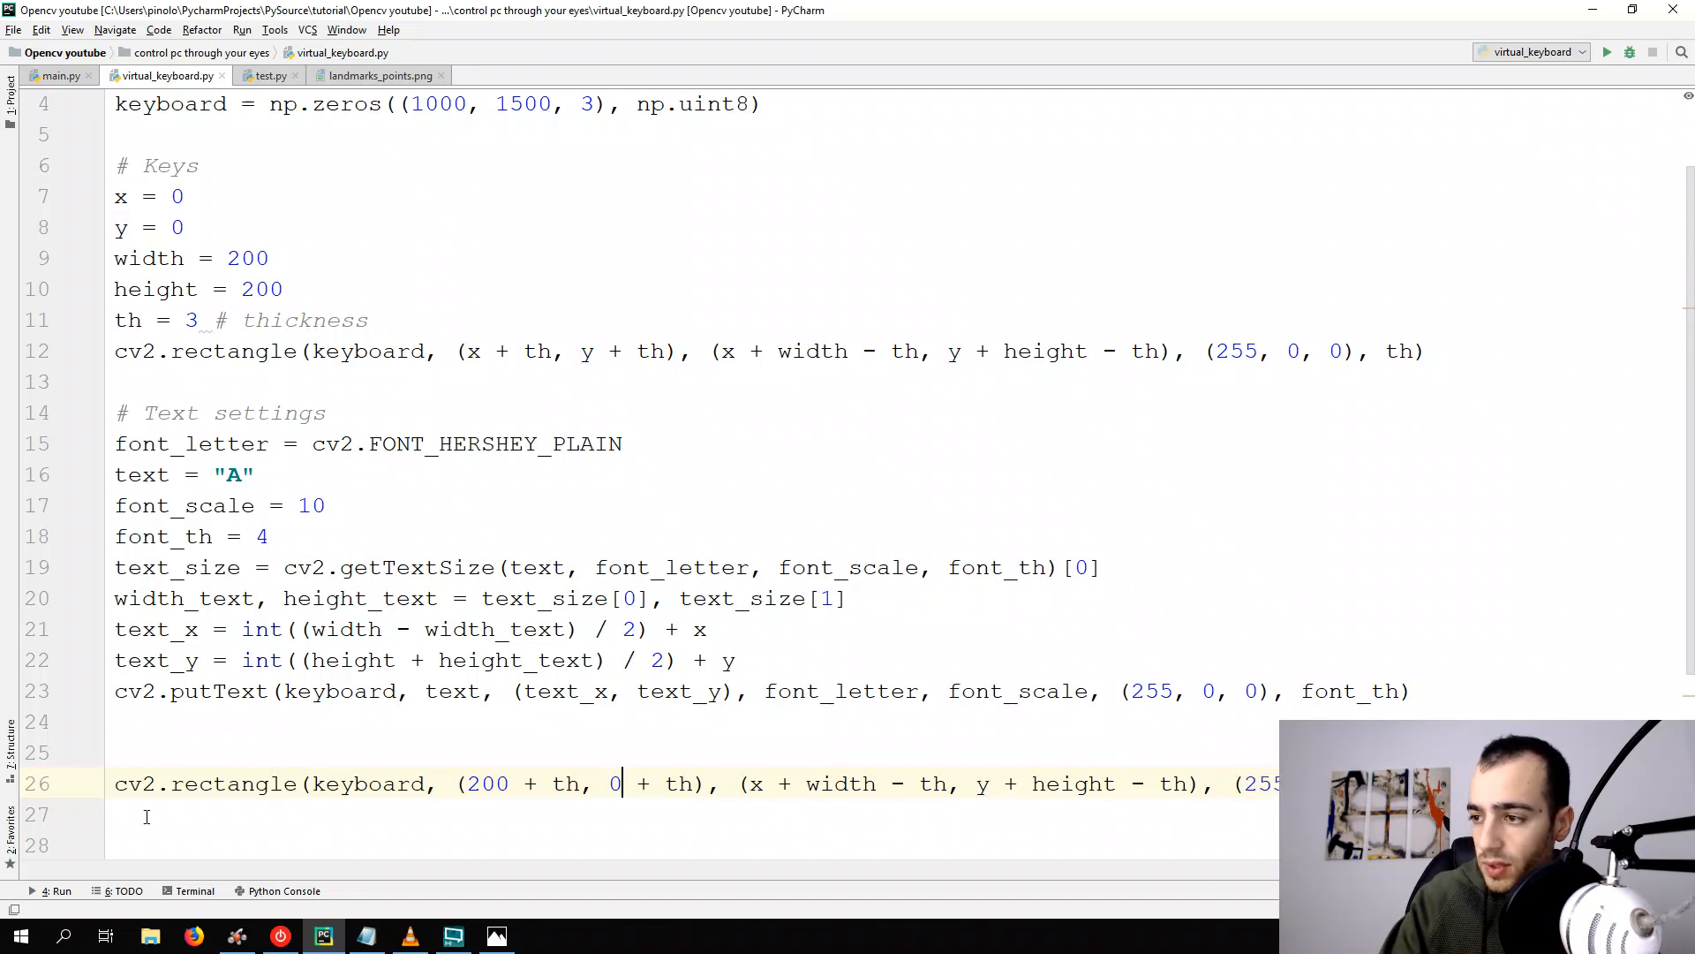
click(1608, 52)
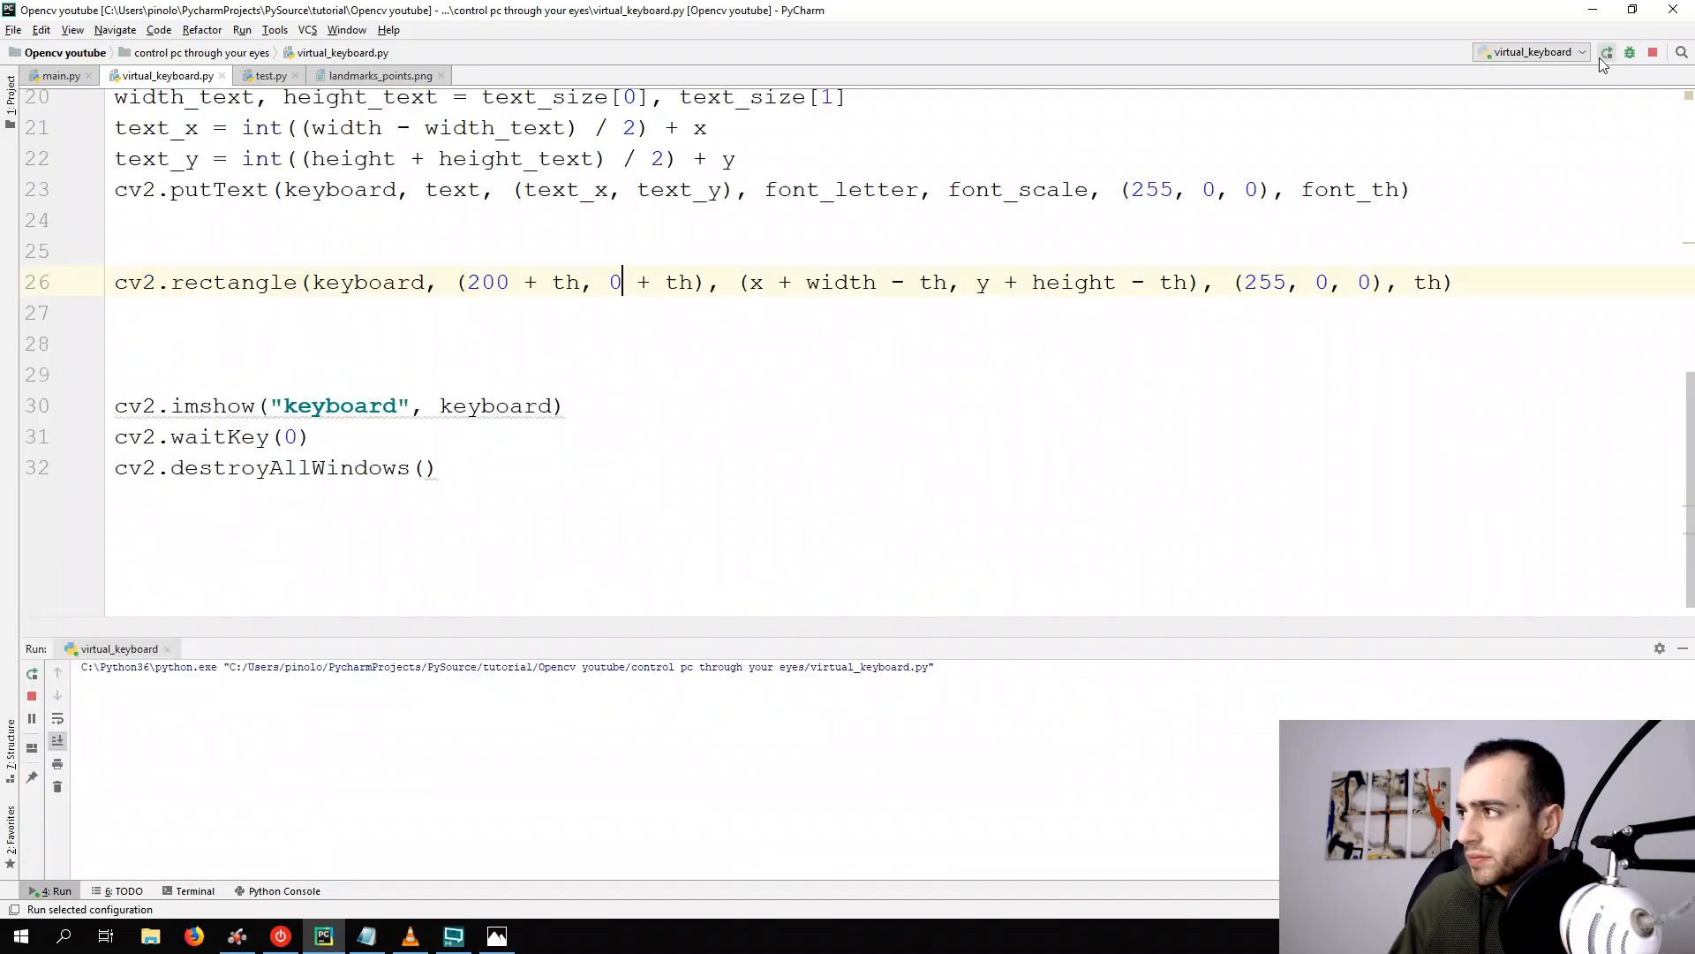
click(1608, 52)
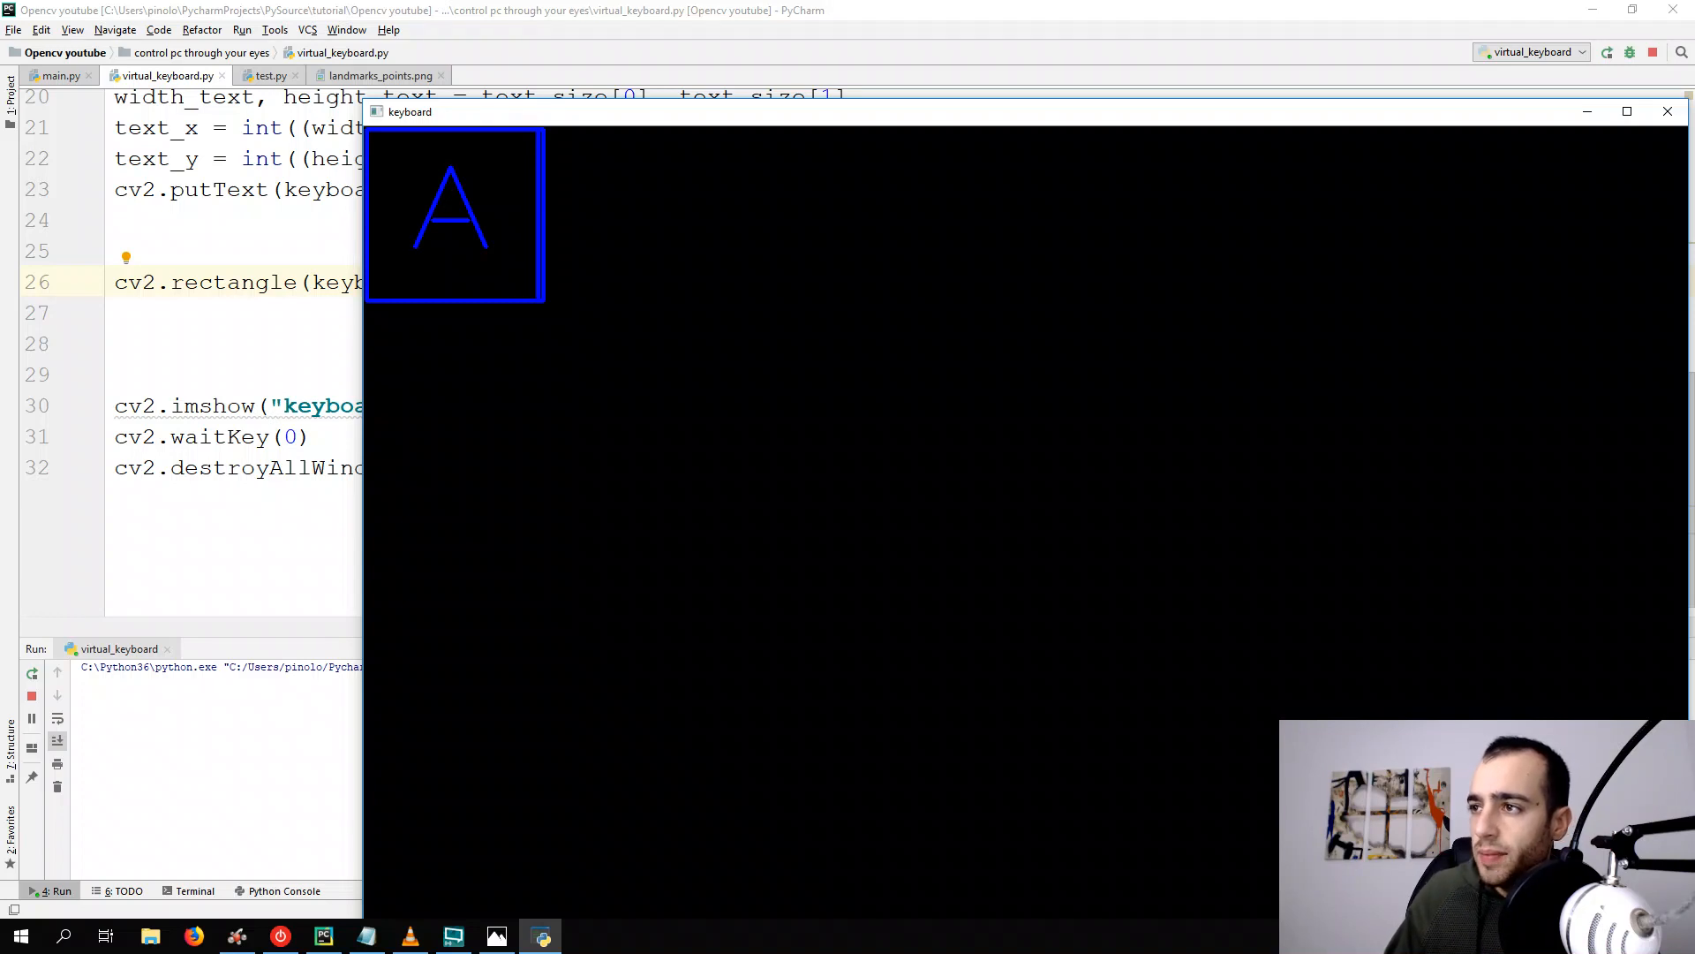
click(1667, 111)
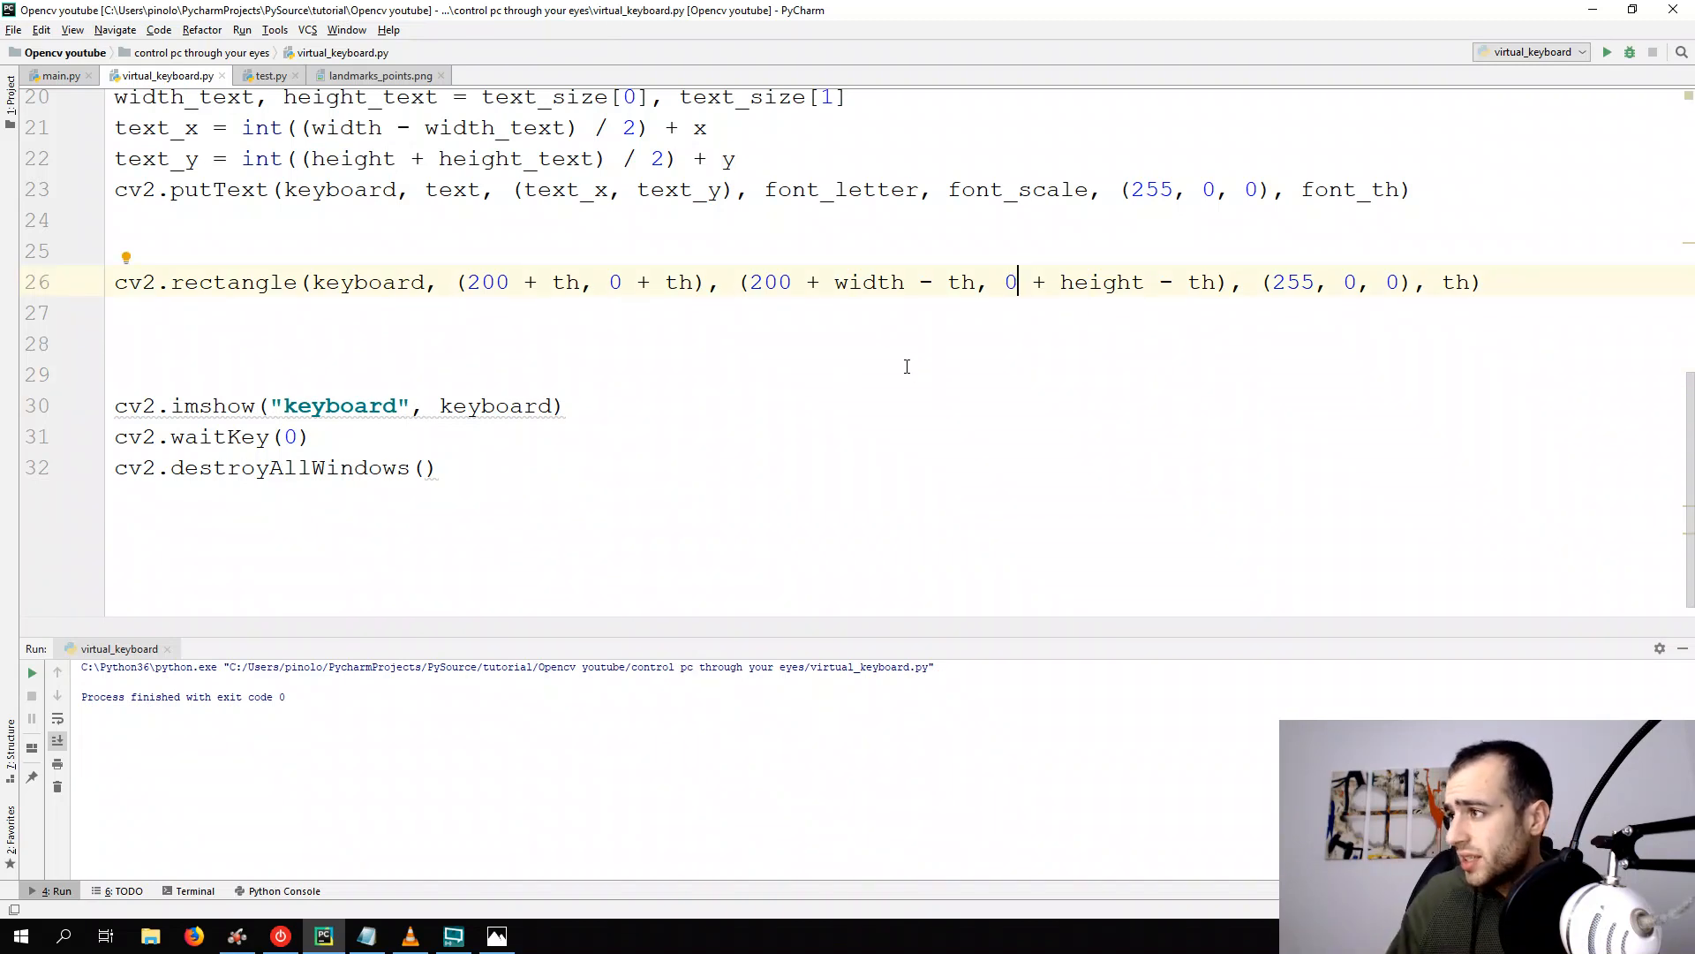
Rerun the script after editing the second rectangle
click(1607, 52)
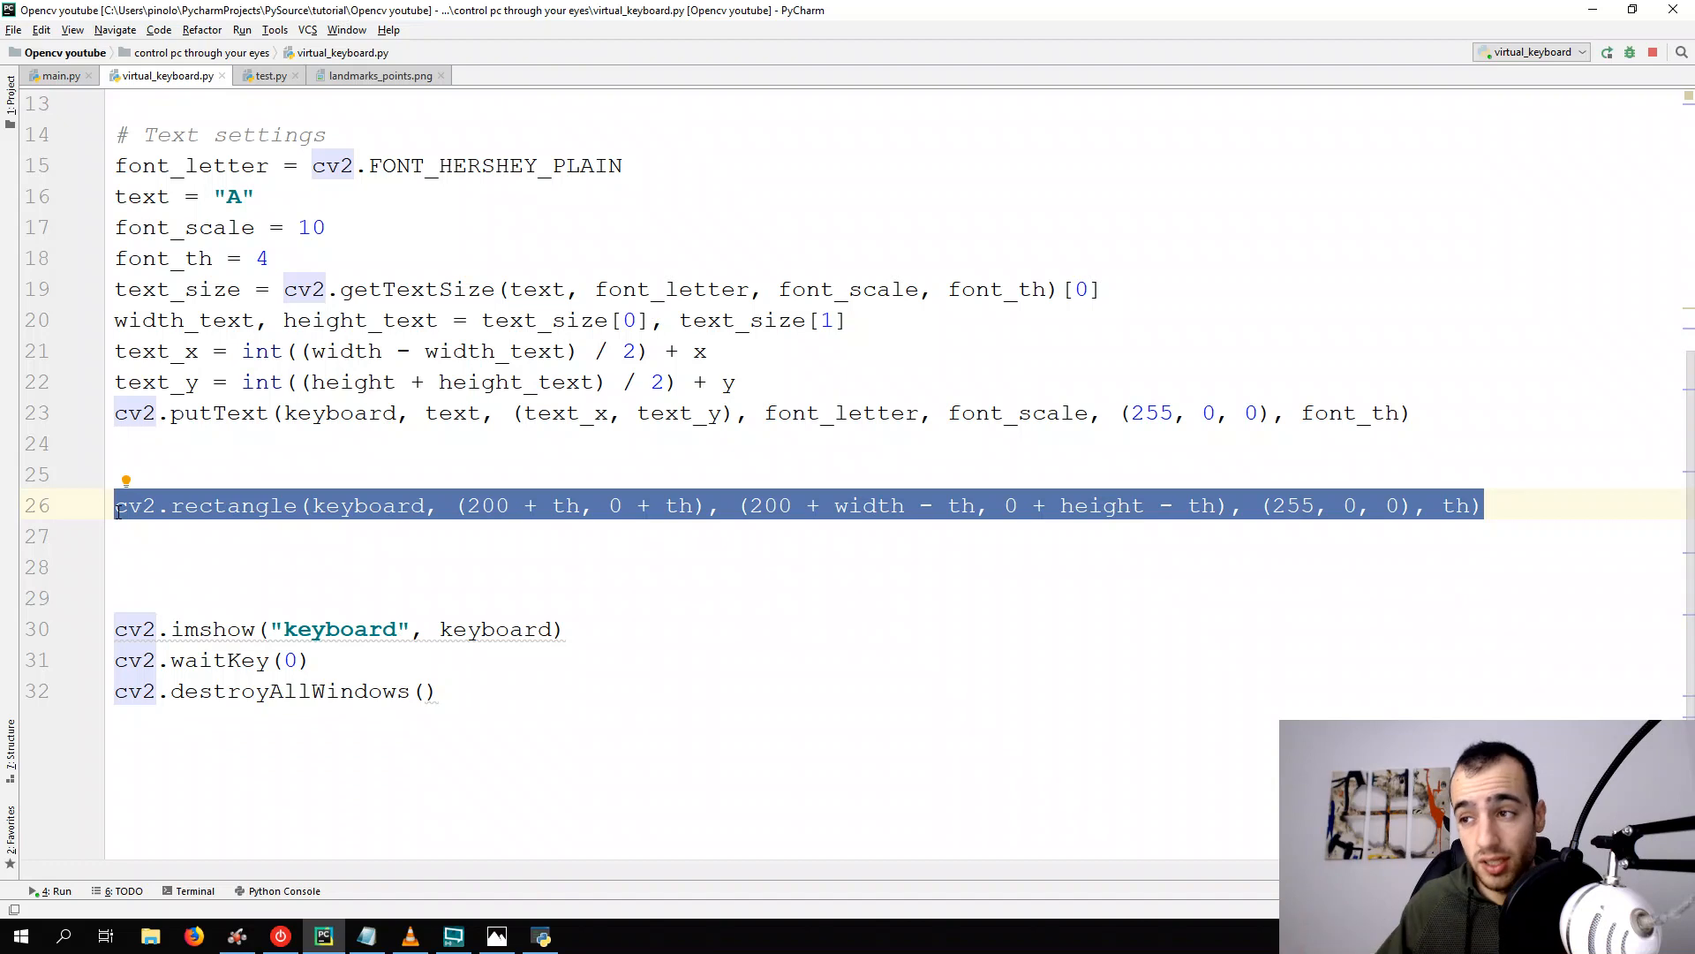
mouse_move(250, 445)
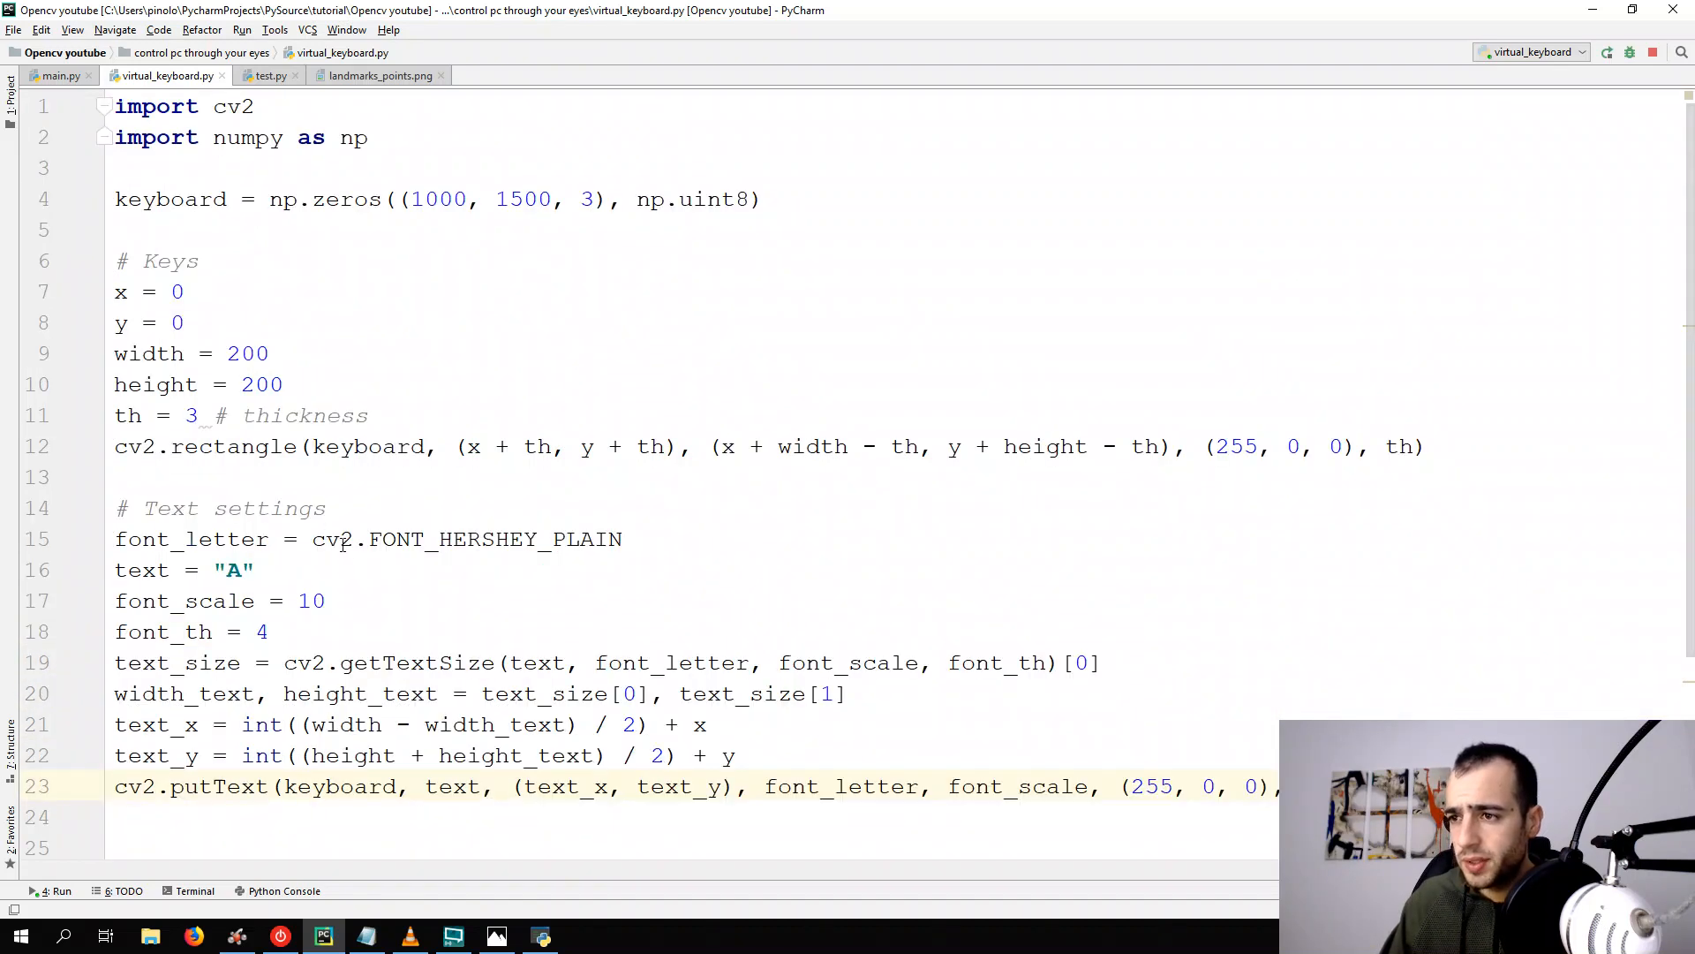
Add a def letter(x, y, text): header above the Keys drawing code
click(129, 230)
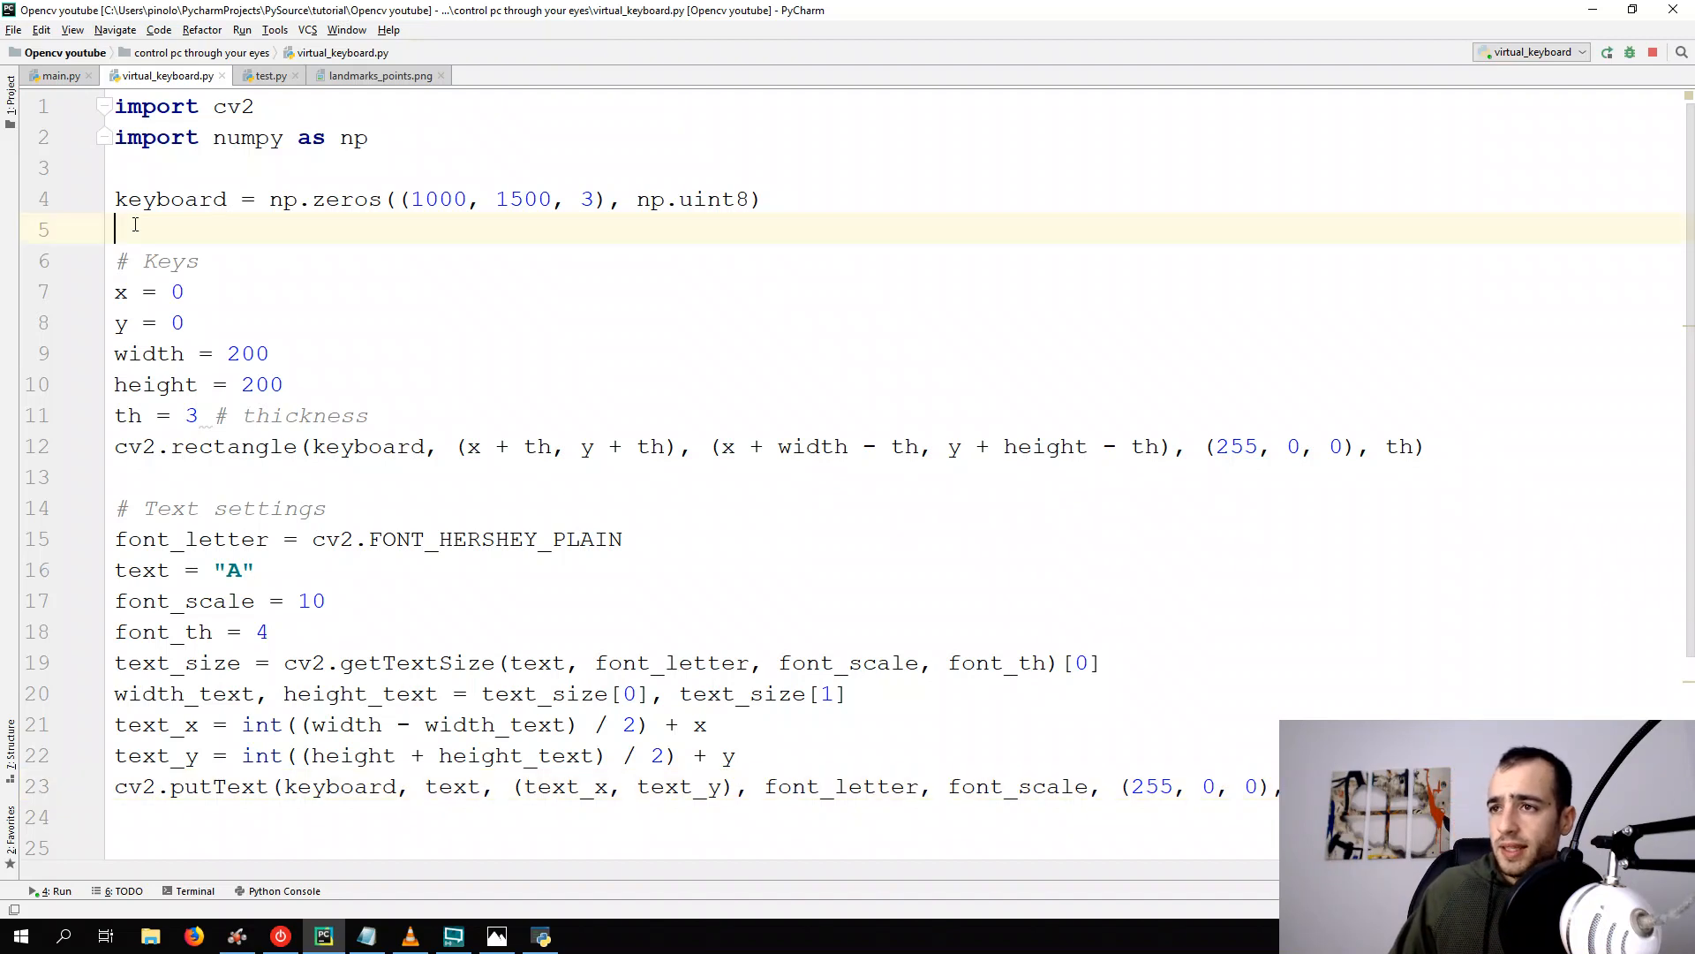
text(def)
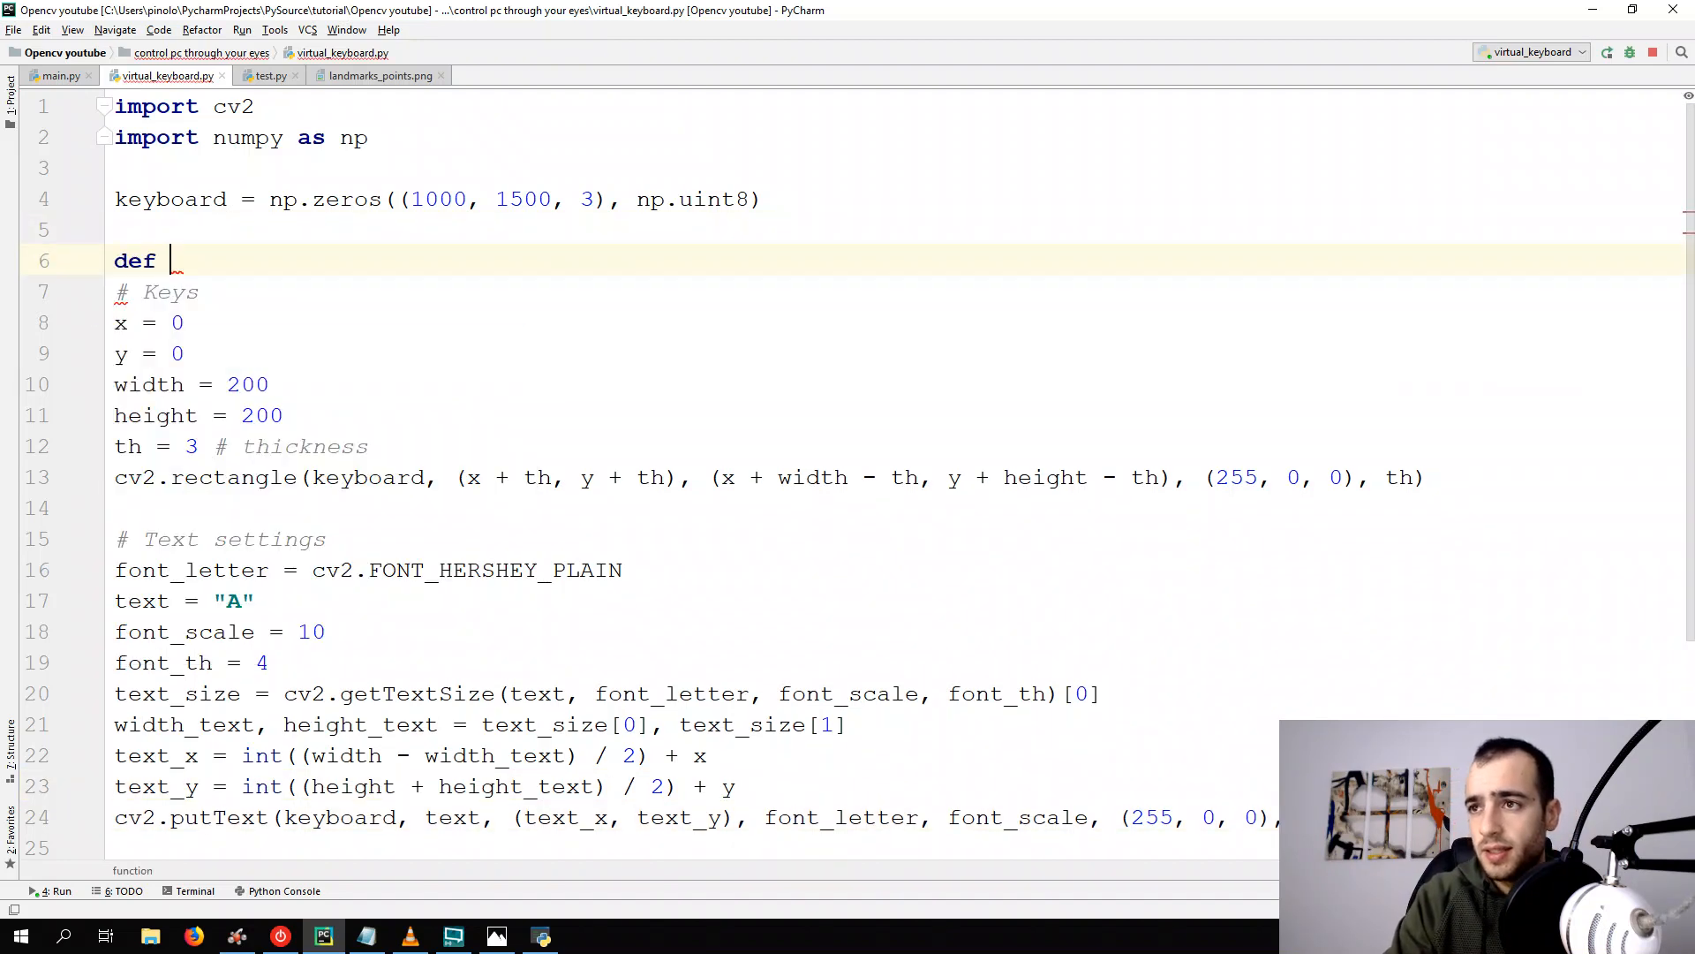
text(letter():)
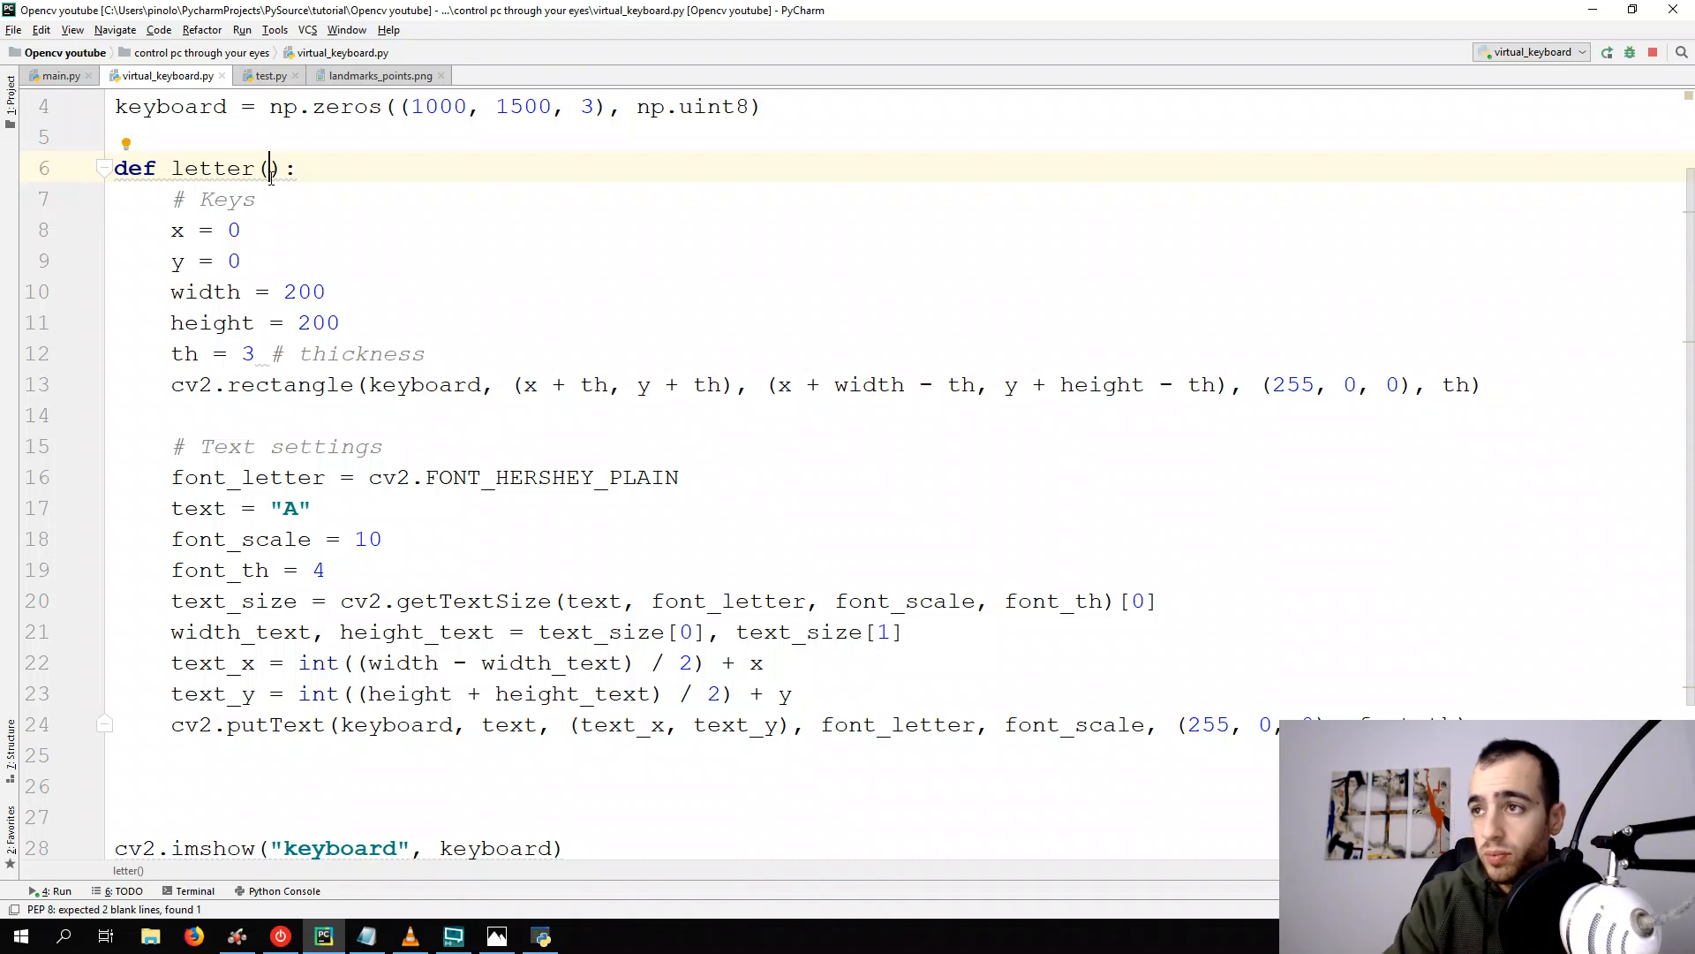
text(x, y)
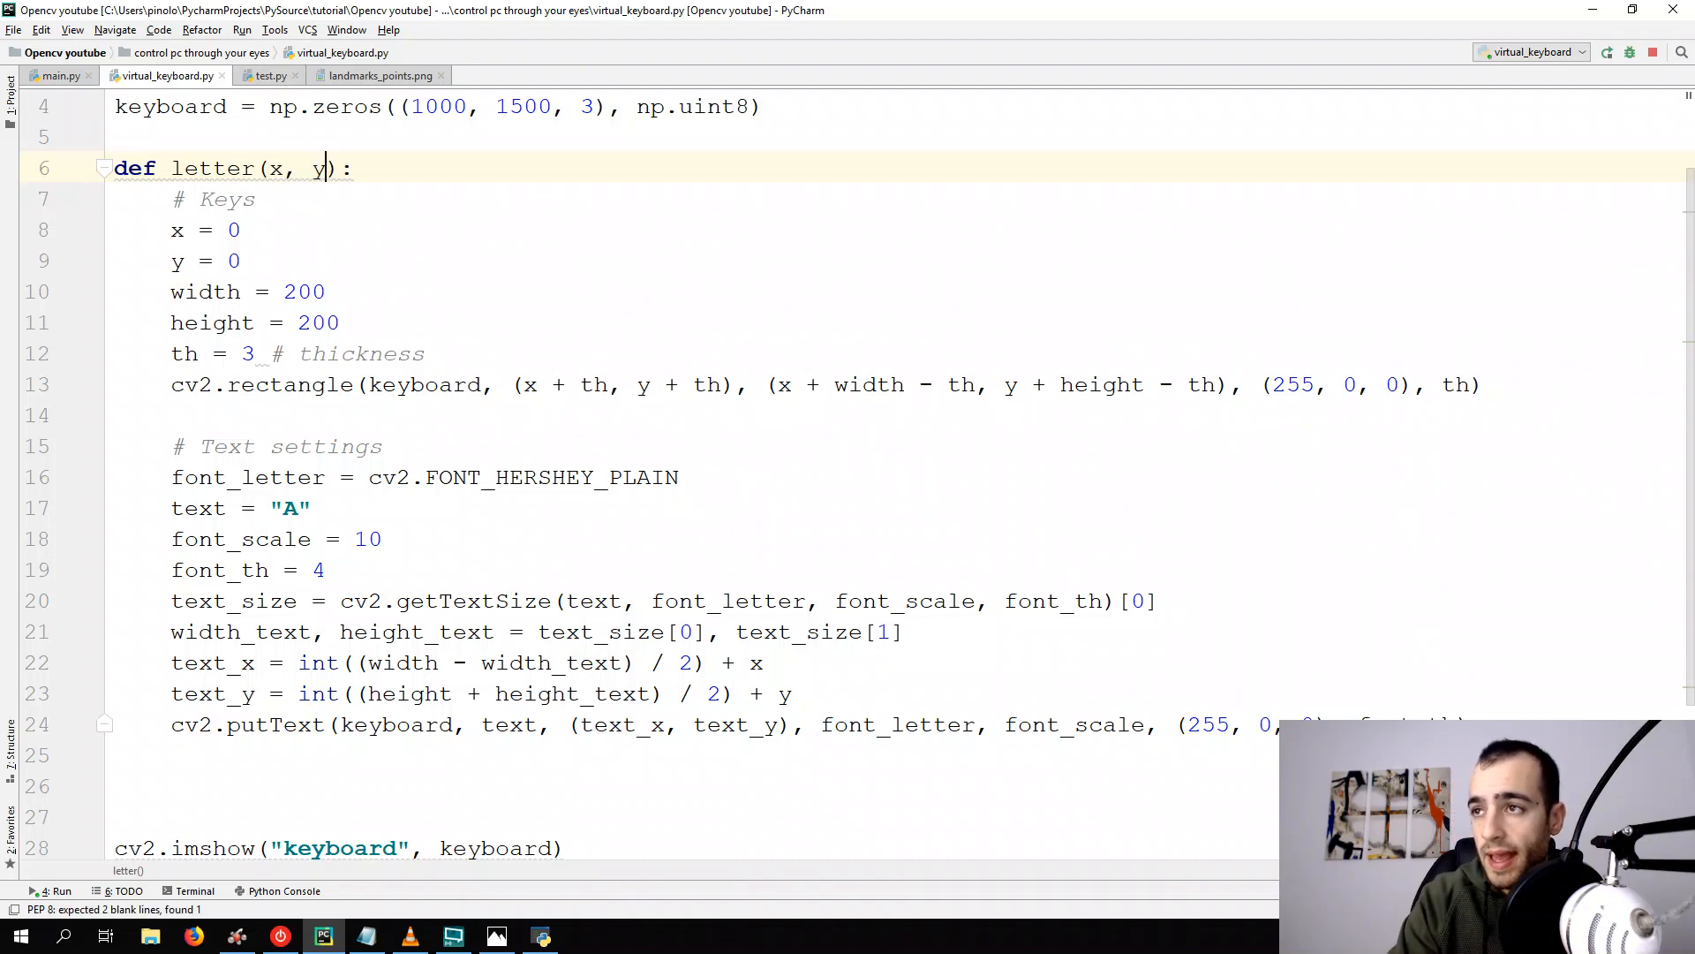
text(, letter)
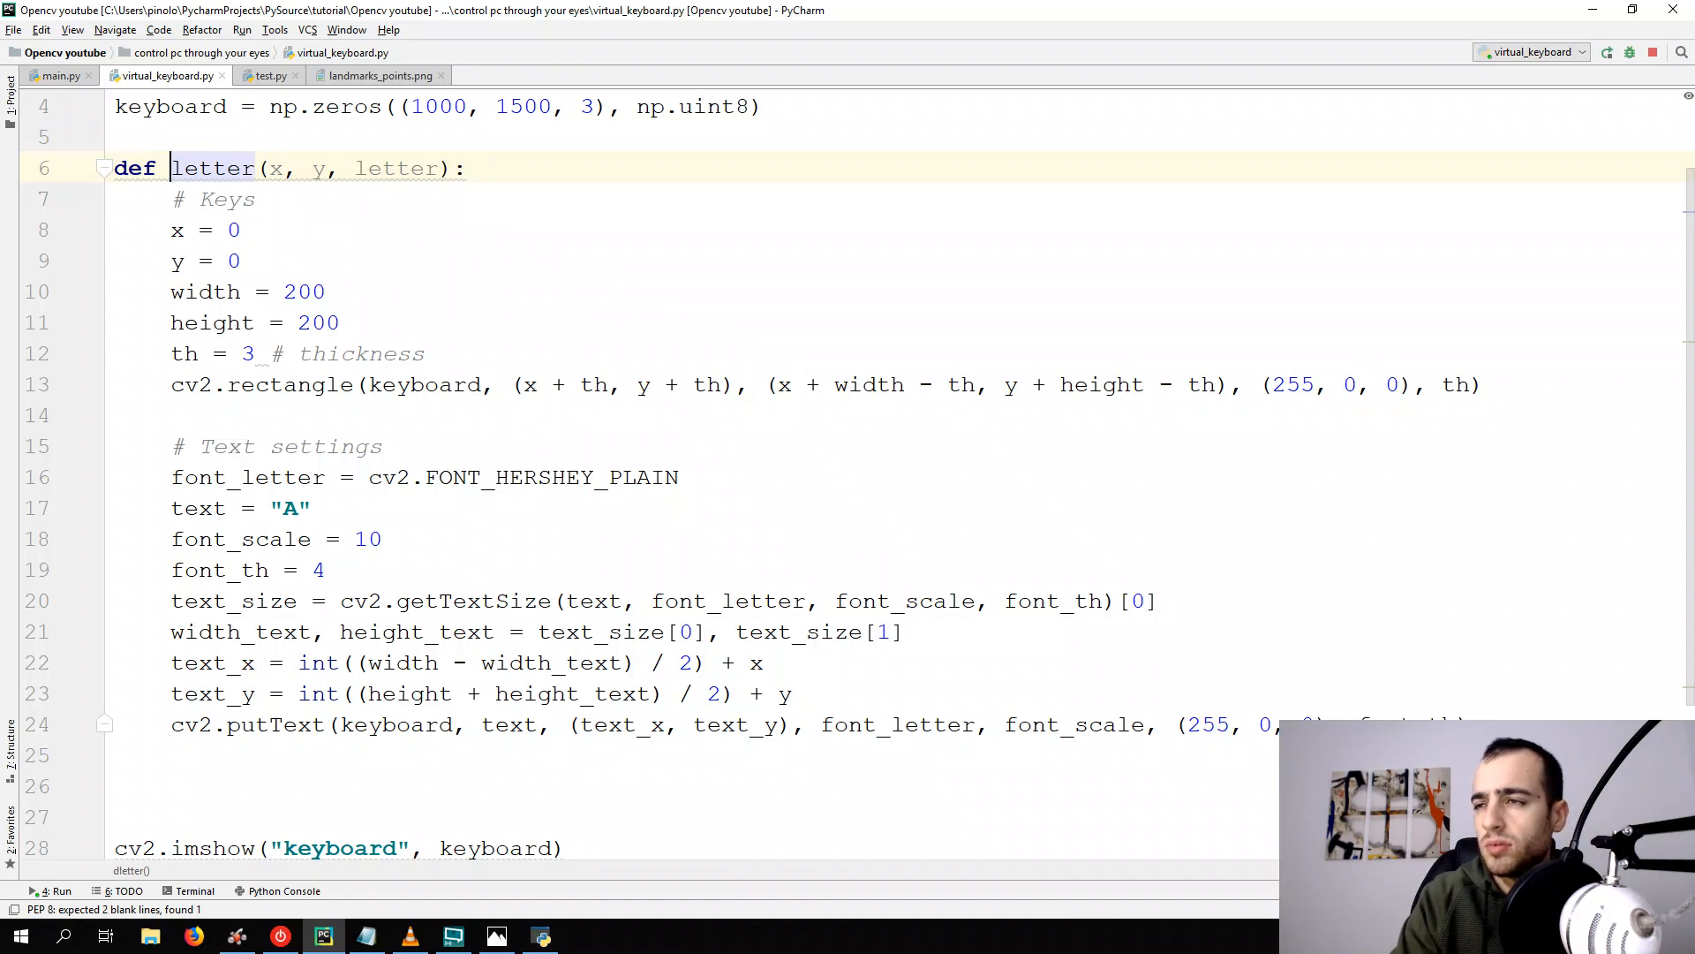
click(383, 447)
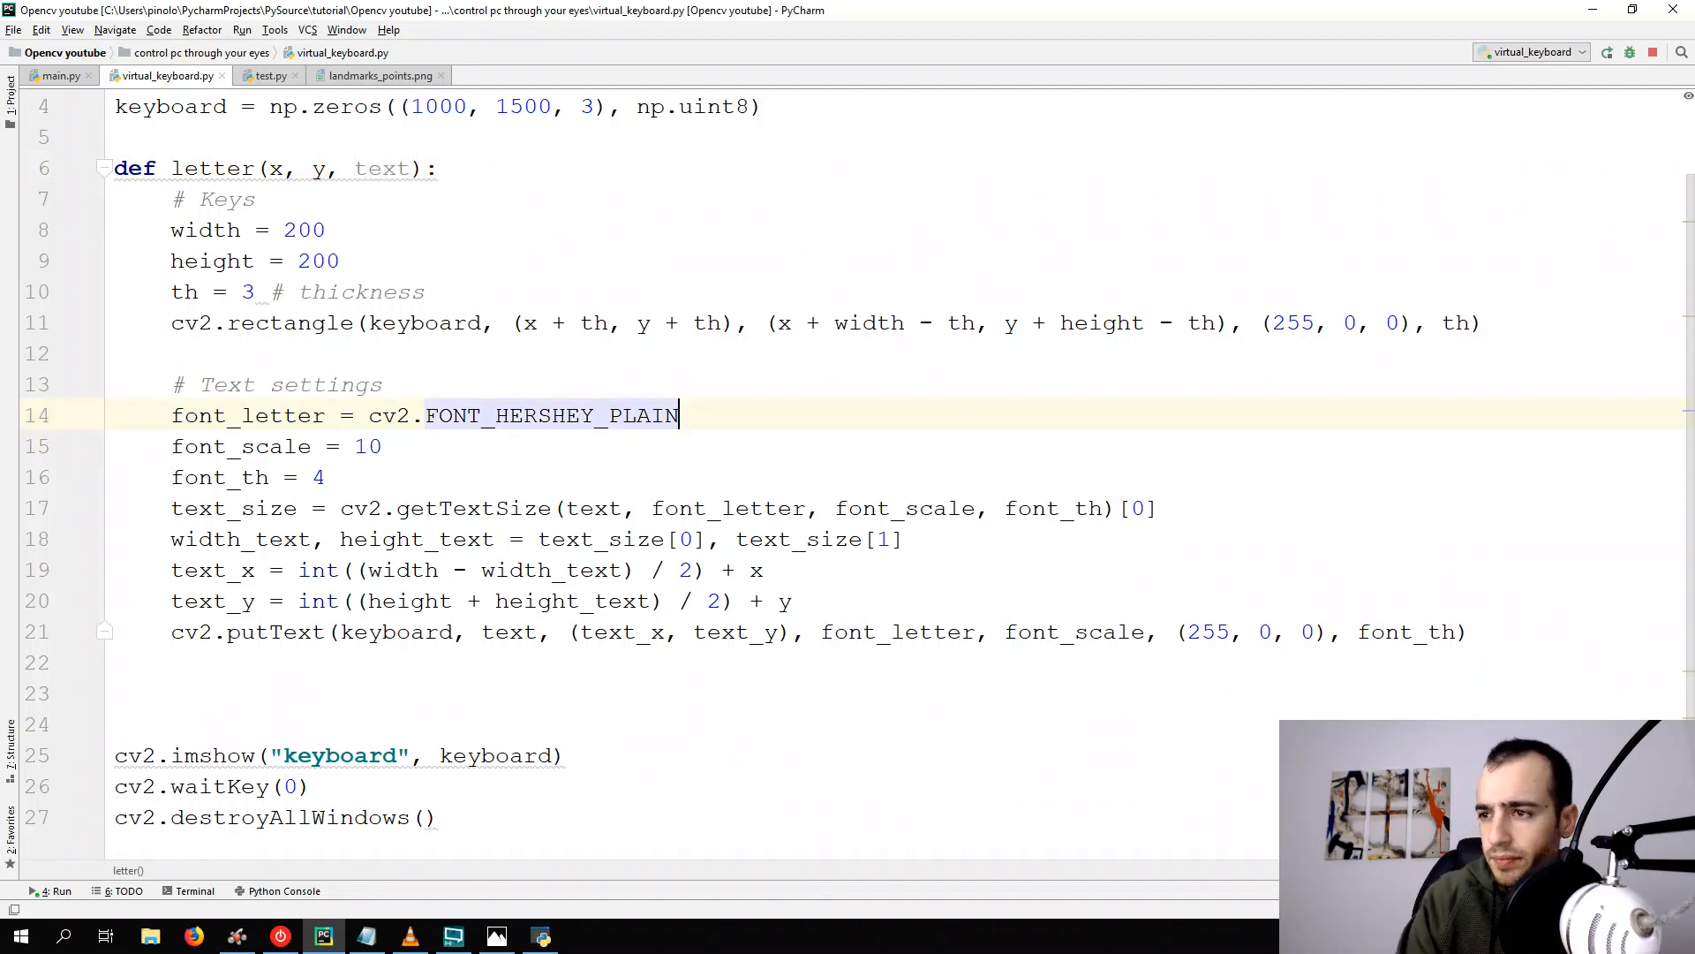
scroll(down, 3)
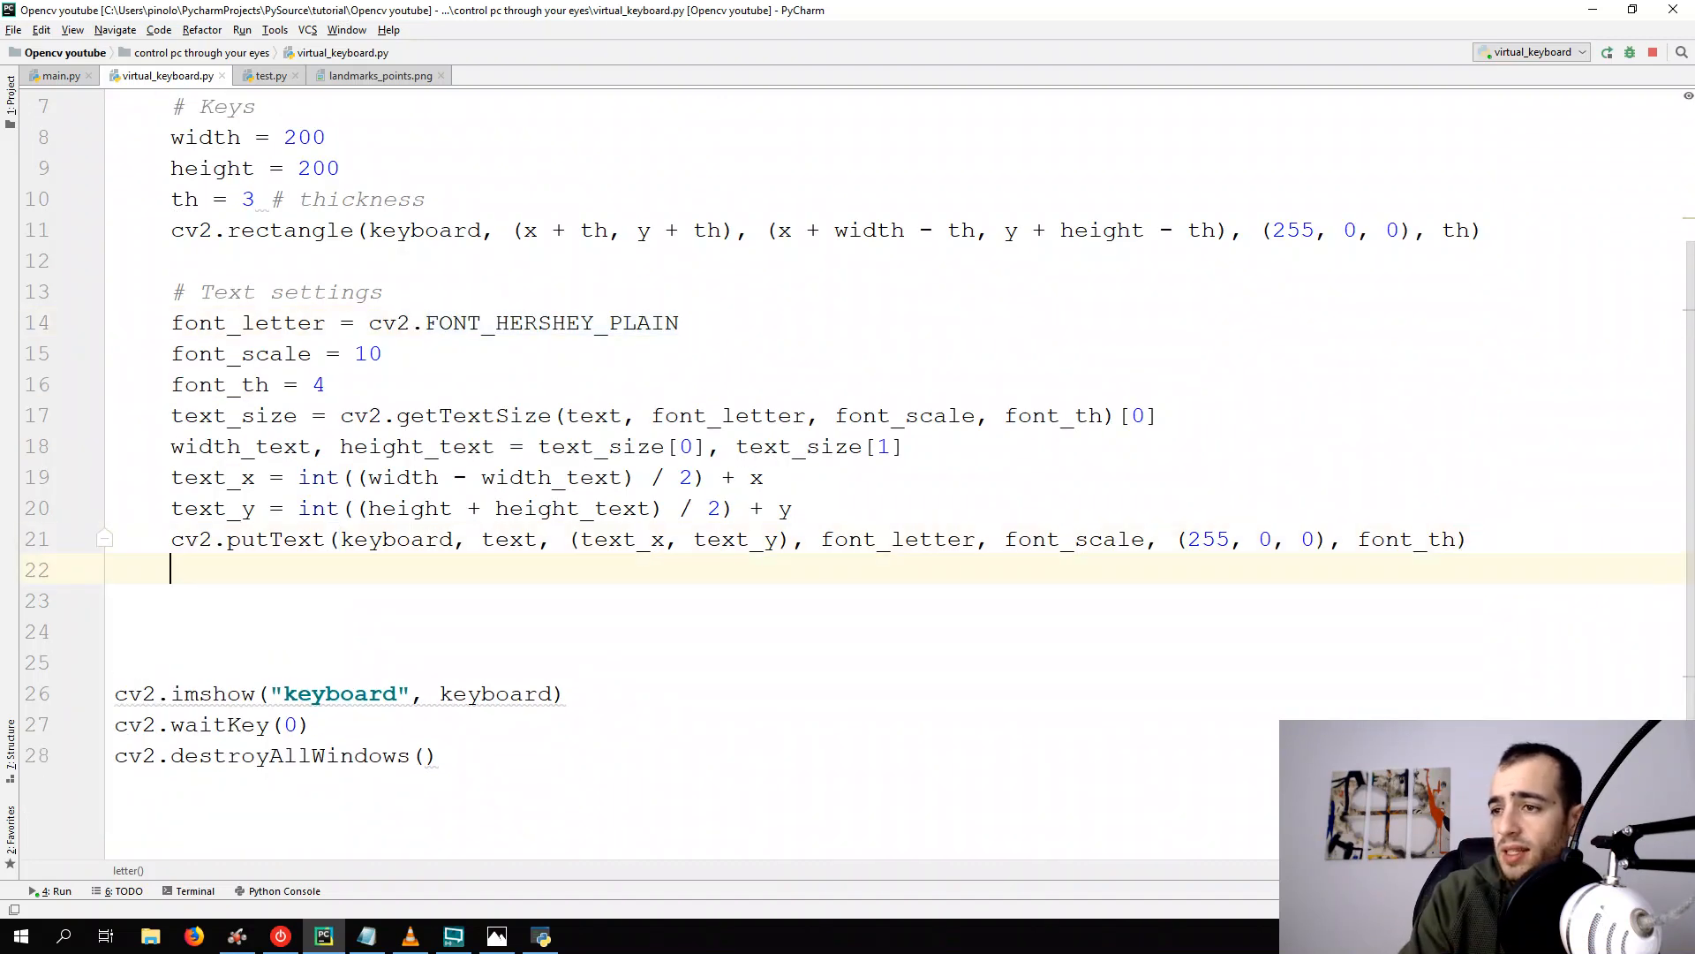
scroll(up, 3)
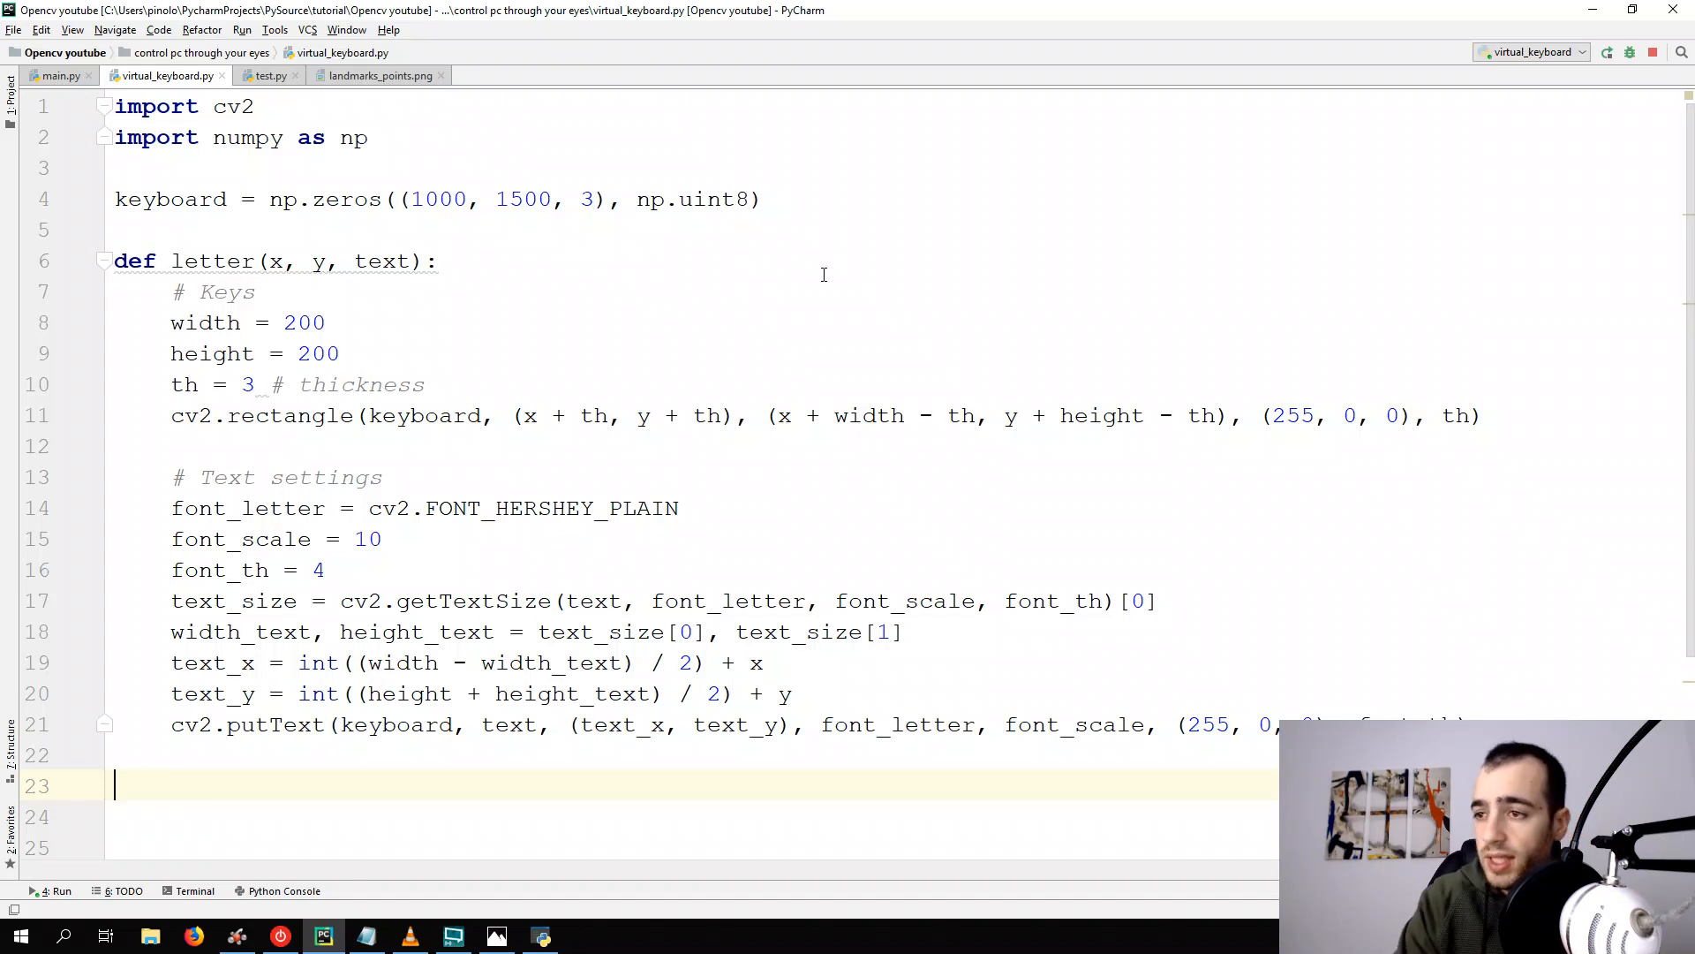
Call letter(0, 0, "A"), letter(200, 0, "B"), letter(400, 0, "C") and run to show three keys
text(letter())
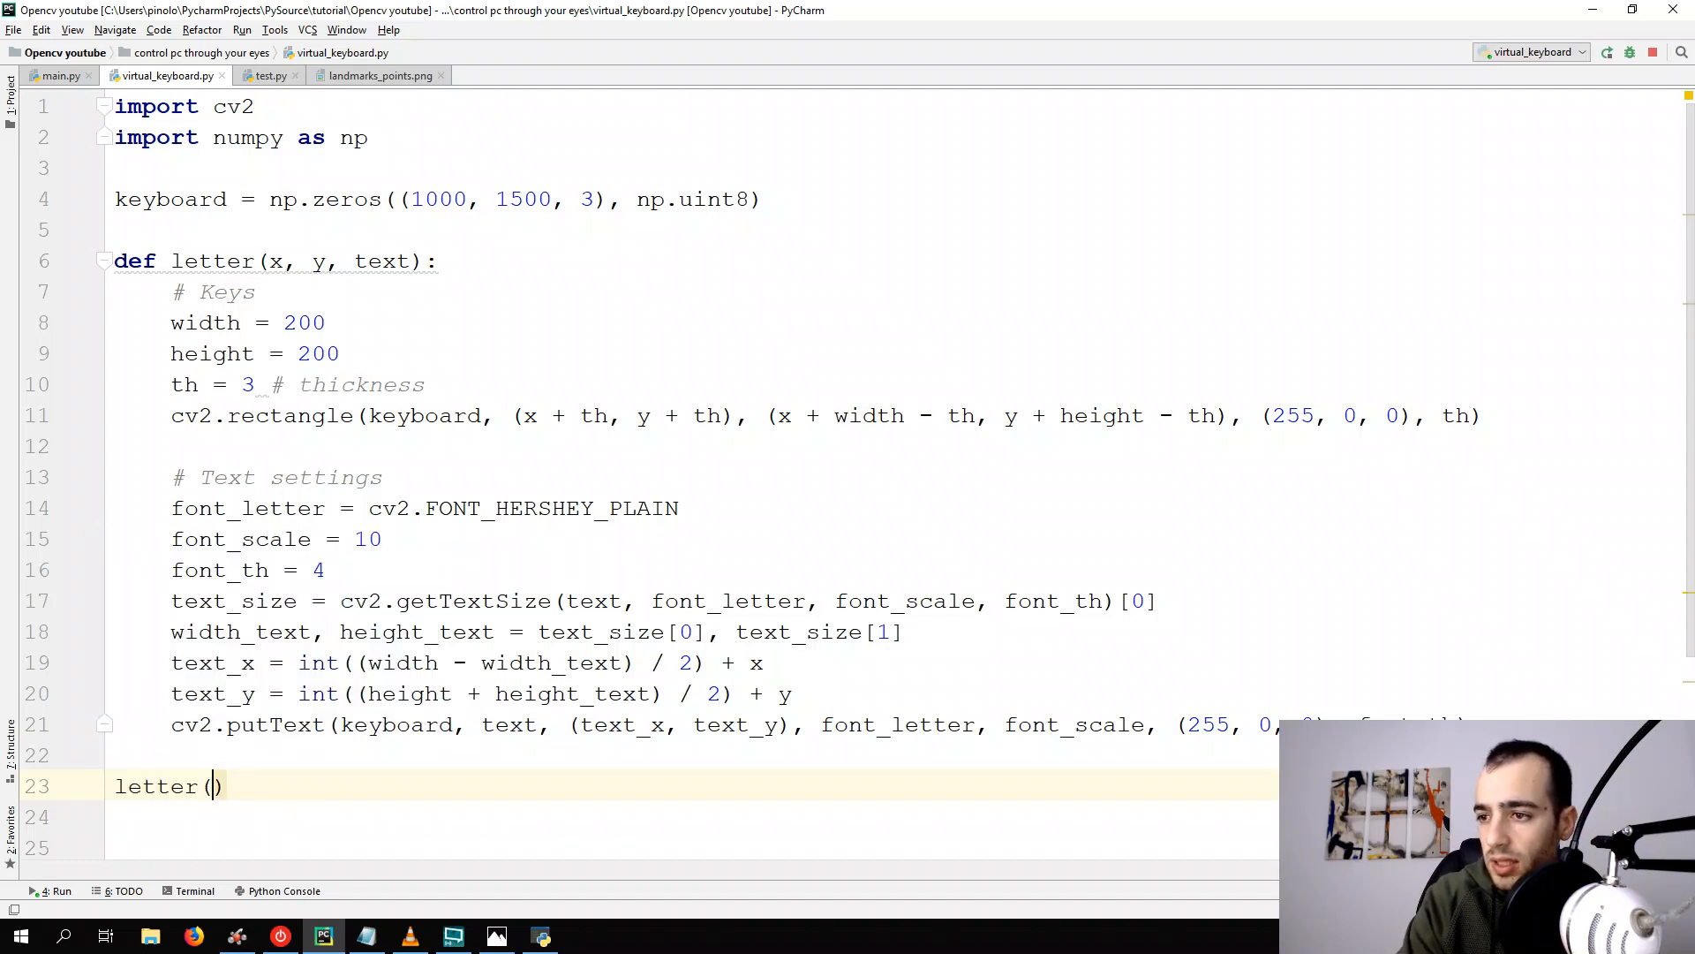
text(0, 0, "A)
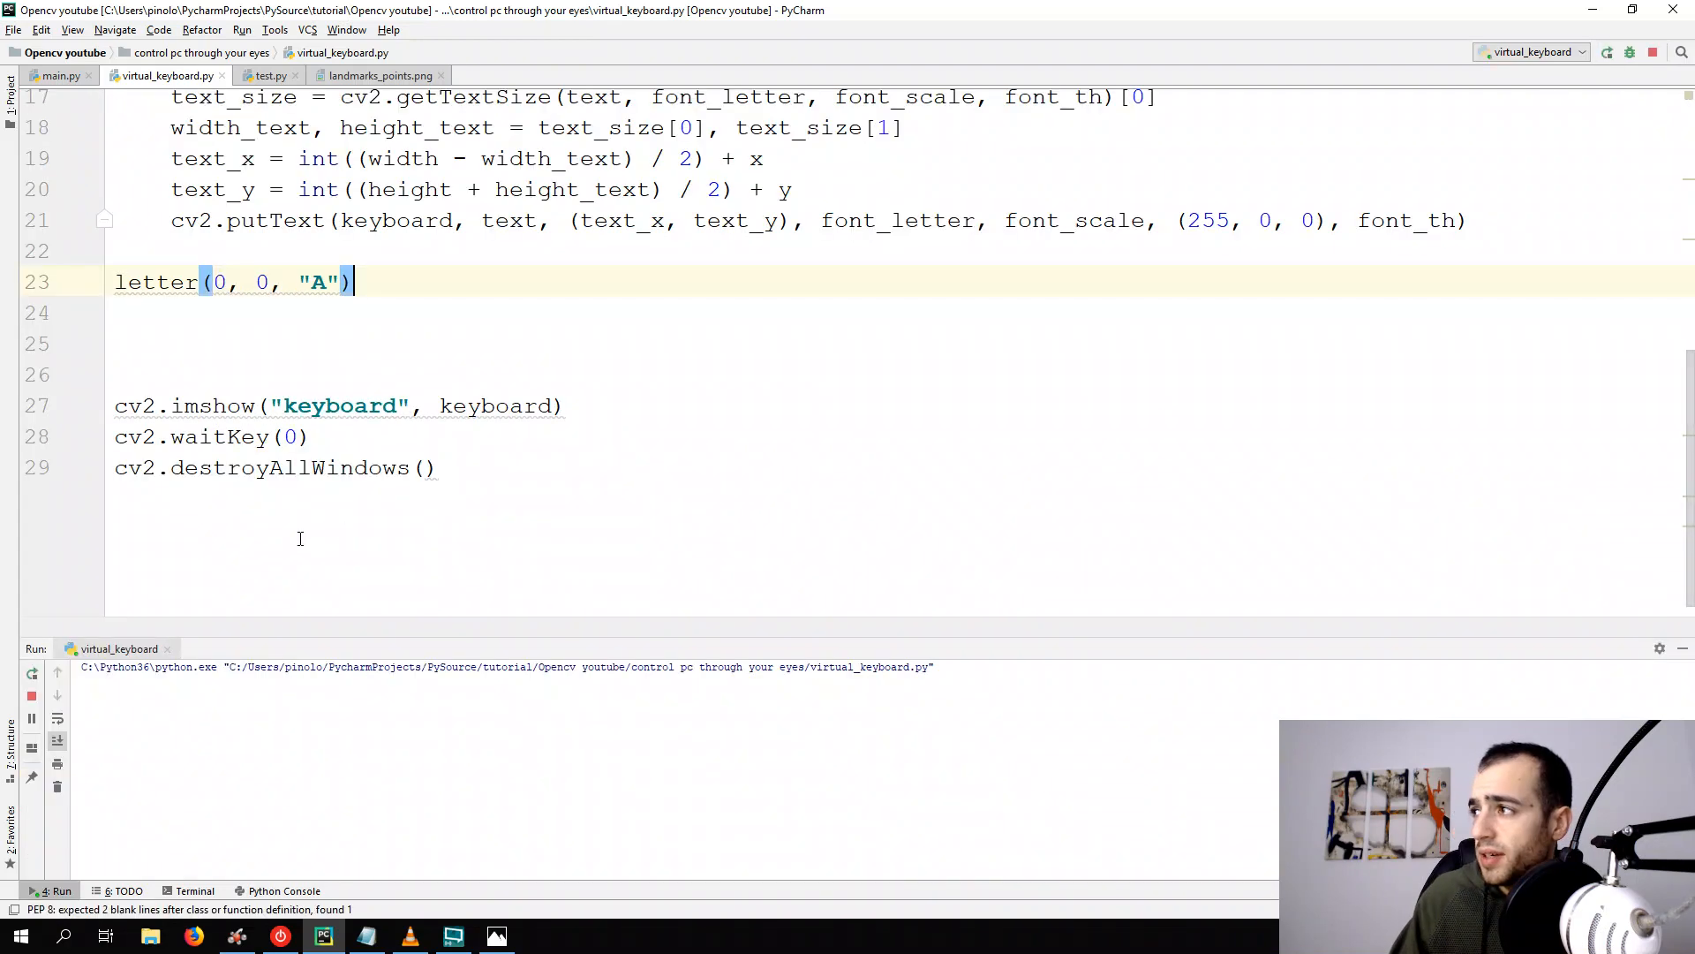
click(1608, 52)
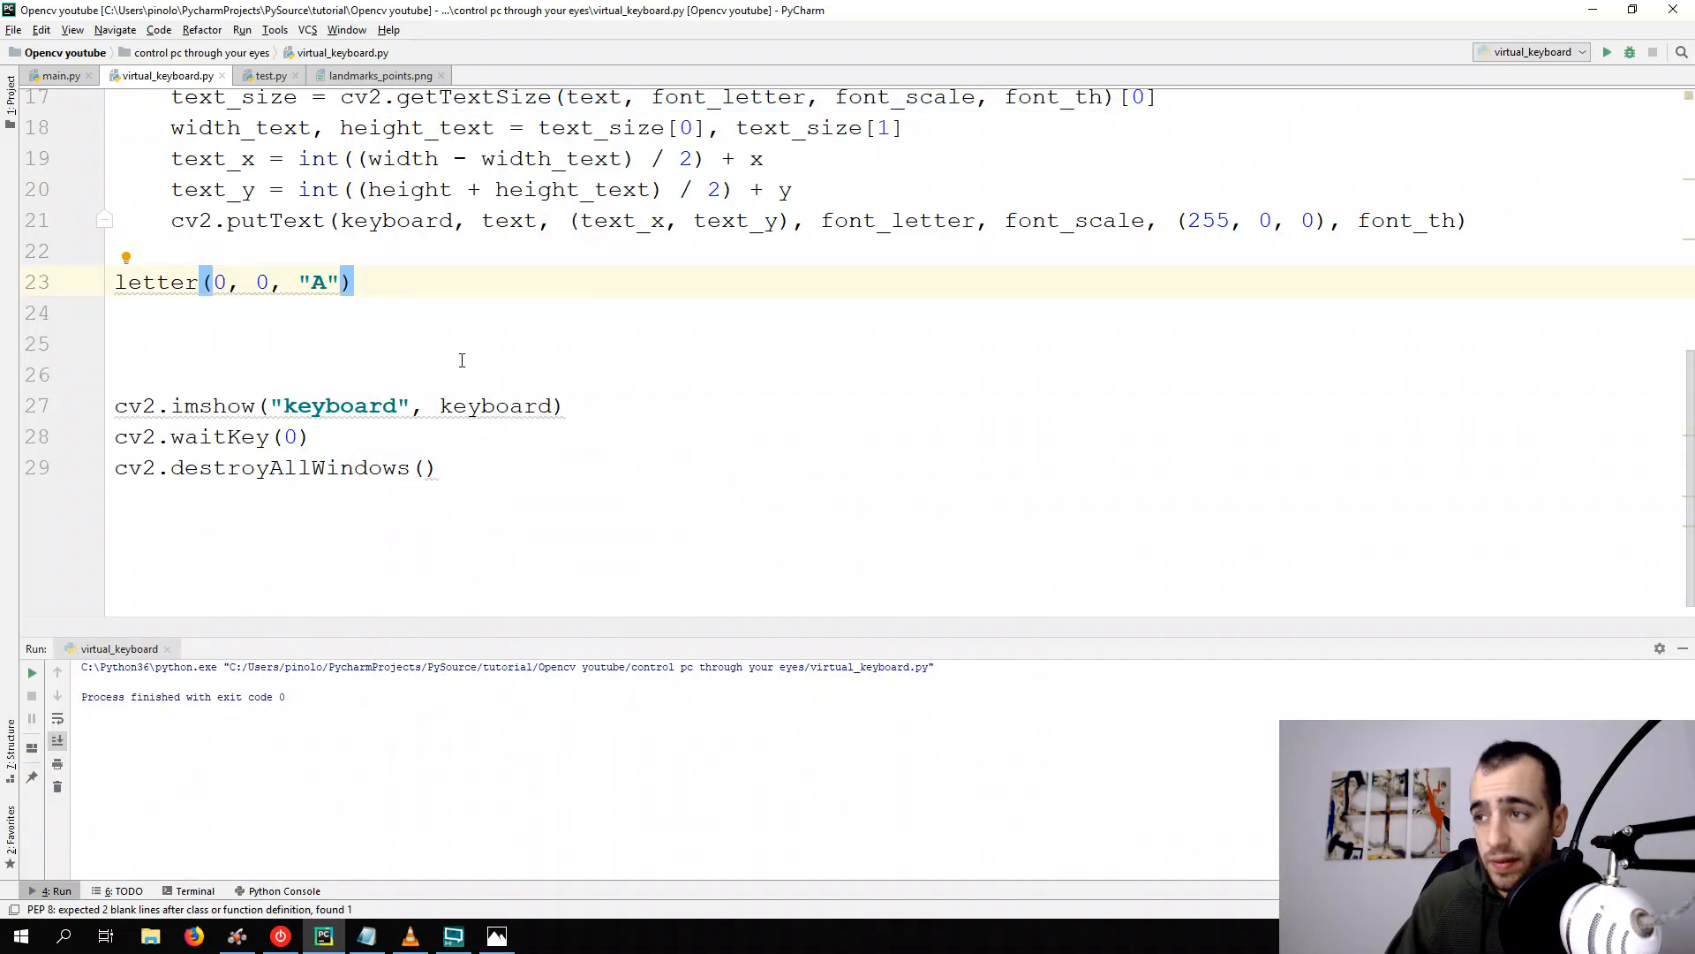
text(letter)
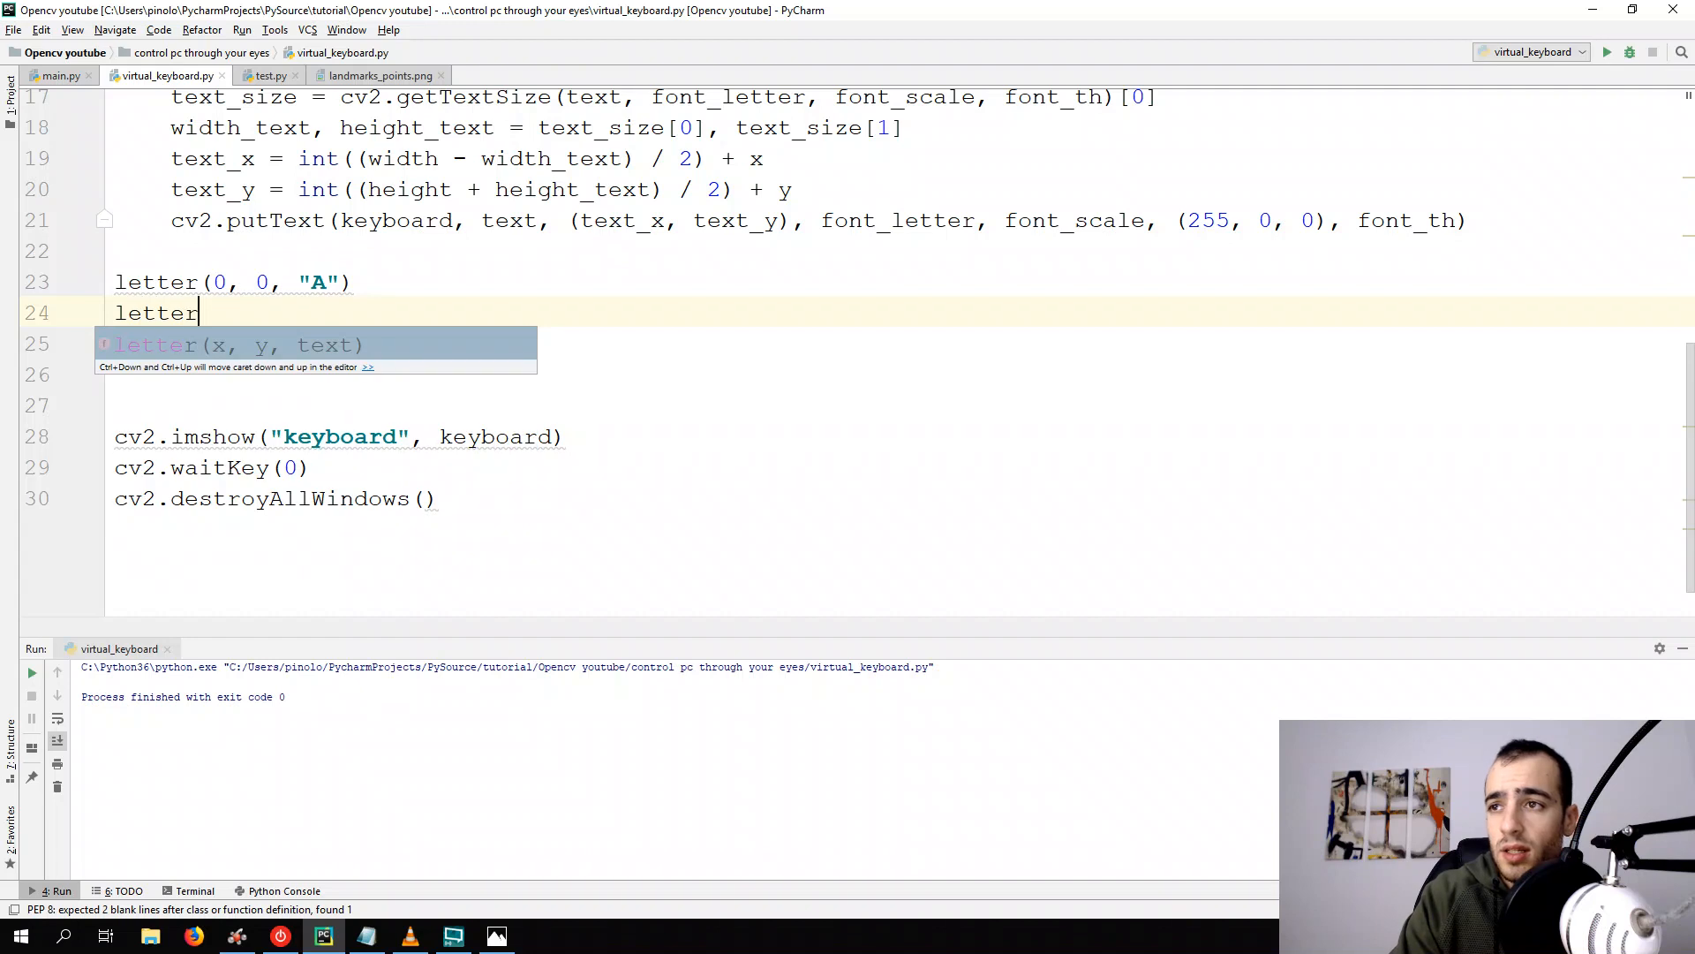
text((200, 0, "B)
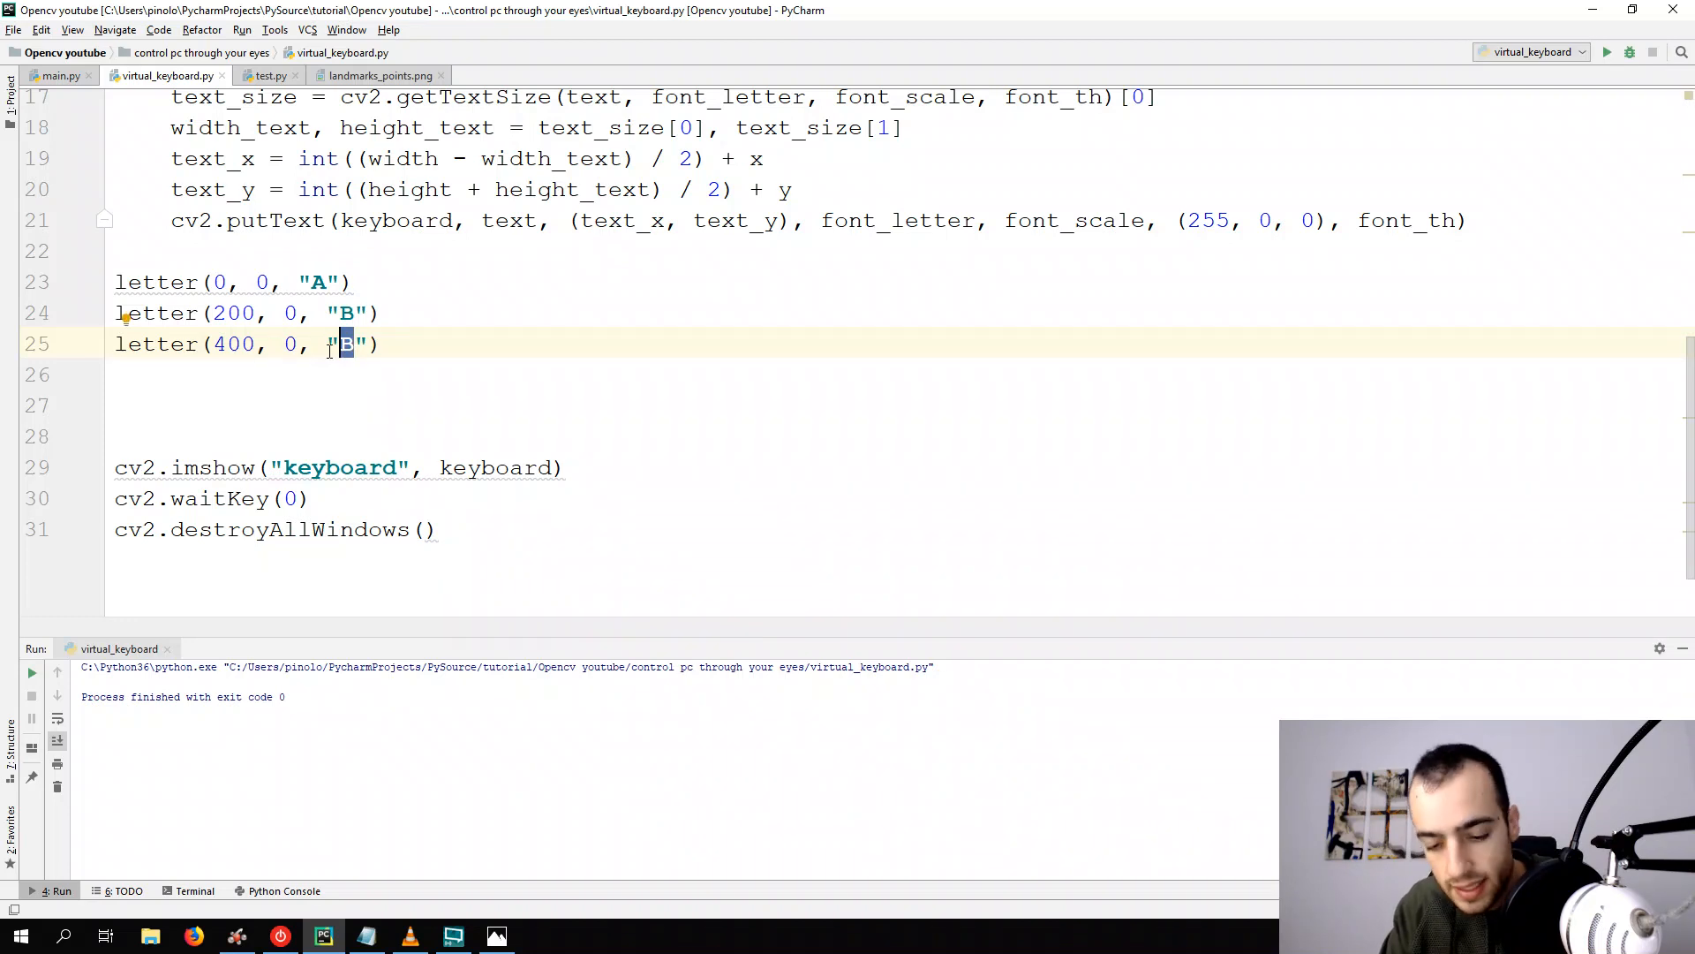
text(C)
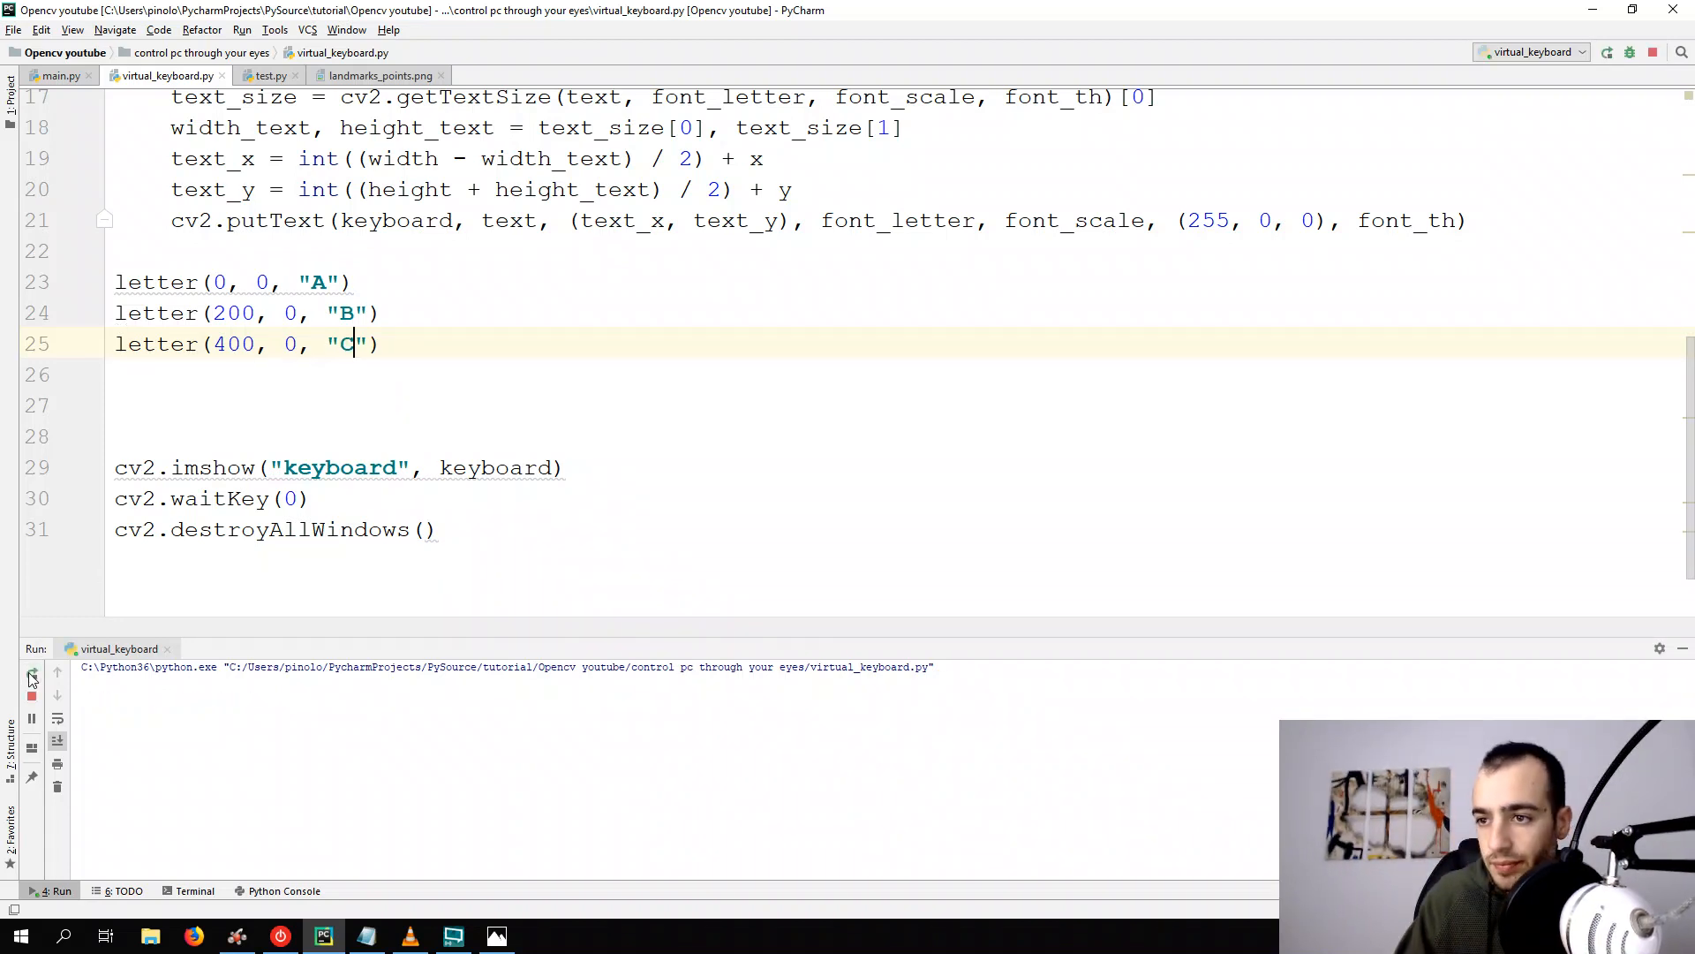
click(32, 673)
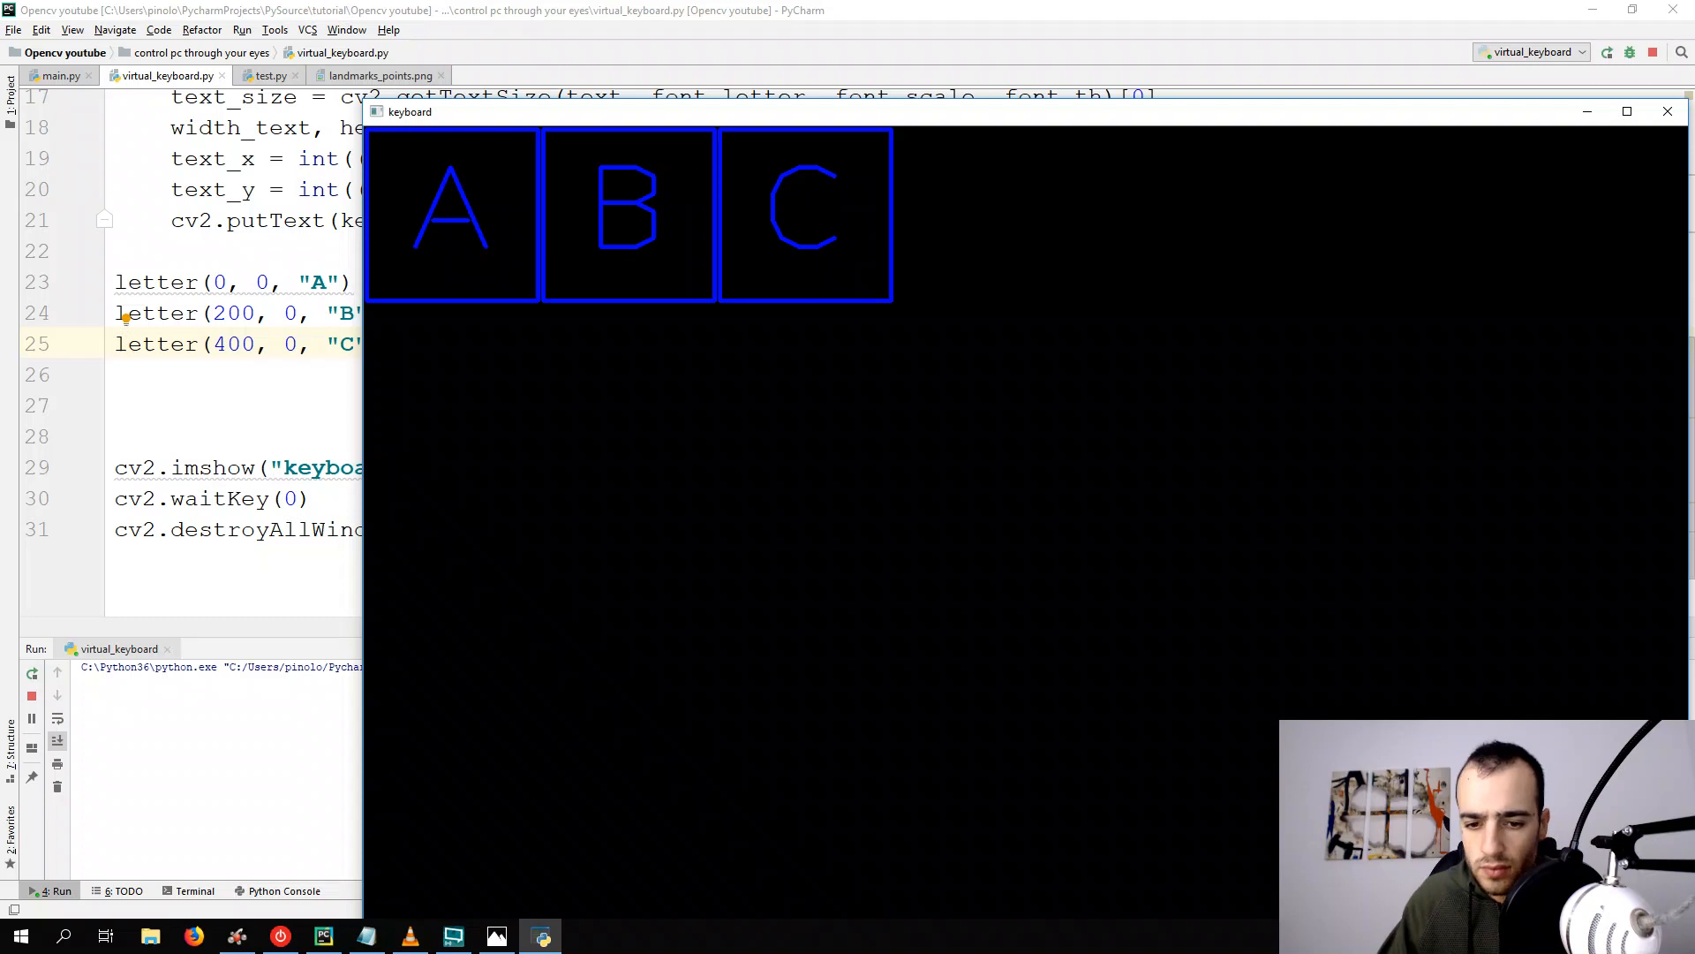